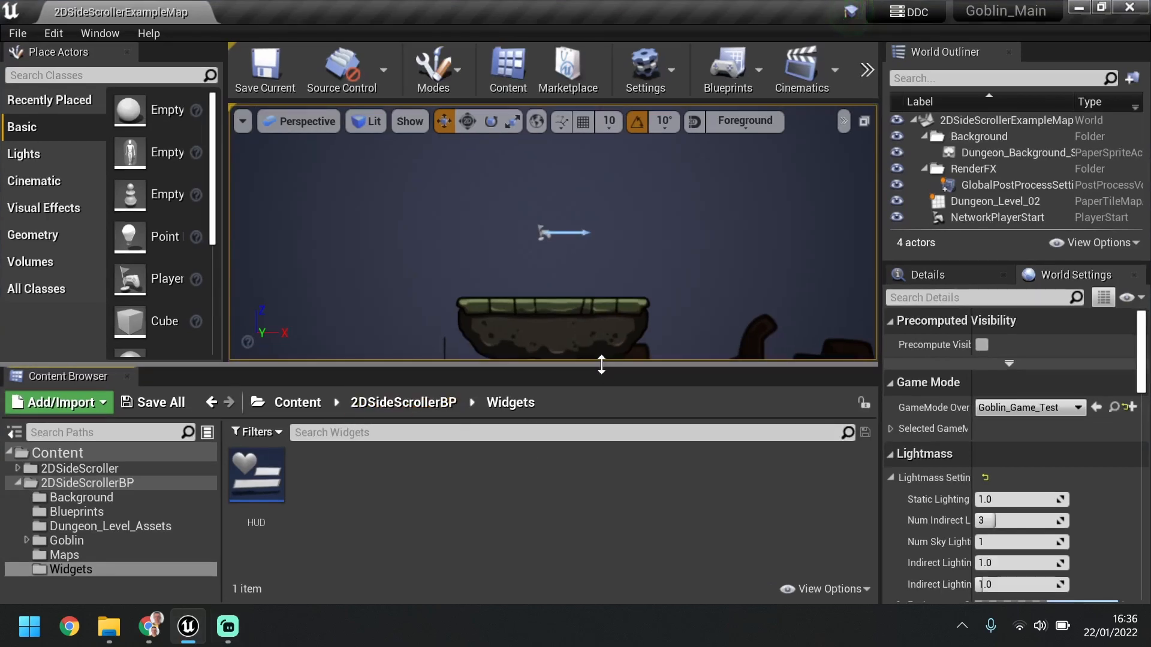
Browse to 2DSideScrollerBP > Goblin, open Goblin_Character, and zoom out its Event Graph.
left_click_drag(601, 365, 596, 394)
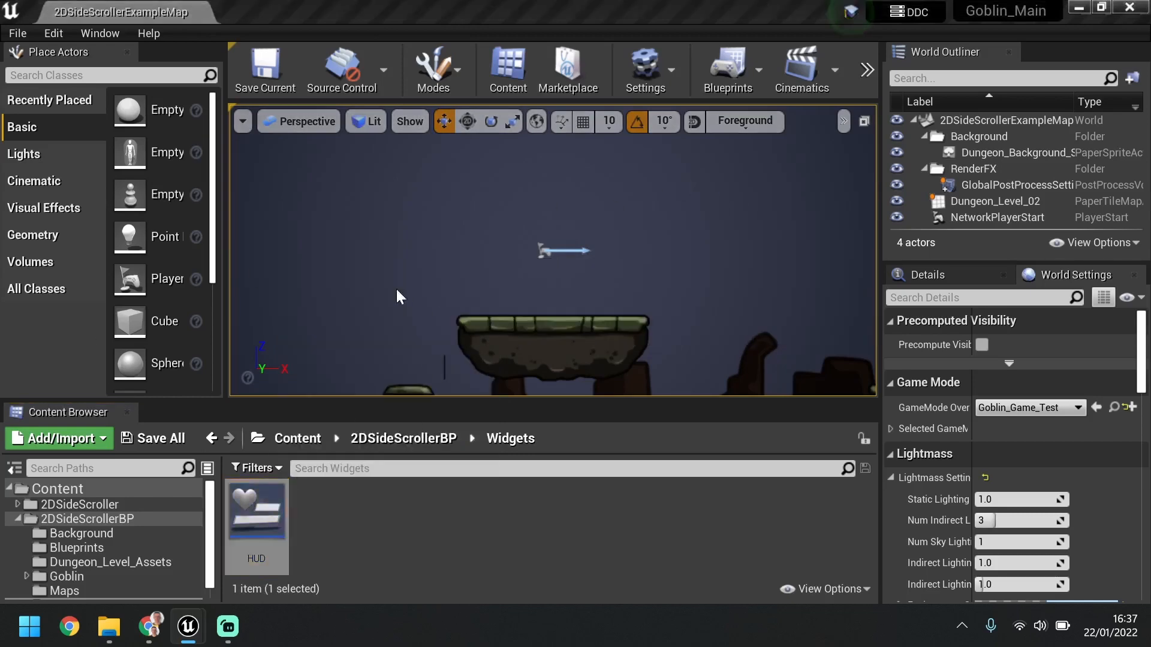
double_click(257, 510)
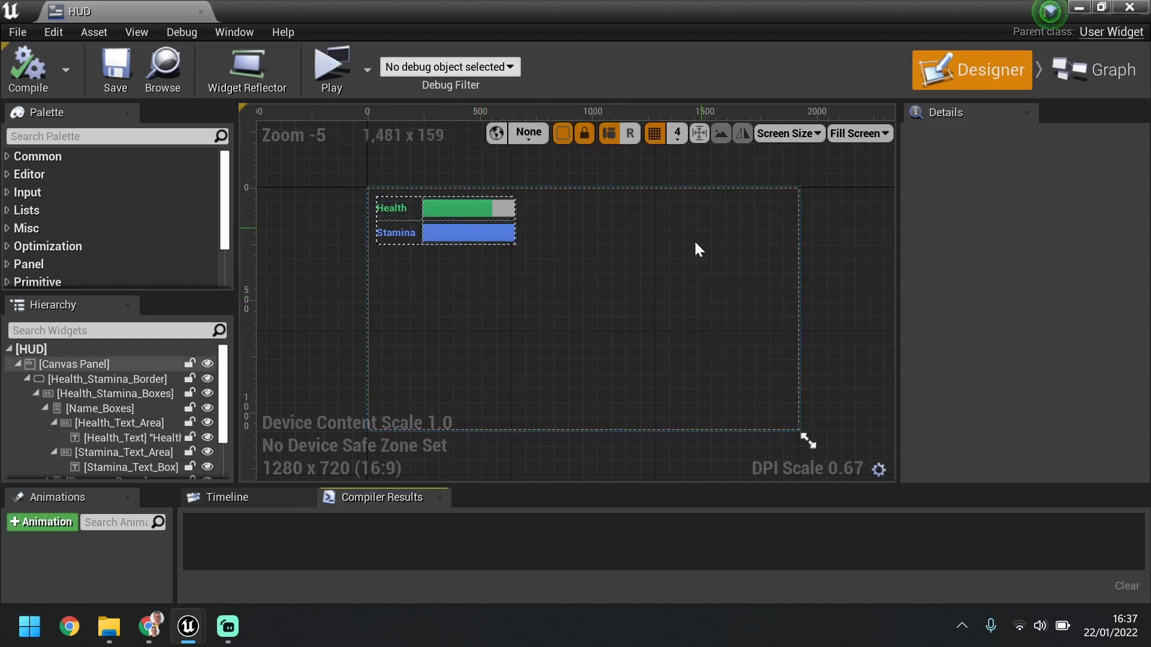
mouse_move(330, 250)
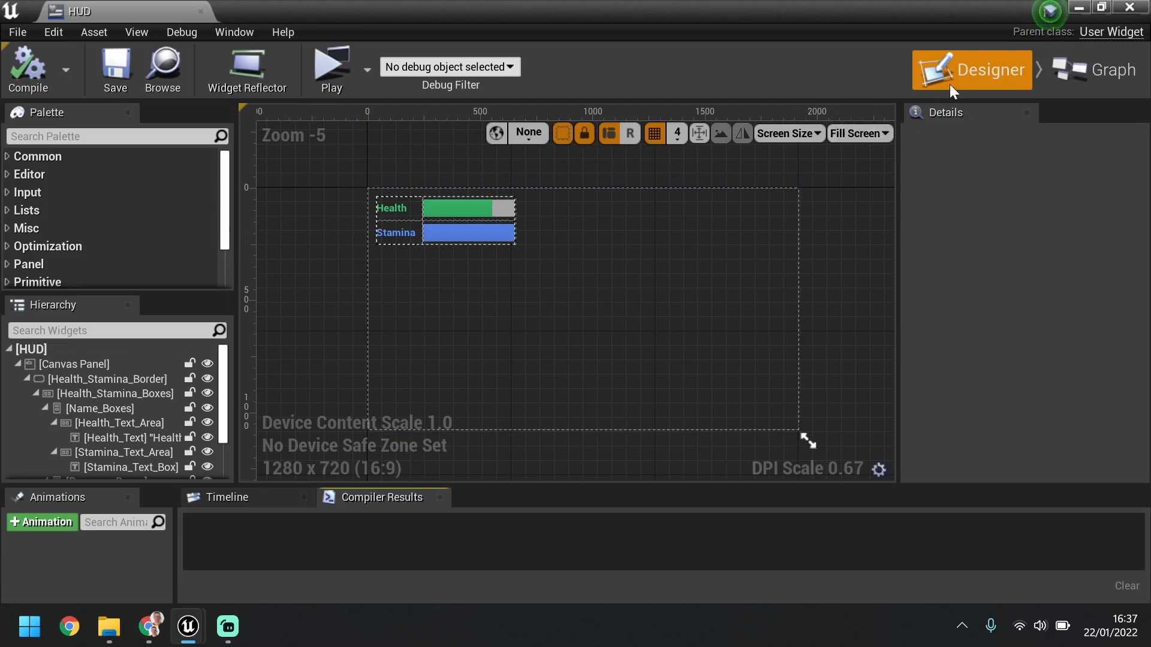
mouse_move(1079, 12)
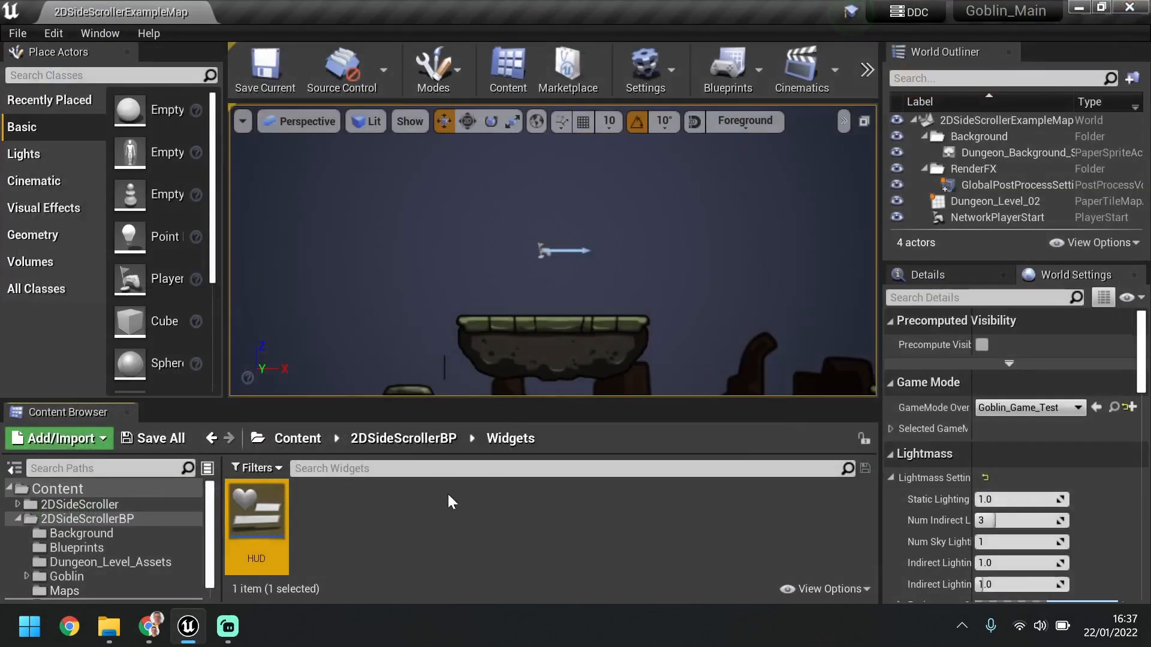
left_click(403, 438)
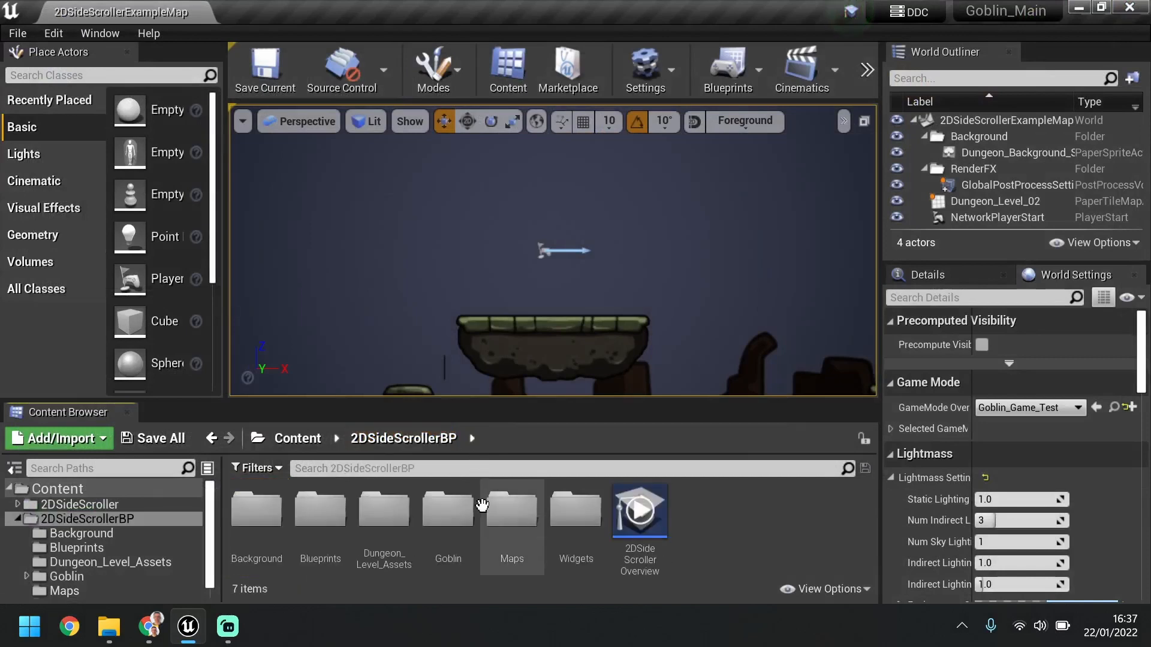
left_click(448, 514)
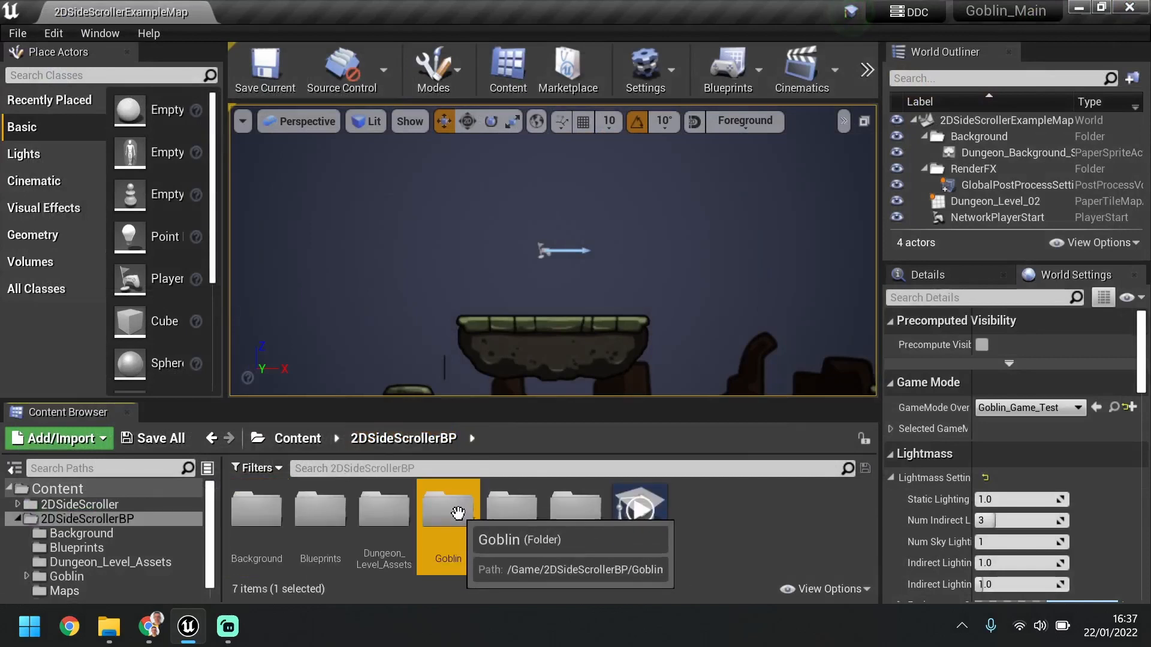
double_click(448, 510)
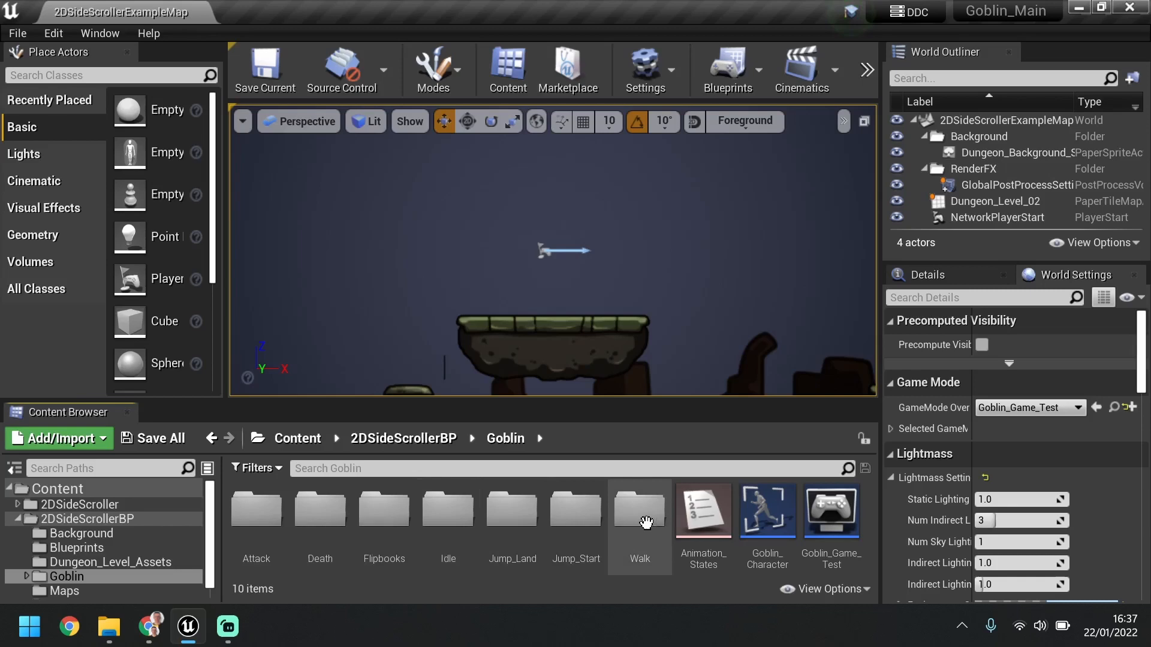
double_click(768, 510)
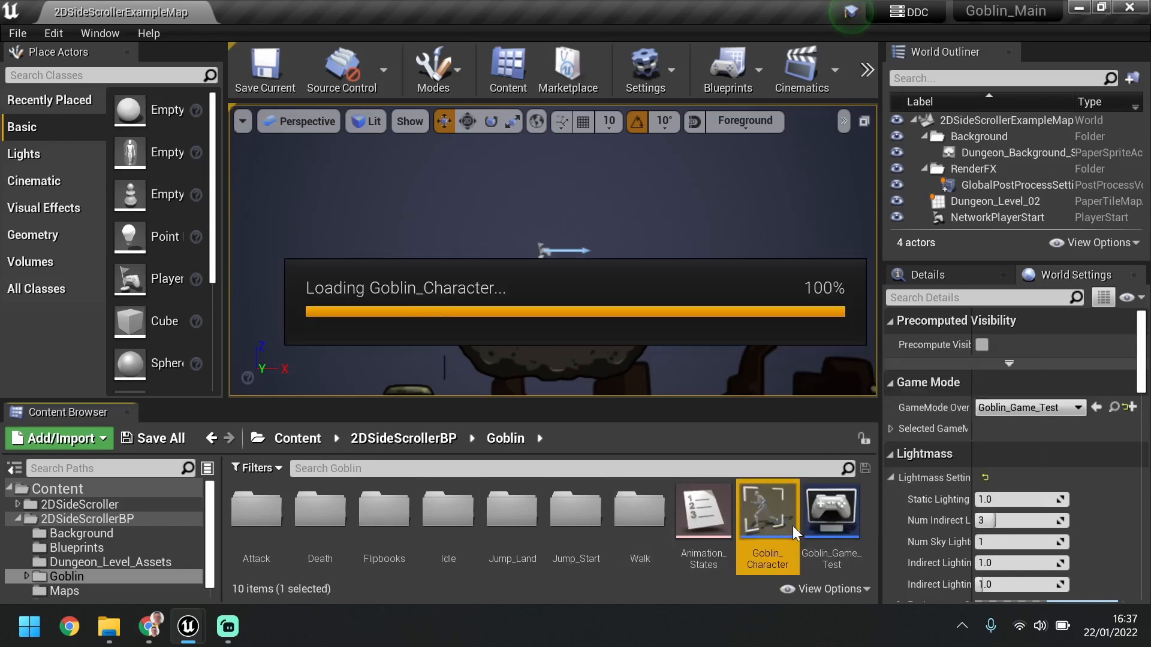
double_click(767, 509)
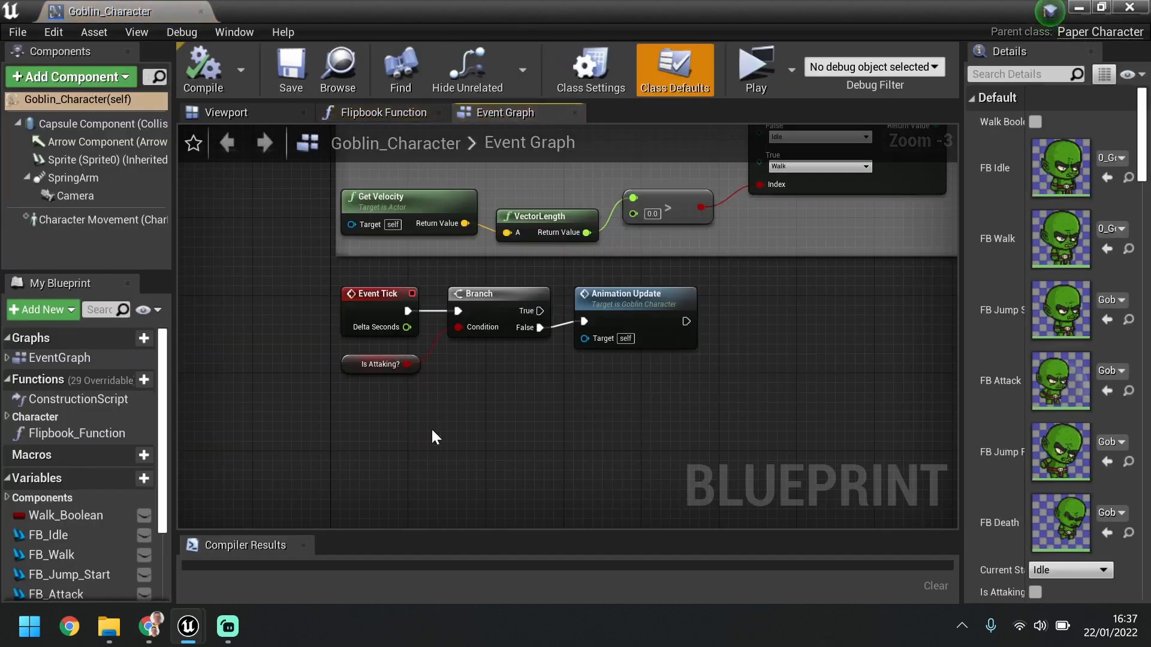
scroll("down", 3)
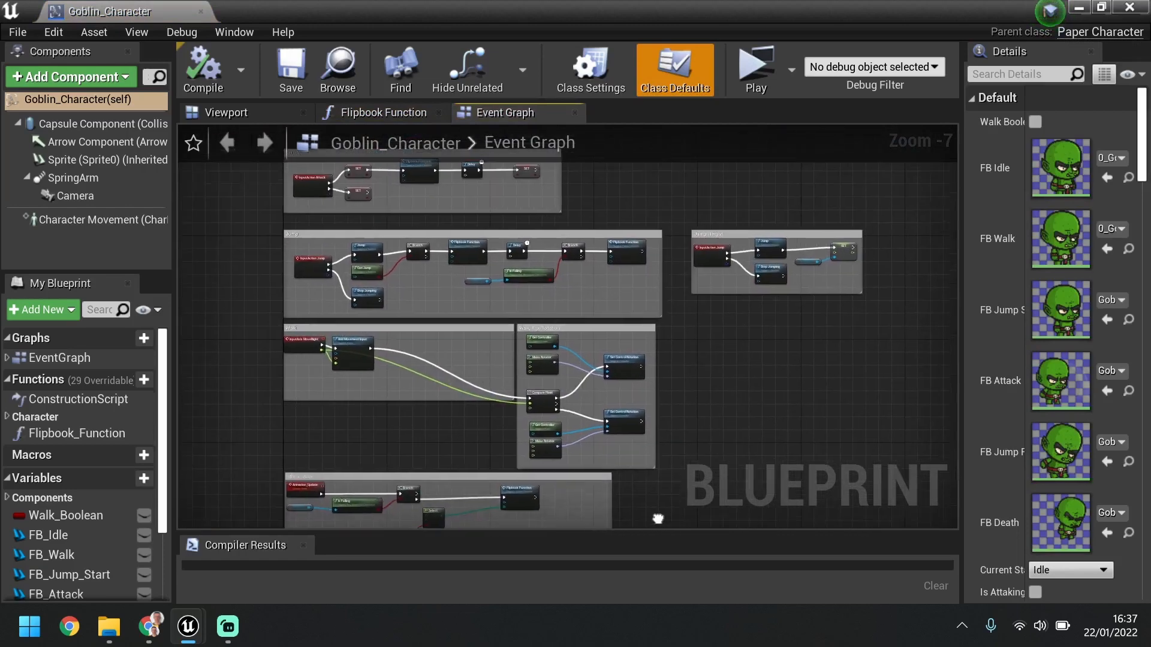
scroll("down", 3)
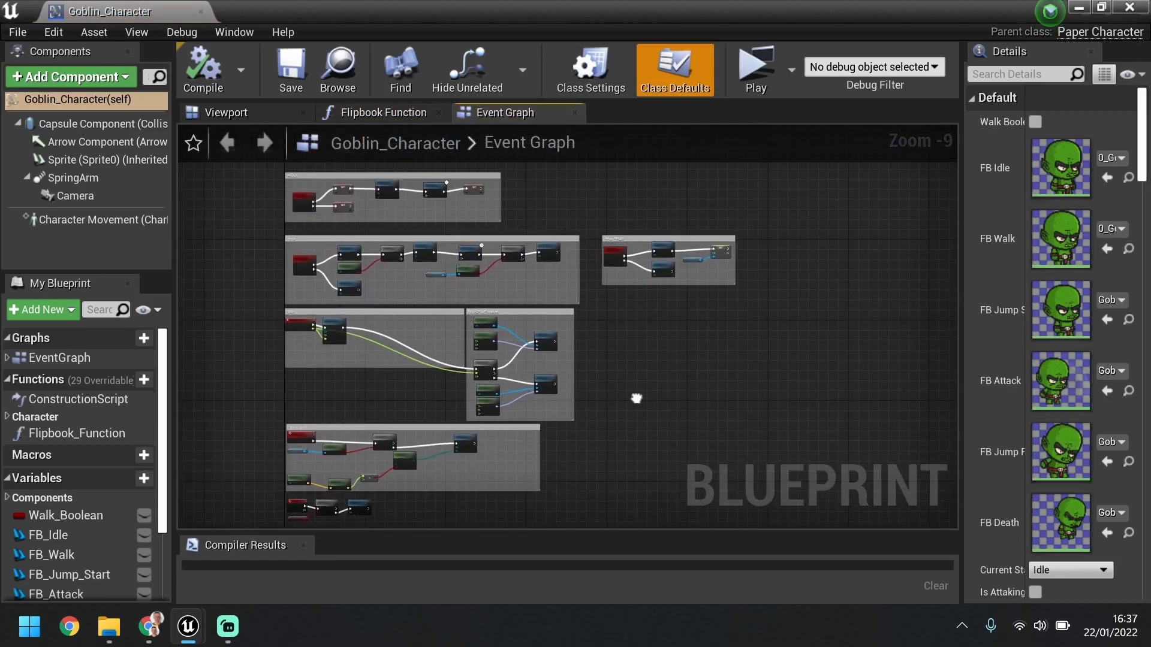
mouse_move(631, 376)
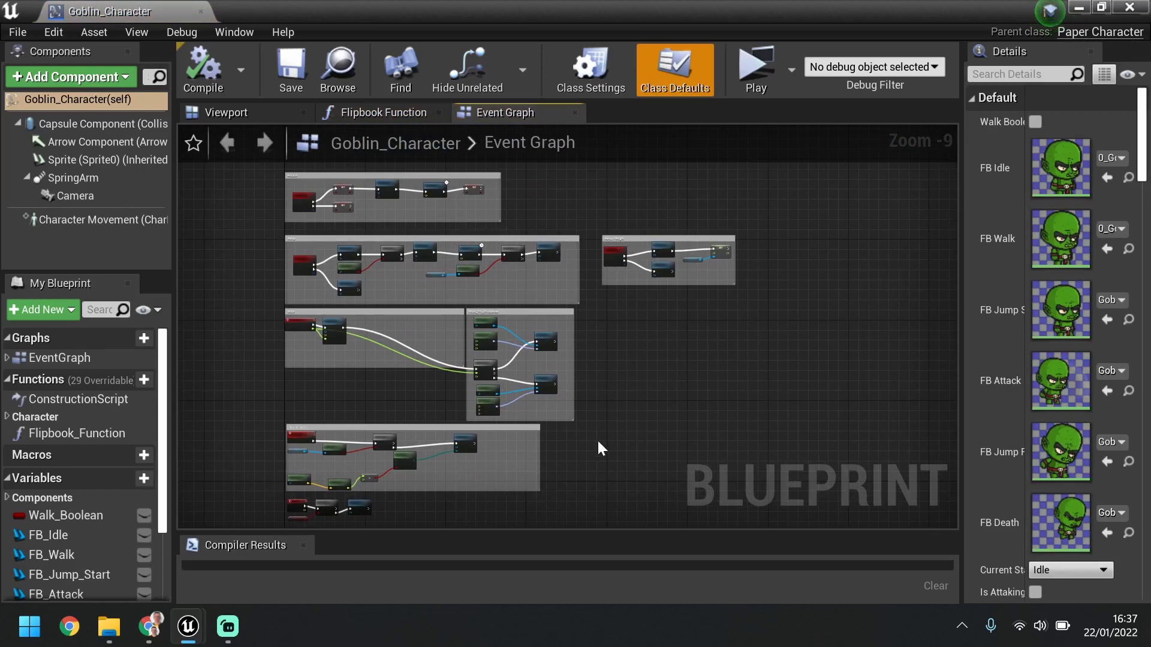
mouse_move(588, 357)
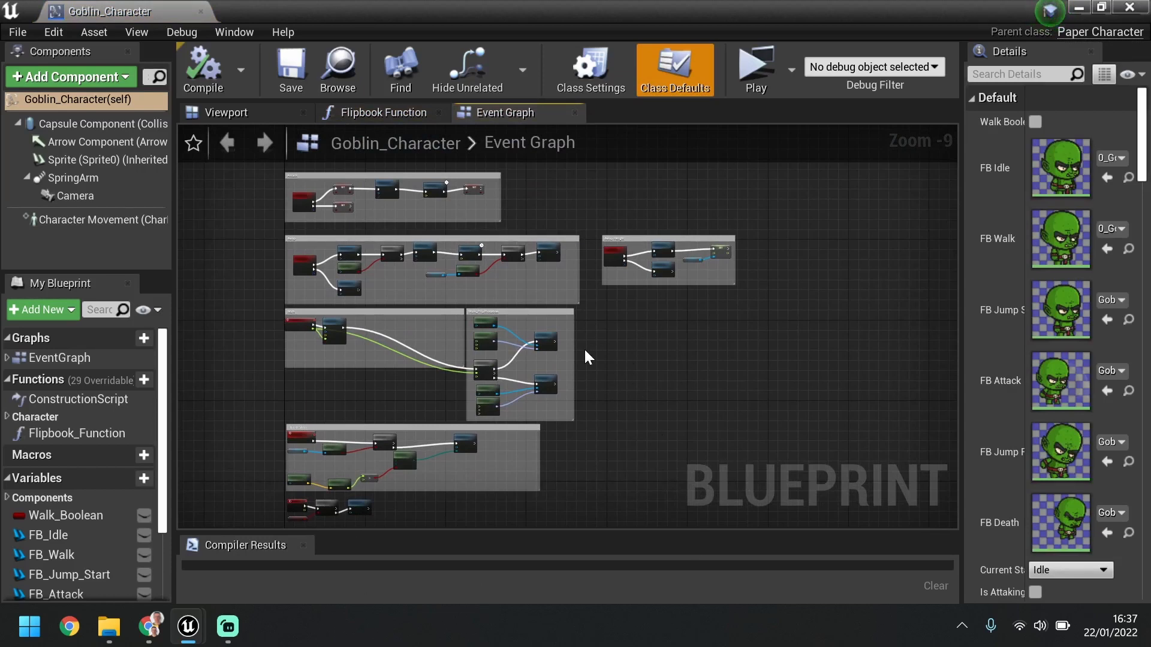
mouse_move(449, 326)
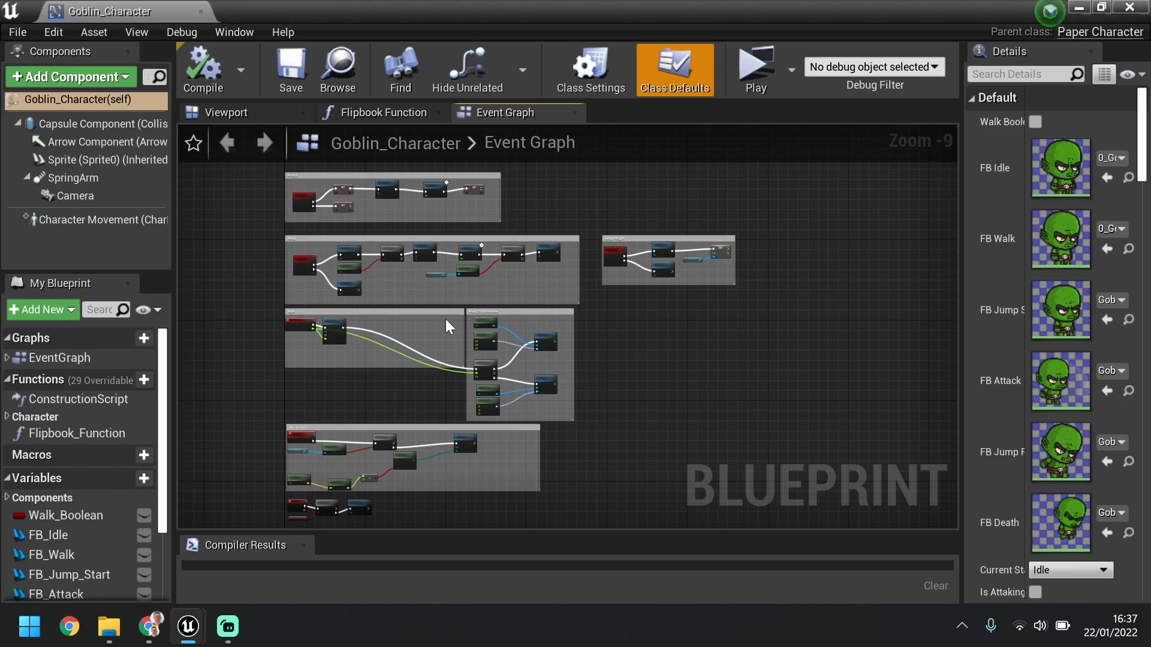
mouse_move(173, 373)
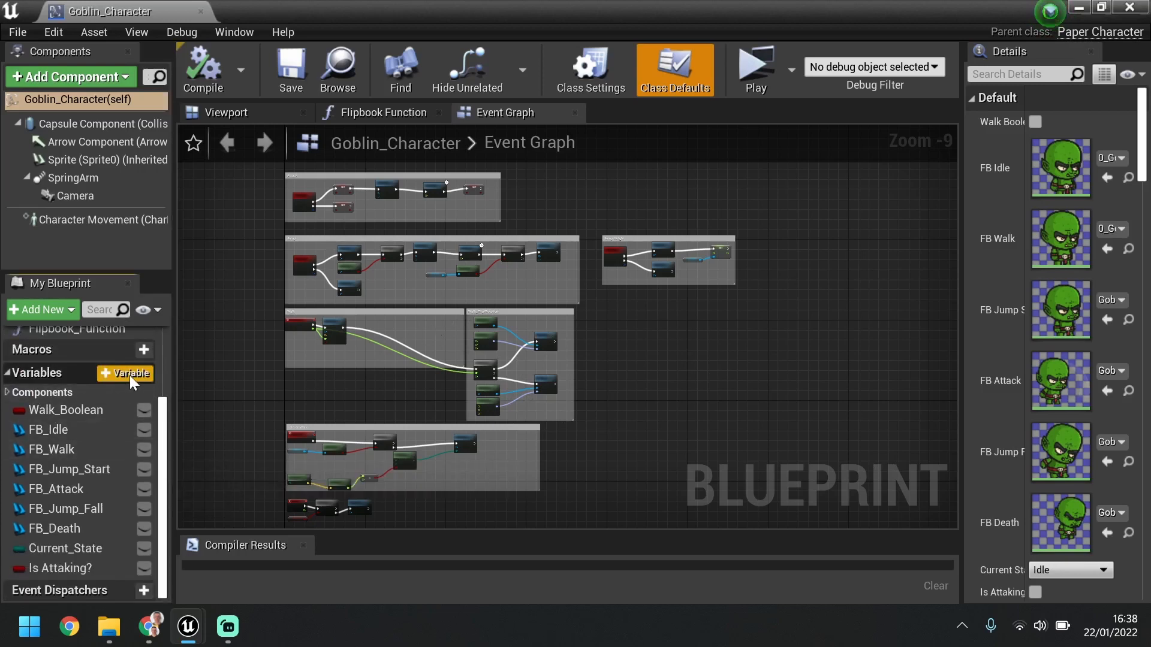
Add a Float variable named Health to Goblin_Character.
left_click(125, 373)
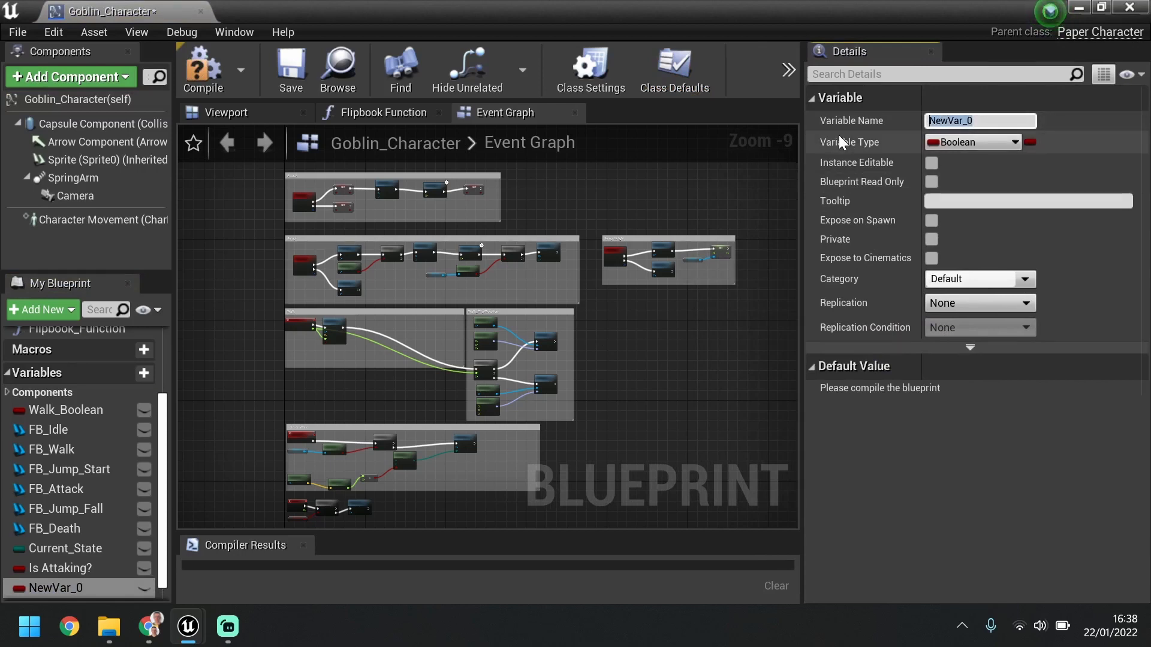
type("Health")
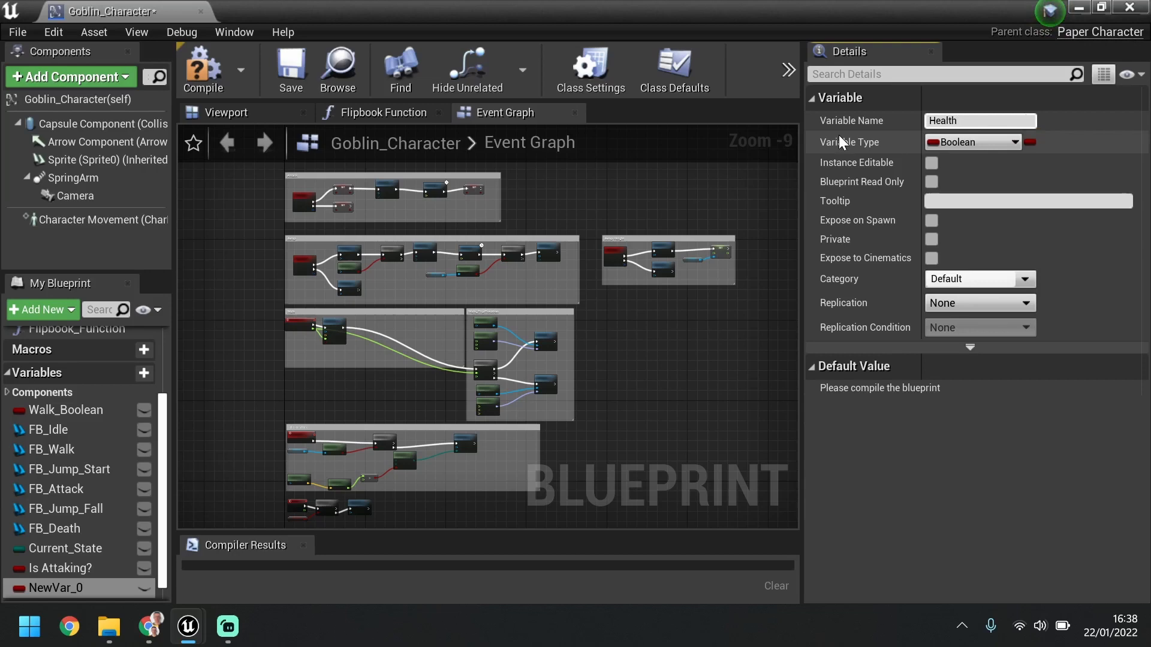
left_click(972, 142)
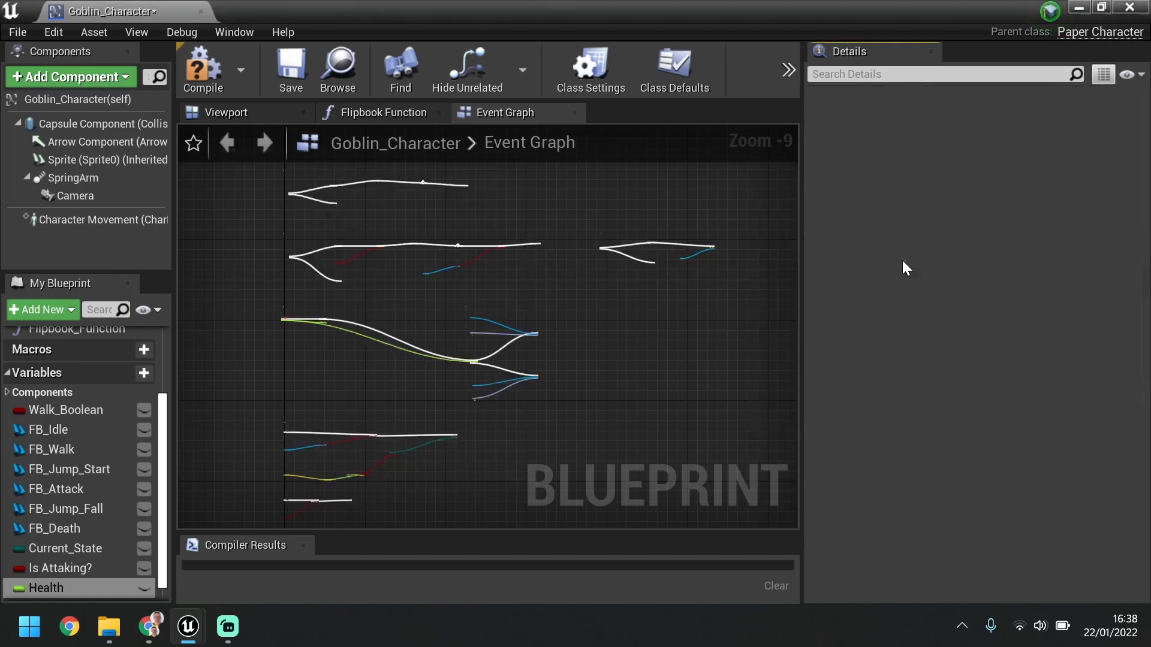
Add a second Float variable named Stamina.
left_click(46, 588)
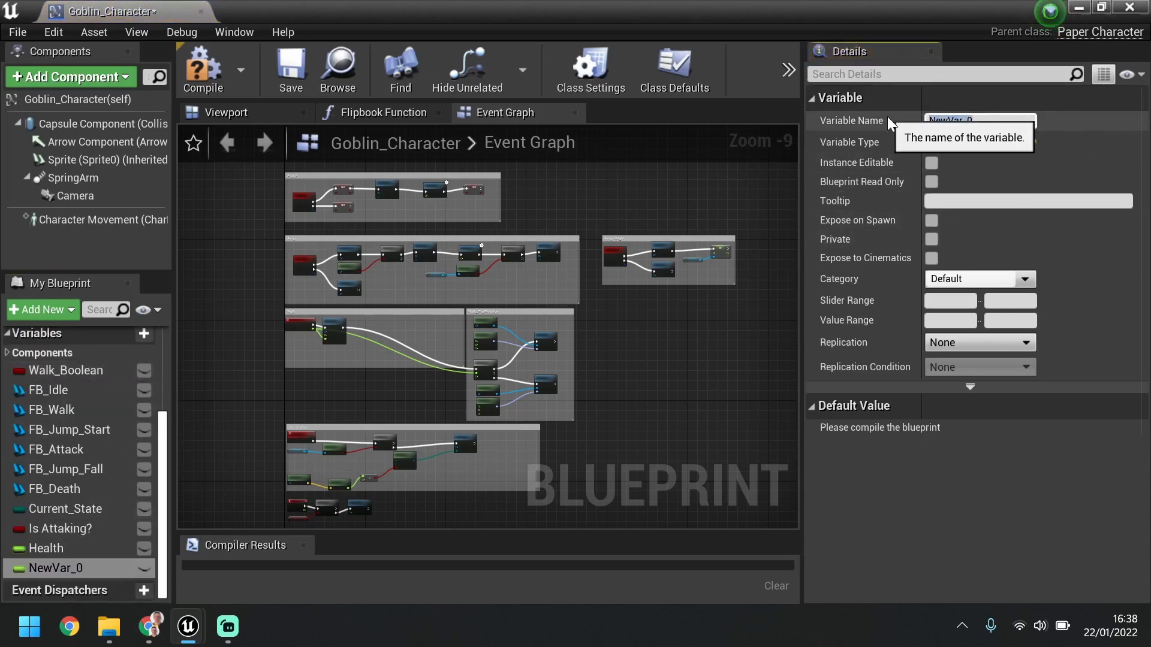
type("Stamina")
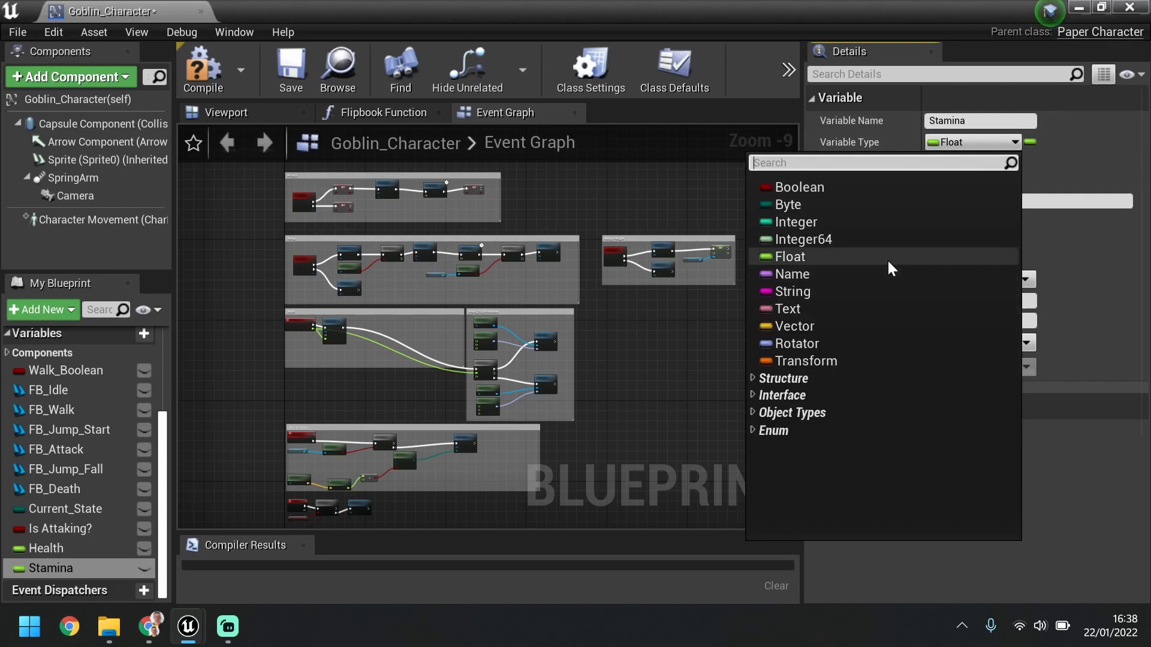
left_click(789, 256)
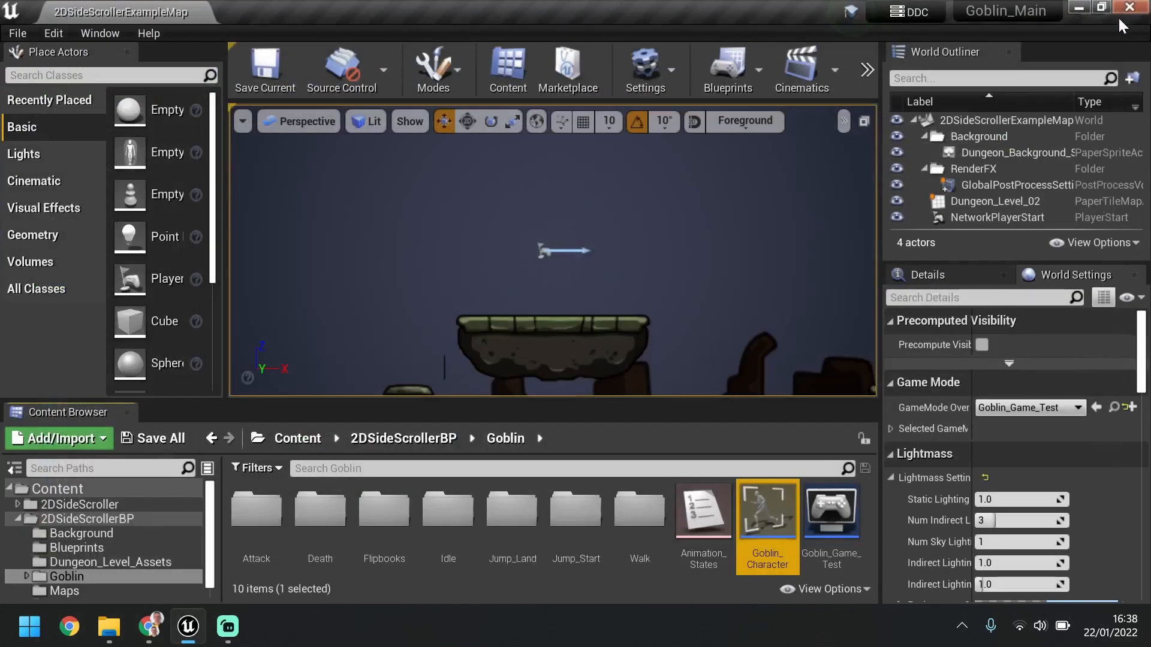
Open the HUD widget and set Health_Progress_Bar's Percent to 0.0, then open its Bind options.
left_click(402, 438)
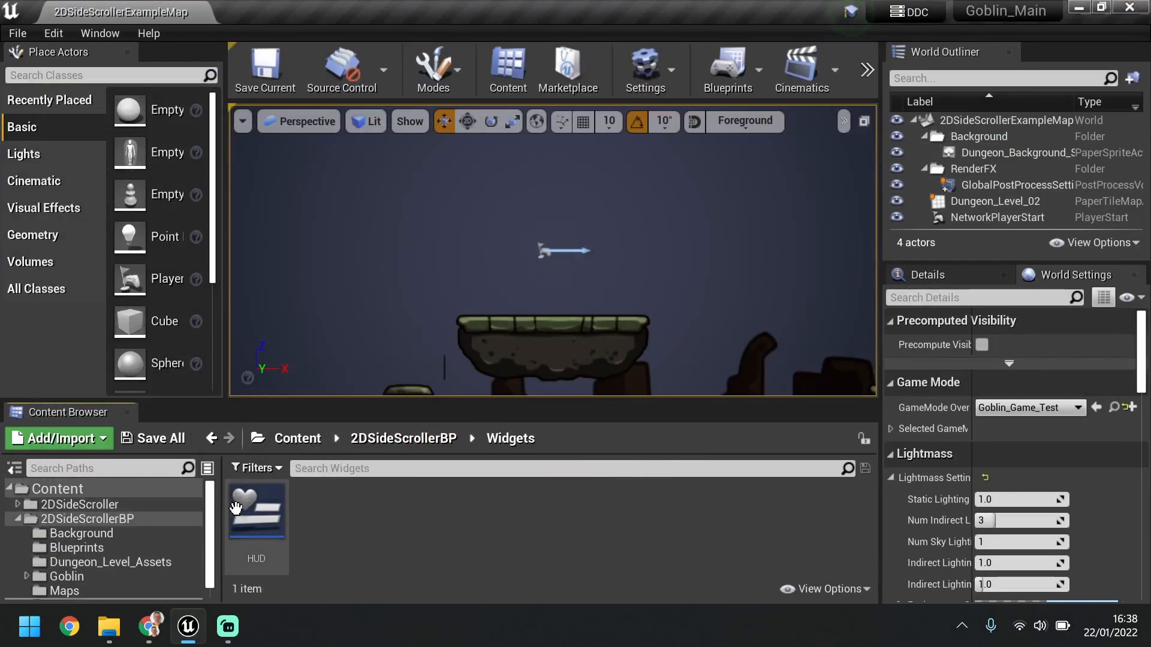
double_click(256, 509)
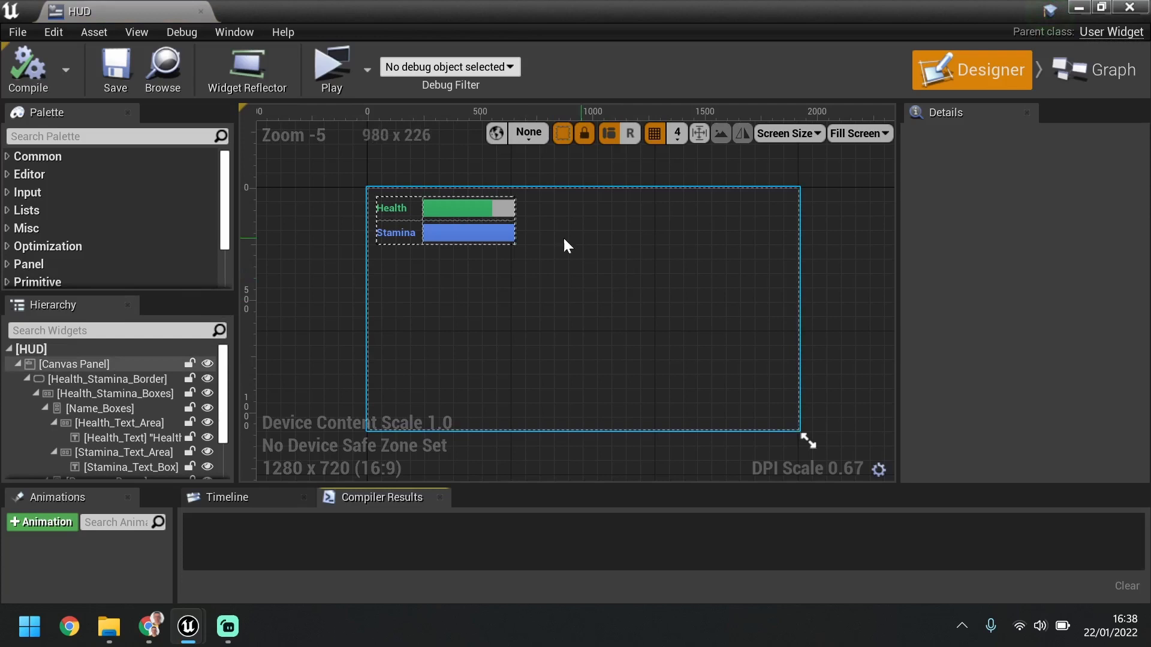
left_click(468, 208)
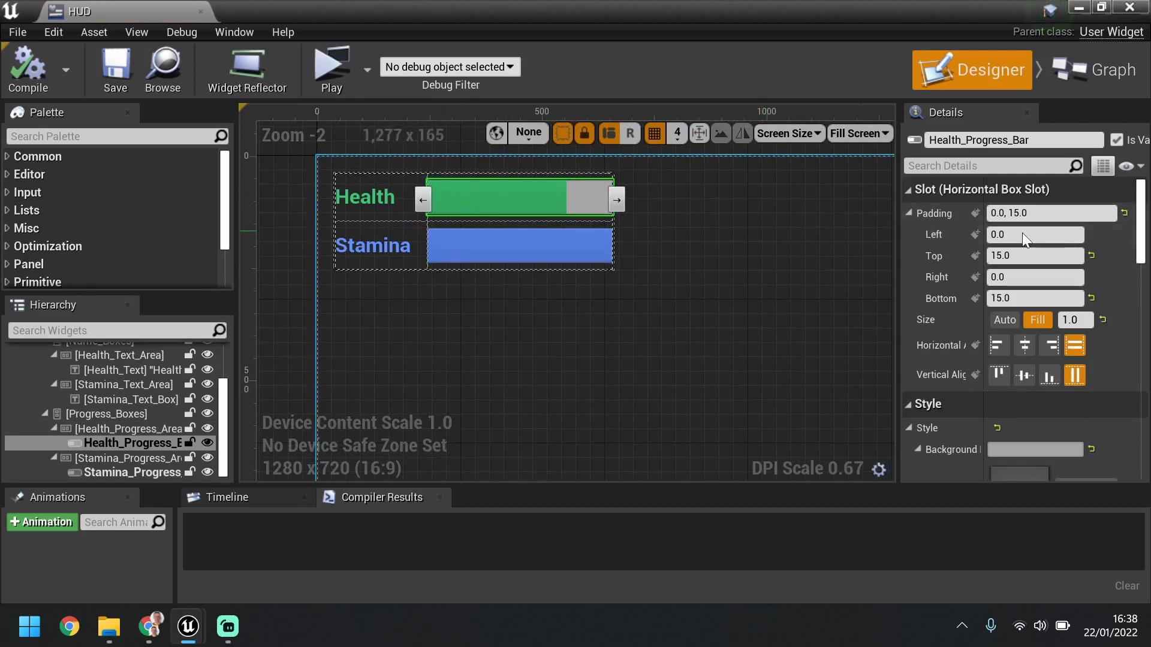
scroll("down", 3)
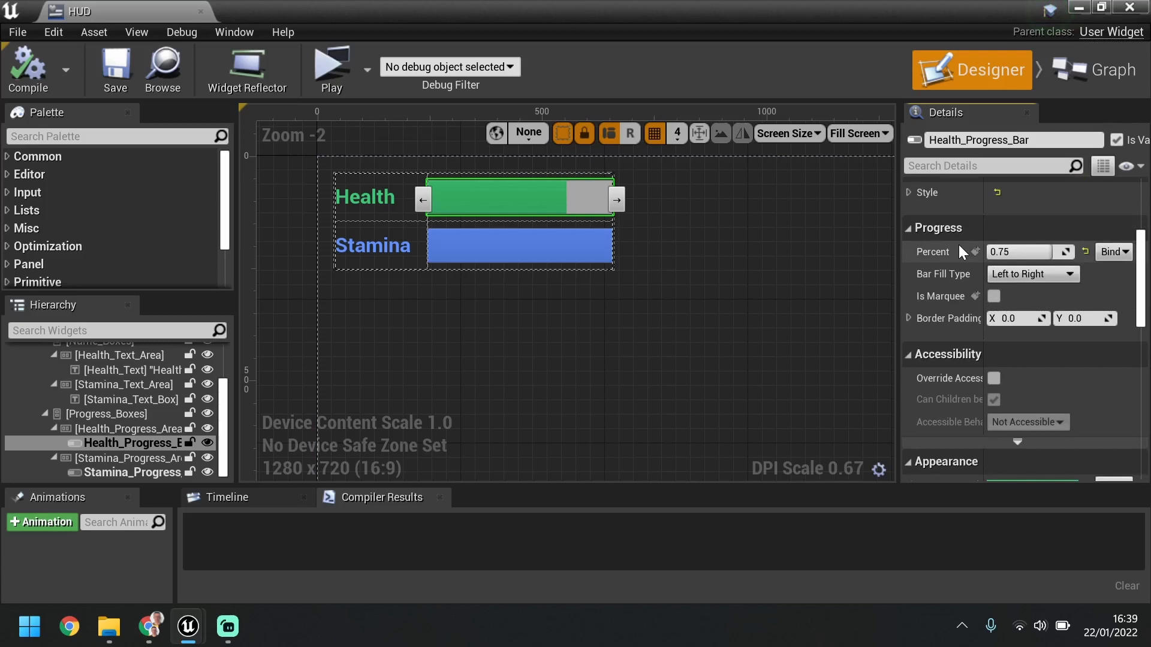
left_click(1019, 251)
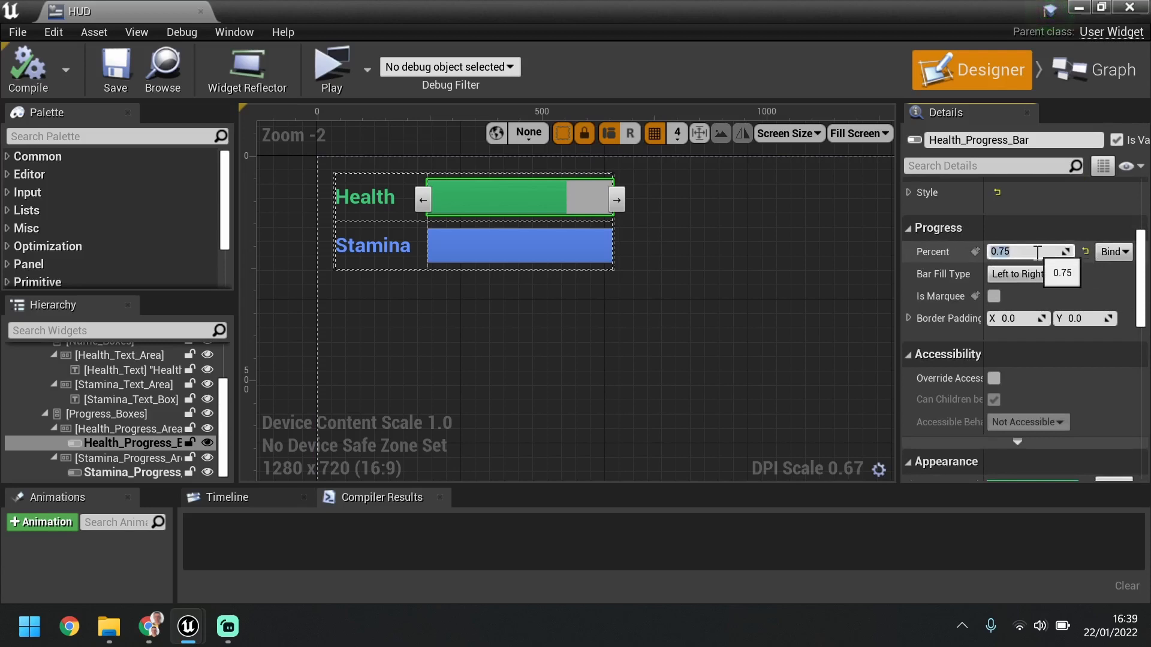
type("0.0")
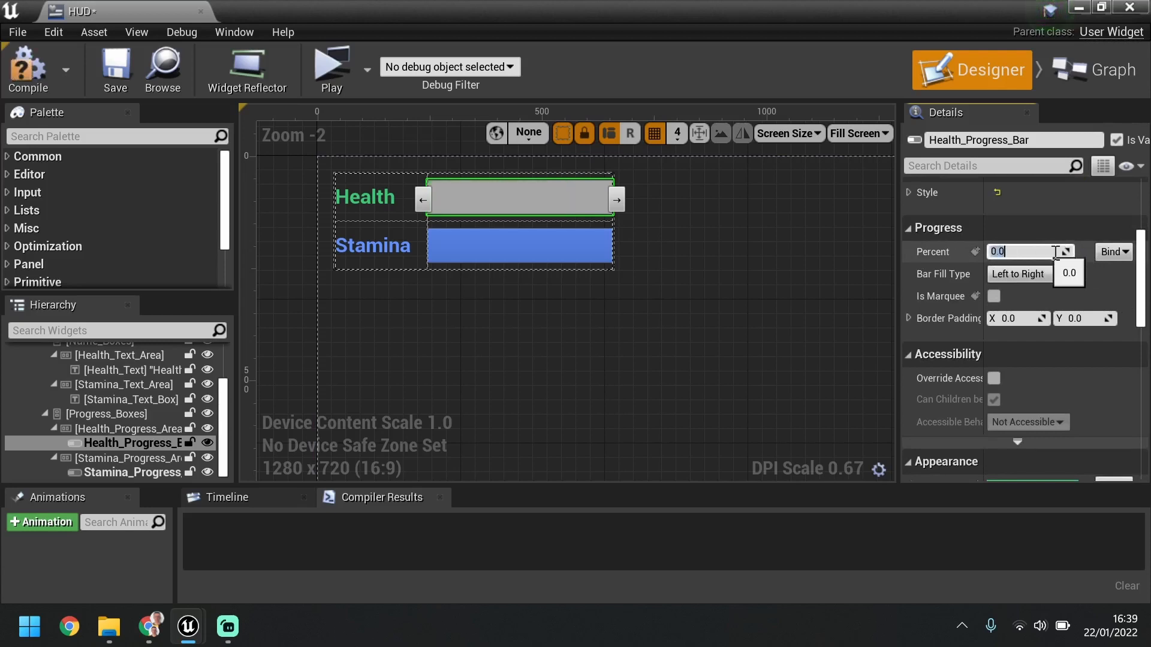
left_click(1113, 251)
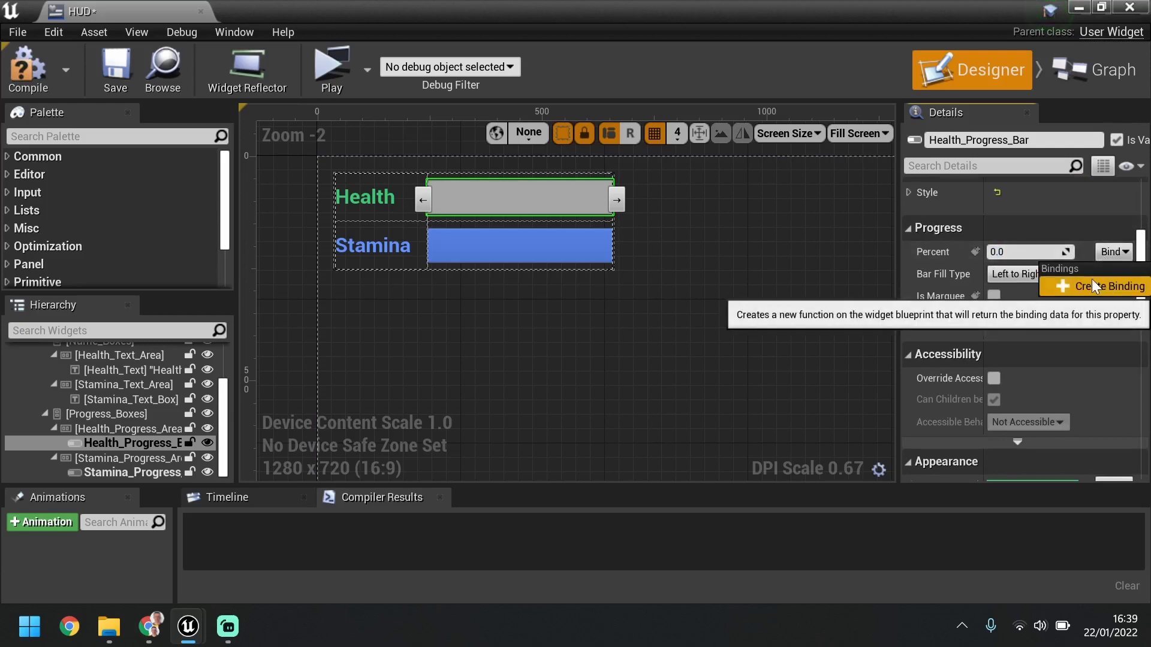
Add a Get Player Character node to the Health percent binding function.
left_click(1101, 286)
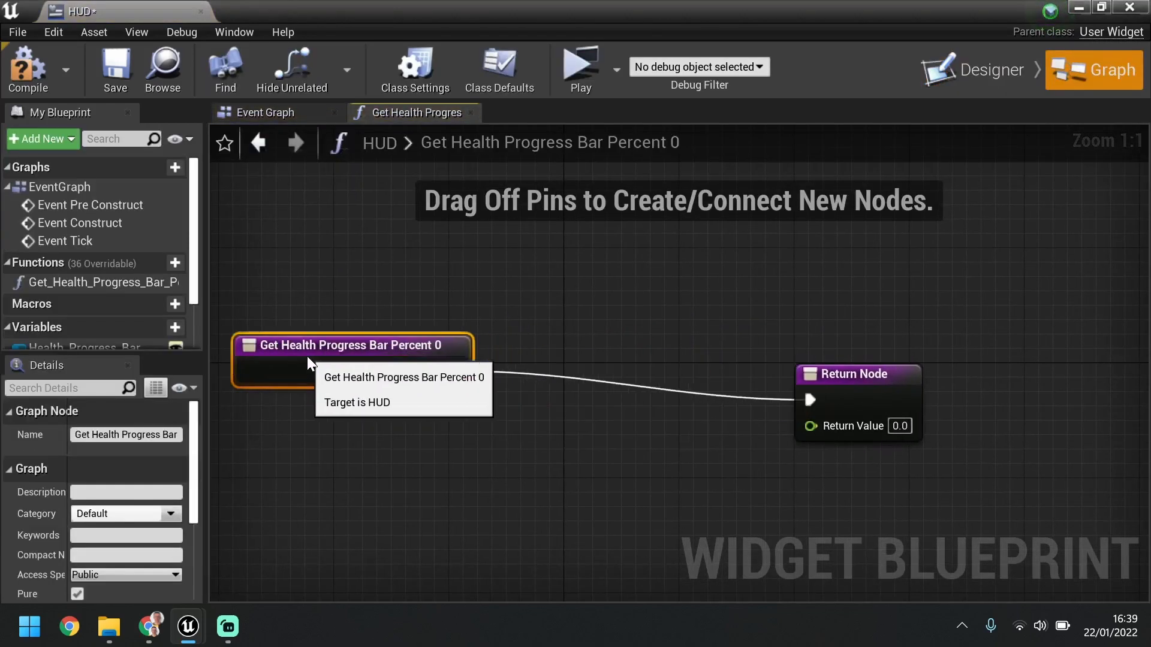
scroll("down", 3)
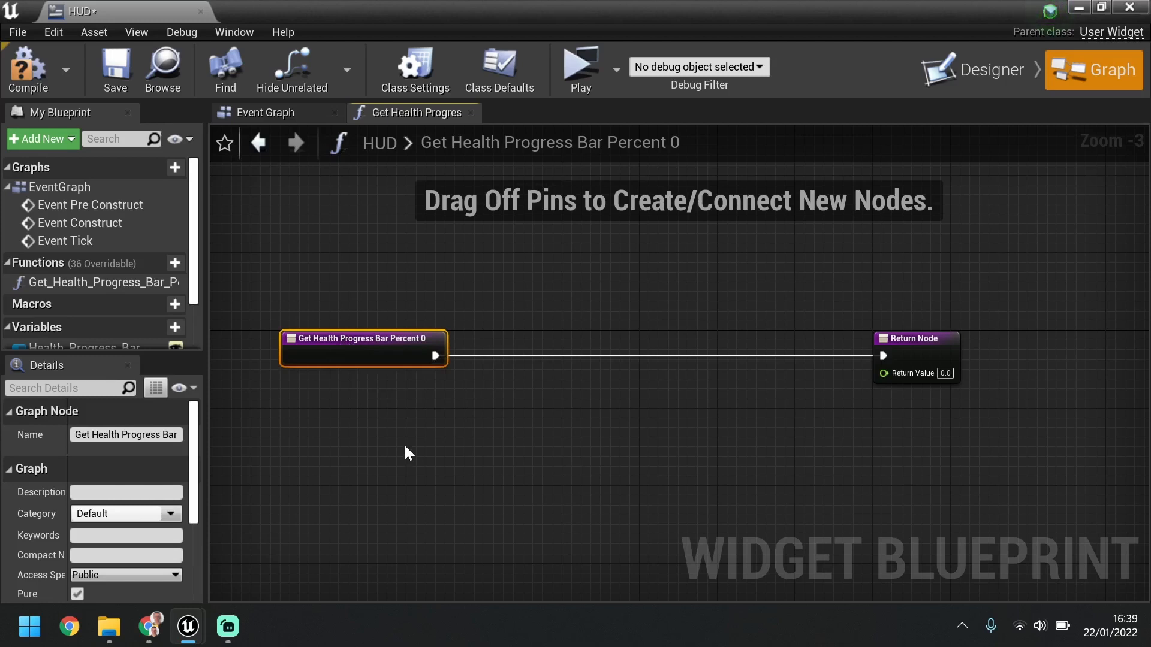
mouse_move(641, 424)
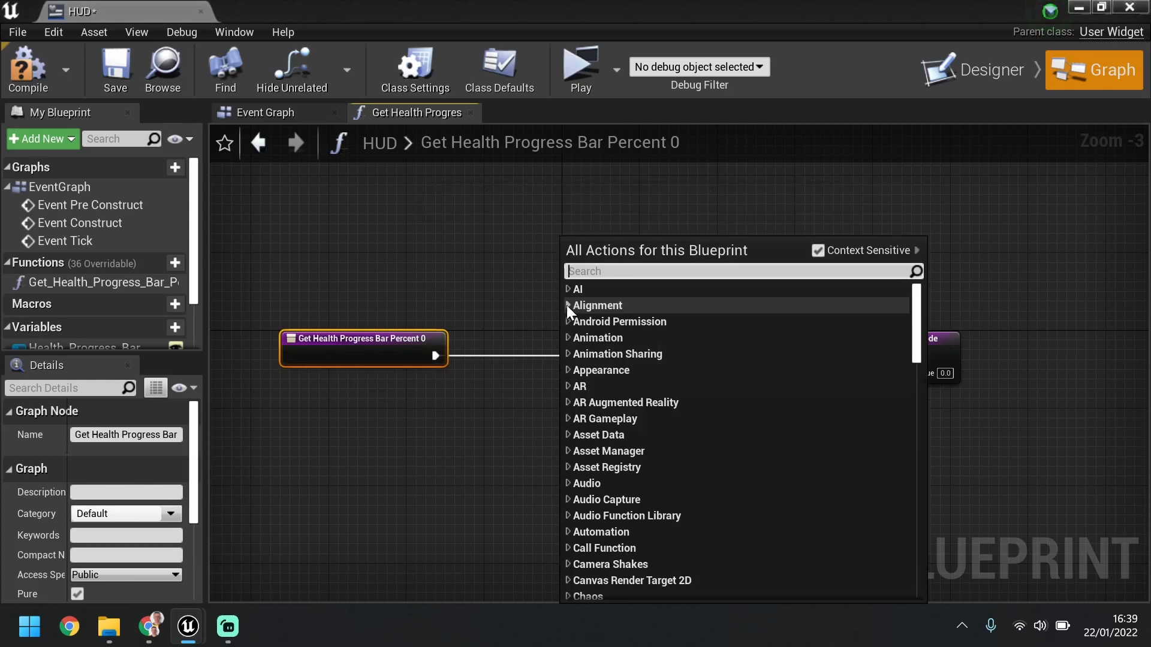
type("get pal")
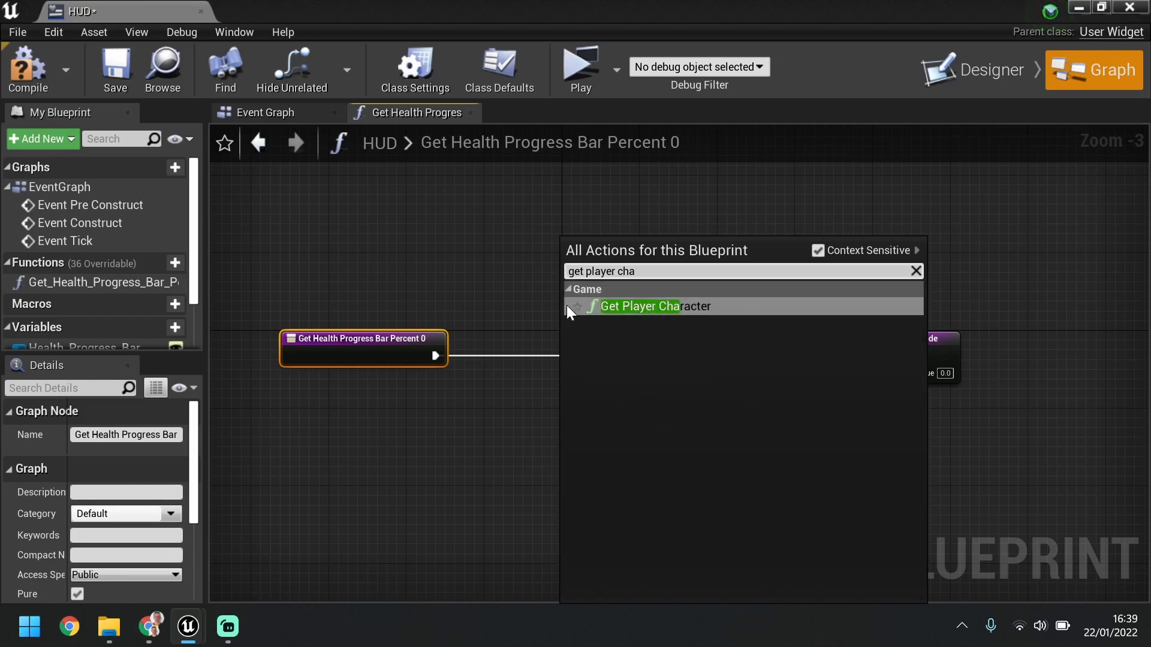
mouse_move(650, 306)
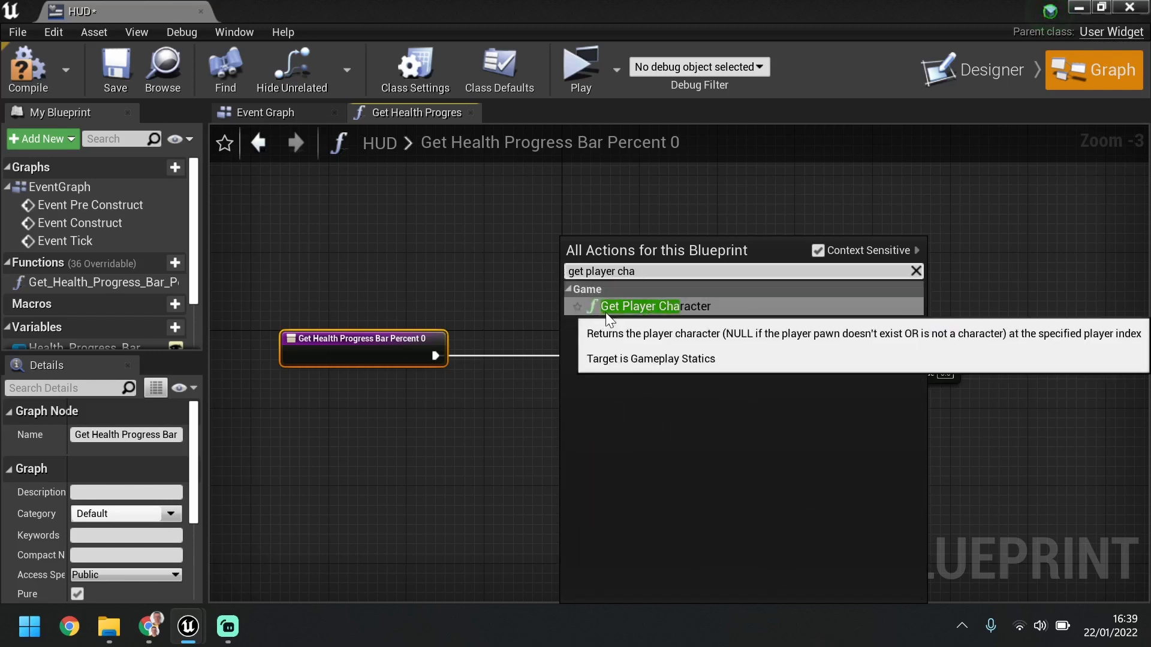
left_click(641, 306)
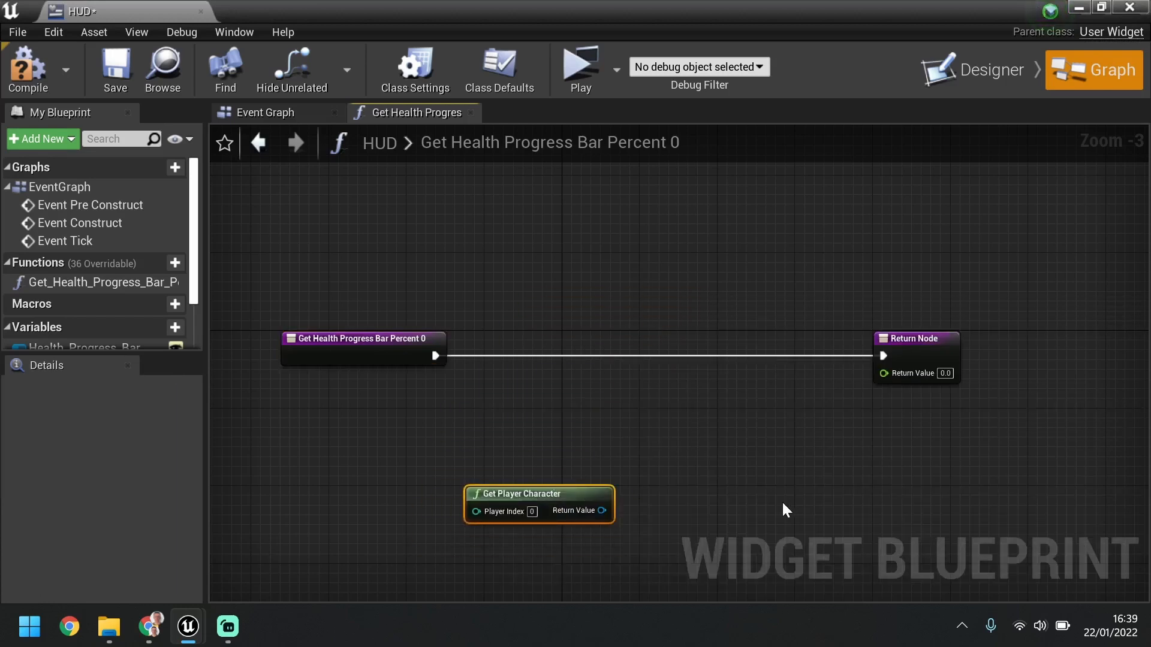
mouse_move(760, 508)
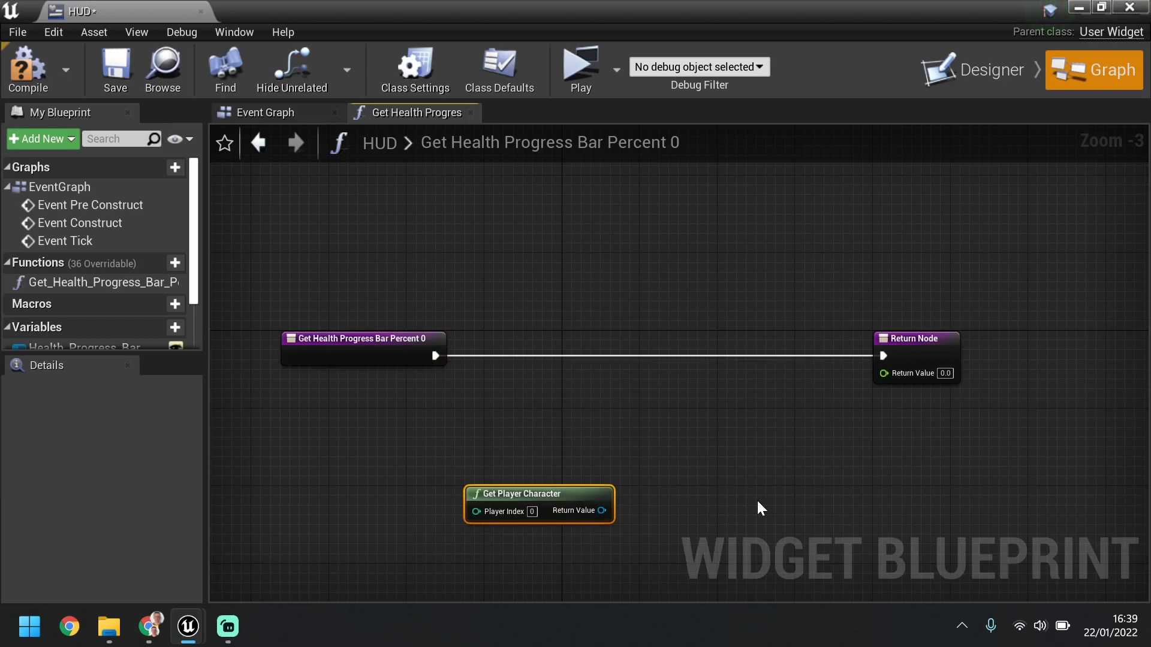
left_click_drag(539, 494, 742, 465)
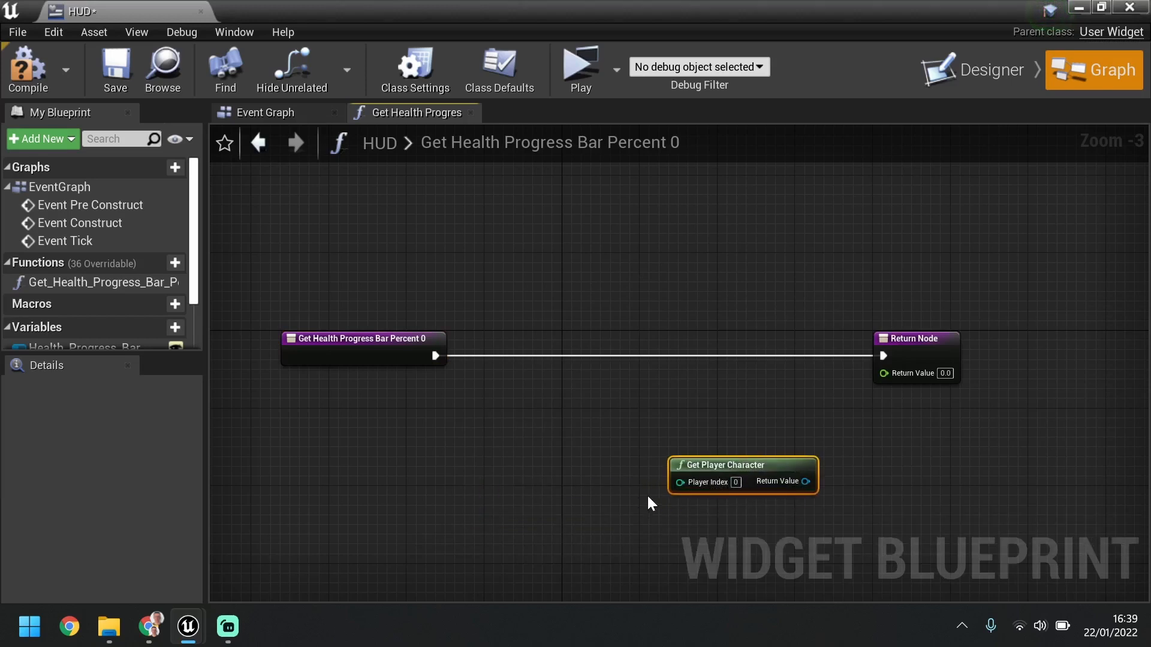
Cast the player character to Goblin_Character and tuck the getter below the entry node.
left_click_drag(688, 482, 519, 490)
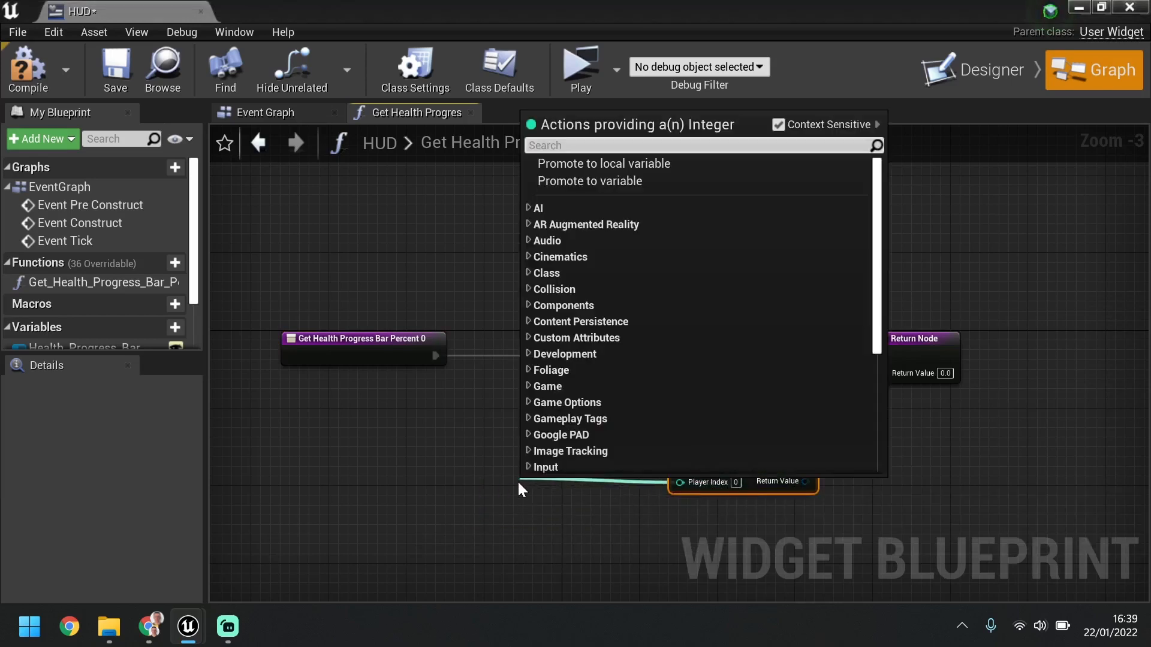
type("cast")
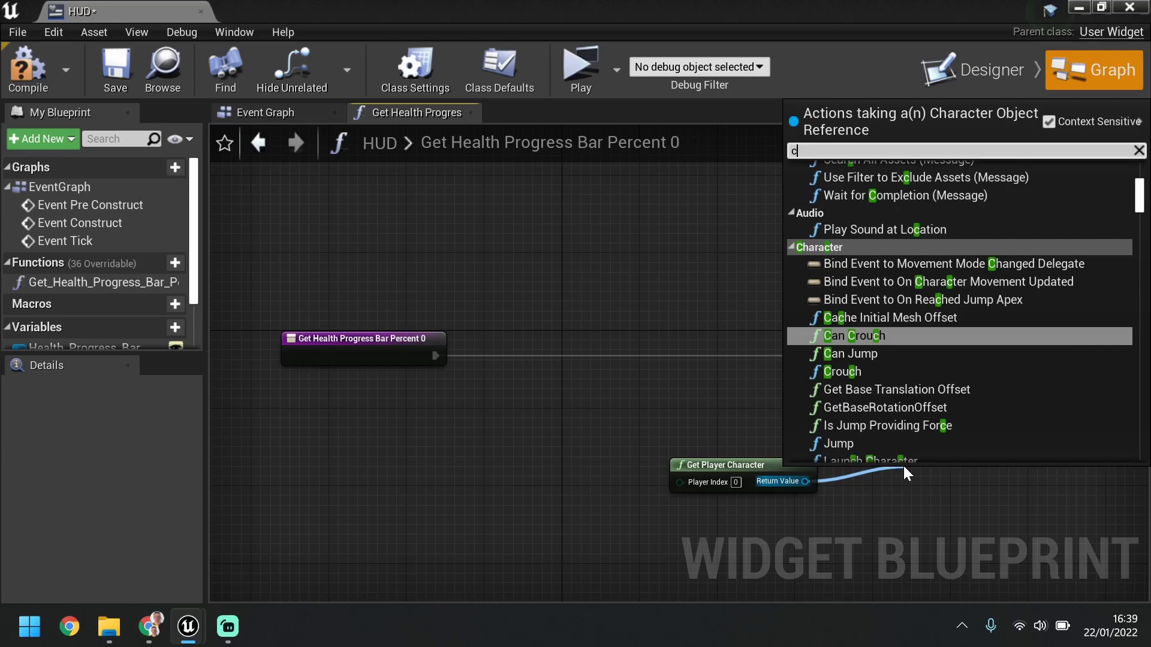
type("ast to")
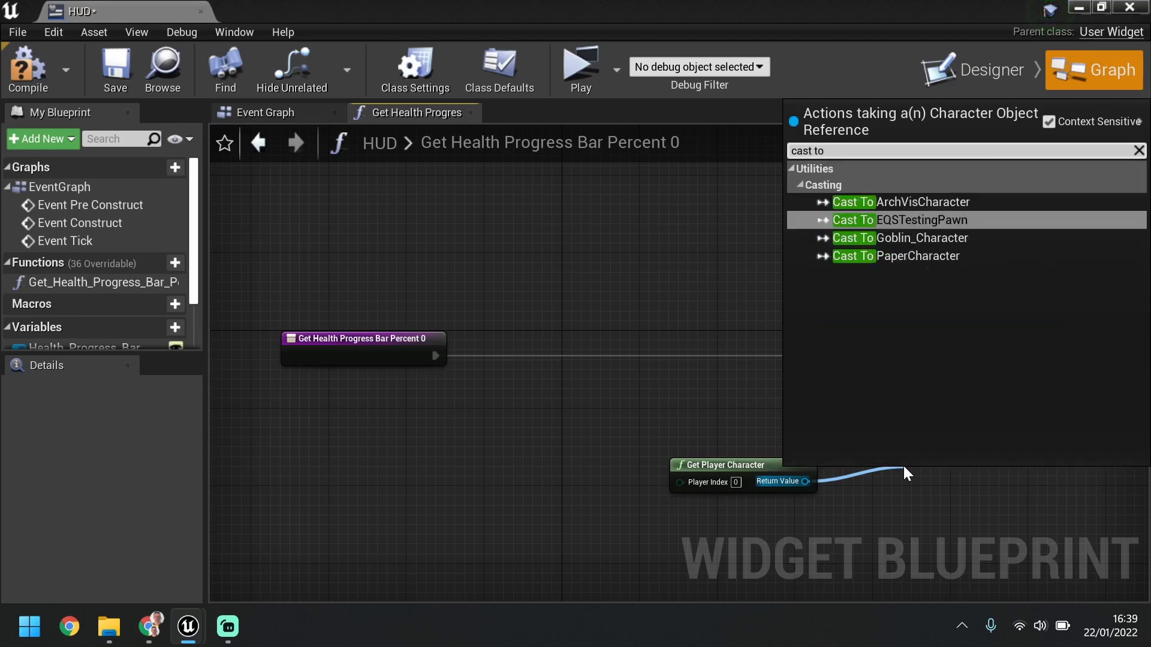
mouse_move(899, 238)
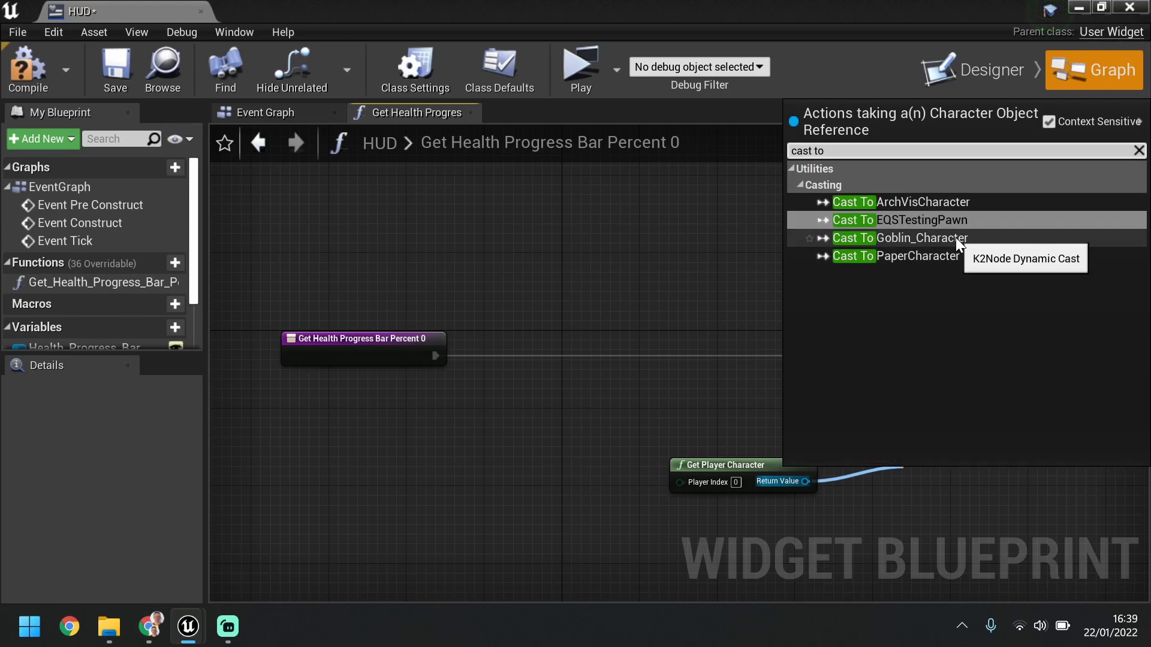
mouse_move(957, 249)
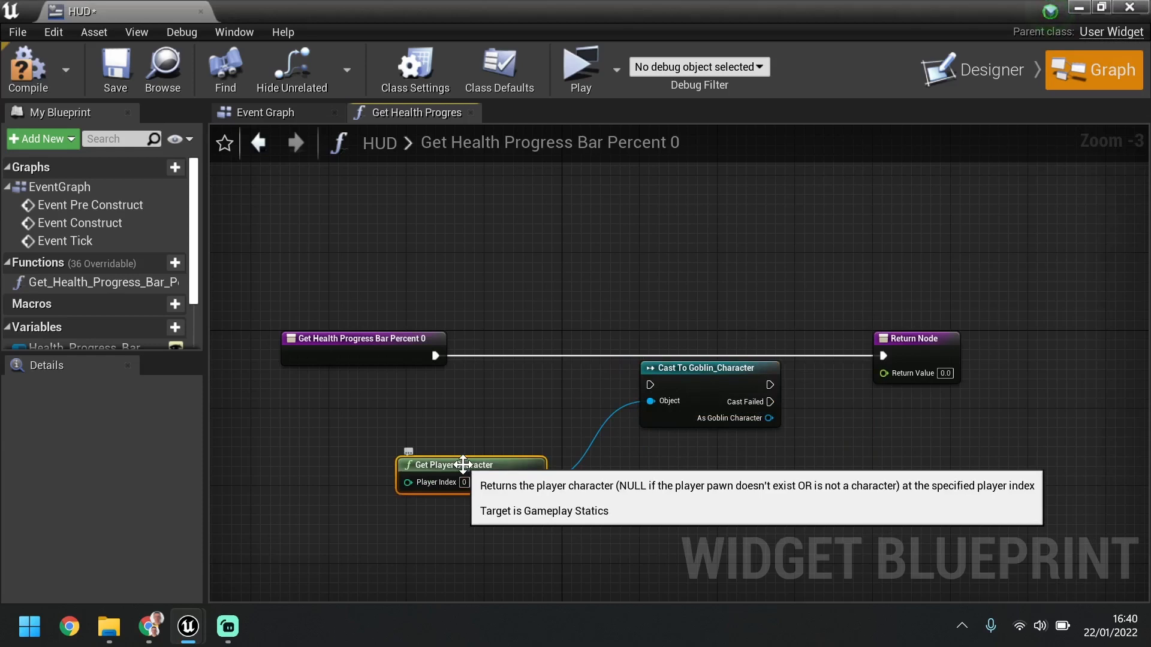
mouse_move(326, 331)
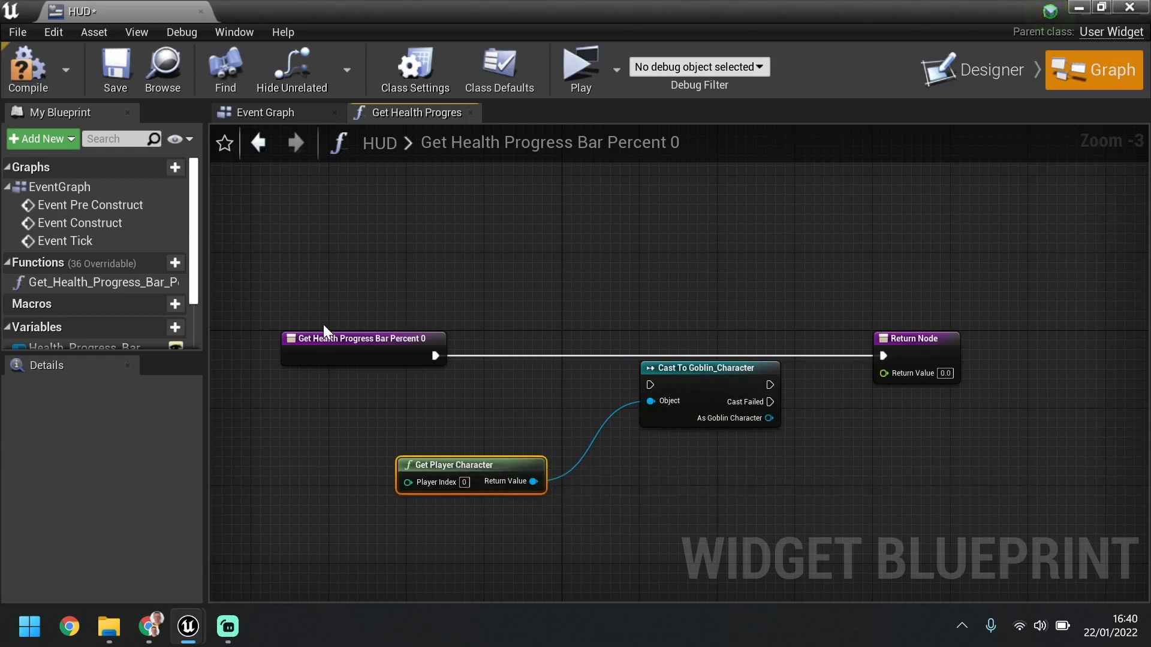
left_click_drag(435, 355, 651, 385)
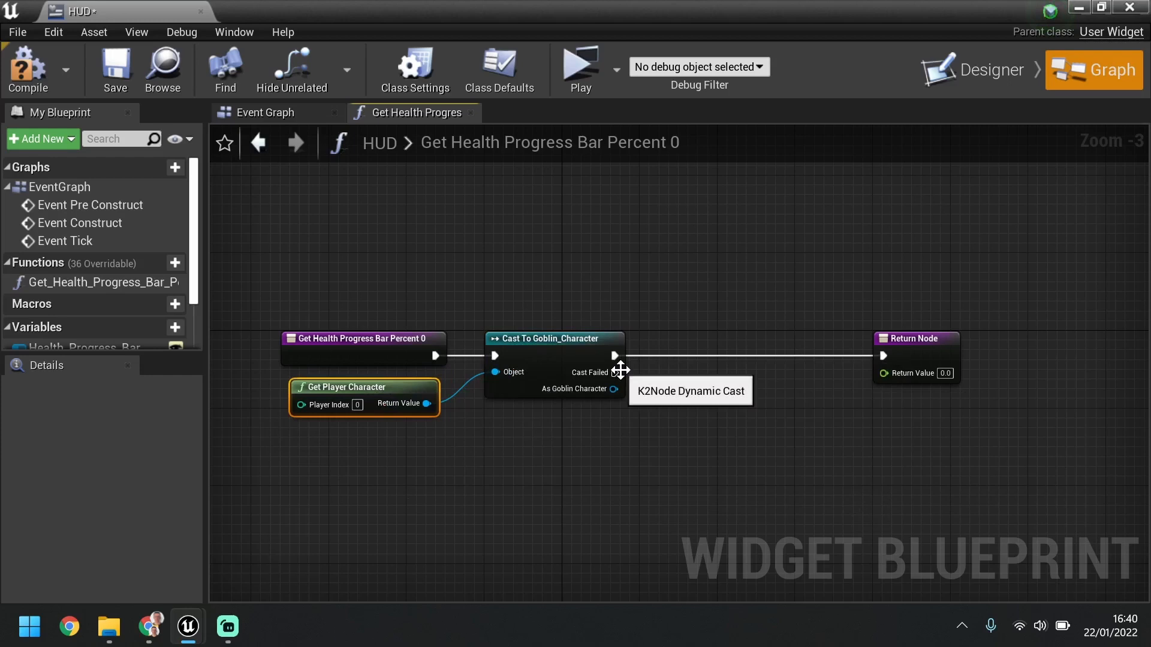
mouse_move(587, 424)
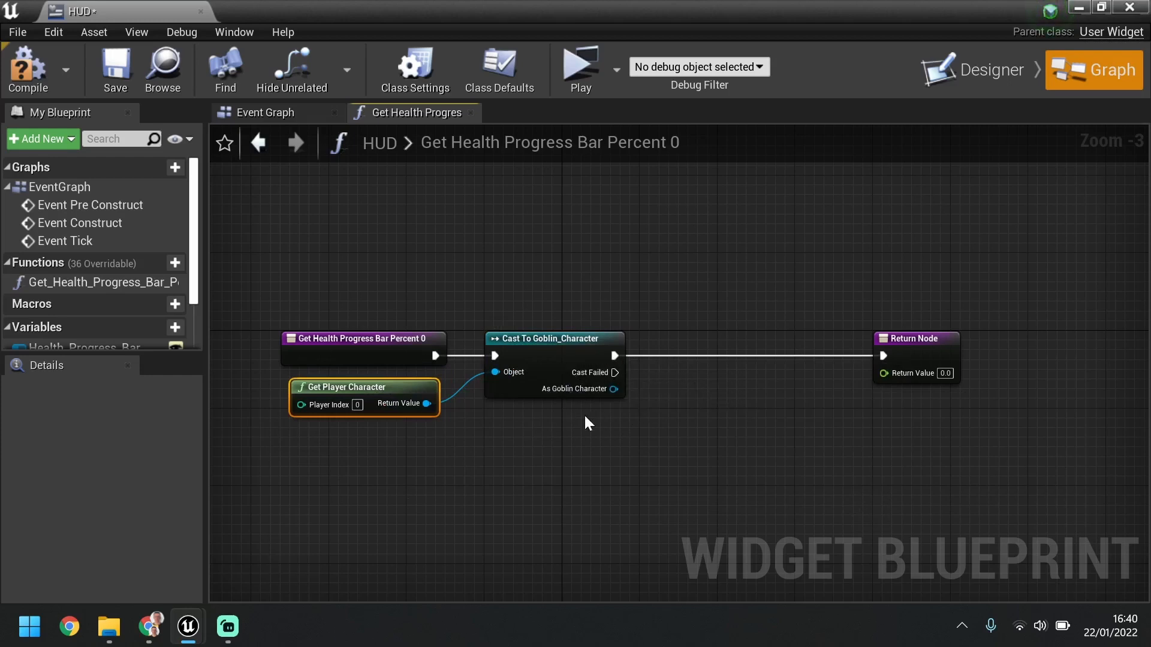
mouse_move(404, 433)
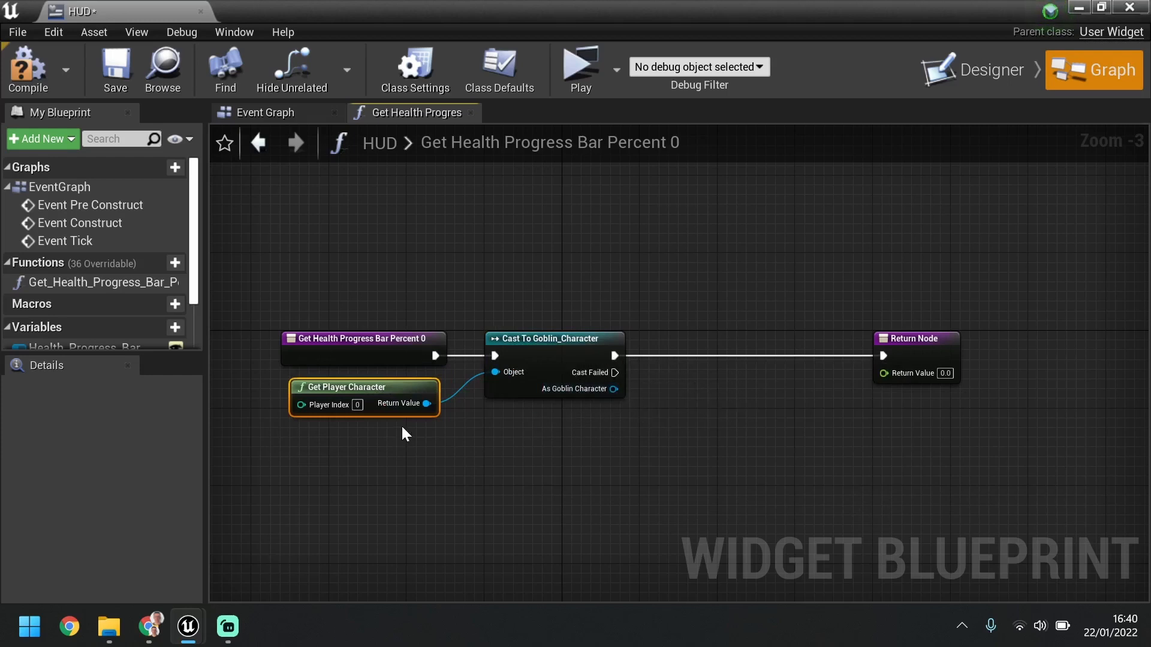
mouse_move(709, 339)
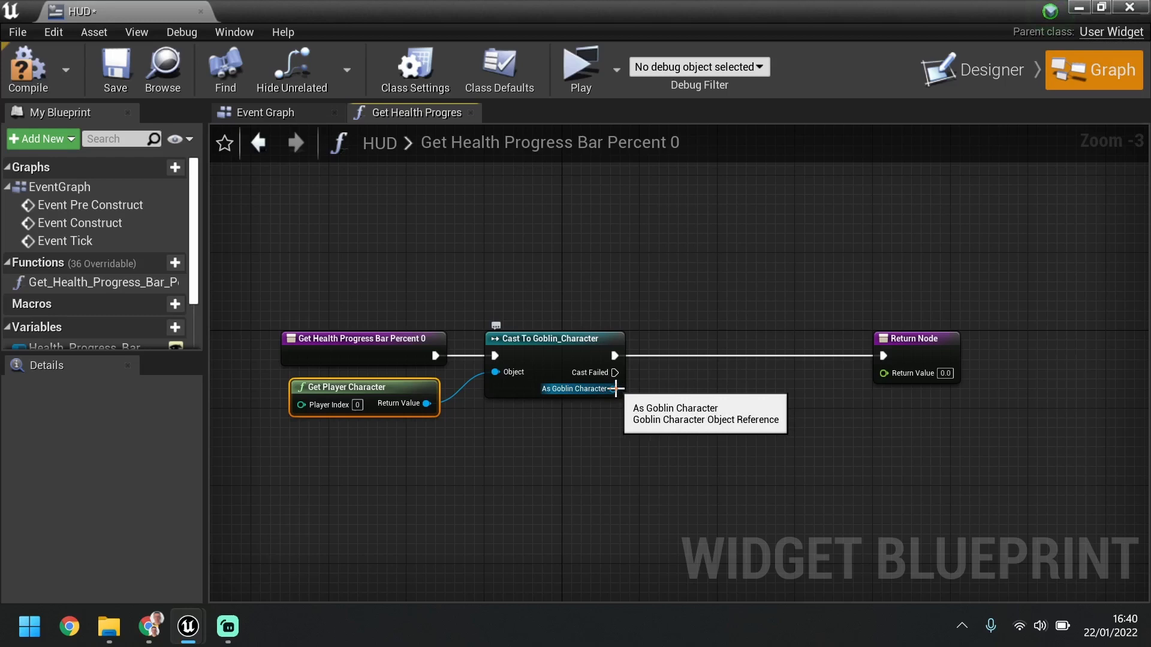
Add a Health getter from the cast's Goblin Character output.
left_click_drag(617, 389, 703, 503)
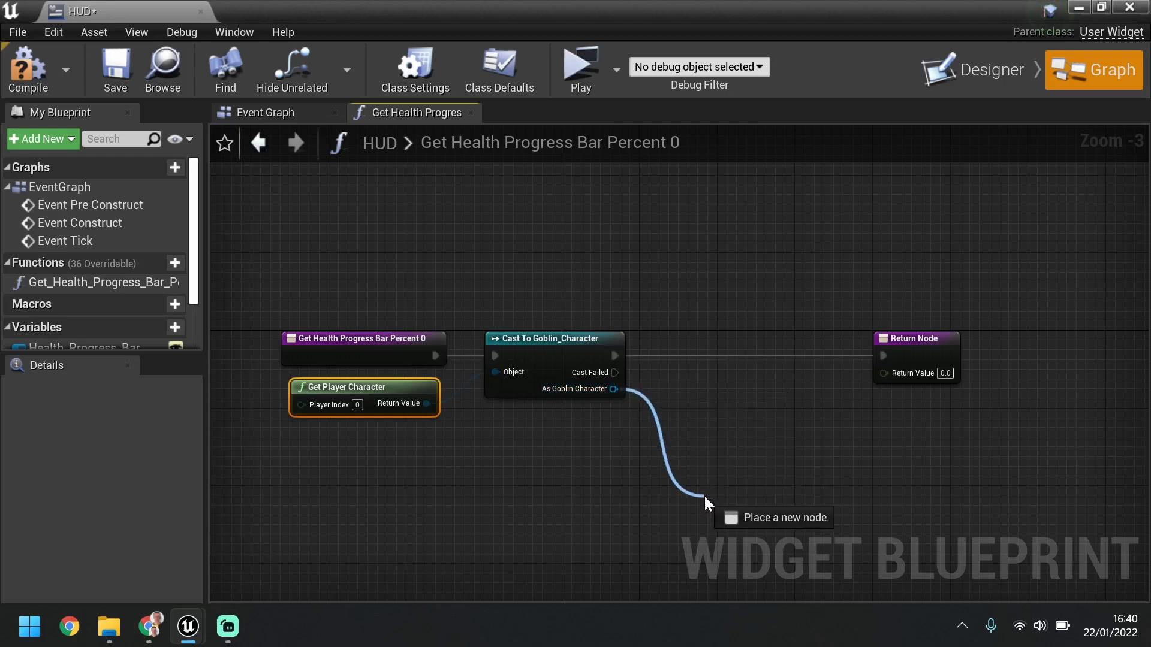
left_click(705, 503)
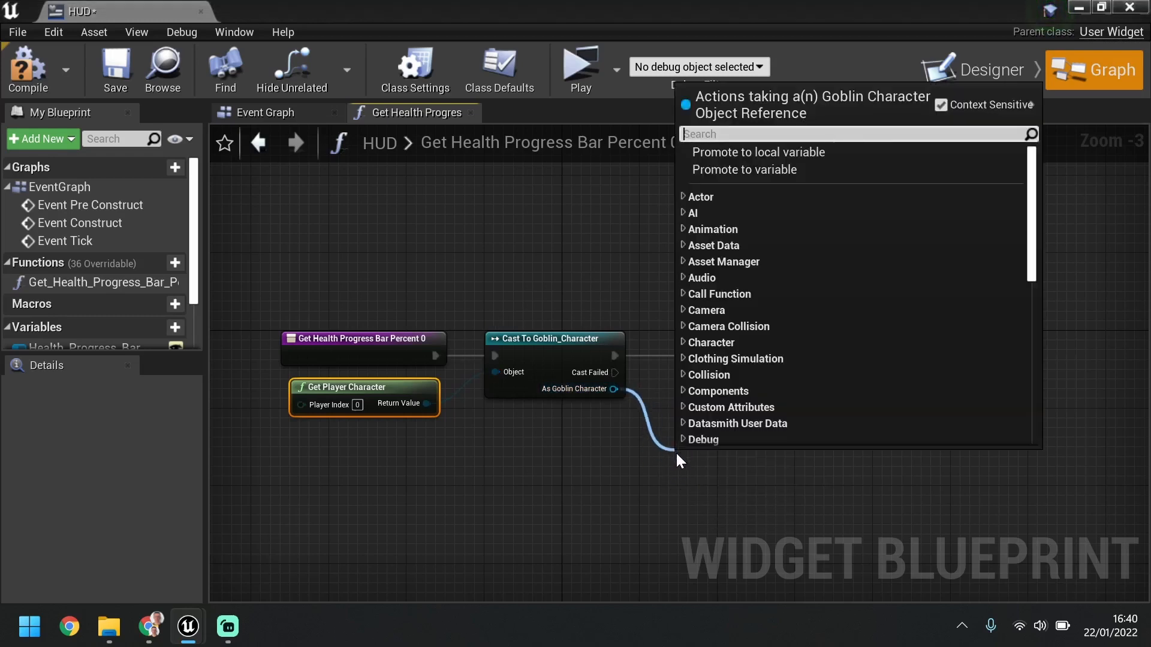
type("health")
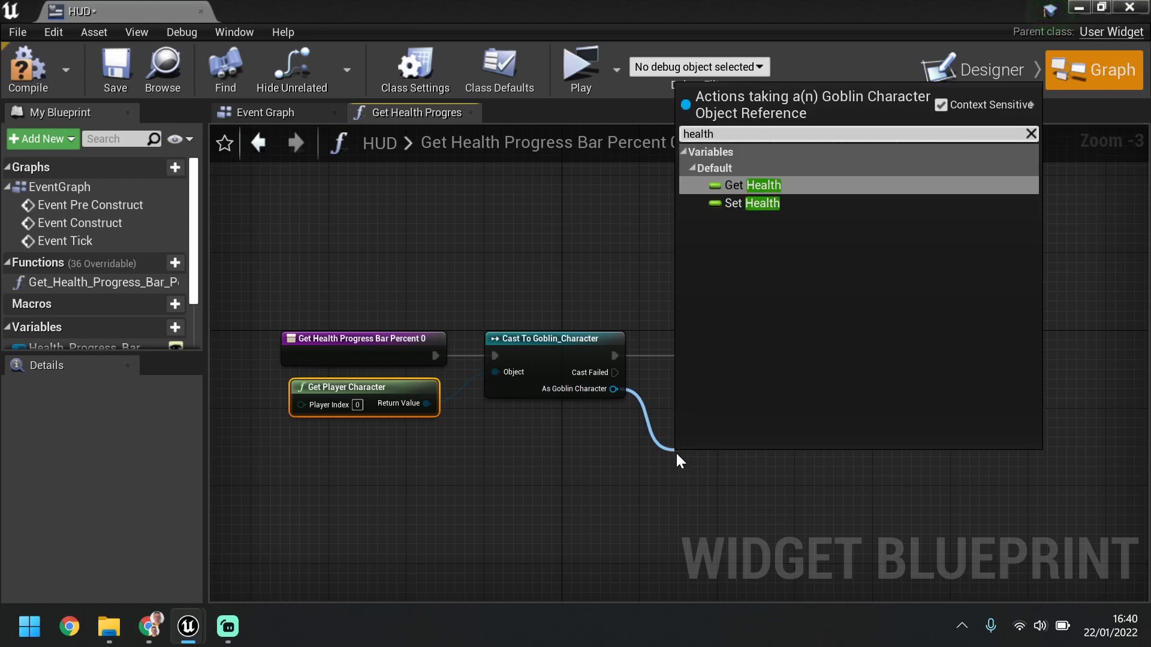
mouse_move(791, 196)
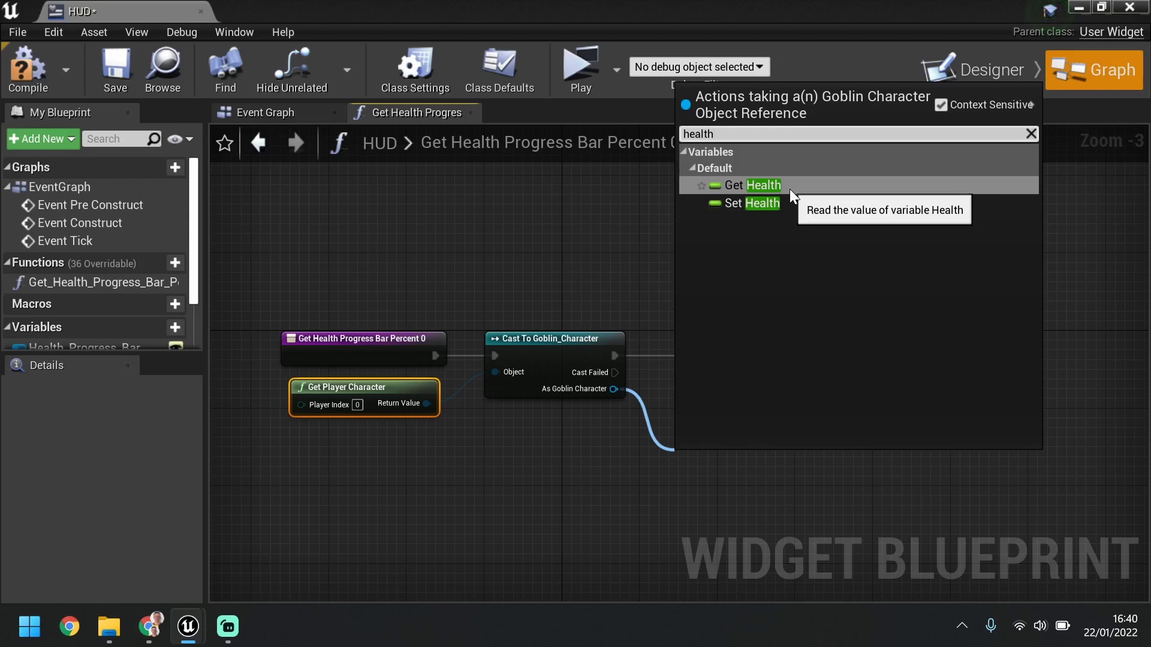
left_click(743, 185)
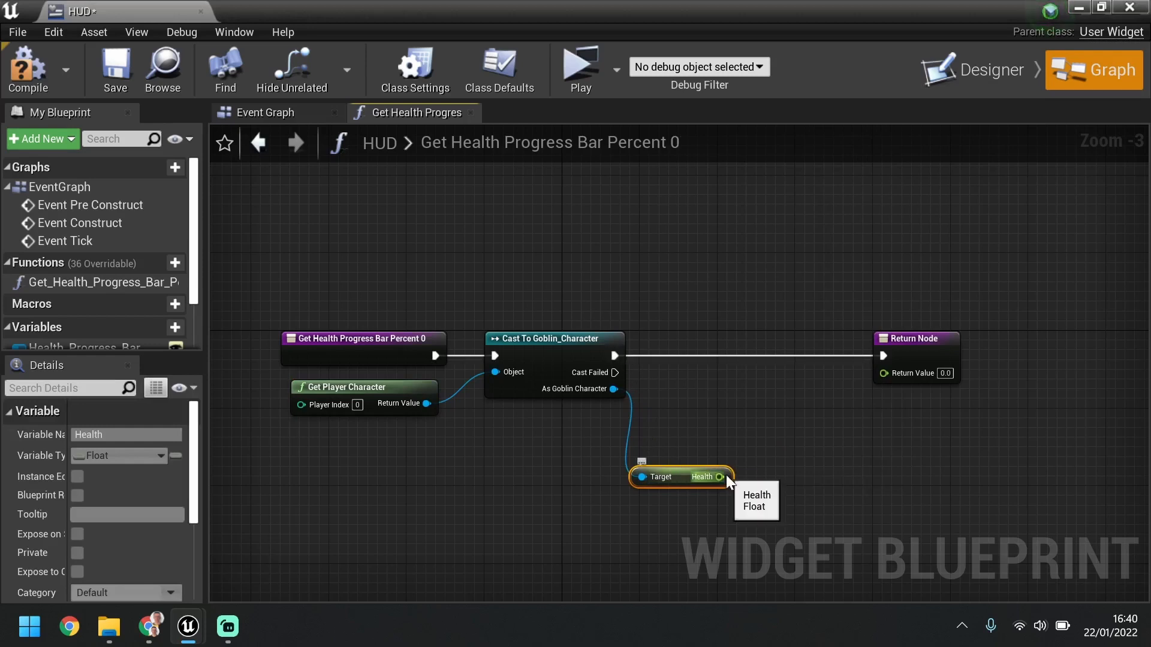
Add a Safe Divide node from Health, then delete it.
left_click_drag(719, 477, 786, 474)
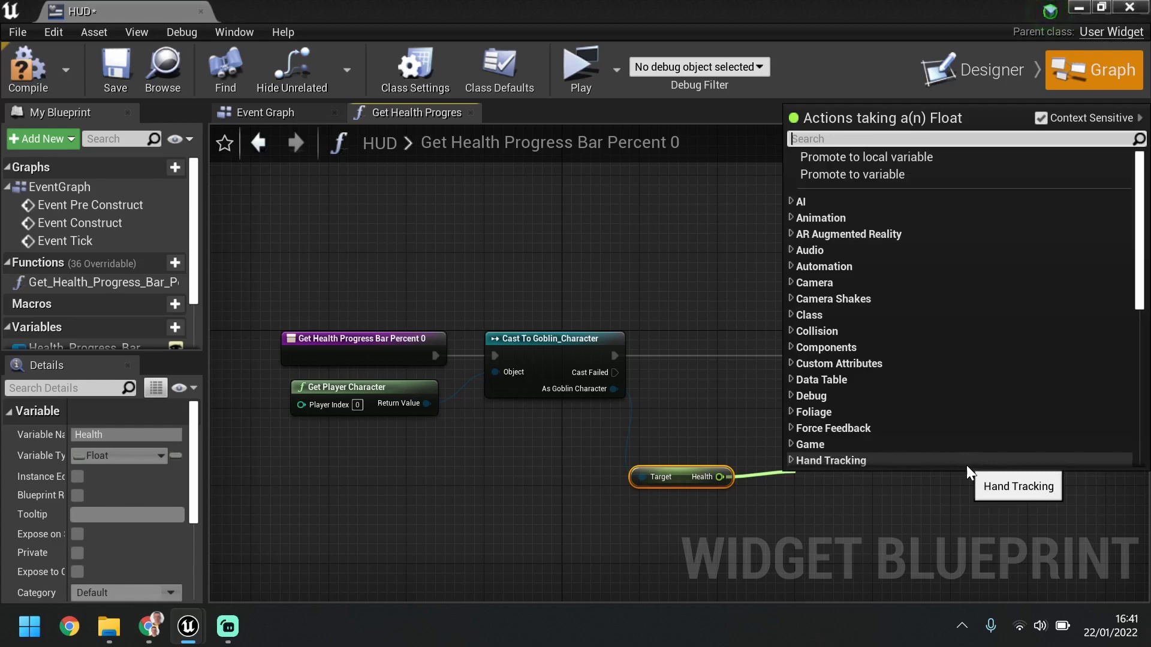
type("divide")
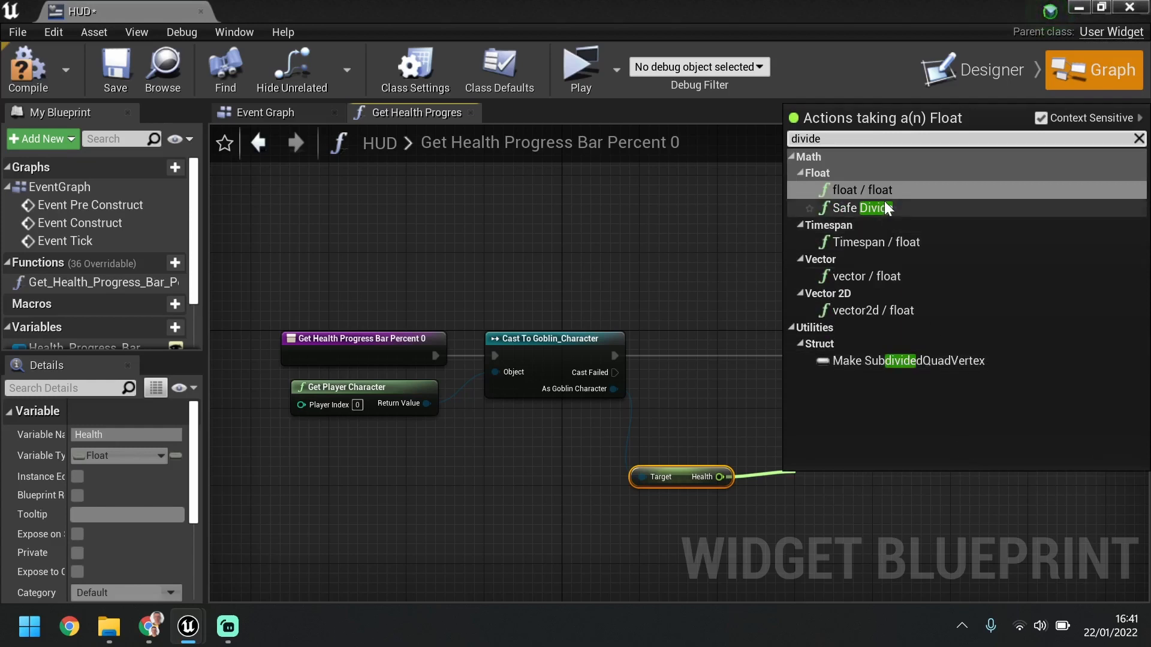
left_click(862, 208)
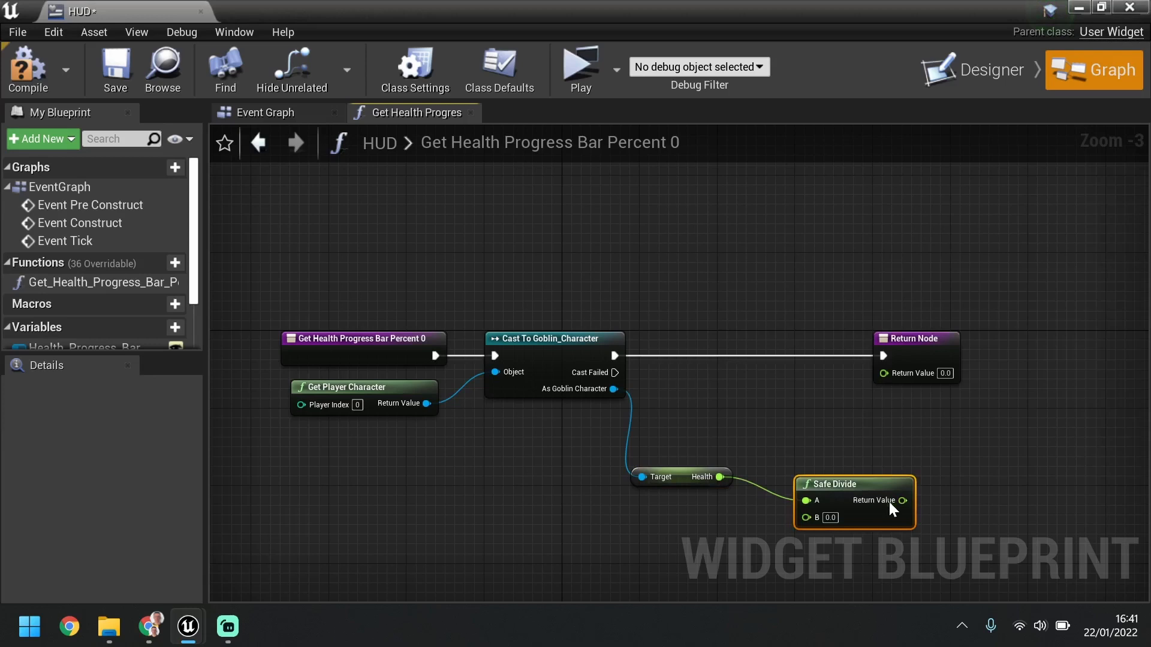
key("Delete")
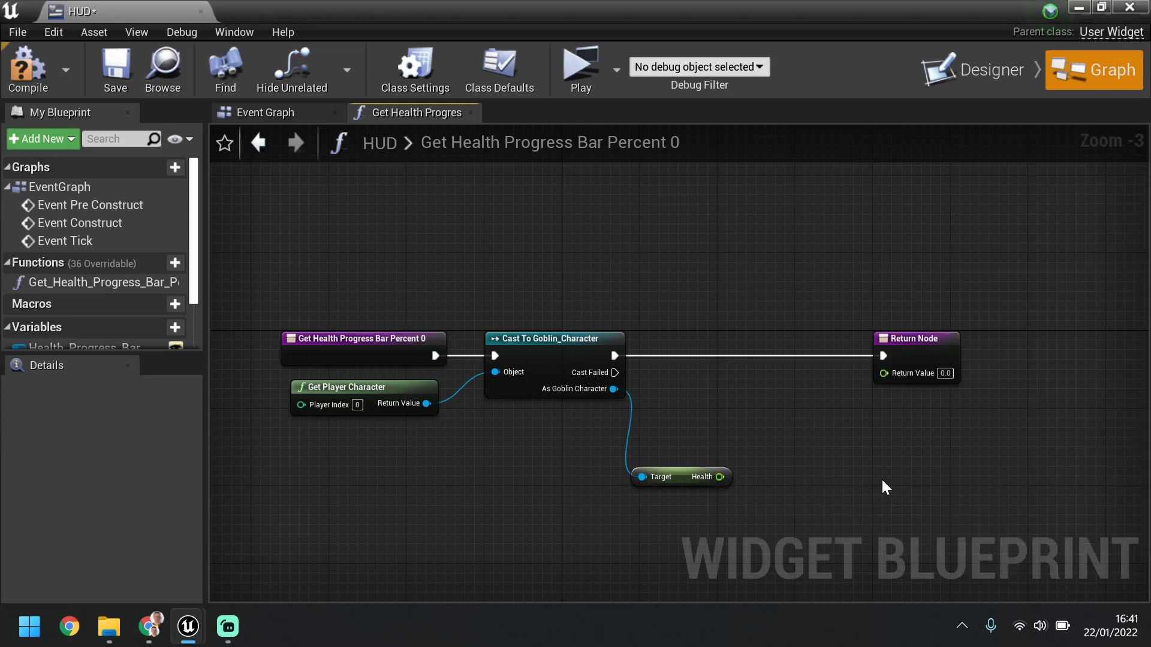
Add a float divide from Health with divisor 100, wired into Return Value.
left_click_drag(723, 477, 774, 483)
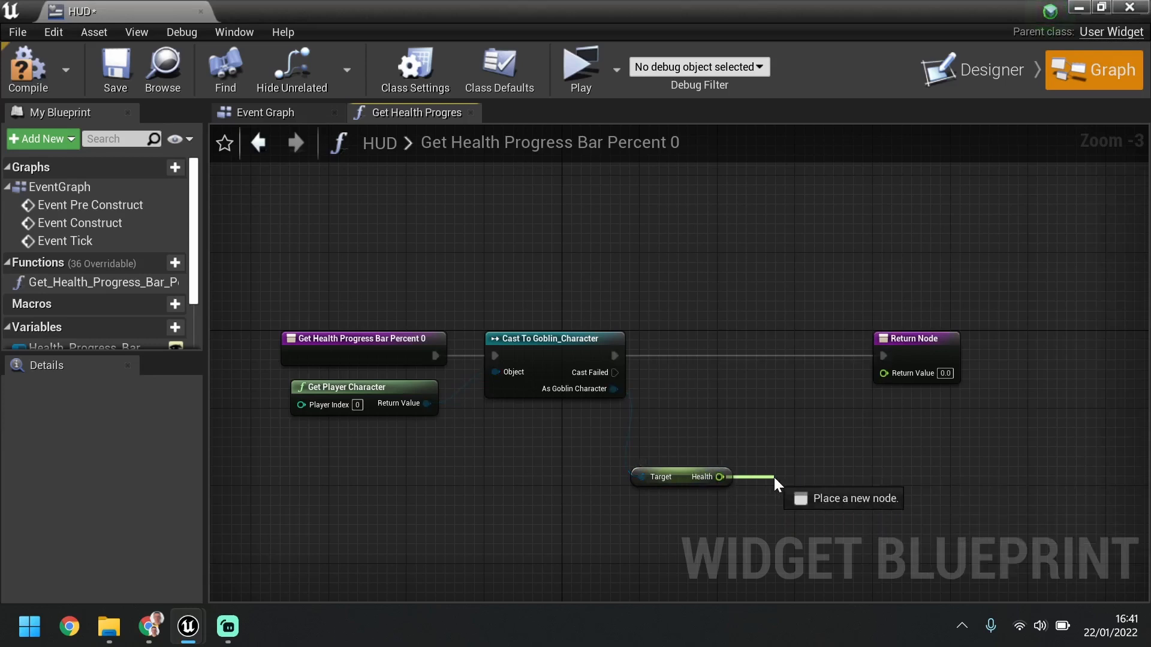
type("divide")
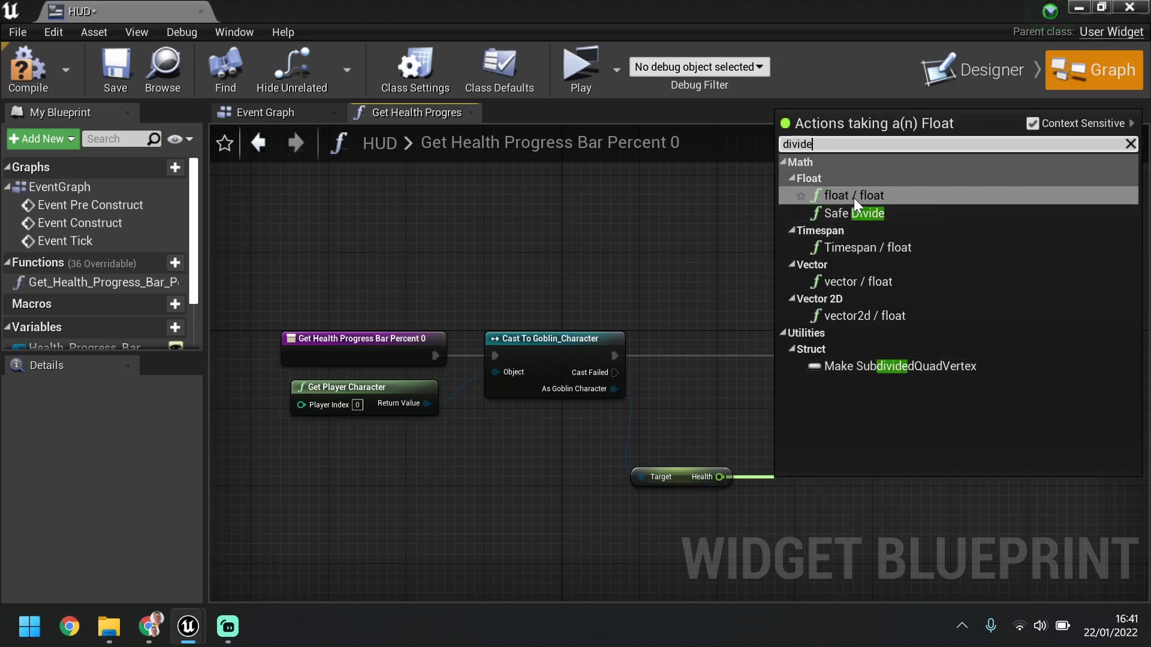
left_click(852, 196)
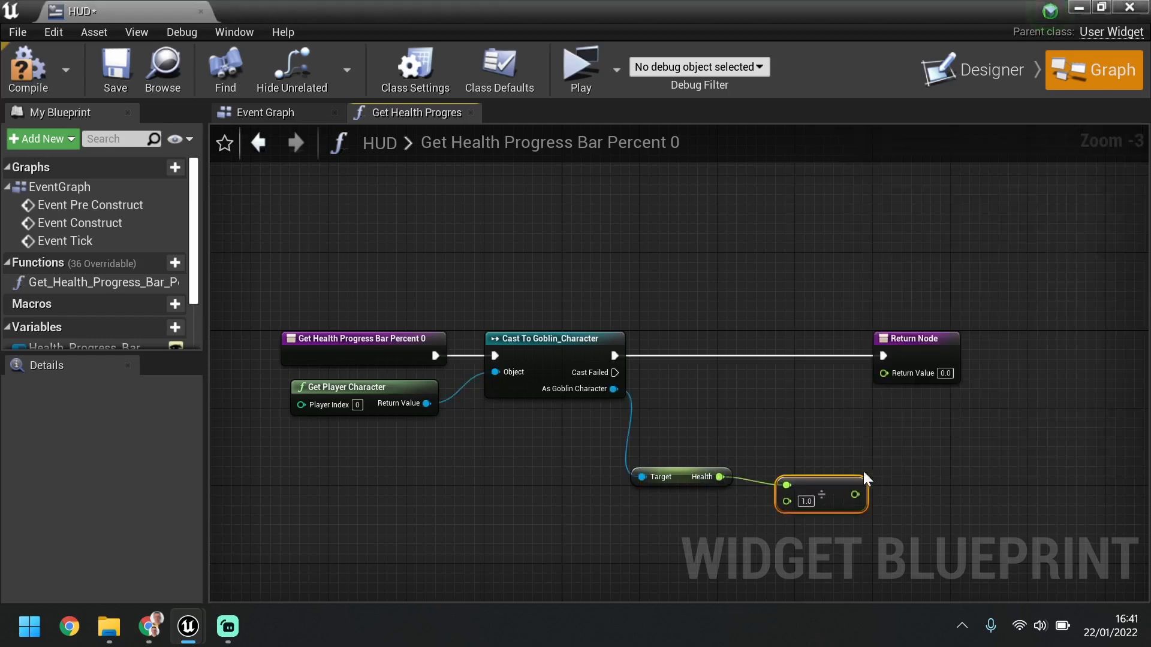
left_click_drag(821, 496, 800, 473)
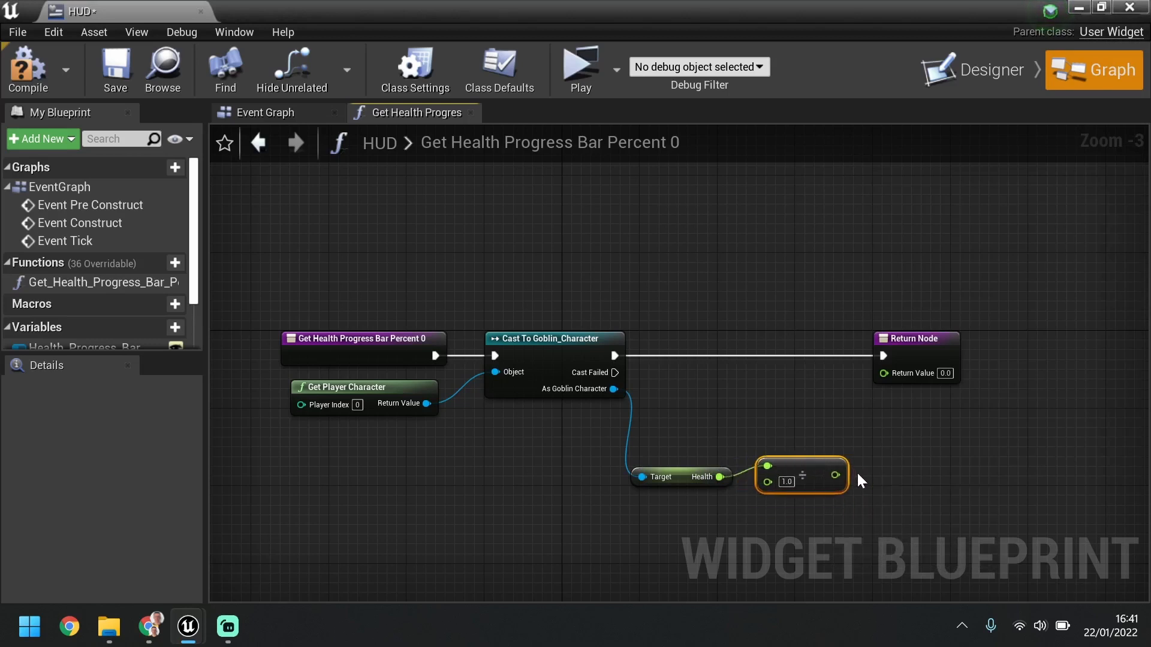
left_click_drag(850, 481, 877, 378)
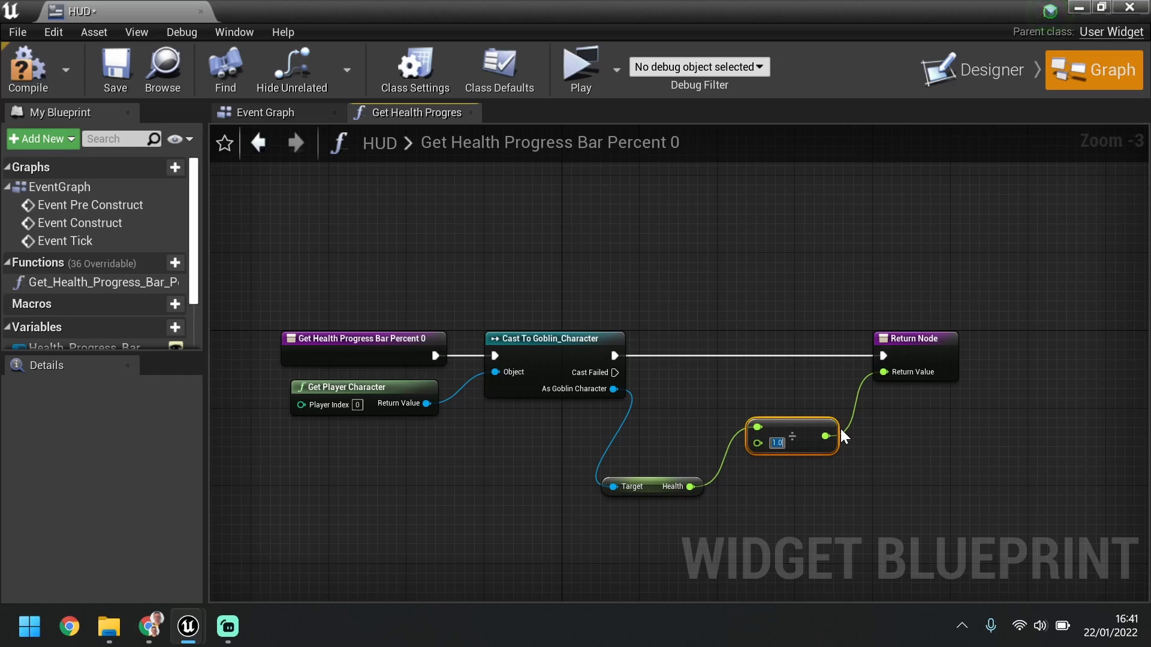
type("100")
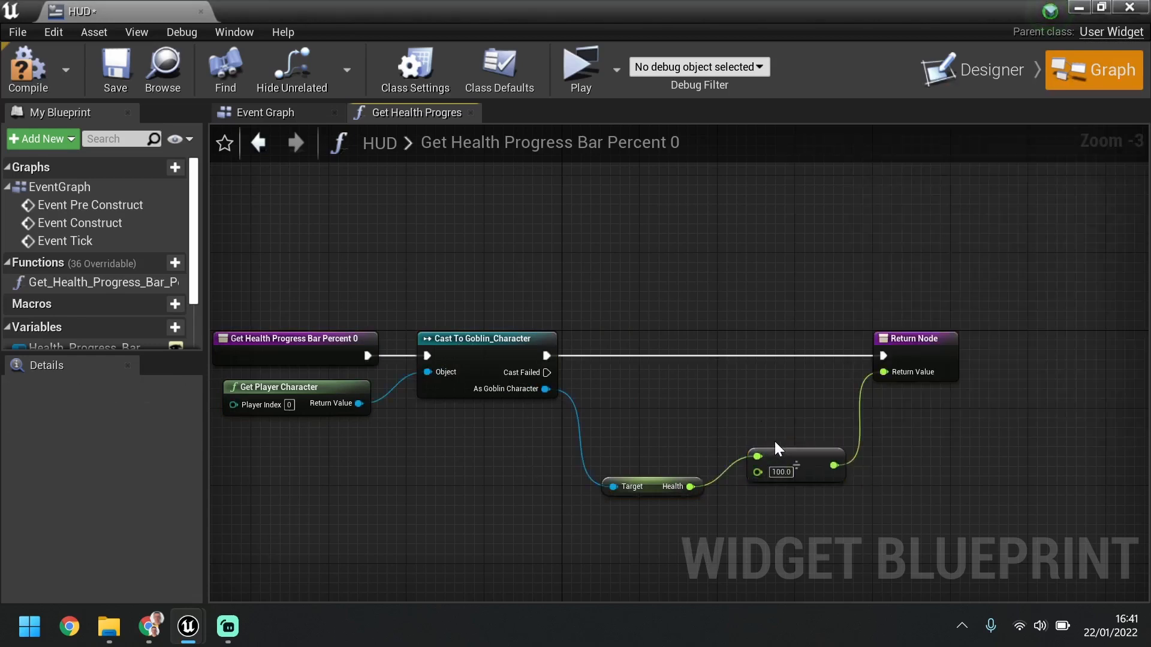
Line up the Health getter with the other nodes and compile the HUD widget.
left_click_drag(780, 472, 769, 406)
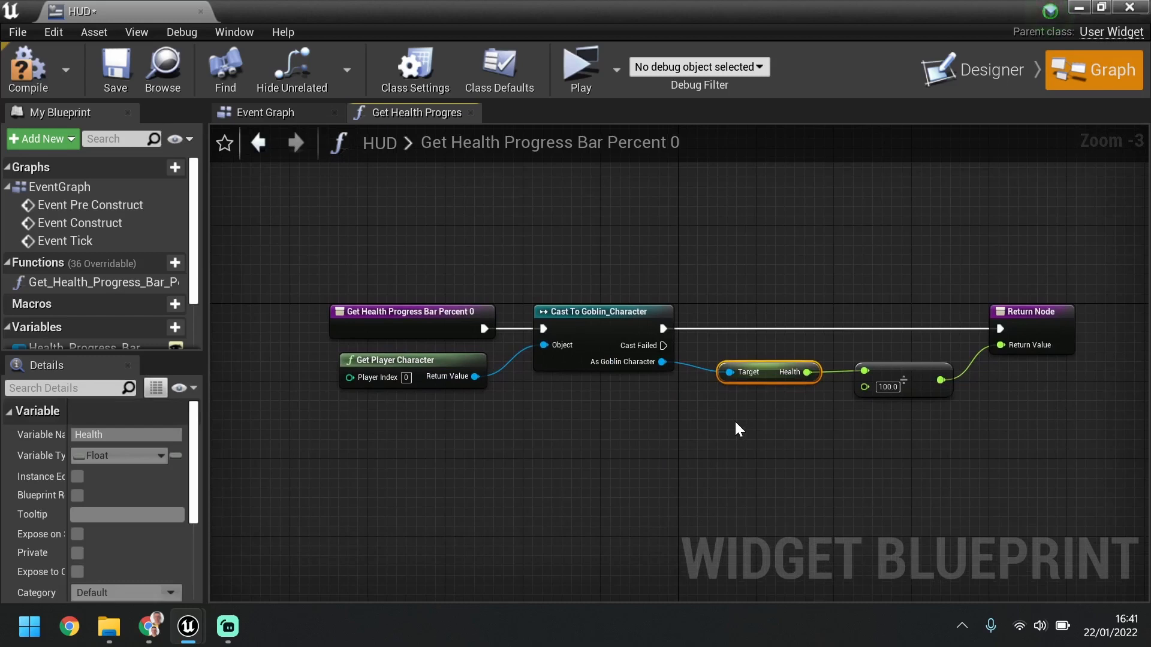
mouse_move(735, 426)
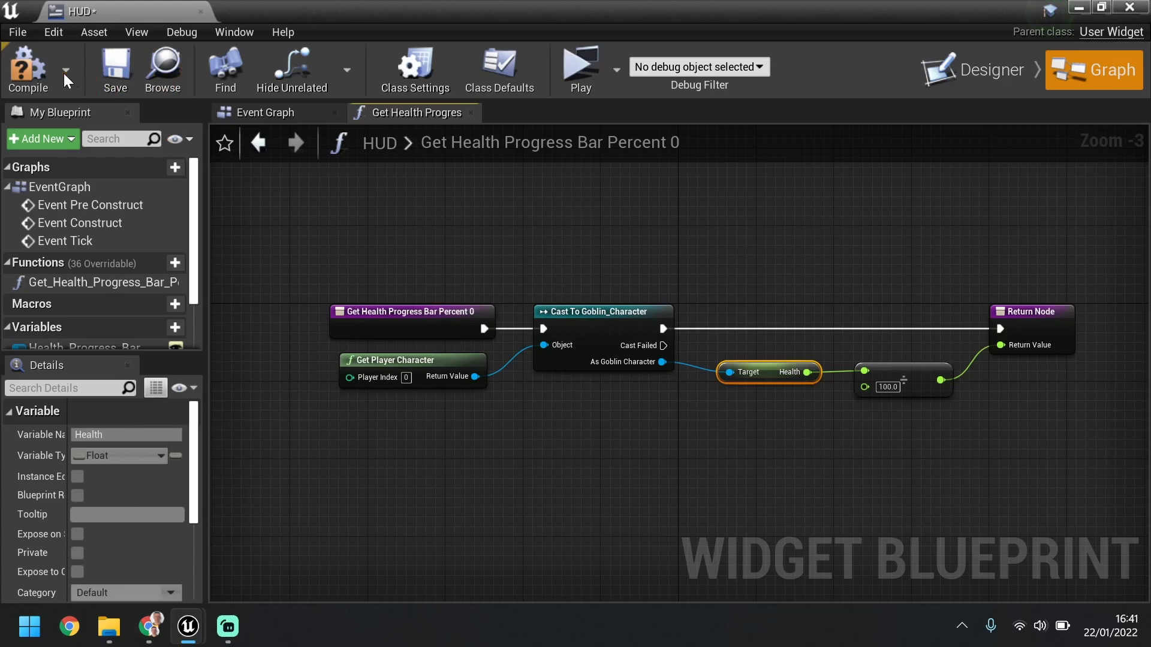
left_click(27, 70)
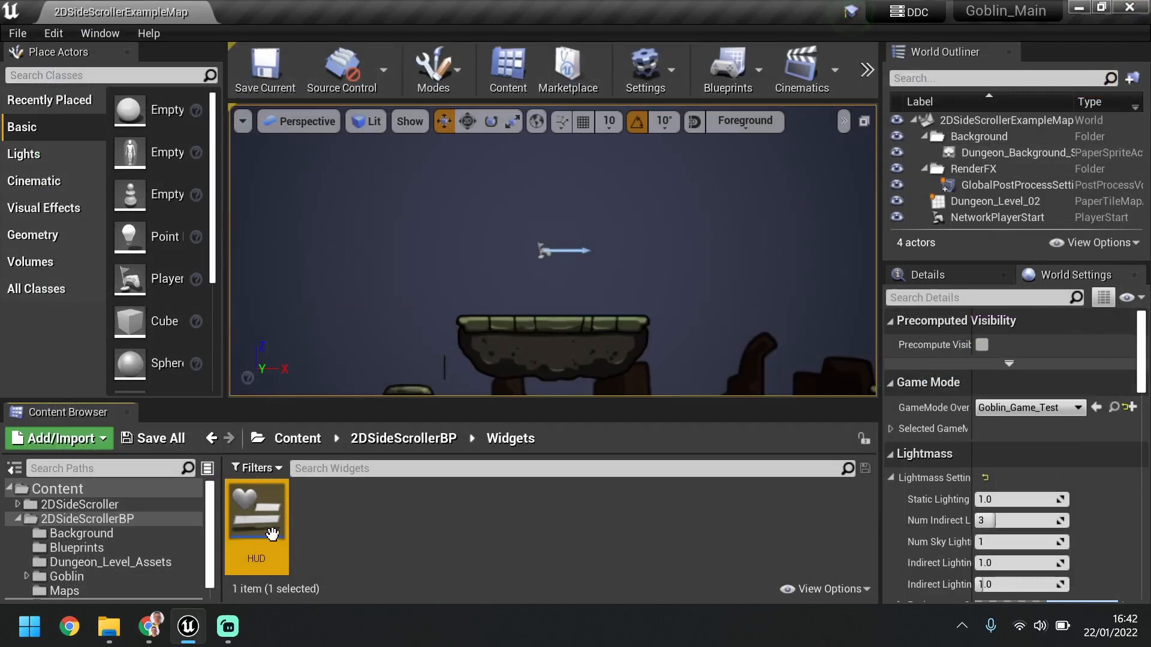
Reopen HUD, select Stamina_Progress_Bar, and create a binding for its Percent.
double_click(256, 507)
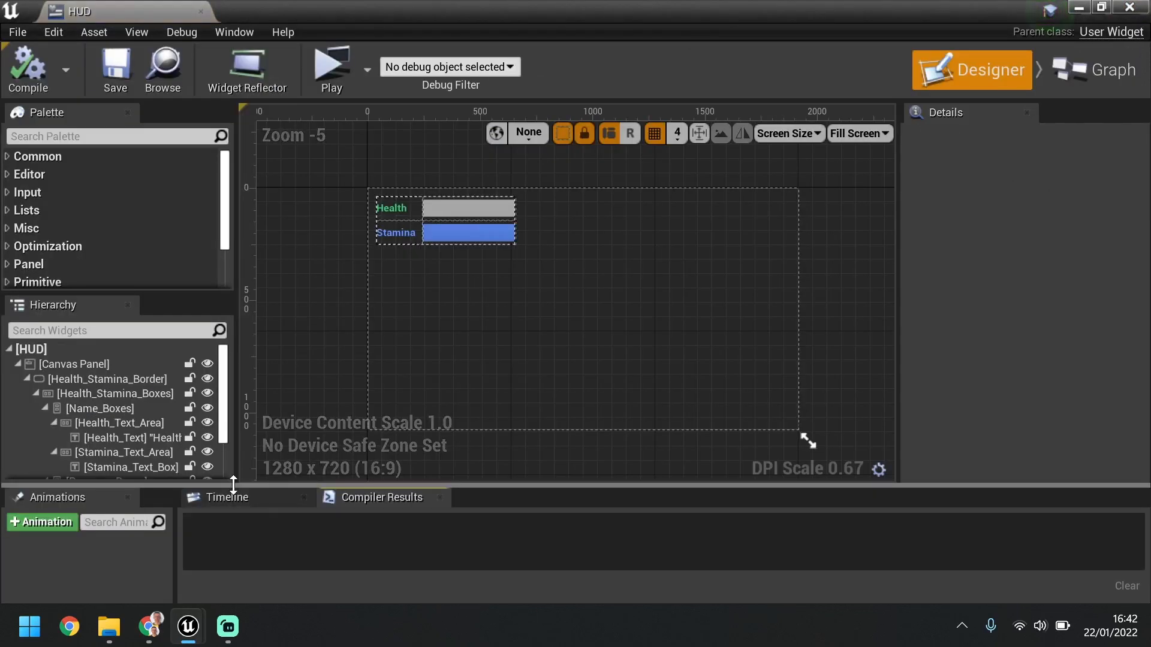
left_click(467, 233)
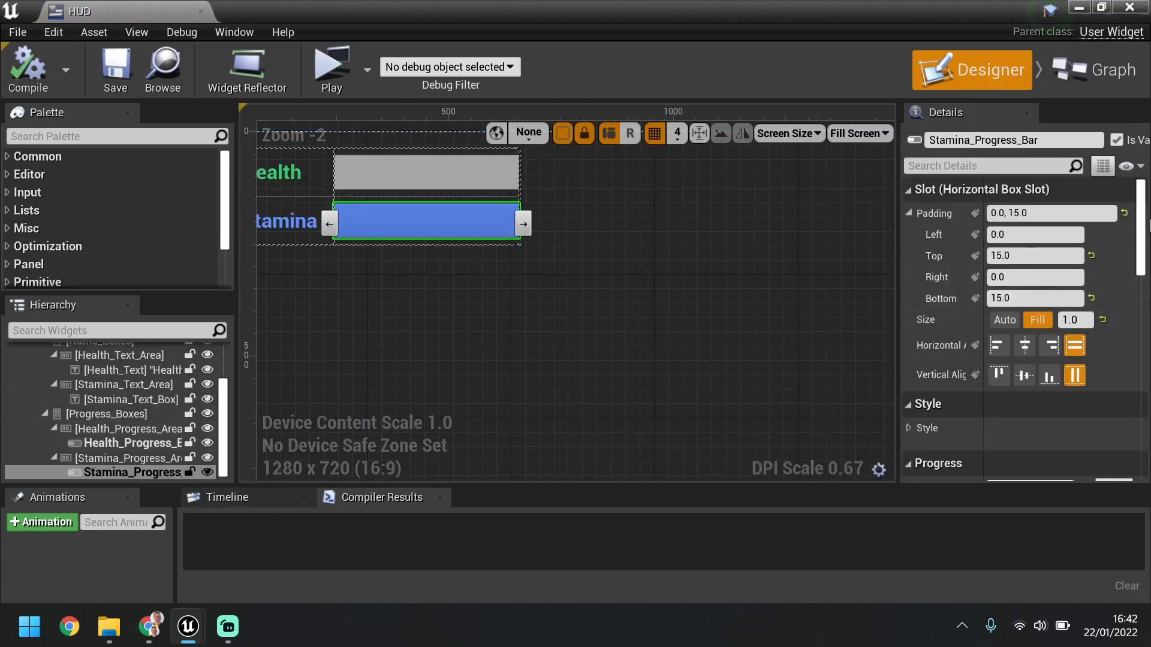
scroll("down", 3)
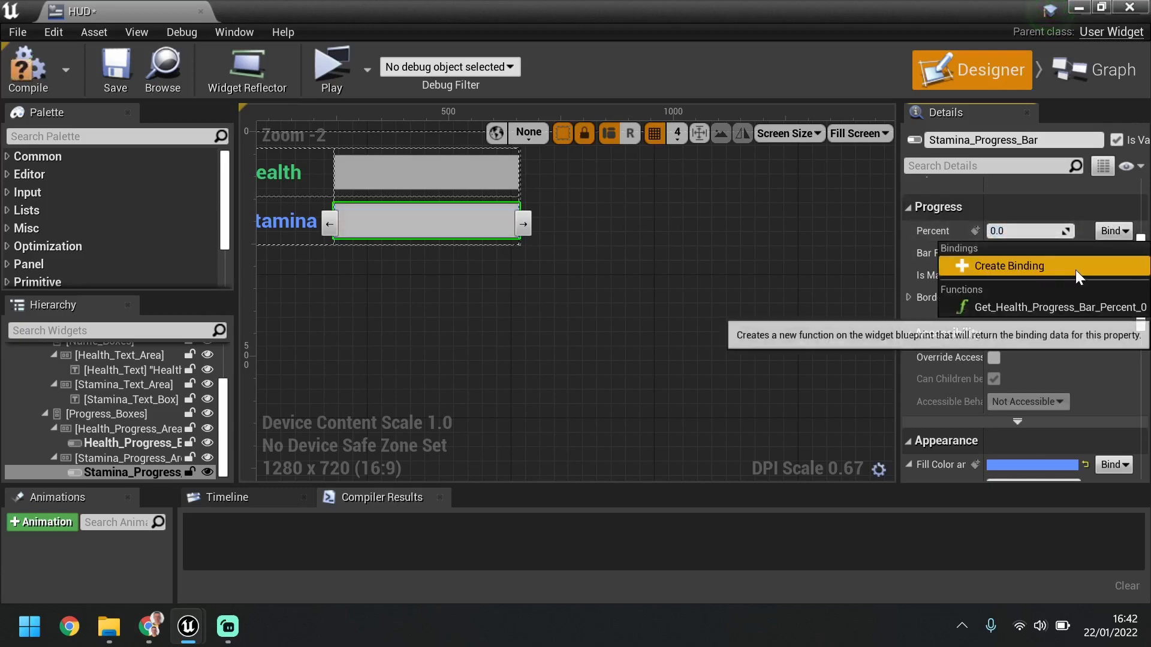
left_click(1005, 265)
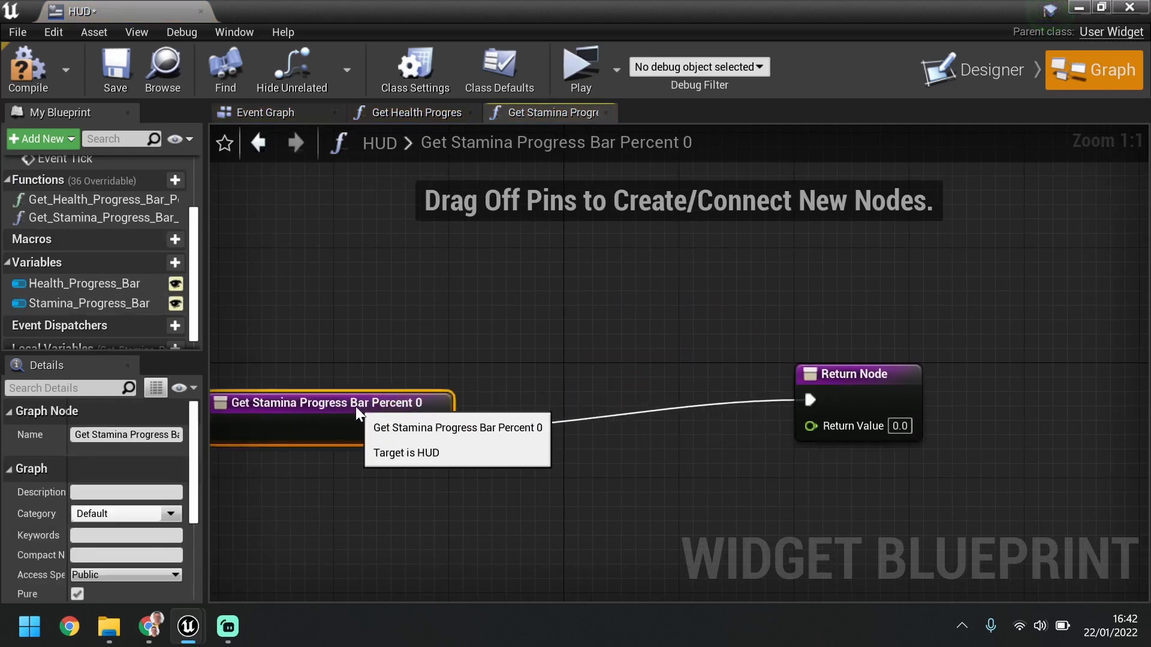
Add Get Player Character and Cast To Goblin_Character between the stamina function's entry and return.
scroll("down", 3)
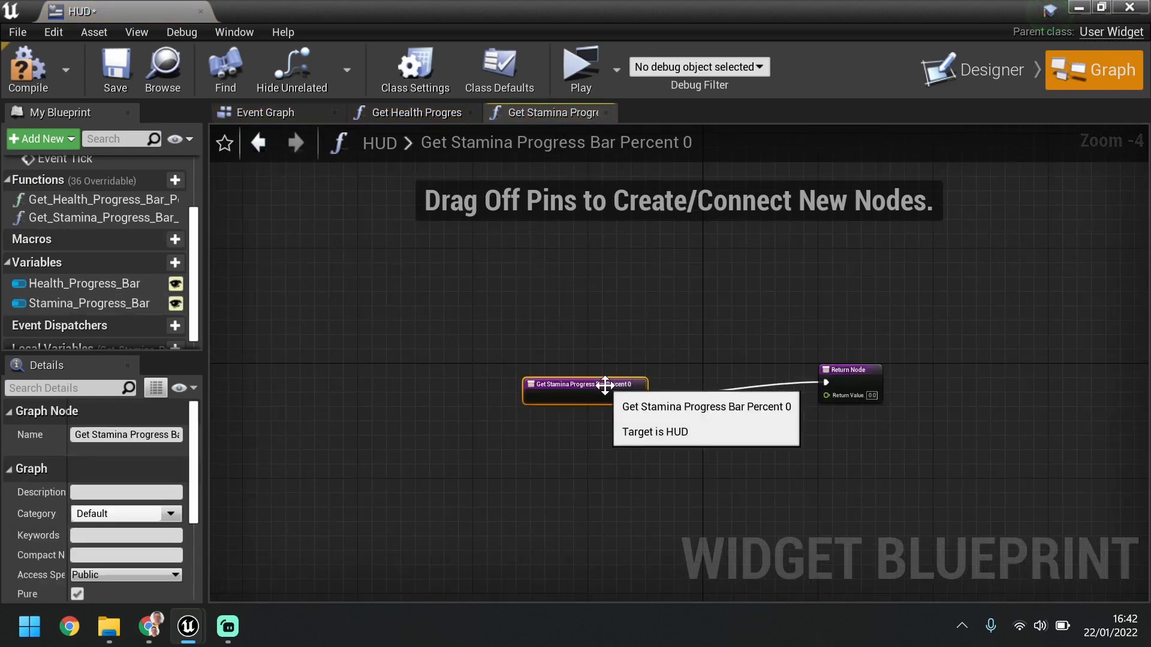
left_click_drag(584, 384, 433, 369)
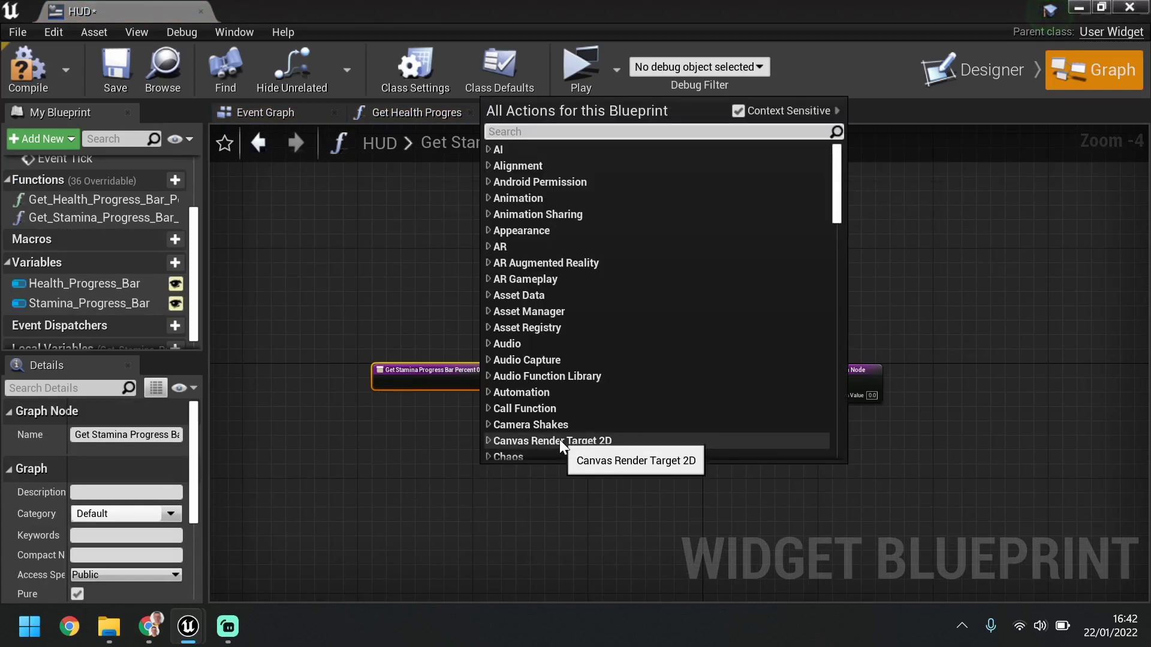
type("get player character")
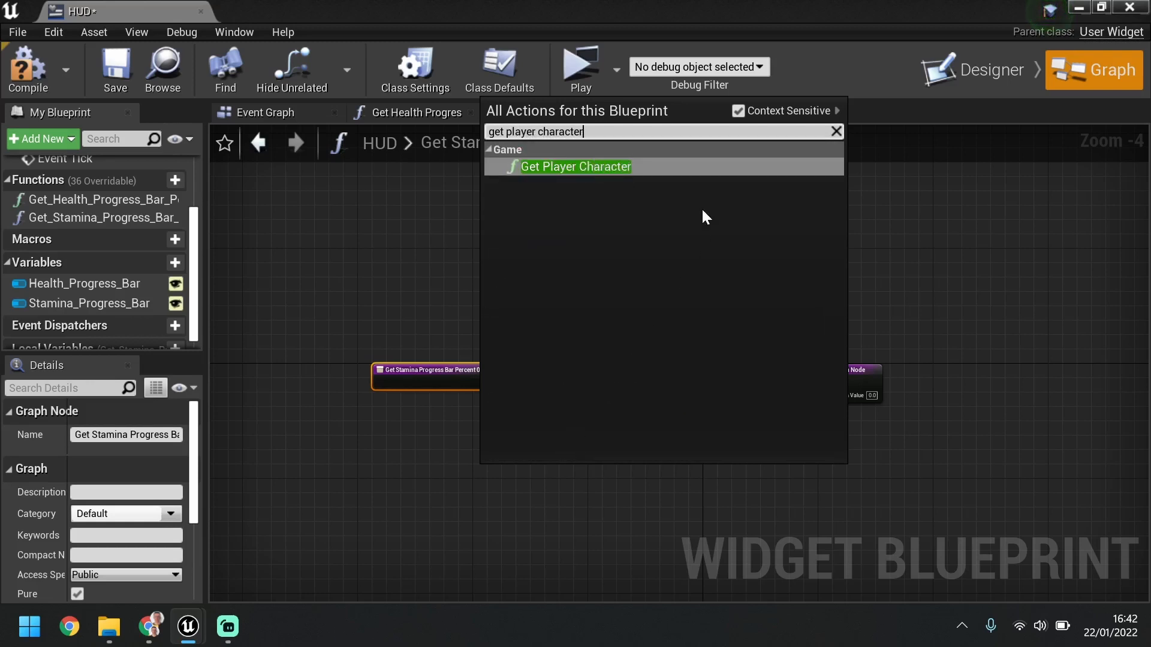
left_click(575, 167)
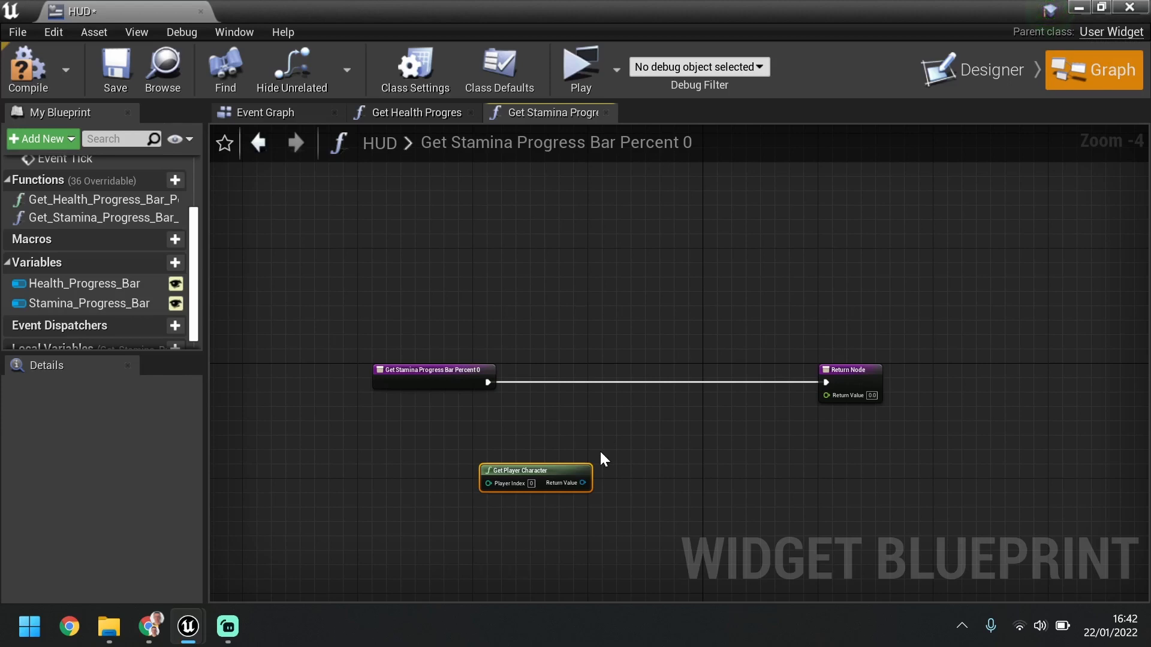
mouse_move(598, 486)
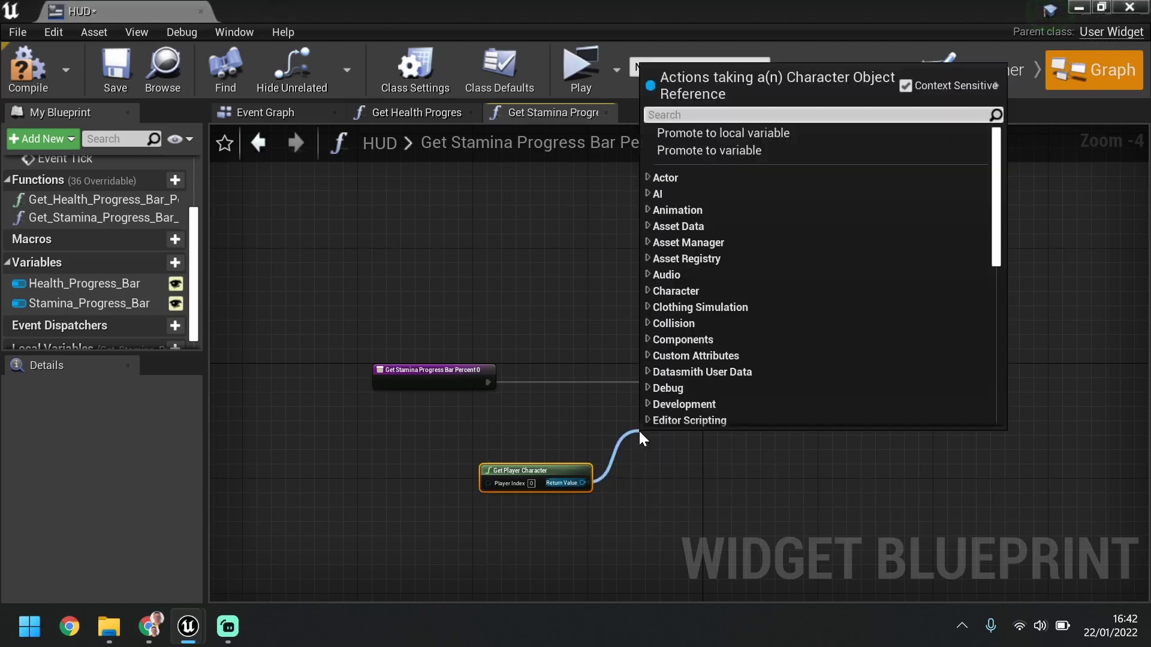
type("cast to")
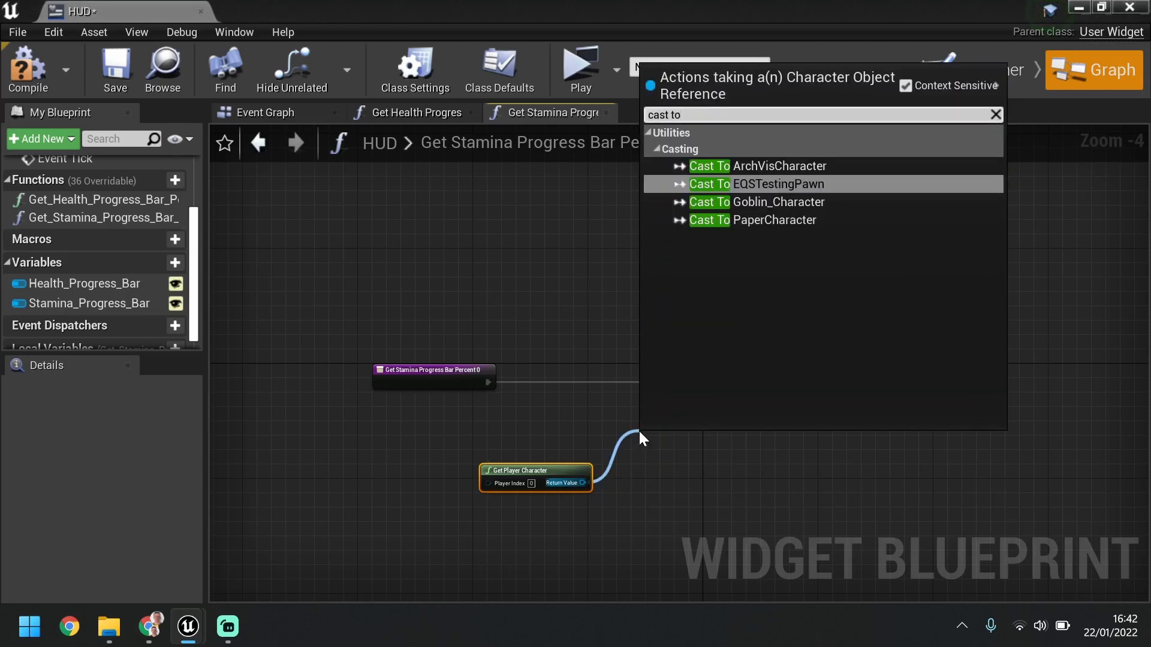
left_click(756, 202)
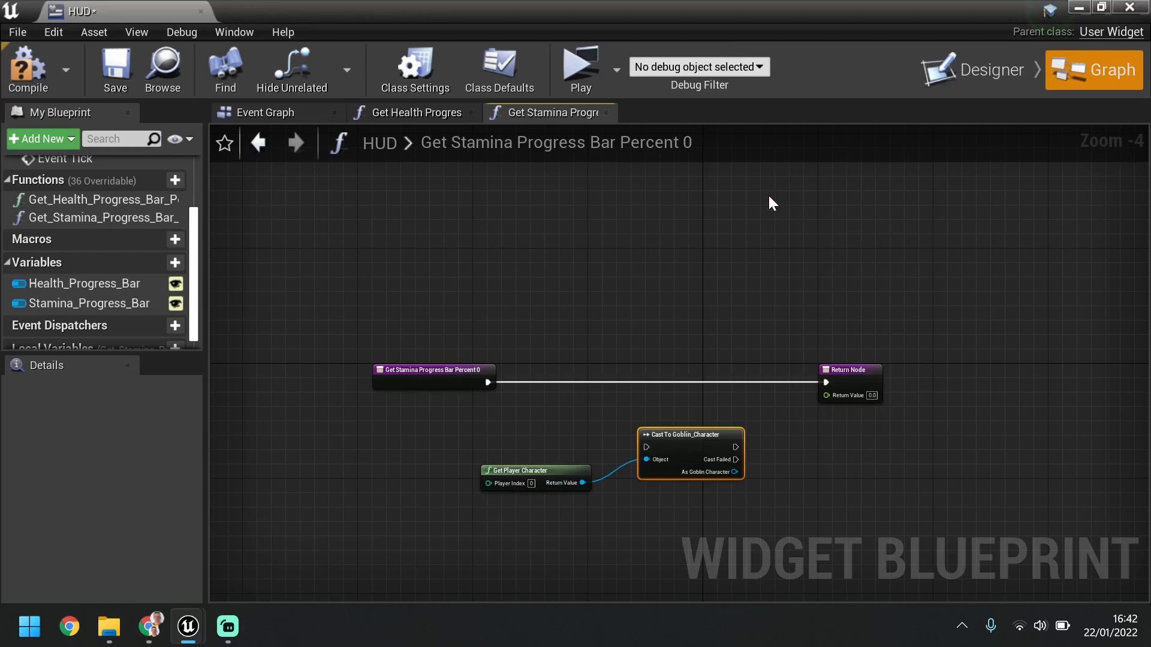
left_click_drag(689, 432, 646, 370)
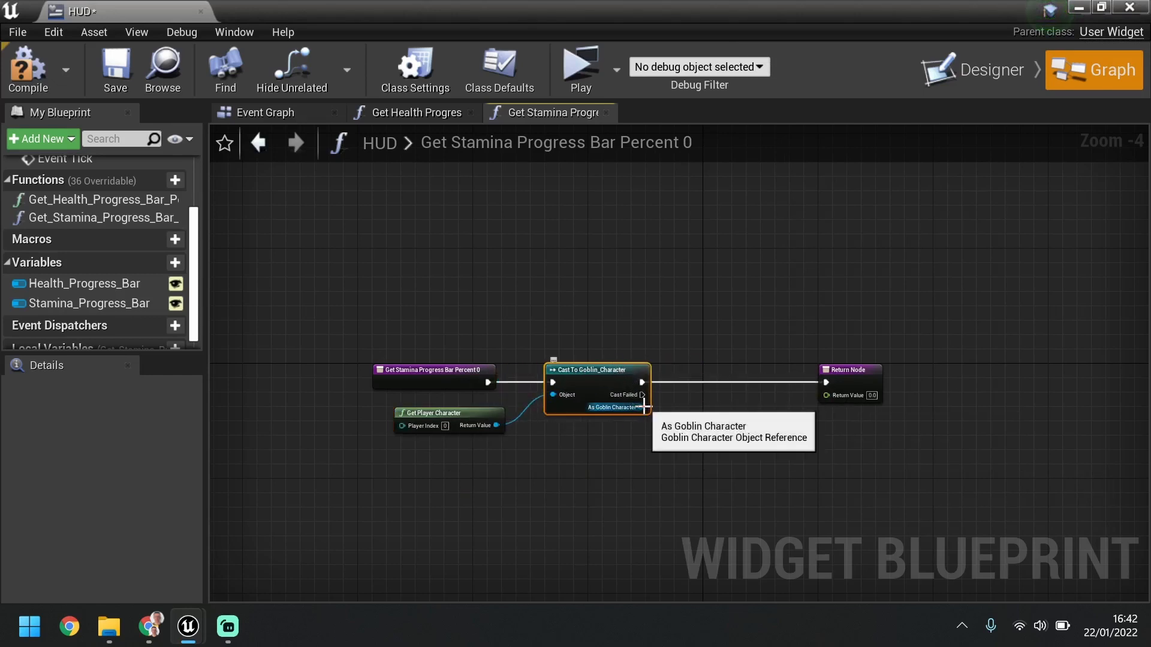
Get the Goblin's Stamina, divide it by 100, and return the result.
left_click_drag(645, 408, 690, 433)
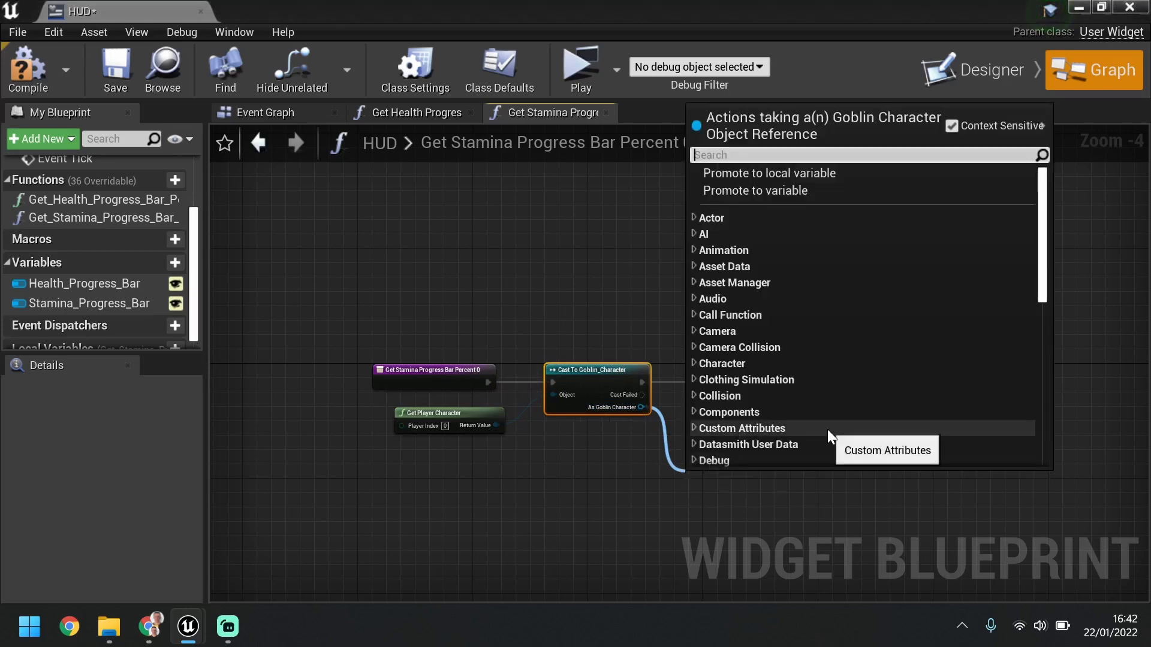
type("stamina")
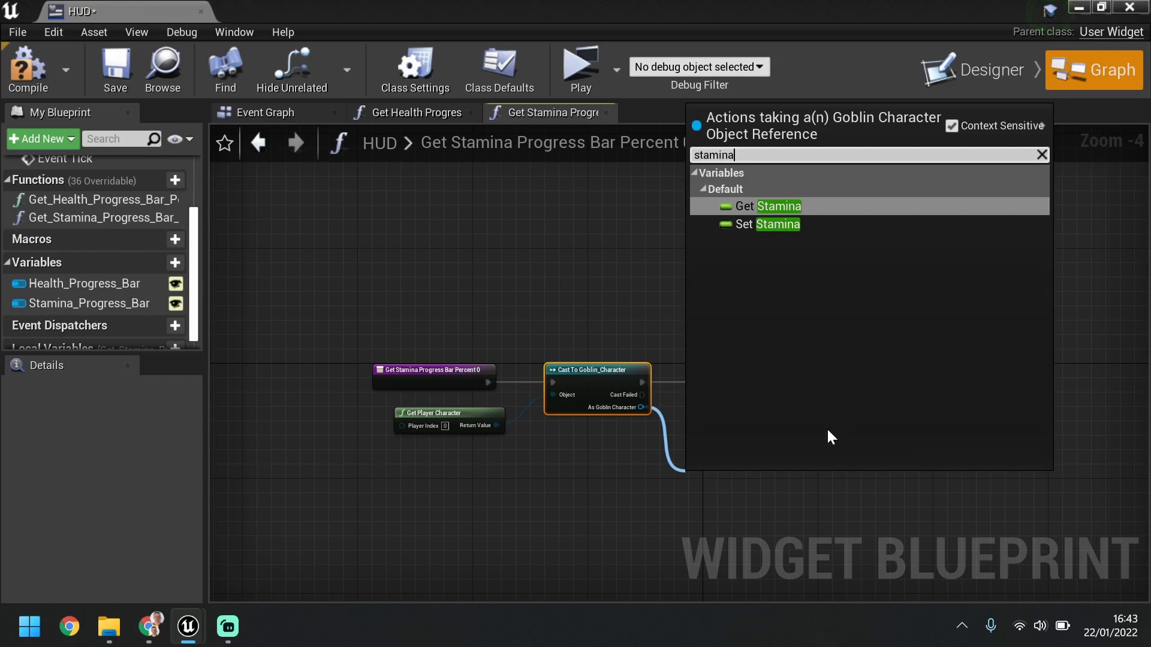
left_click(752, 206)
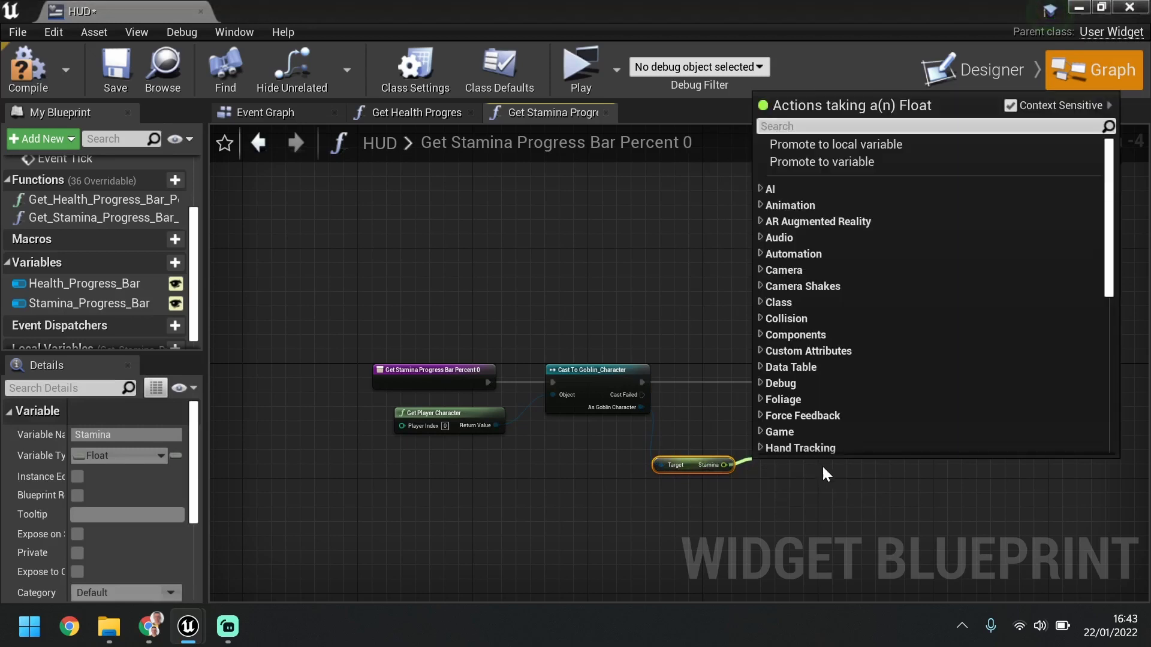
type("divide")
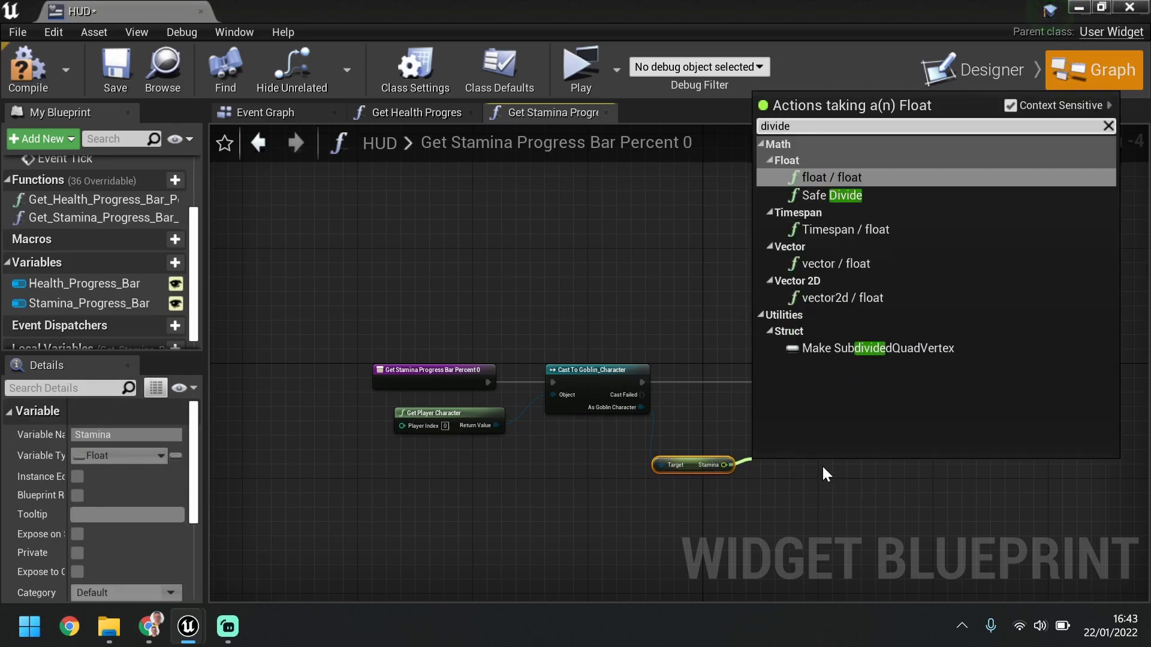
left_click(831, 177)
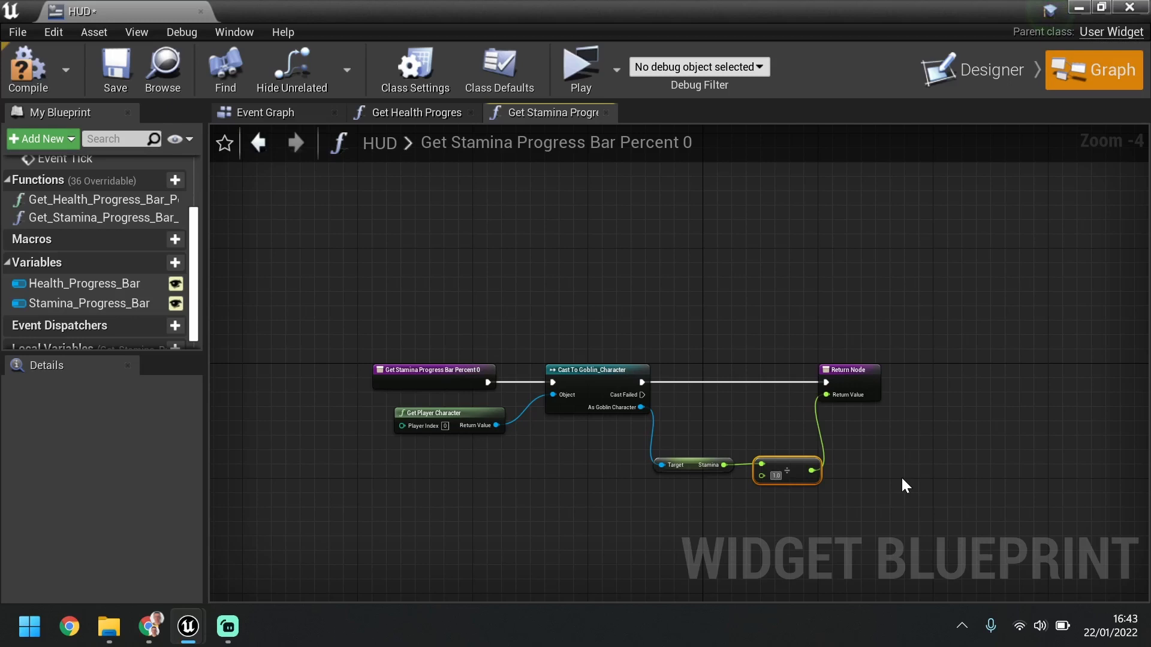
type("100")
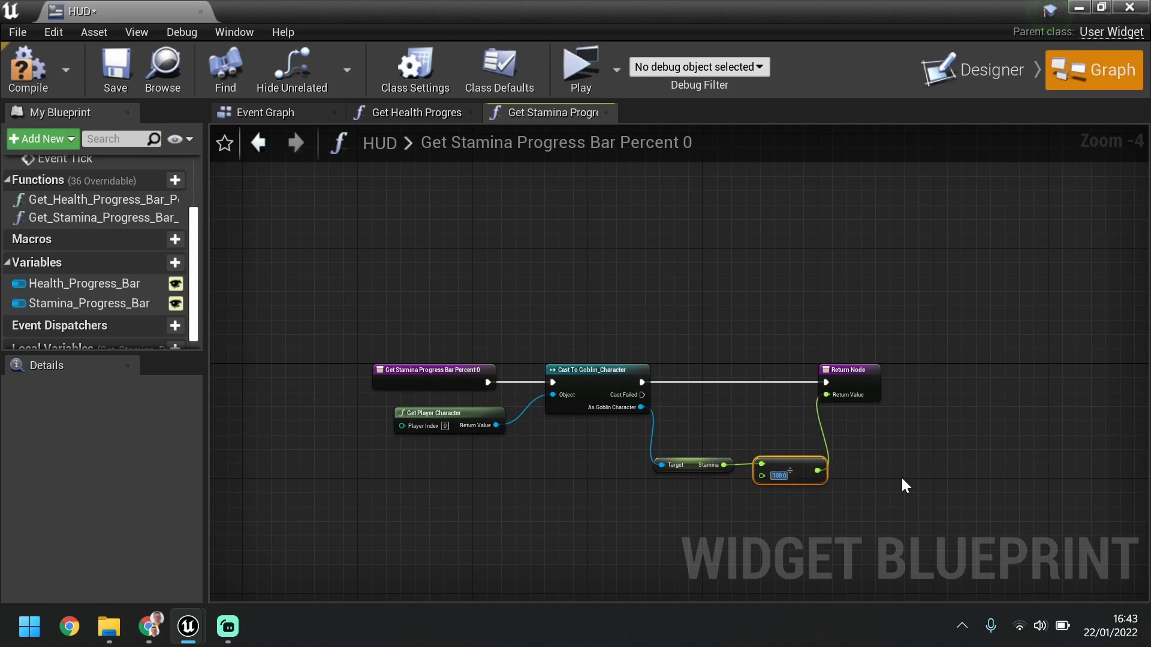
mouse_move(879, 401)
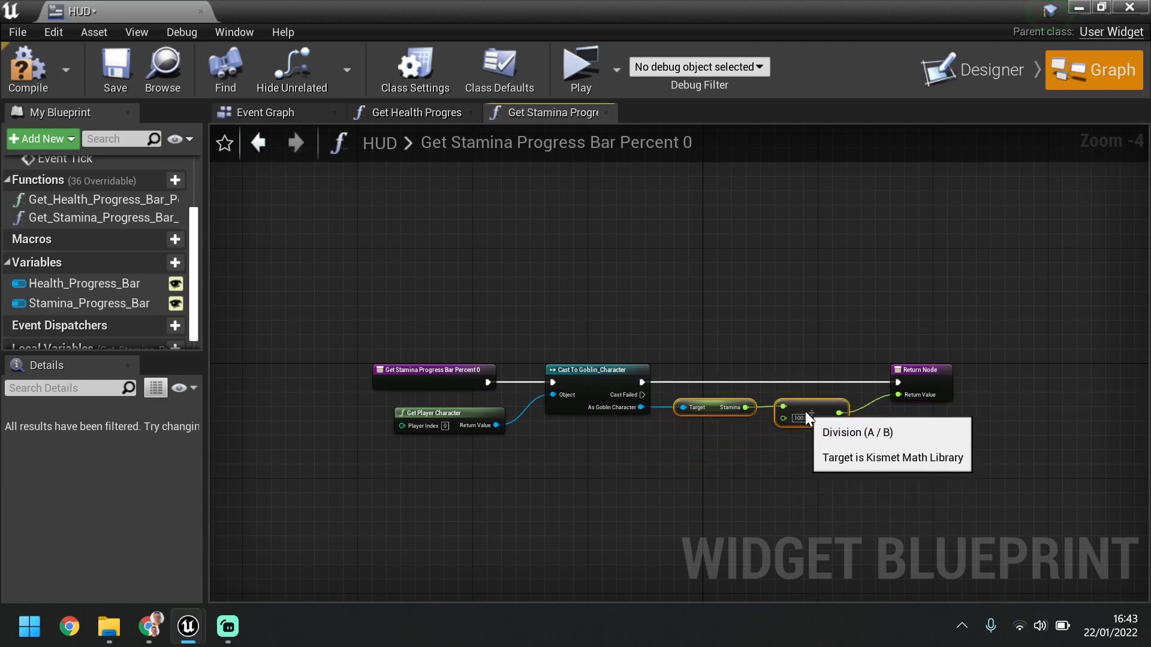
mouse_move(374, 305)
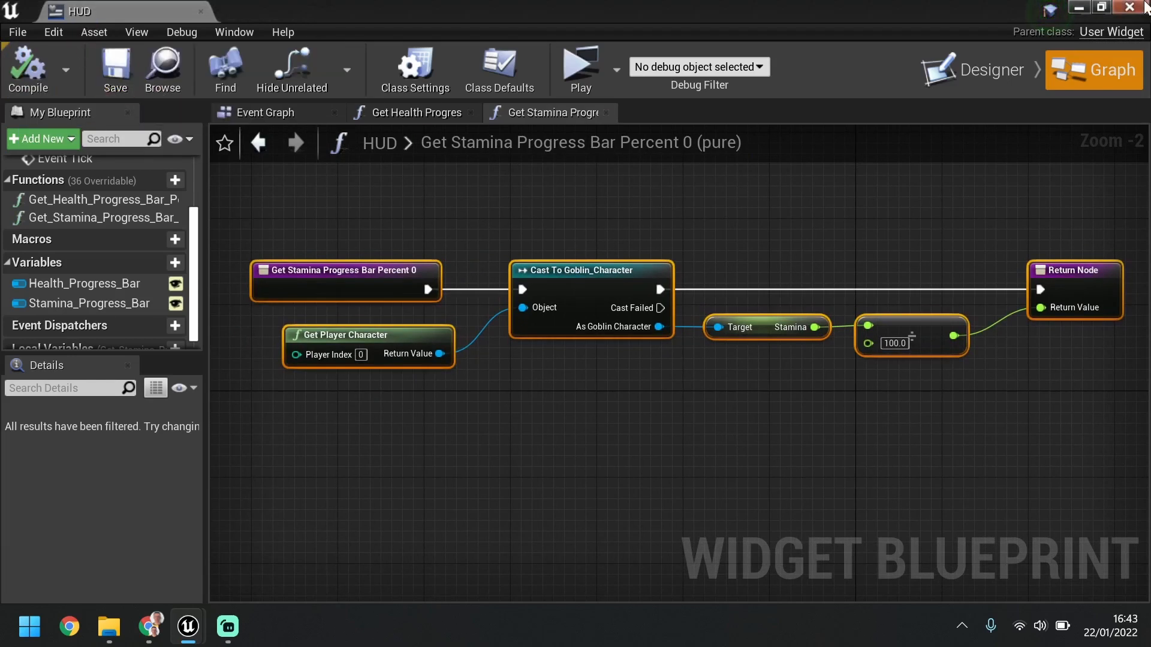
Reopen Goblin_Character and zoom in on the Event Tick branch on Is Attaking?
left_click(266, 112)
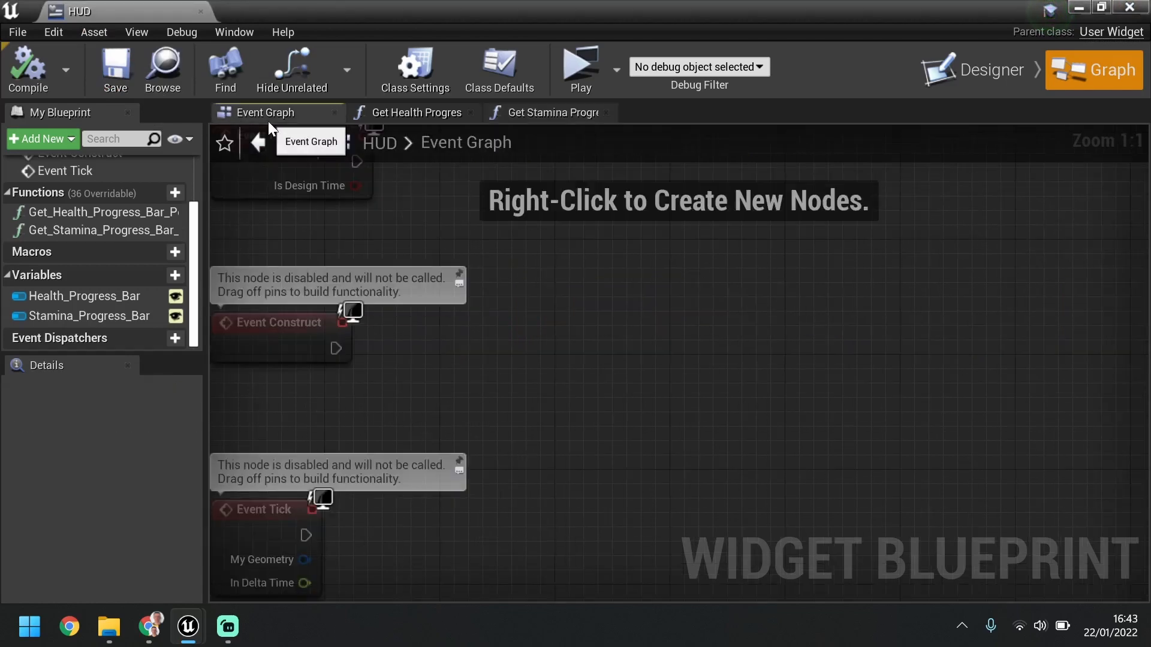
scroll("down", 3)
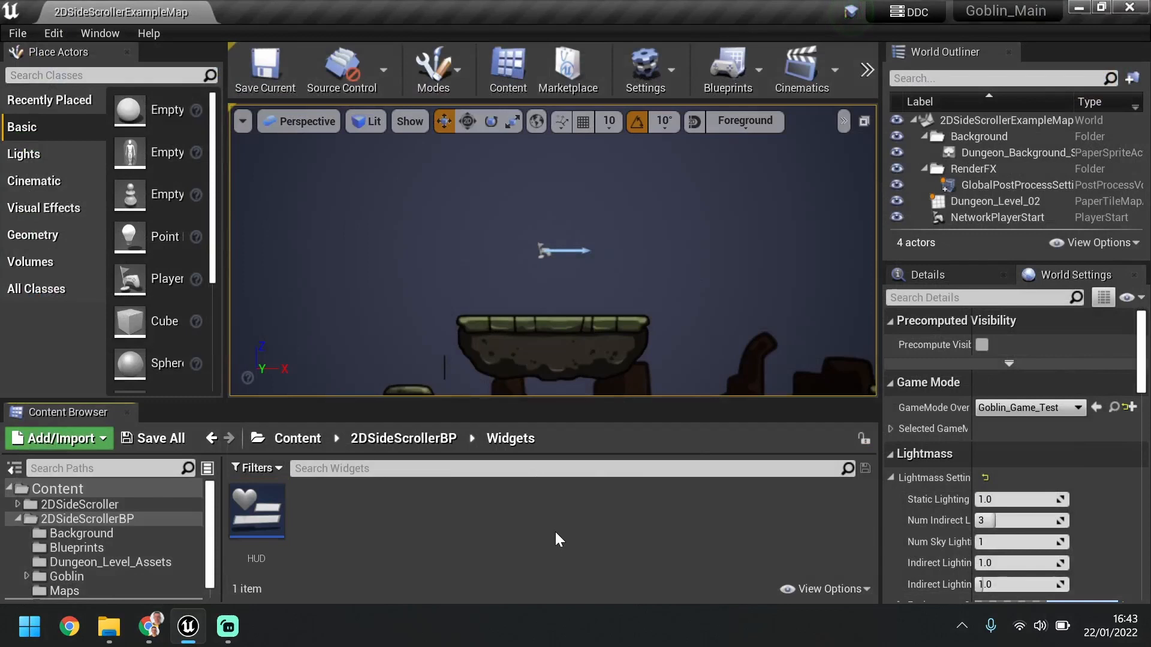
mouse_move(308, 500)
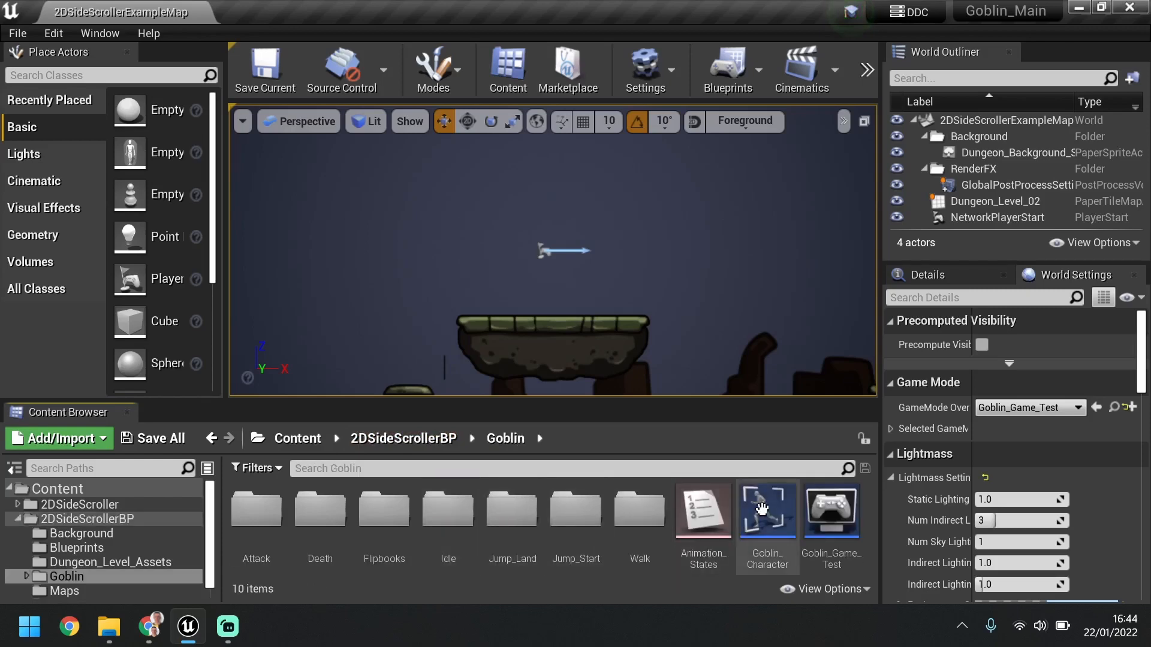
double_click(767, 509)
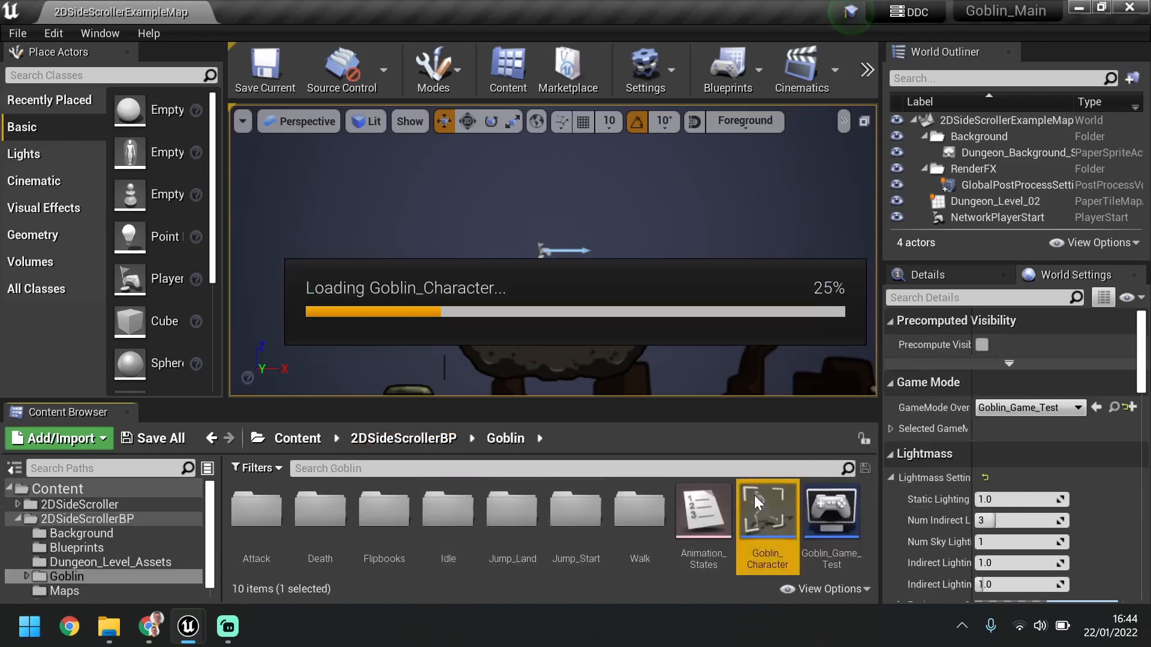
double_click(767, 509)
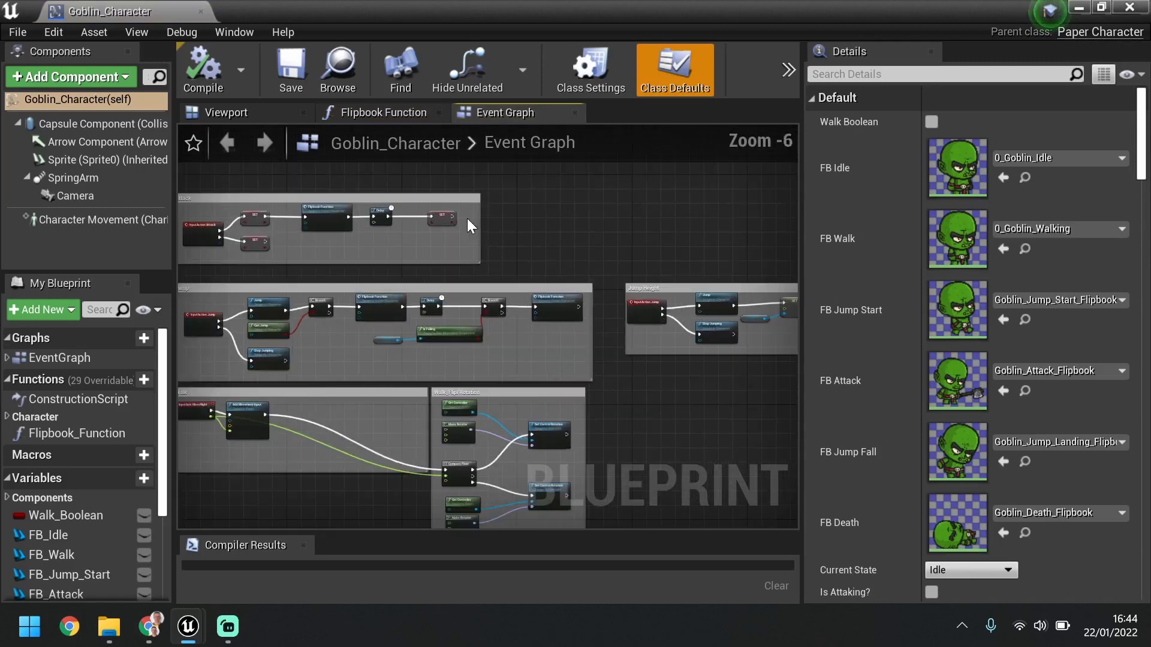
scroll("down", 3)
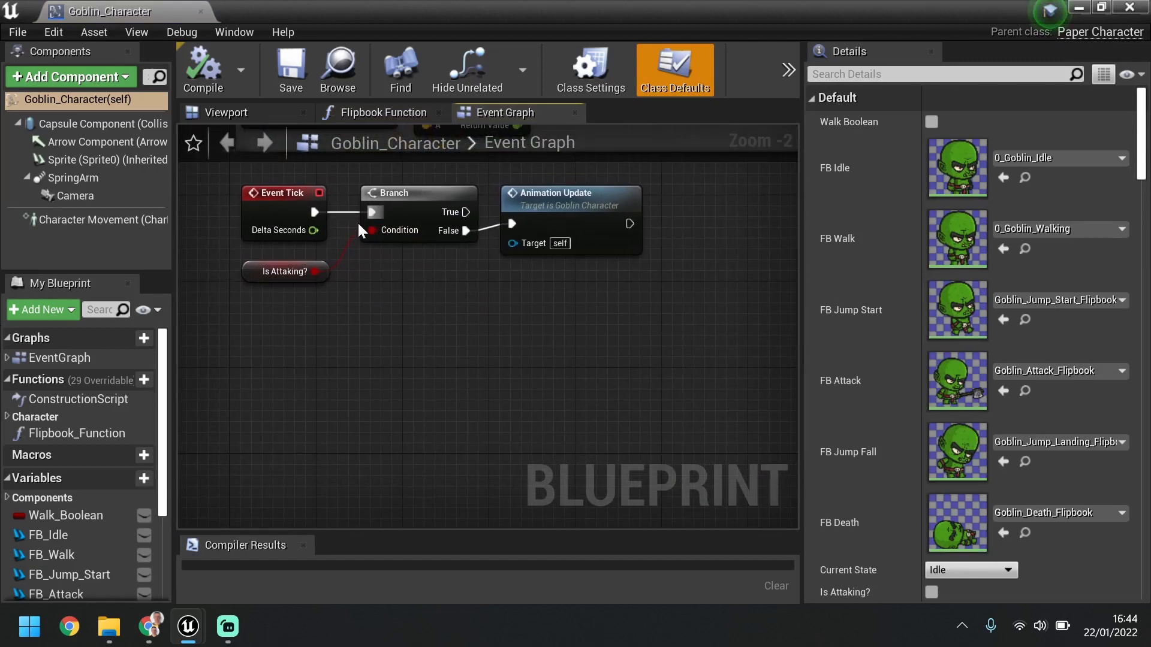
scroll("down", 3)
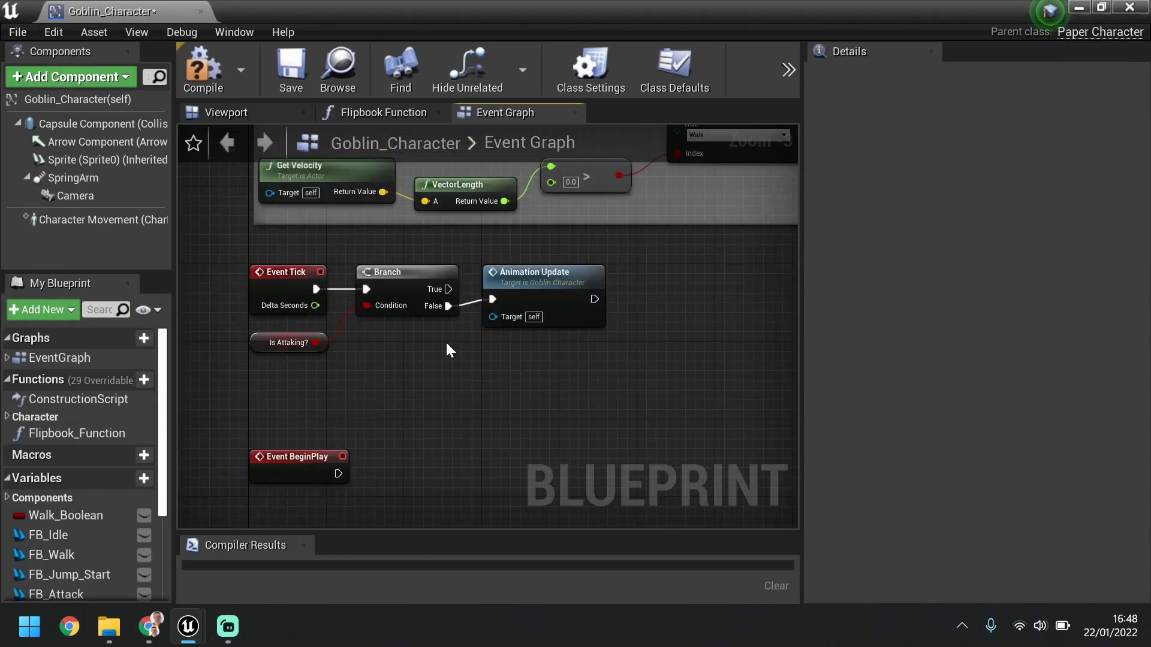
mouse_move(395, 362)
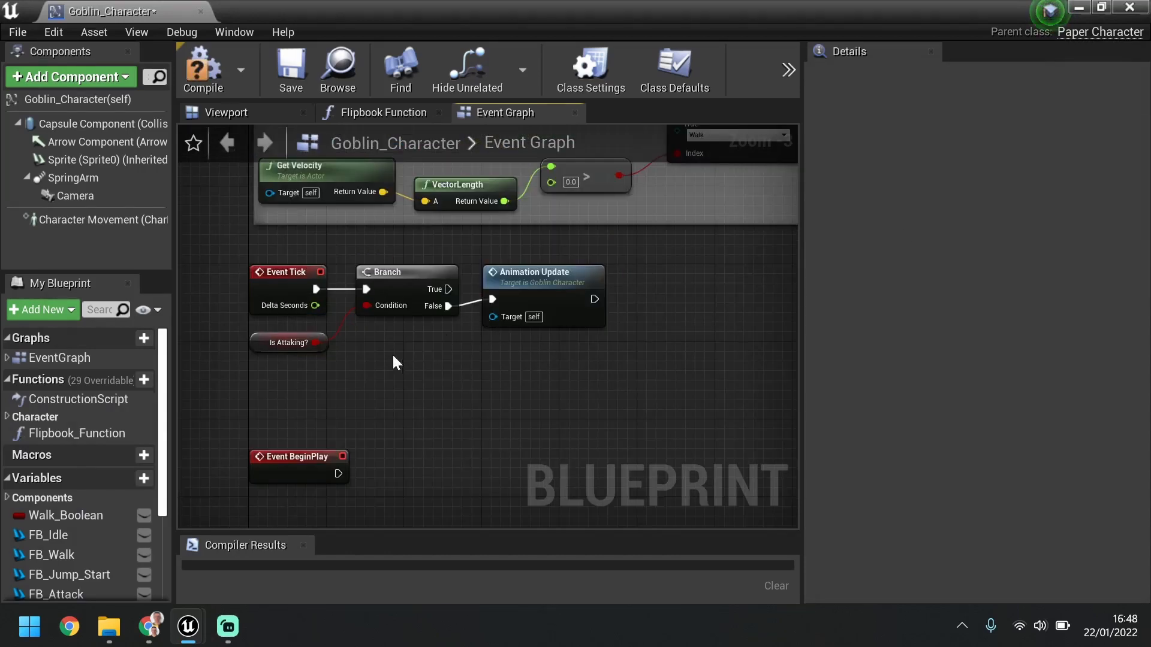
mouse_move(615, 394)
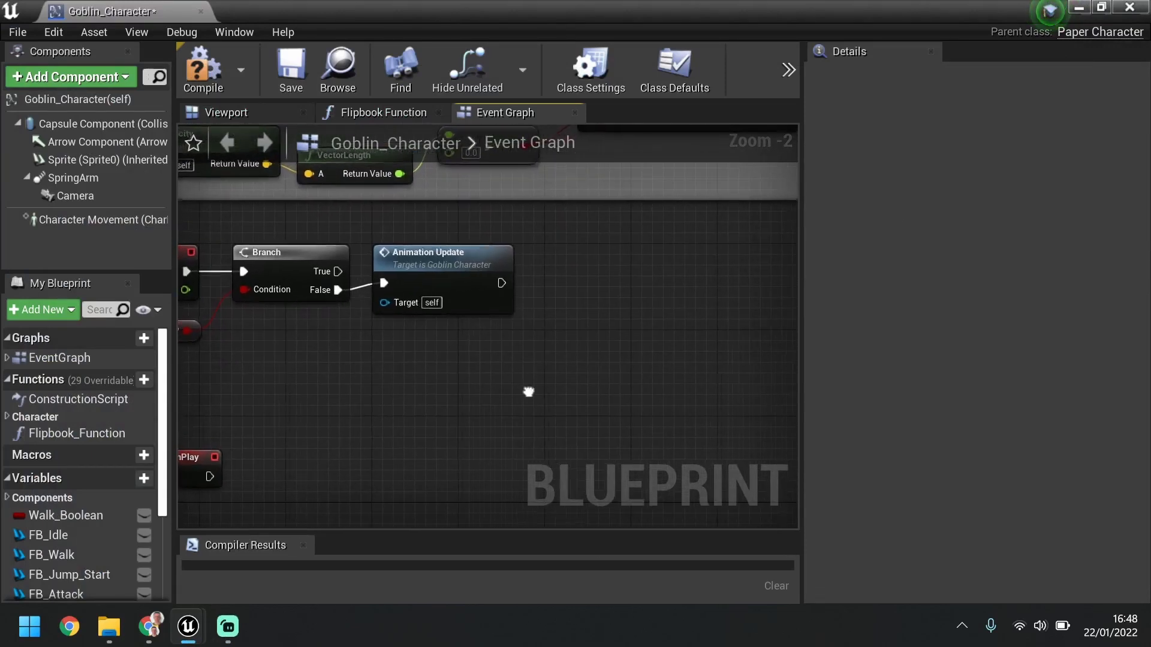
Chain Set Stamina after Animation Update, fed by Get Stamina into a float + float node.
left_click_drag(503, 283, 712, 284)
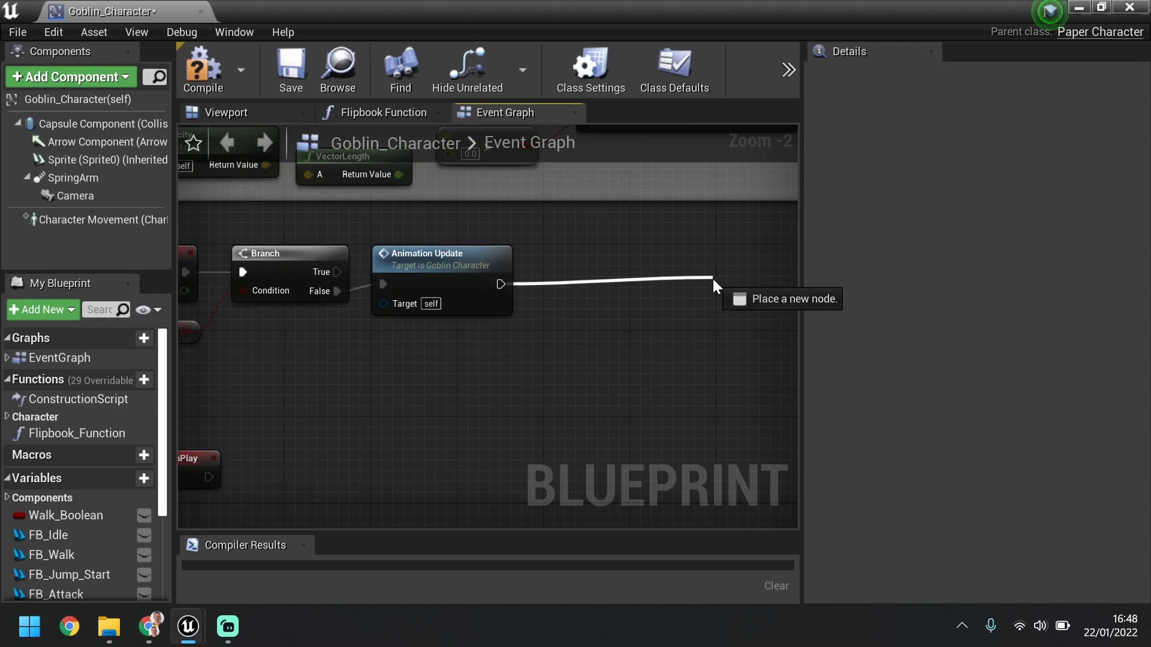
type("set stamin")
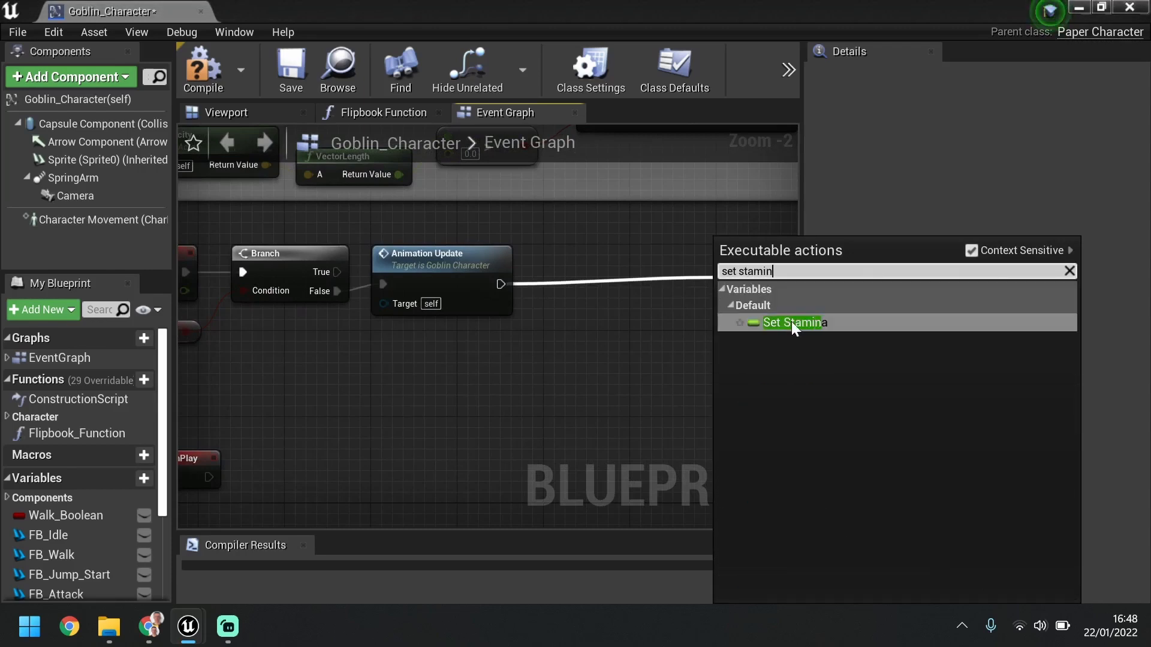
left_click(794, 323)
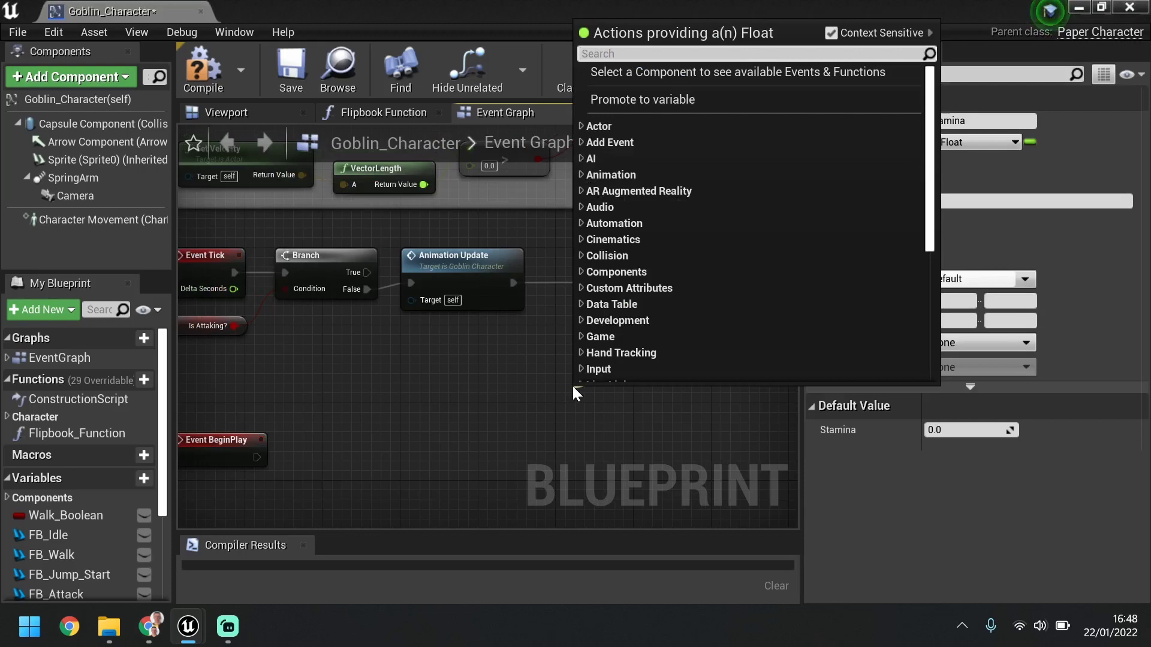
type("plus")
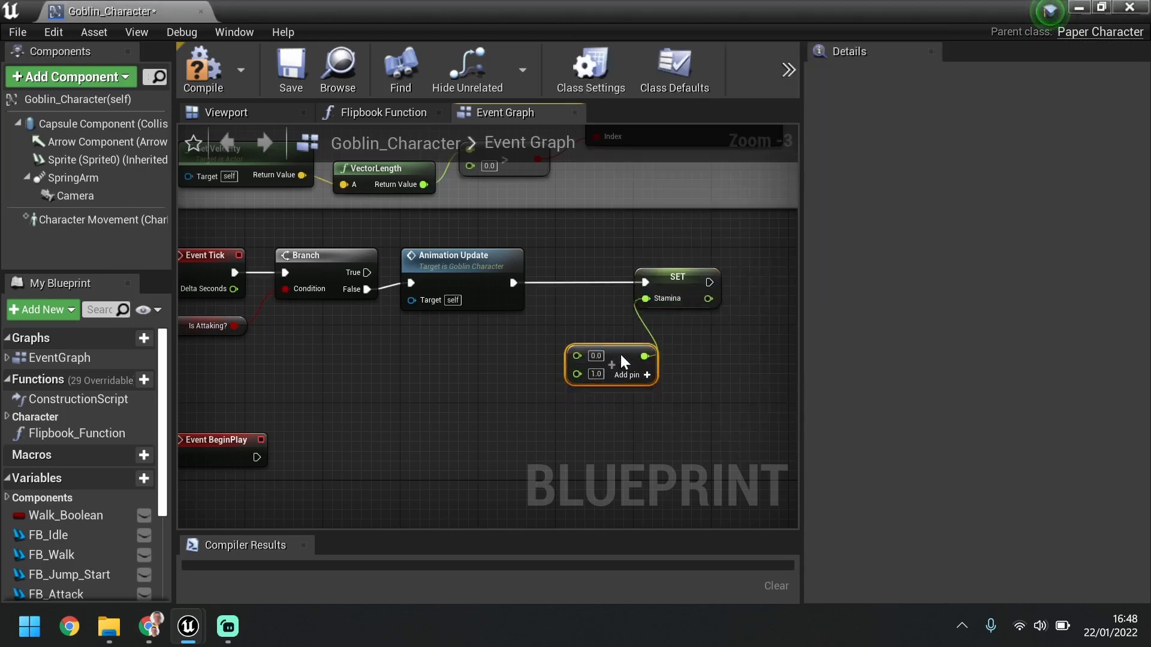
mouse_move(546, 356)
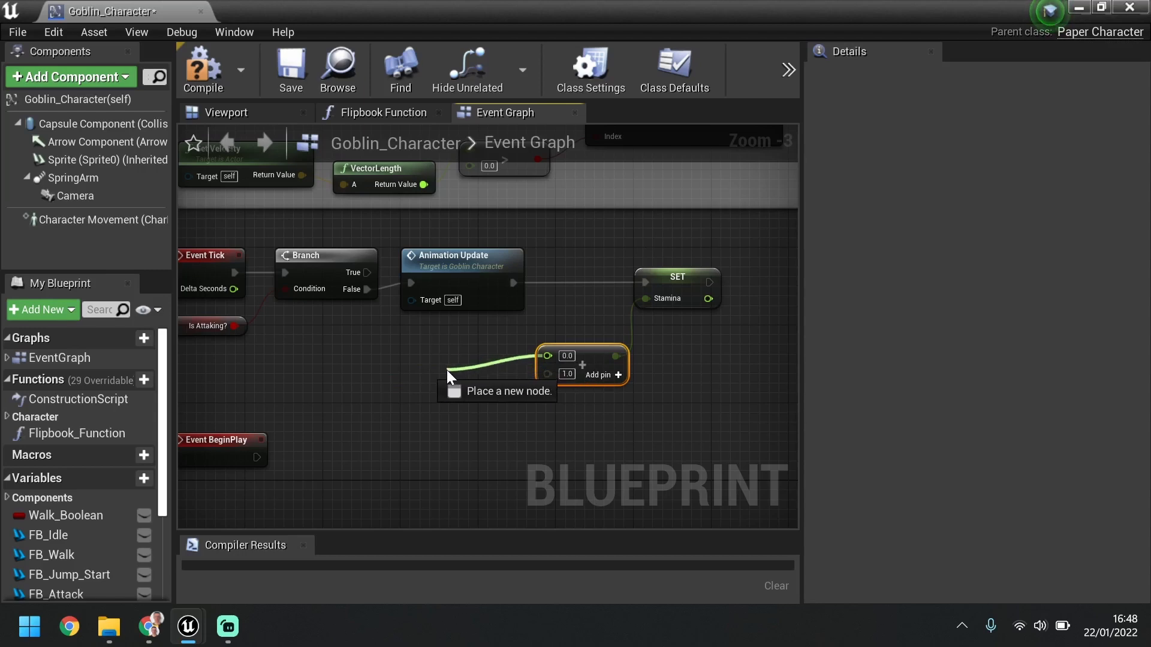
left_click(449, 377)
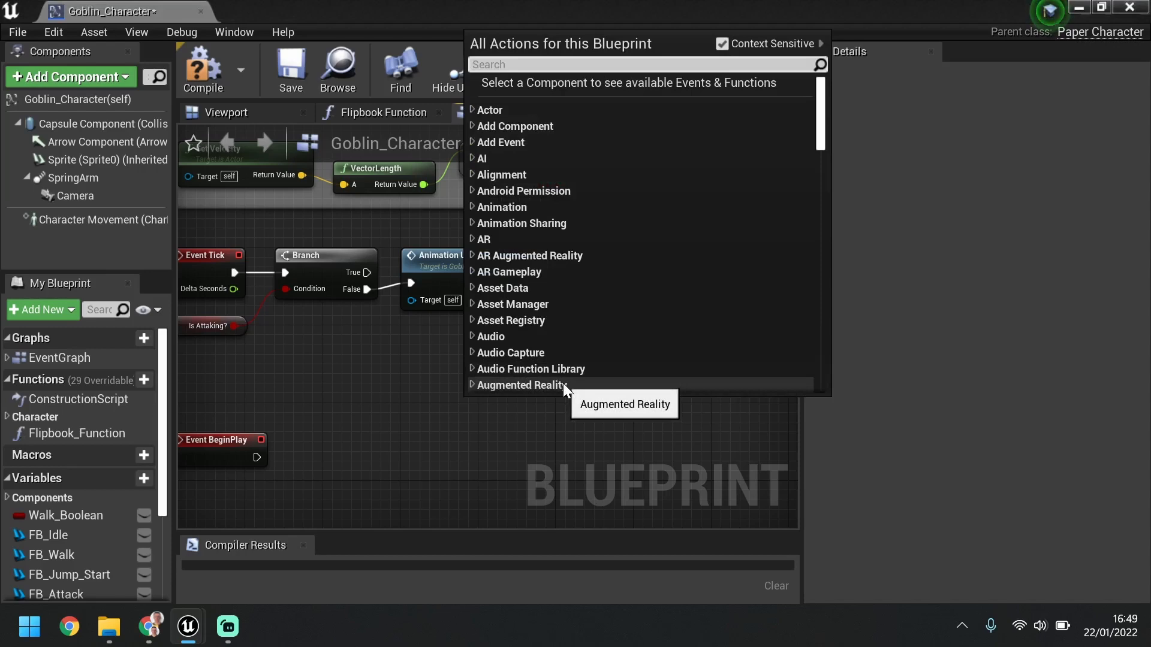
type("stamina")
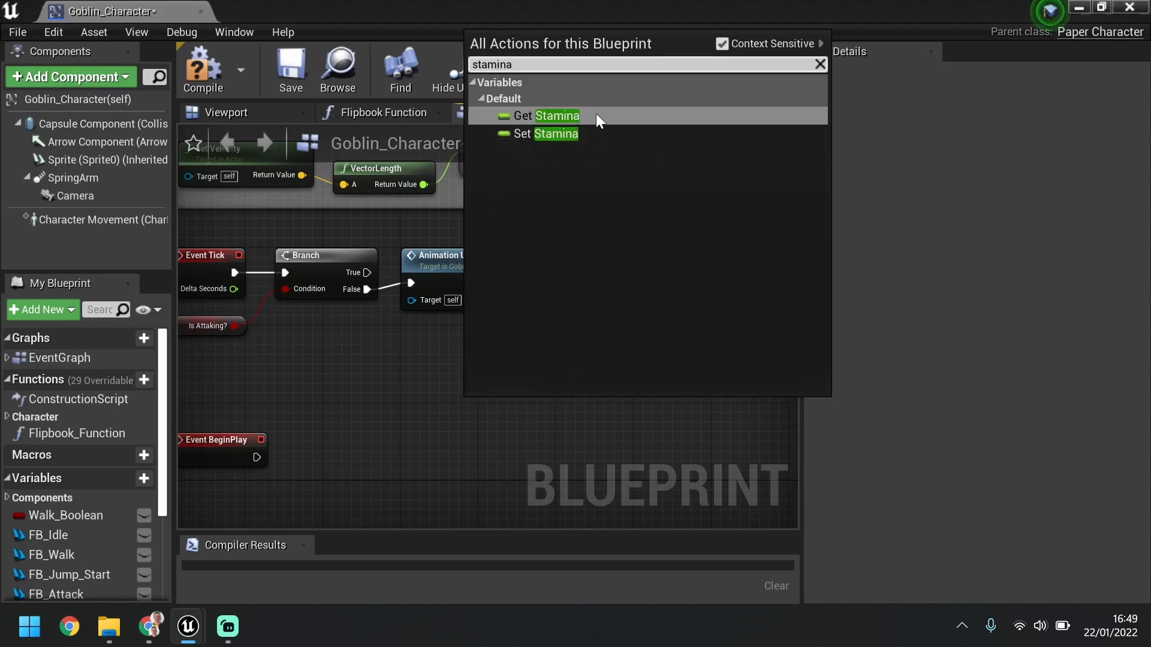
left_click(556, 116)
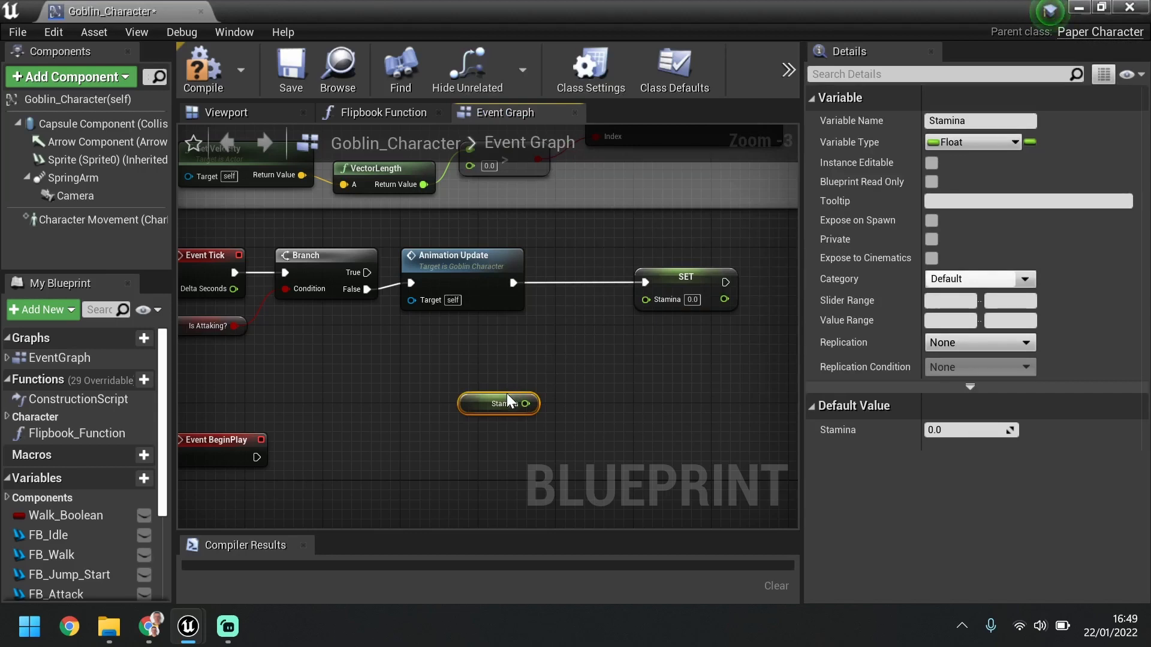
left_click_drag(499, 403, 478, 354)
type("plus float")
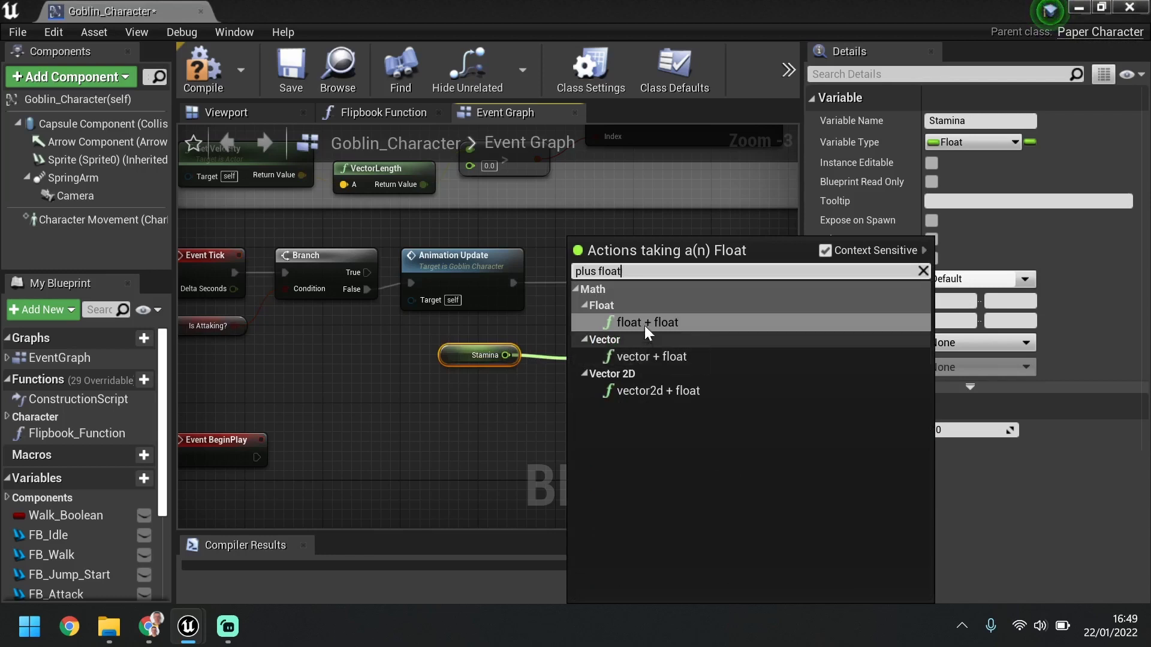
left_click(647, 323)
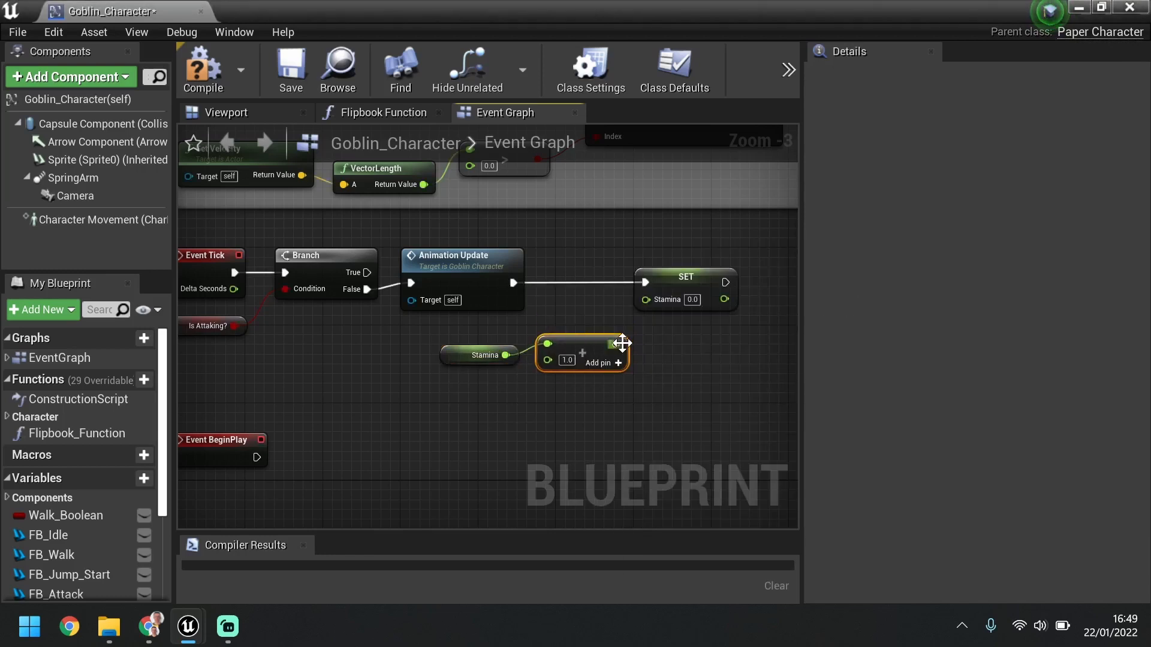
mouse_move(677, 281)
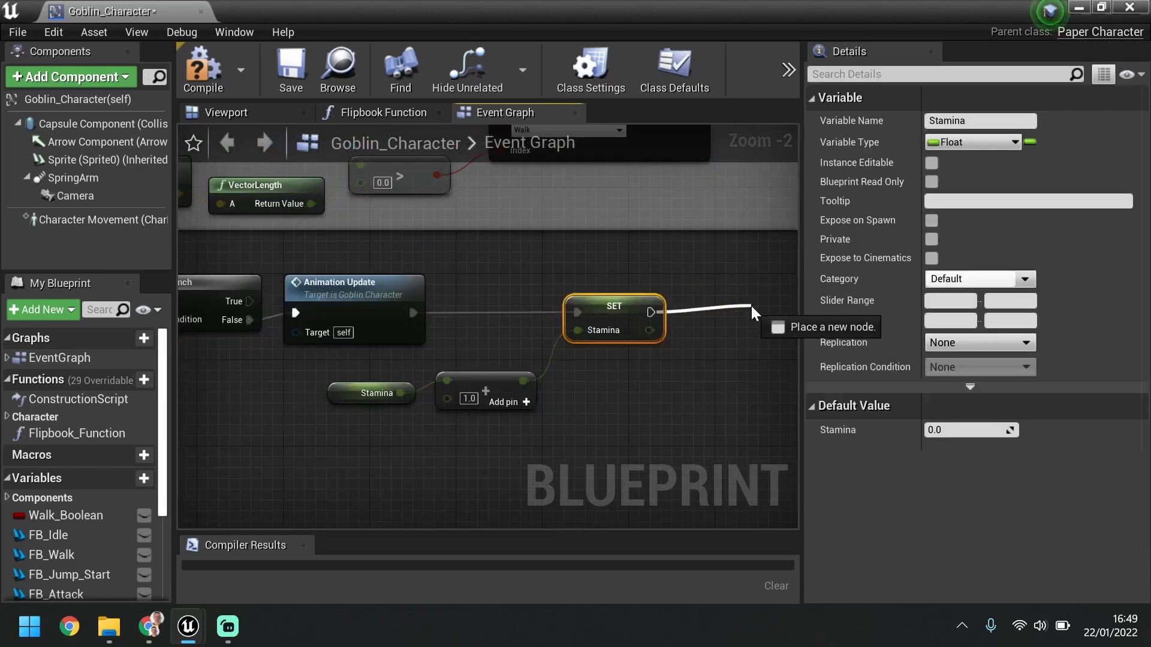
Add Set Health after Set Stamina, fed by Get Health into a float + float node.
left_click(753, 308)
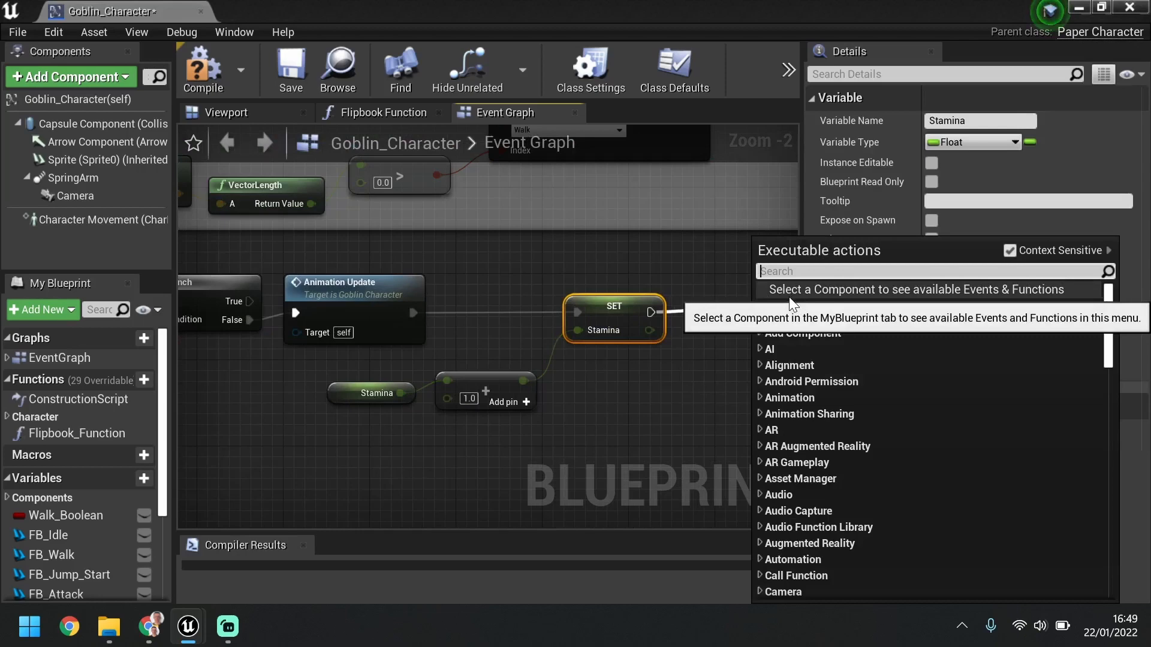
type("set health")
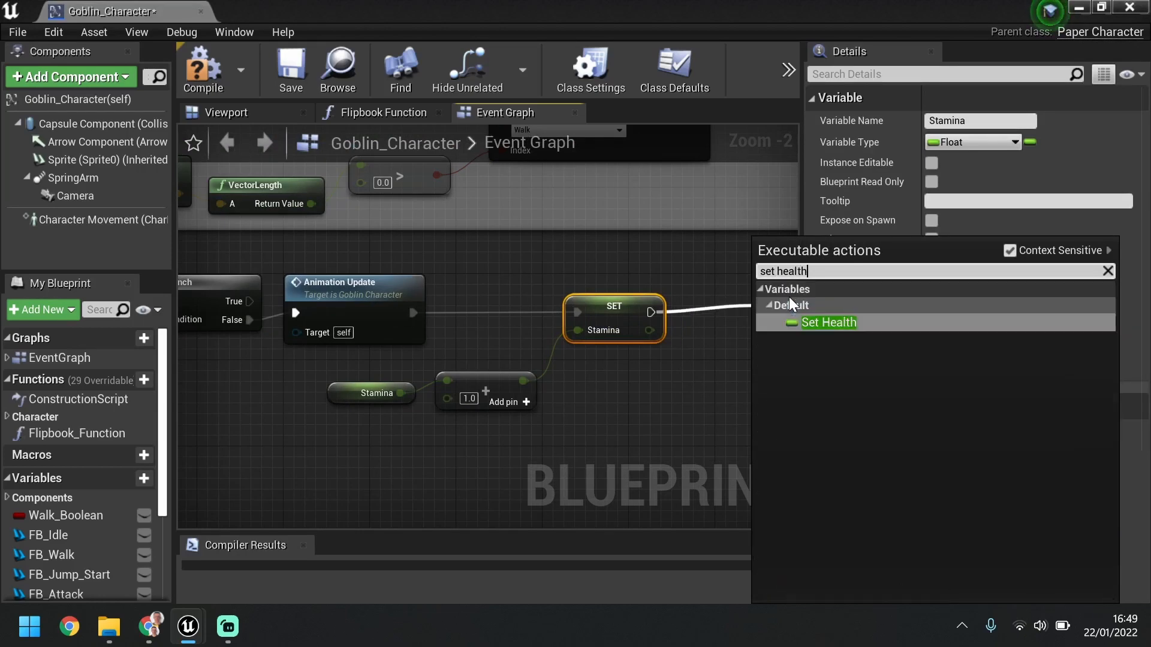
left_click(827, 323)
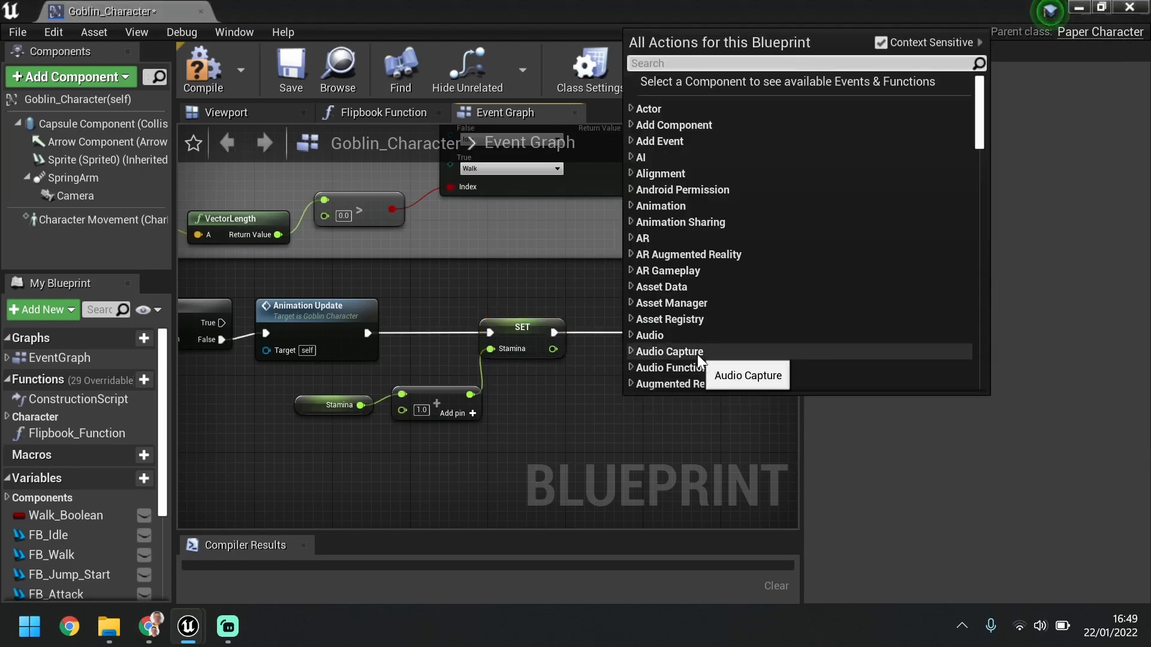
type("health")
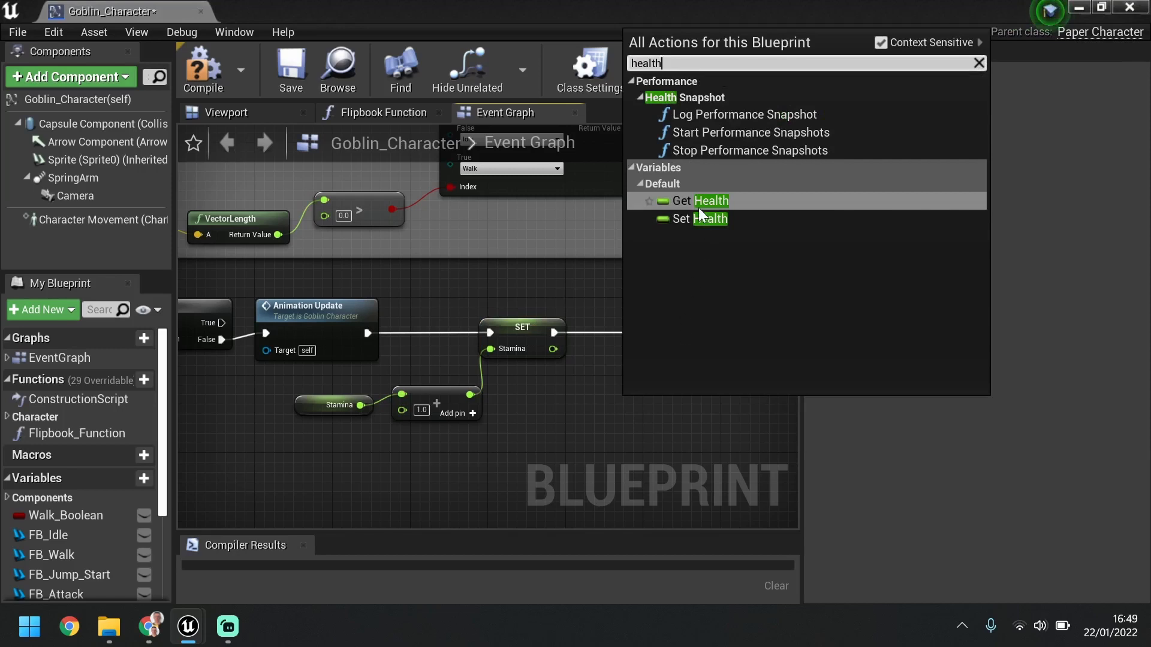
left_click(696, 201)
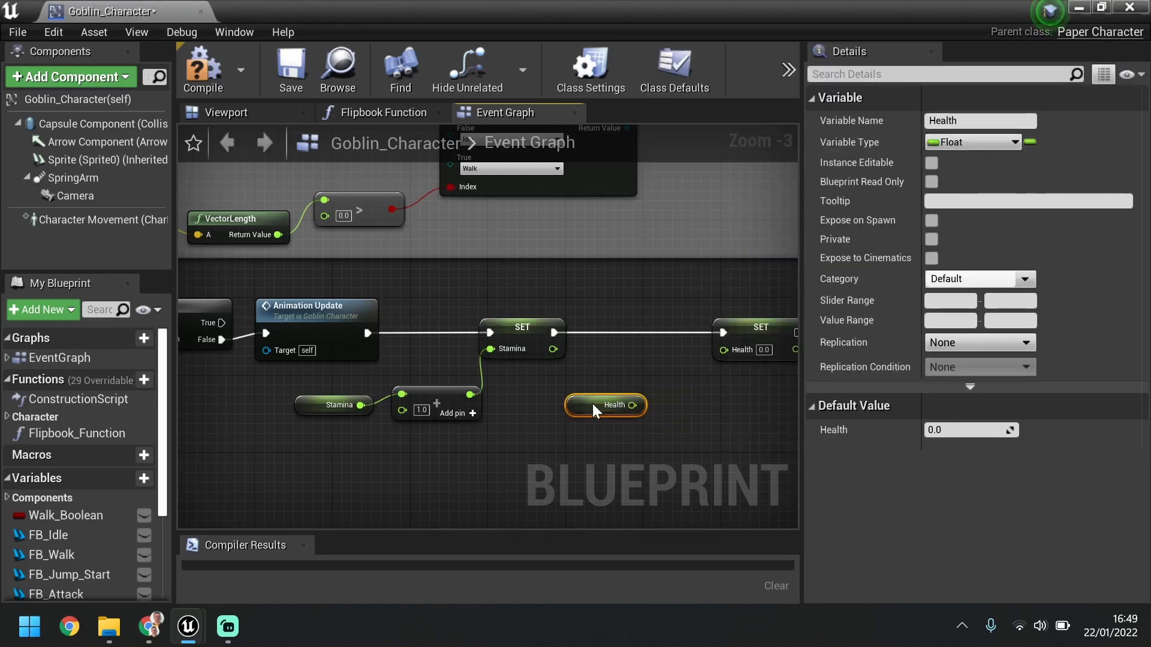
left_click_drag(628, 405, 638, 397)
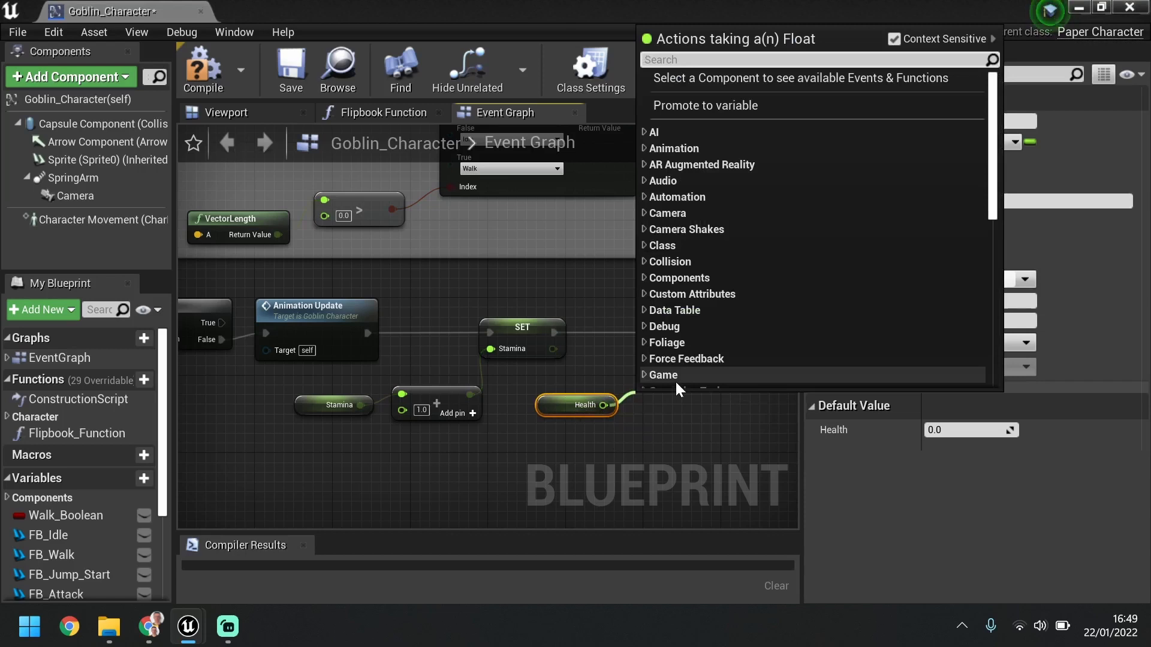
type("plus float")
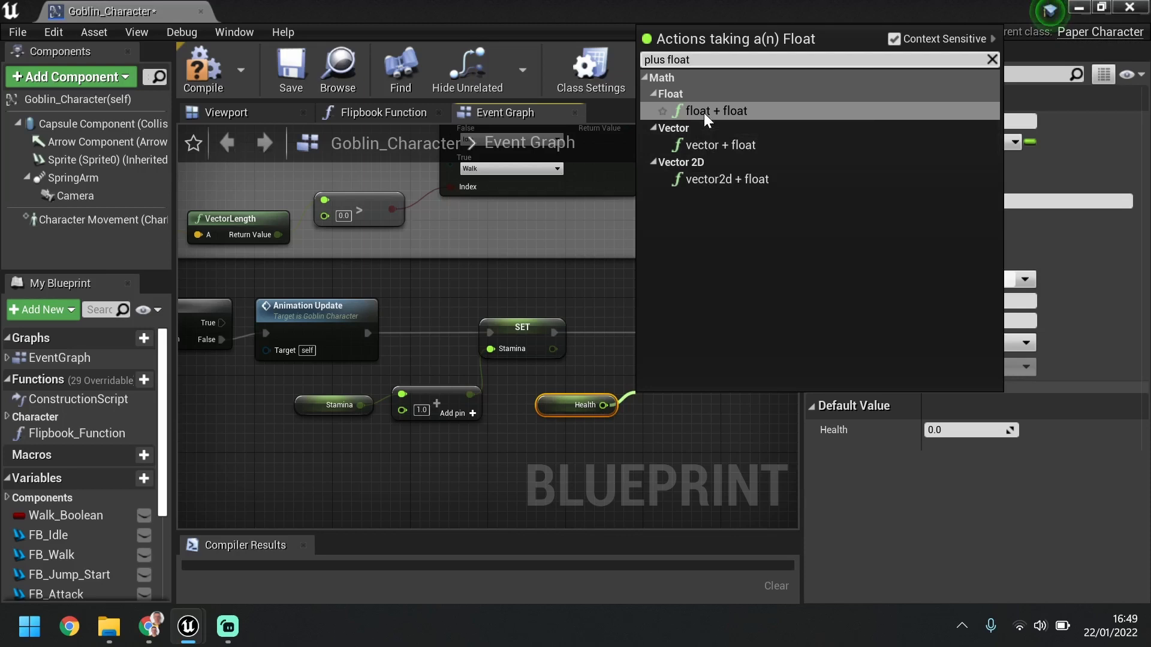
left_click(715, 110)
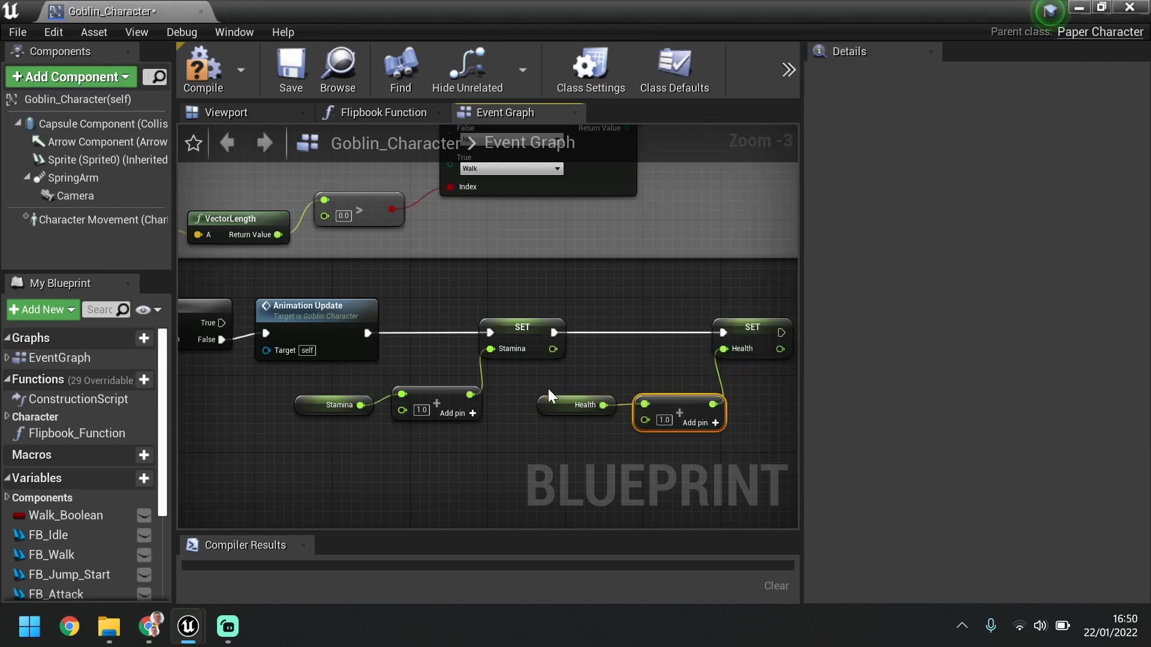
scroll("down", 3)
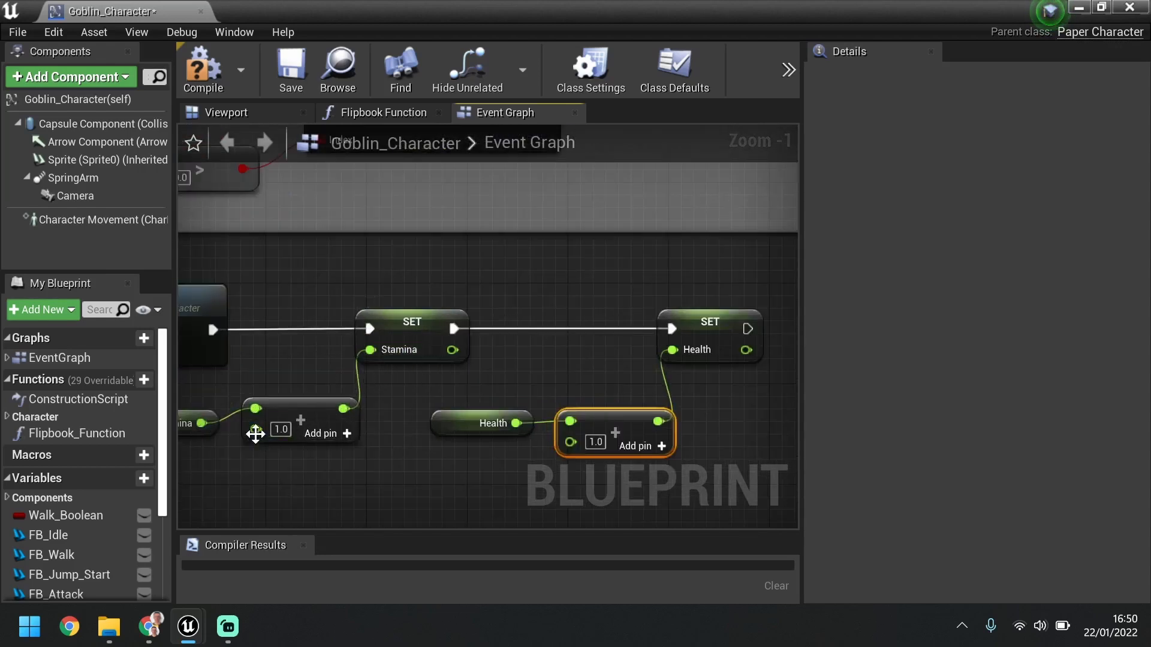
mouse_move(609, 424)
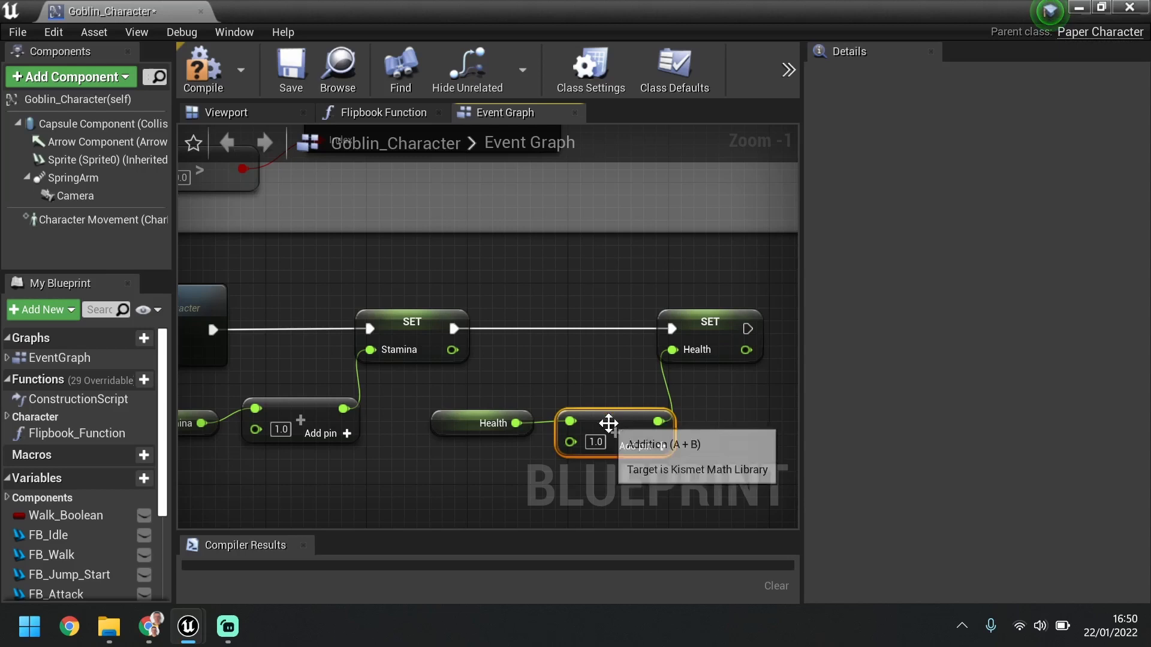
scroll("down", 3)
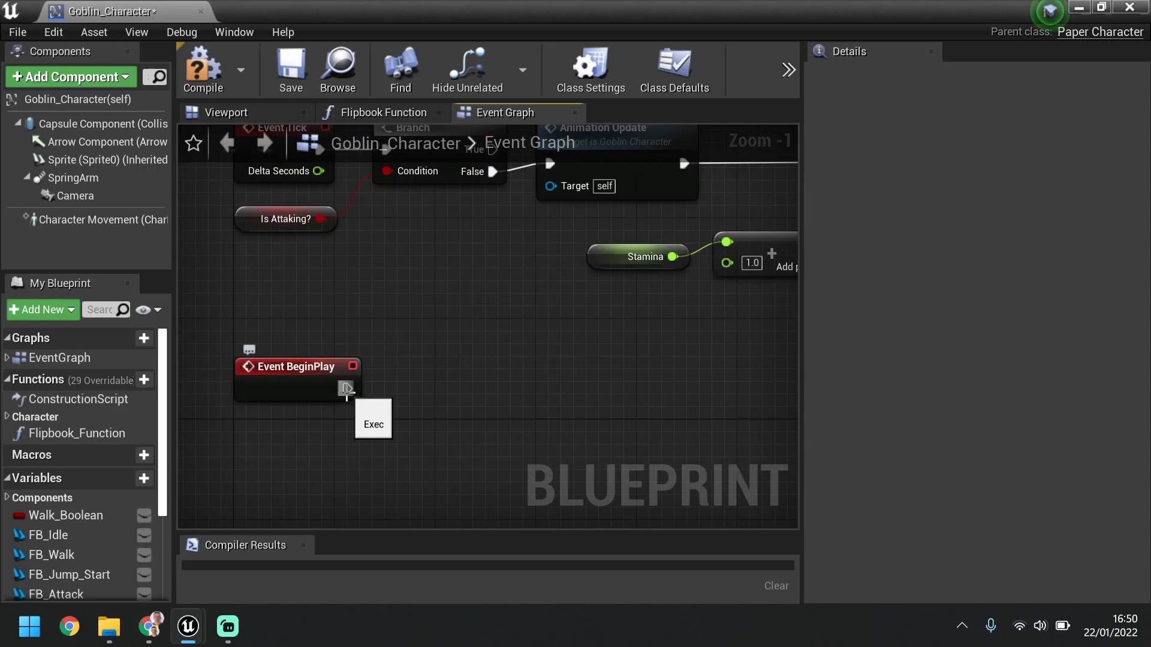
Add a Create Widget node after Event BeginPlay with its Class set to HUD.
left_click_drag(351, 385, 435, 377)
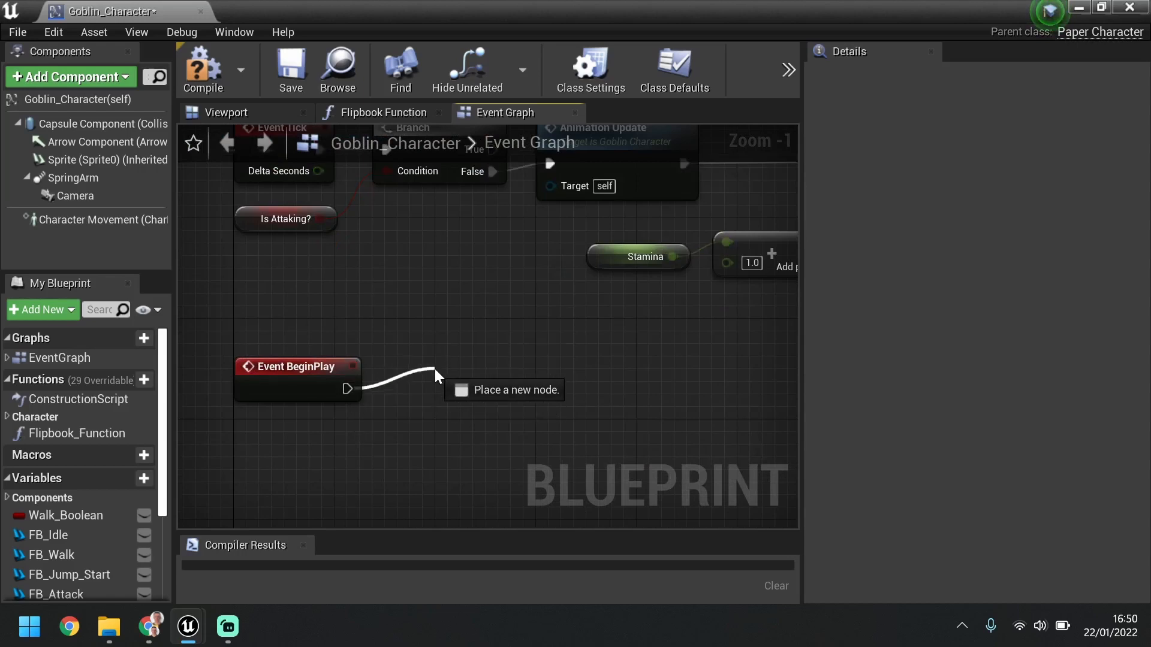
type("create widget")
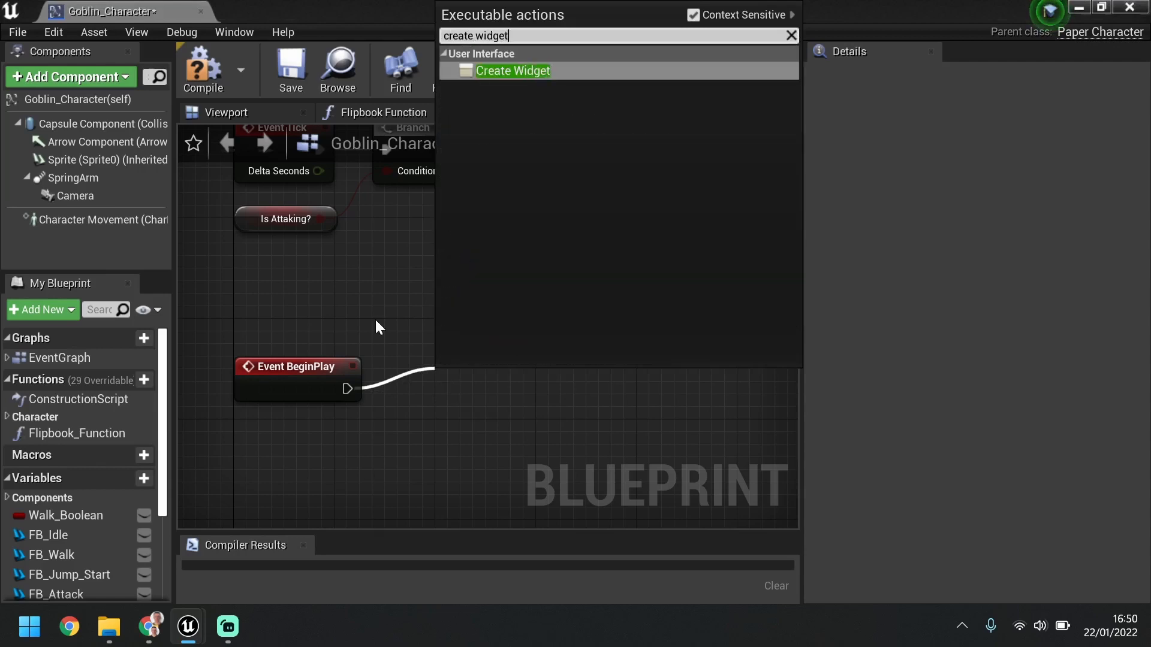
left_click(512, 71)
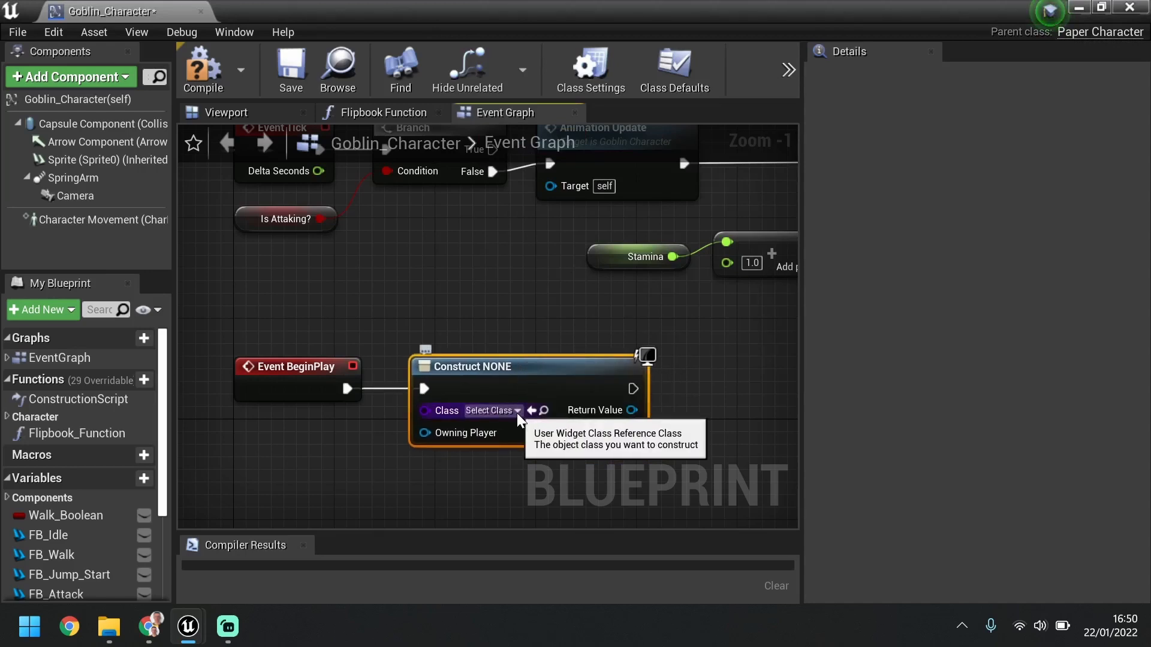
left_click(491, 410)
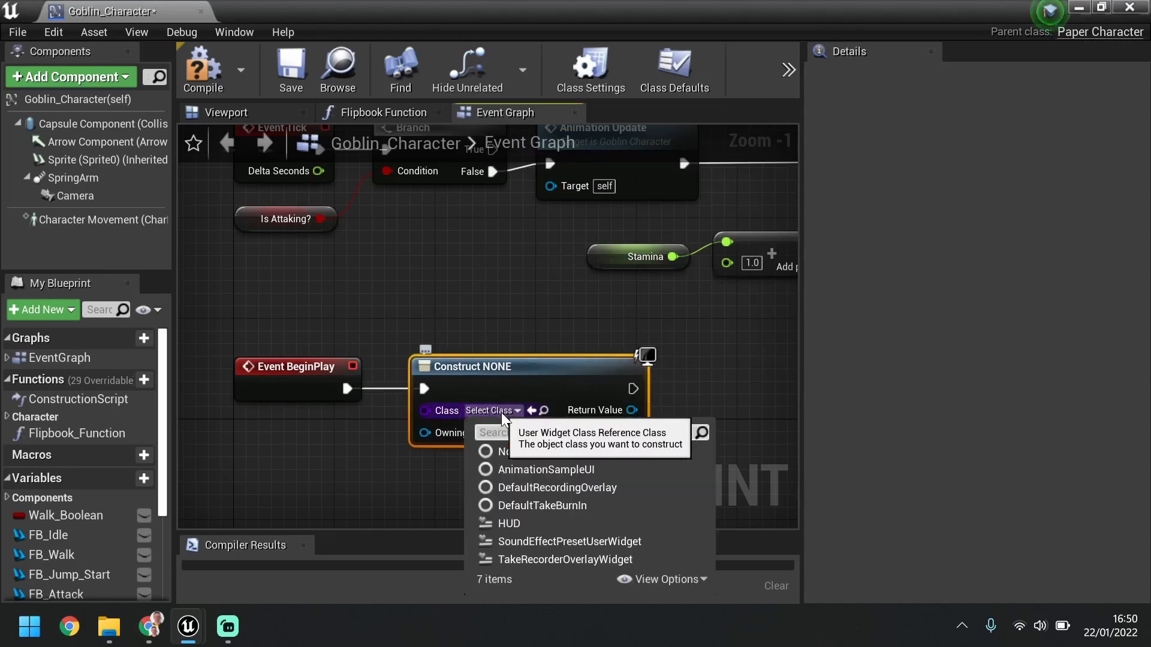
mouse_move(509, 523)
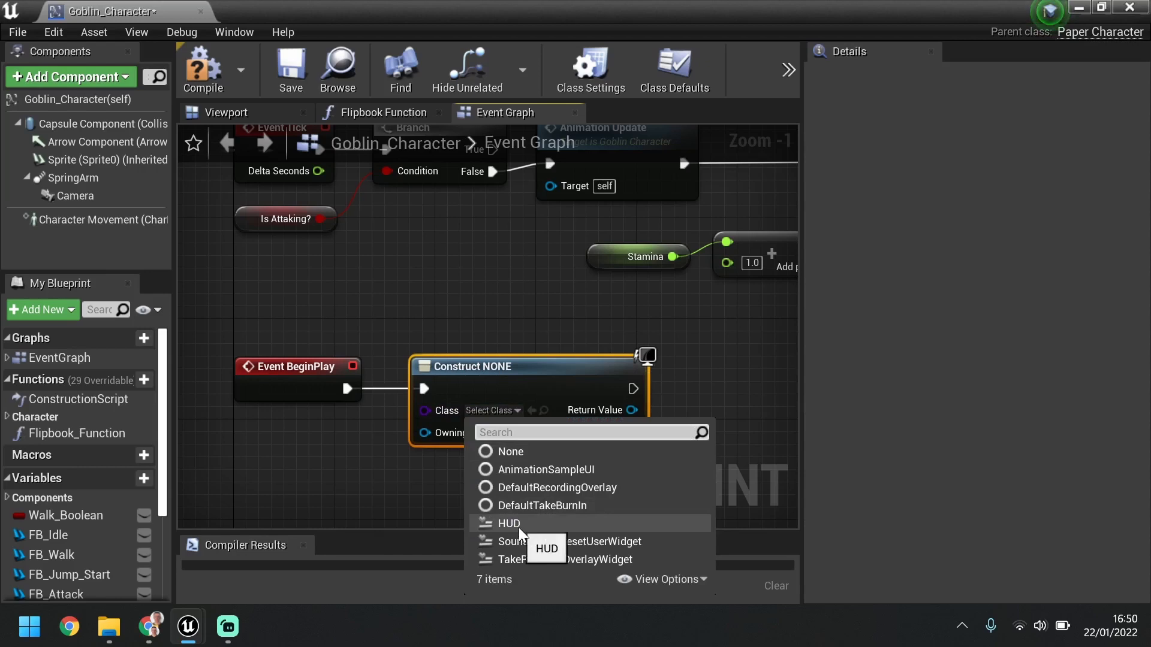
left_click(509, 523)
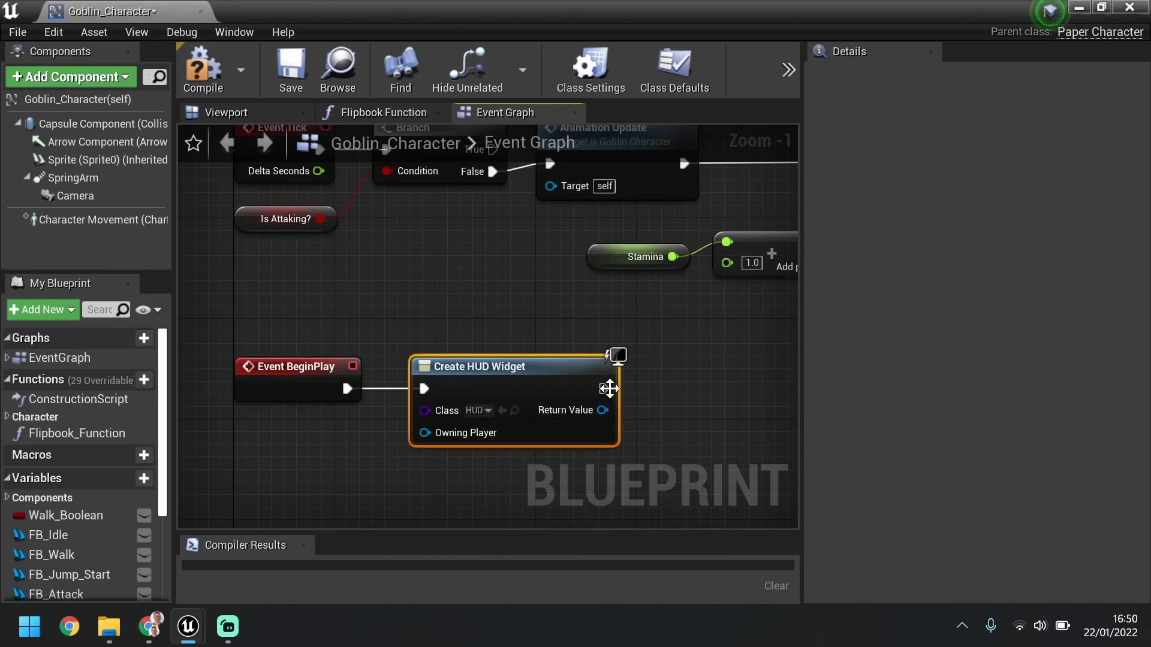
Connect Add to Viewport using the widget's Return Value as Target, then compile.
left_click_drag(608, 388, 694, 399)
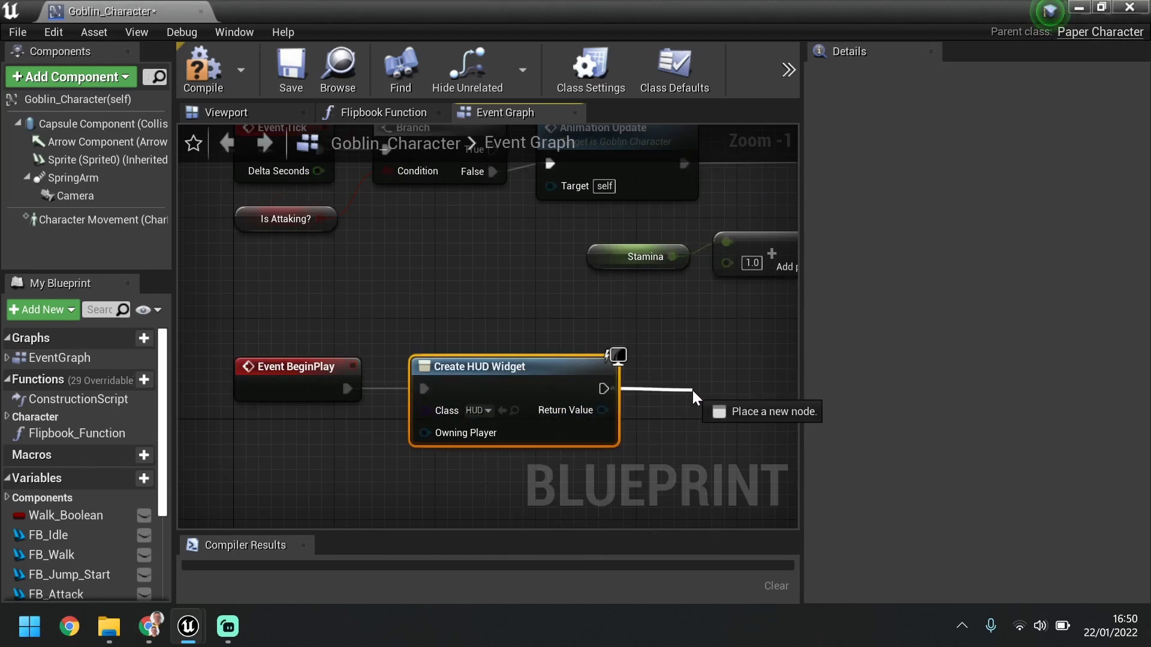
left_click(694, 396)
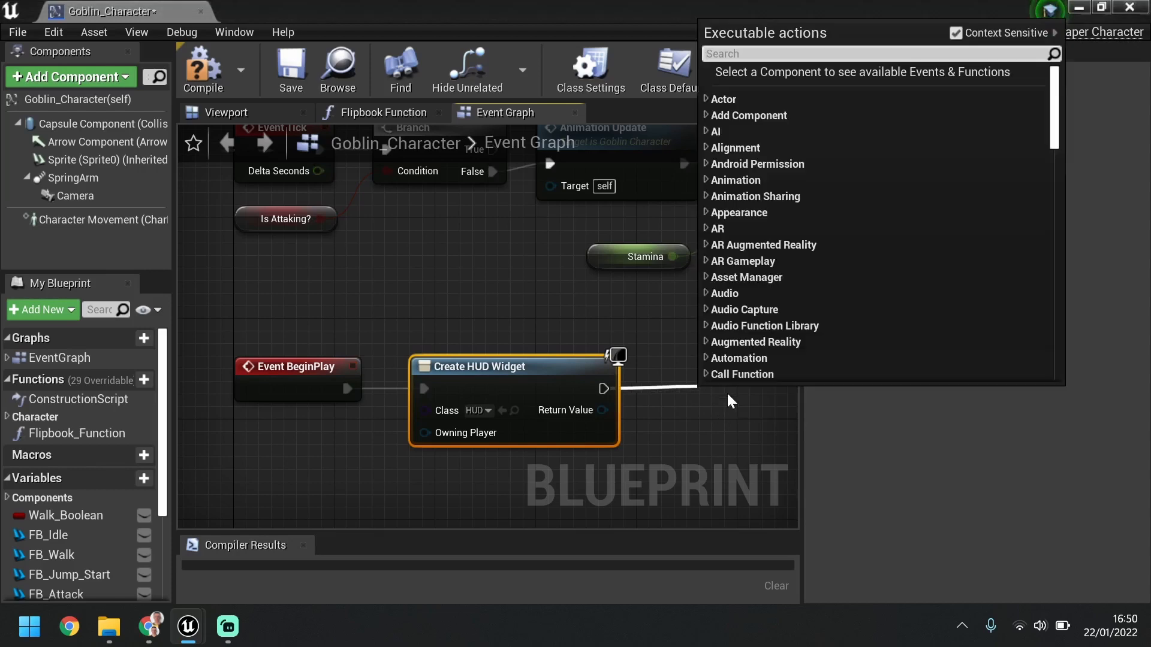
type("add to")
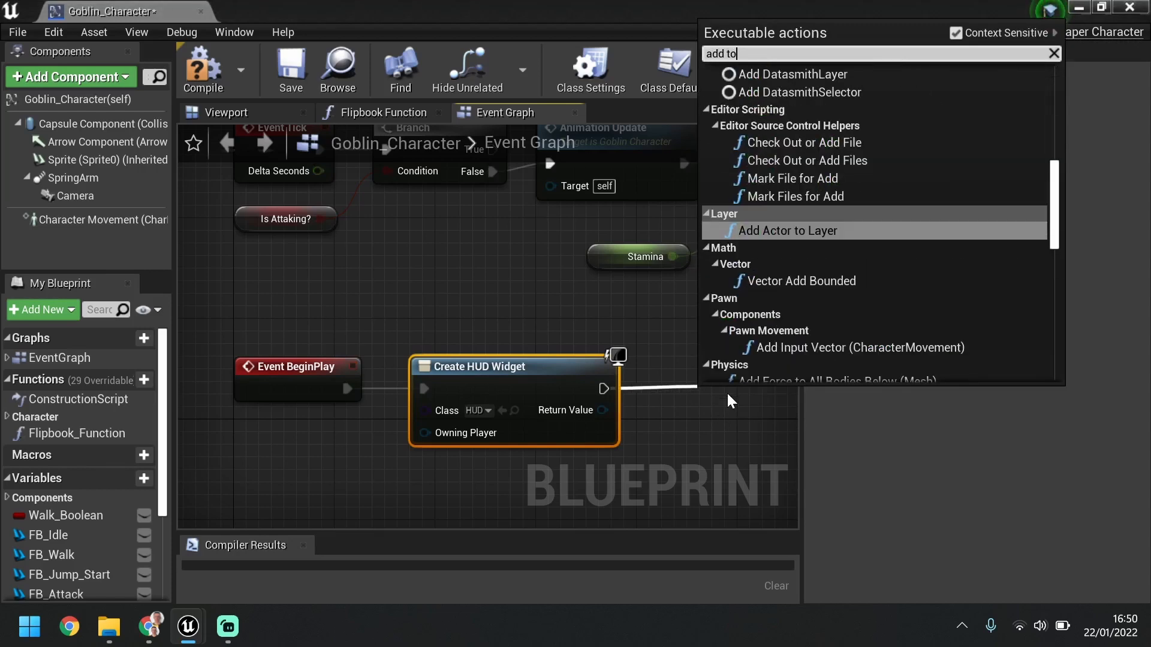
type("viewport")
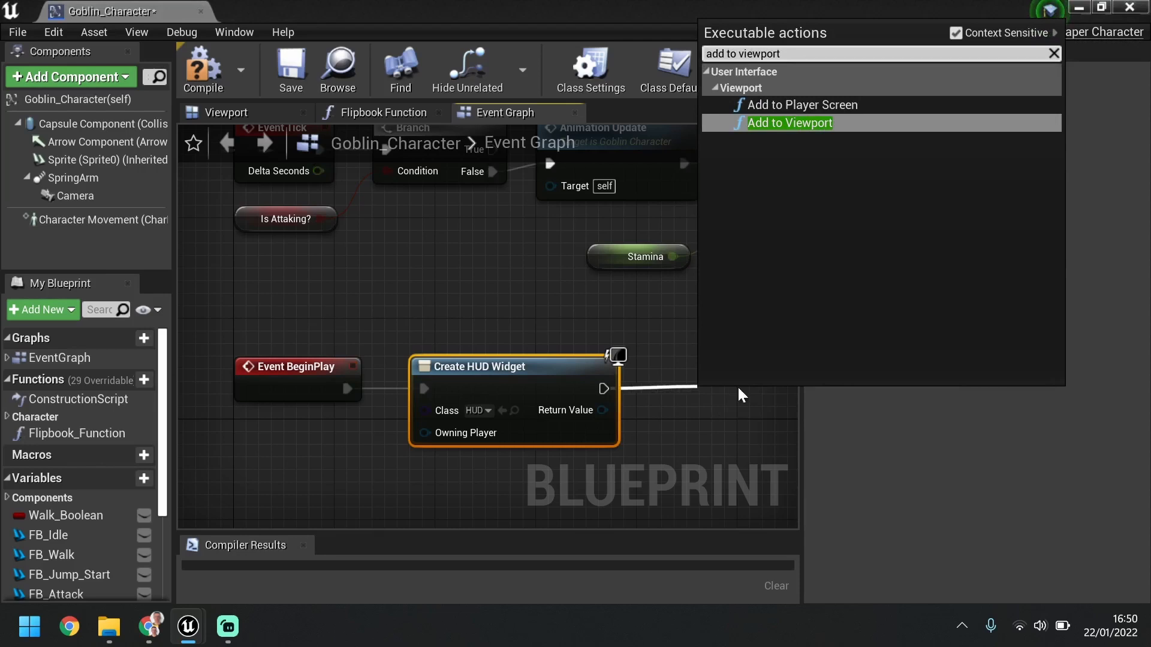
left_click(788, 123)
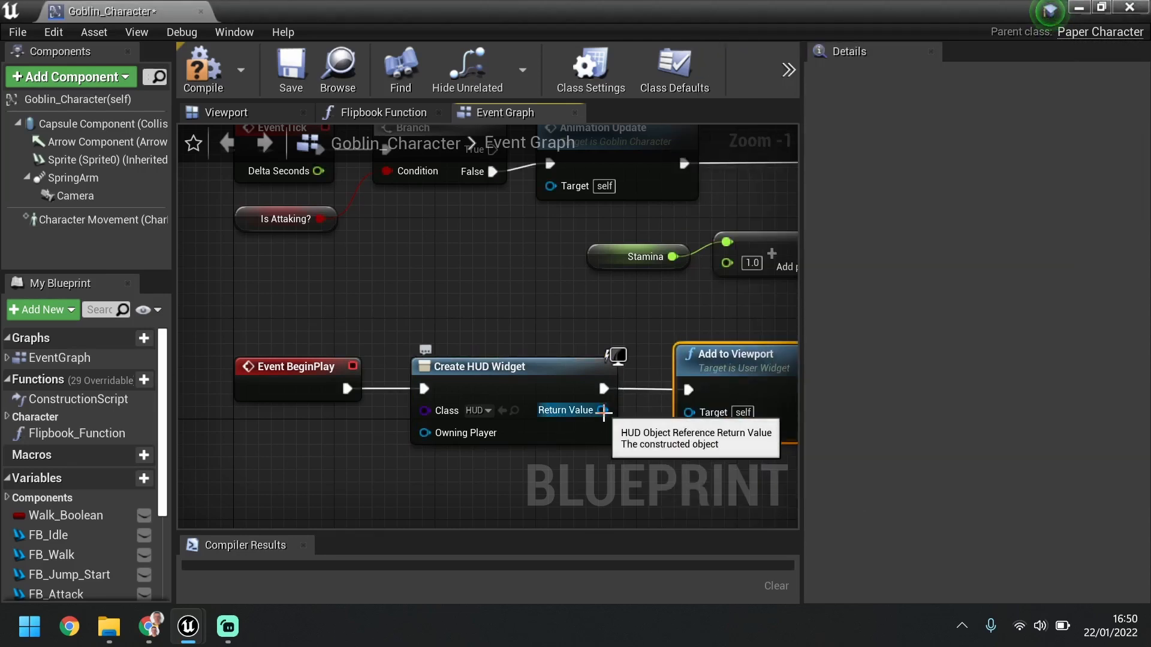
left_click_drag(605, 409, 696, 411)
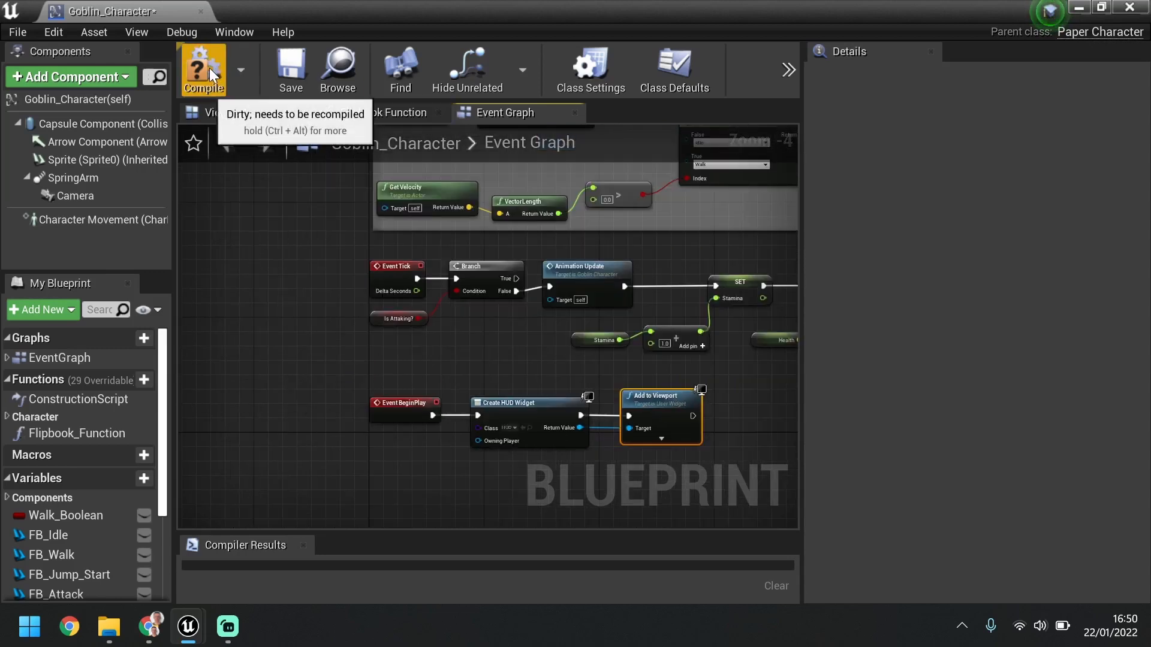
left_click(203, 66)
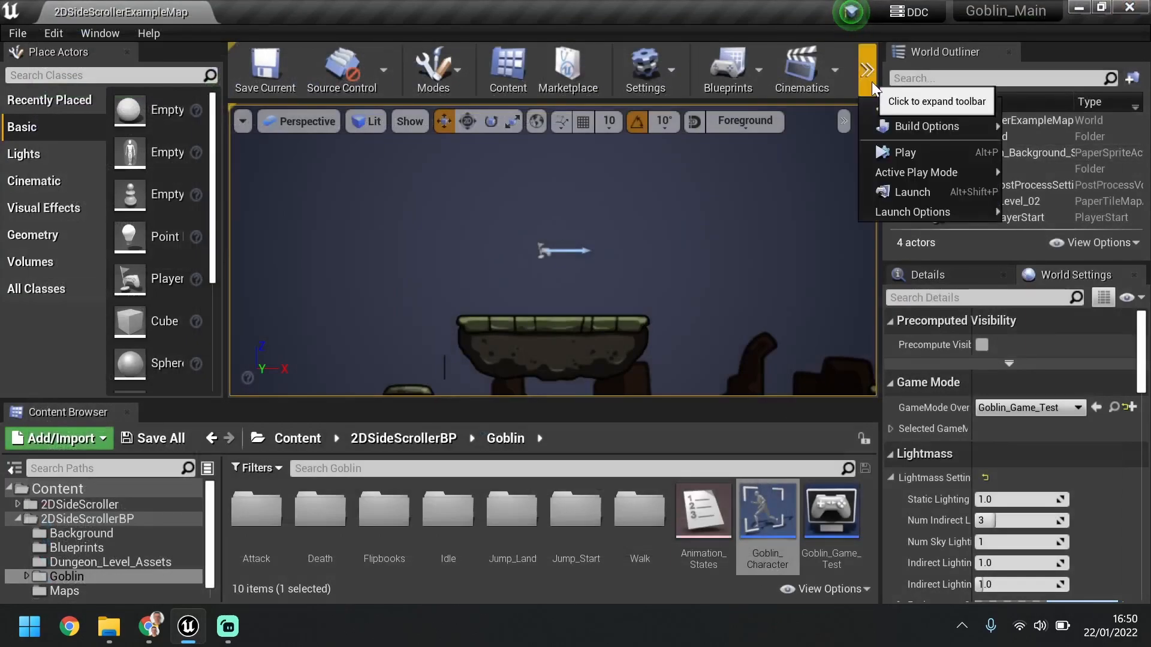
Play the level to check the Health and Stamina HUD bars, then close the preview.
left_click(903, 152)
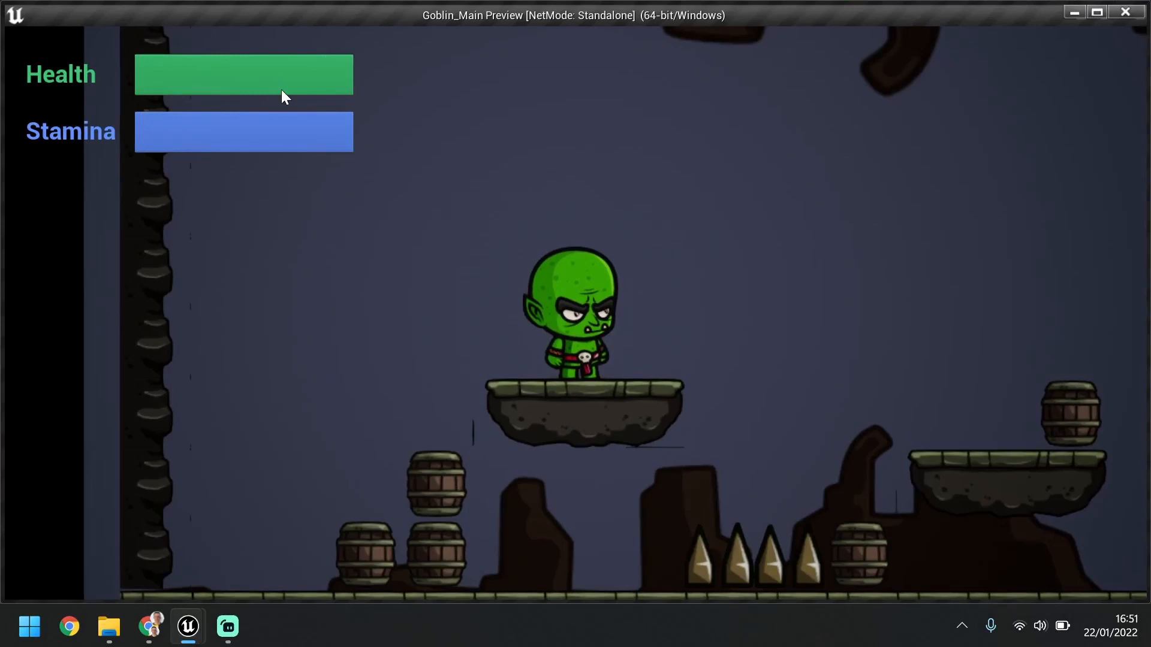
mouse_move(285, 179)
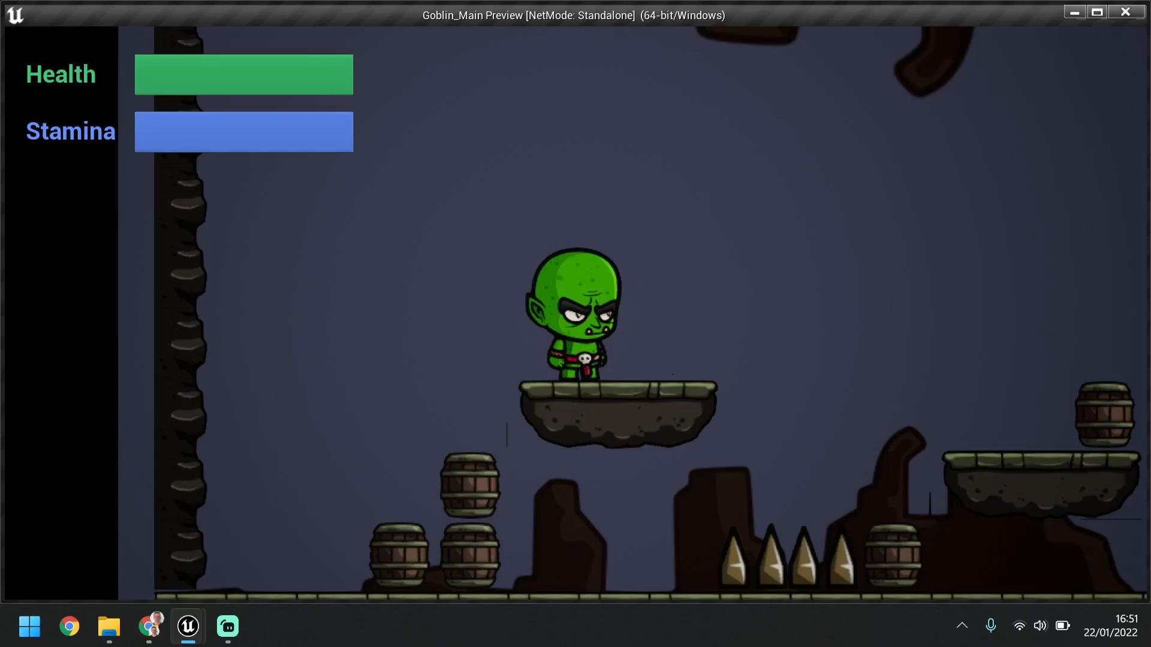
left_click(1124, 12)
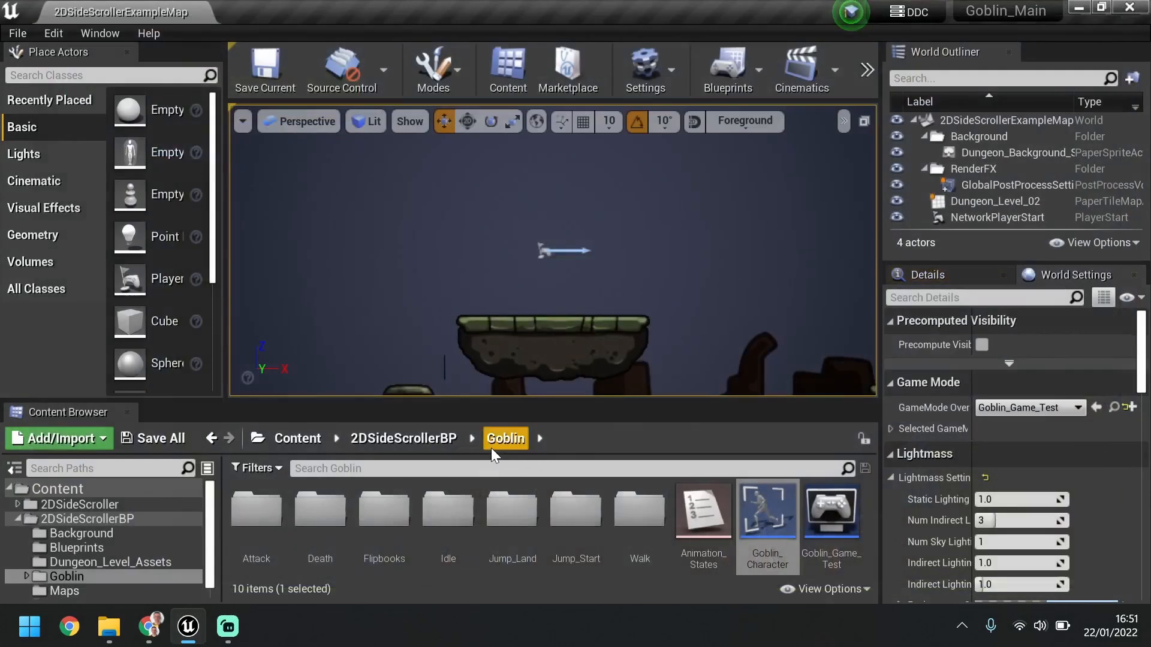
mouse_move(510, 458)
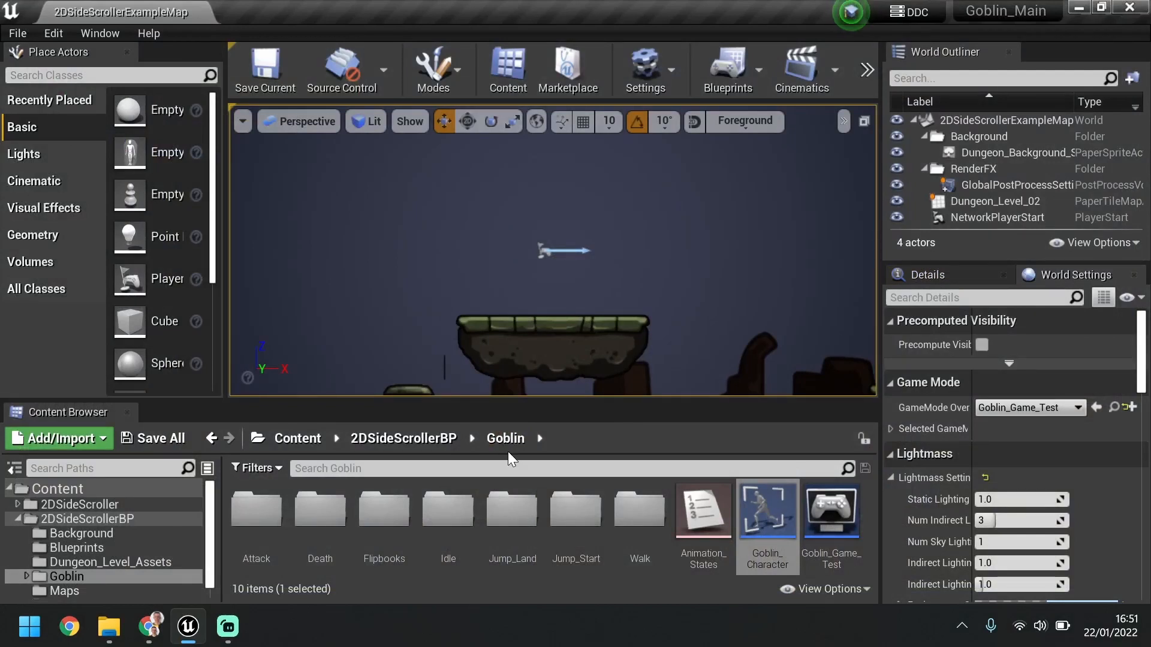
mouse_move(768, 510)
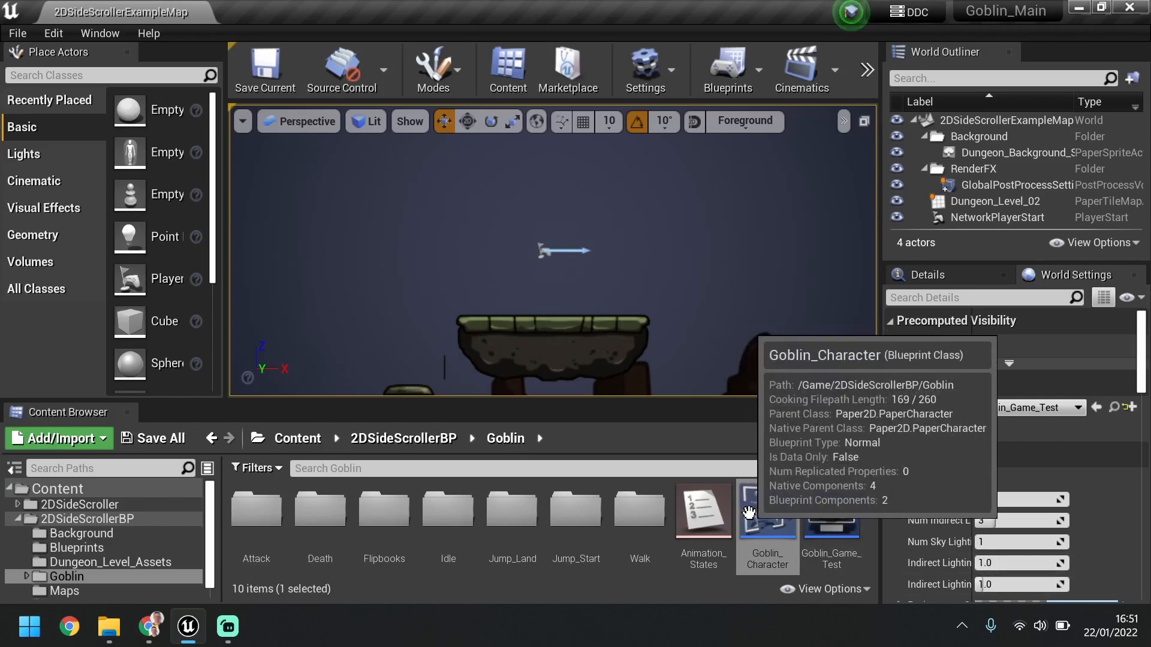
Reopen Goblin_Character and move its event graph to the InputAction Attack section.
double_click(768, 509)
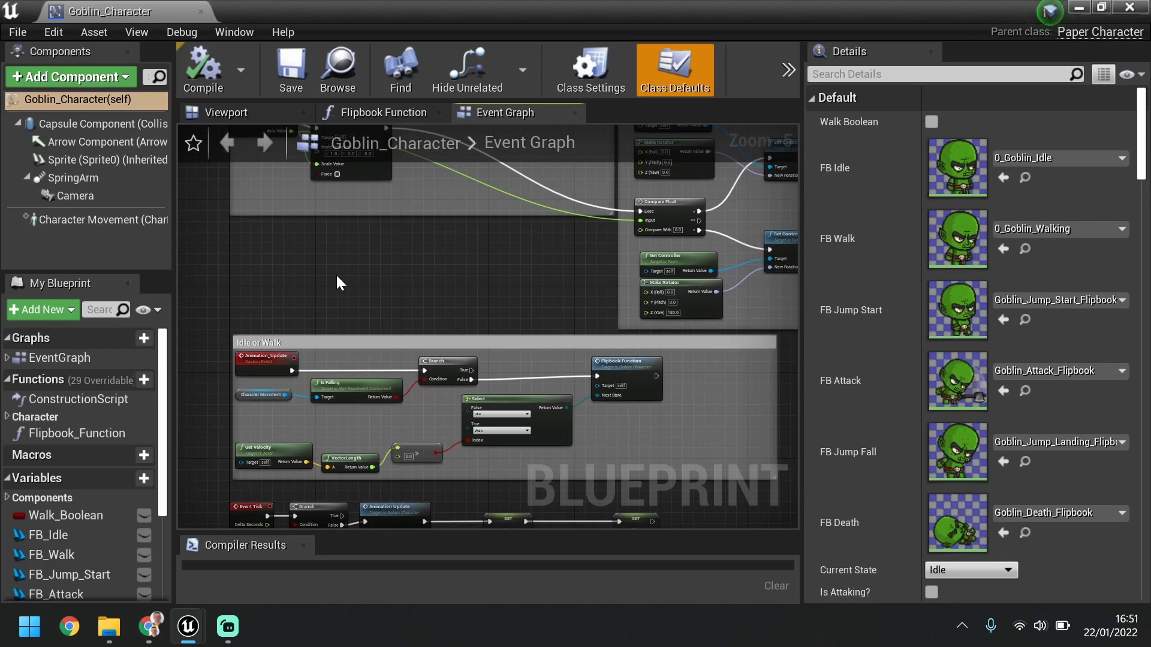
mouse_move(306, 264)
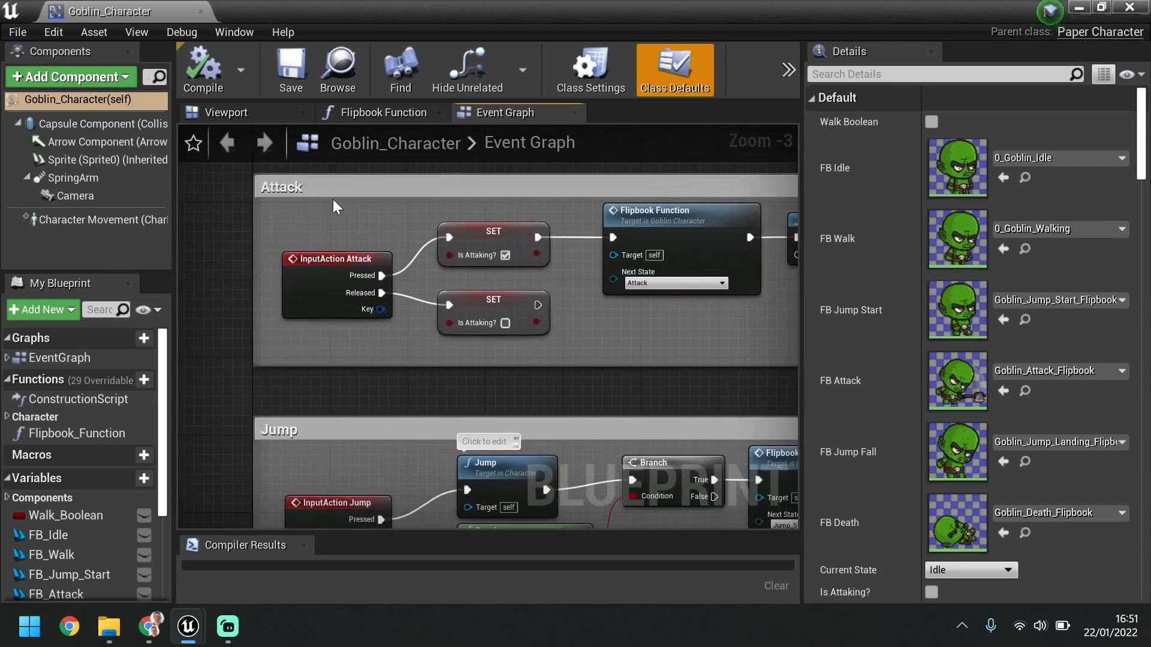
mouse_move(437, 228)
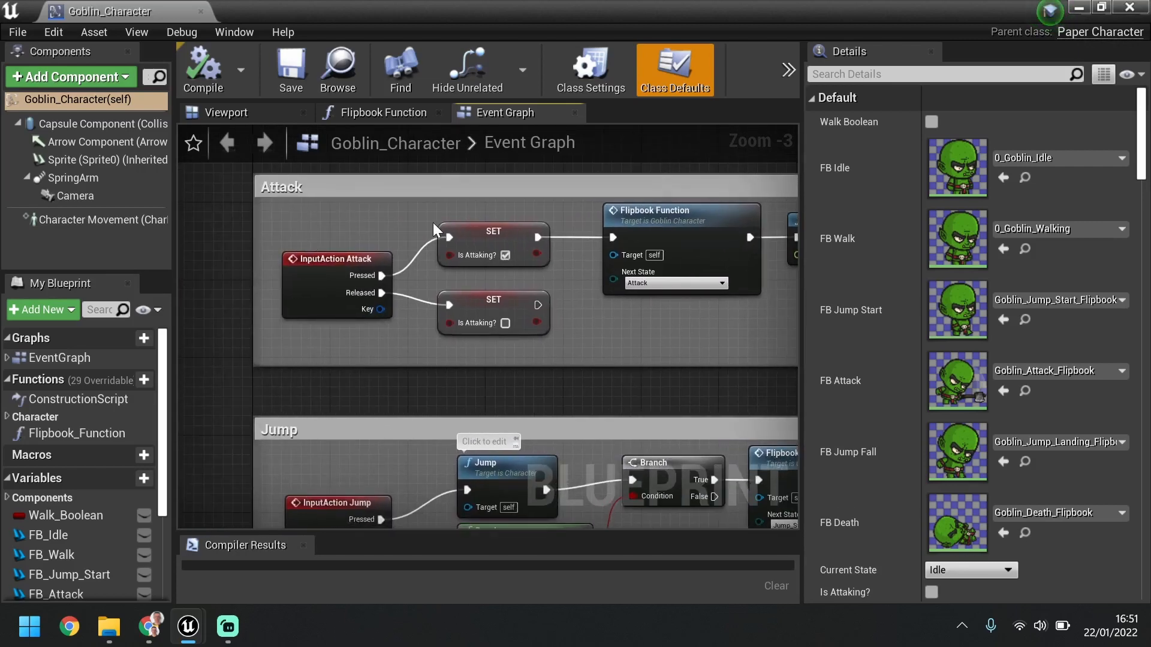
scroll("down", 3)
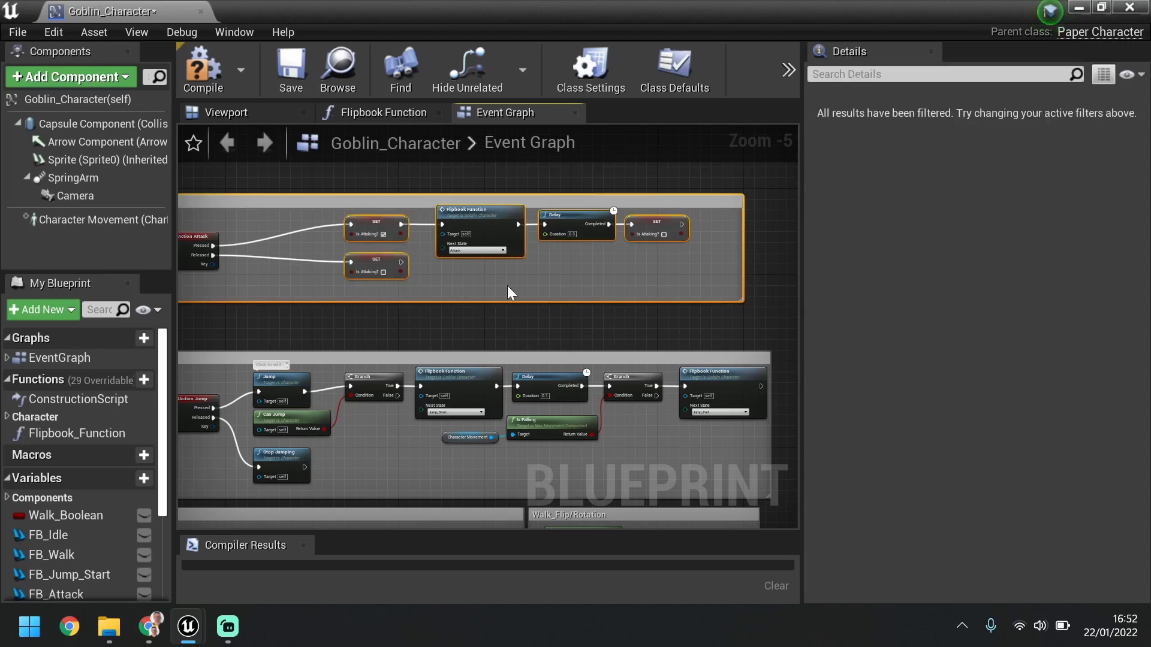
mouse_move(510, 300)
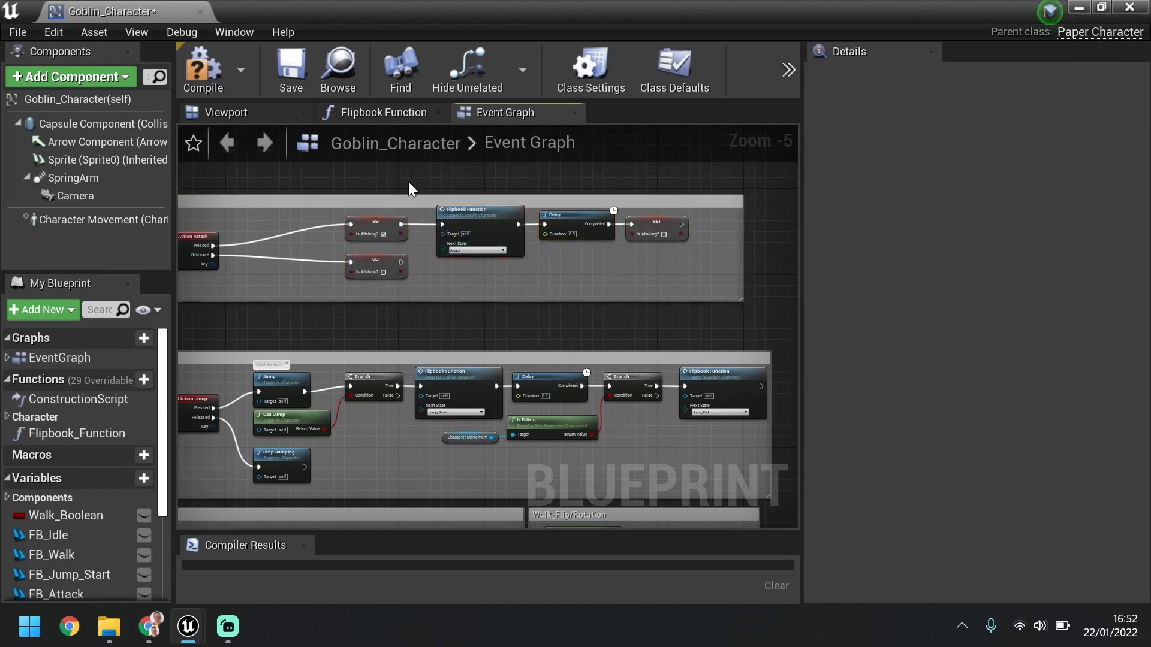
left_click_drag(411, 188, 376, 325)
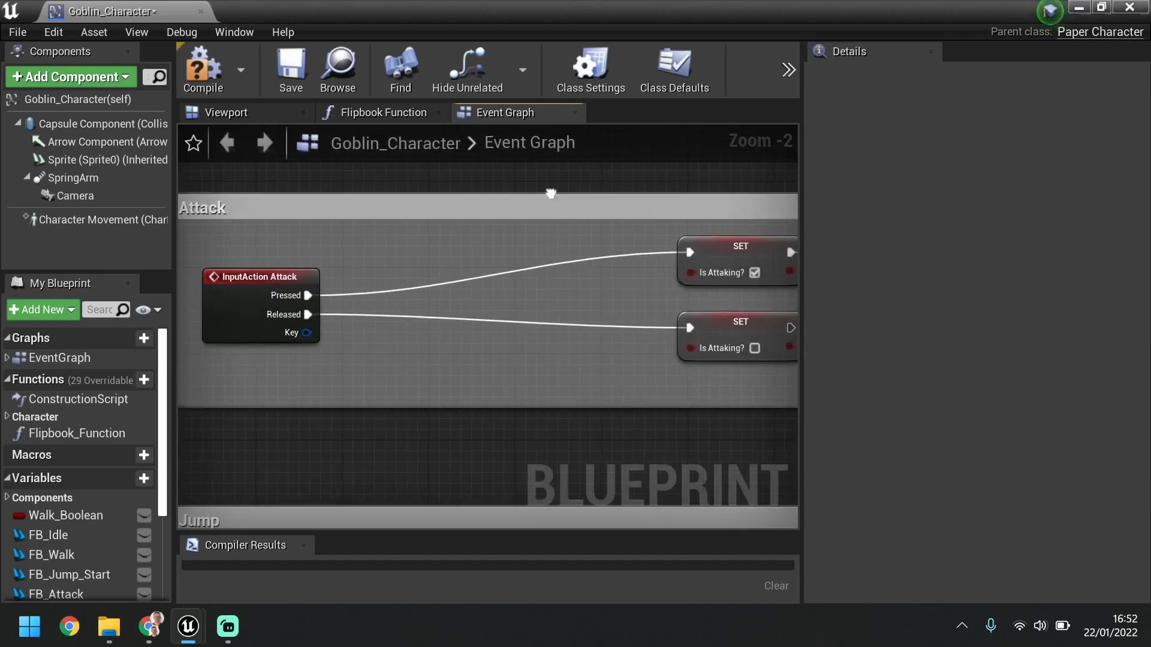
mouse_move(396, 259)
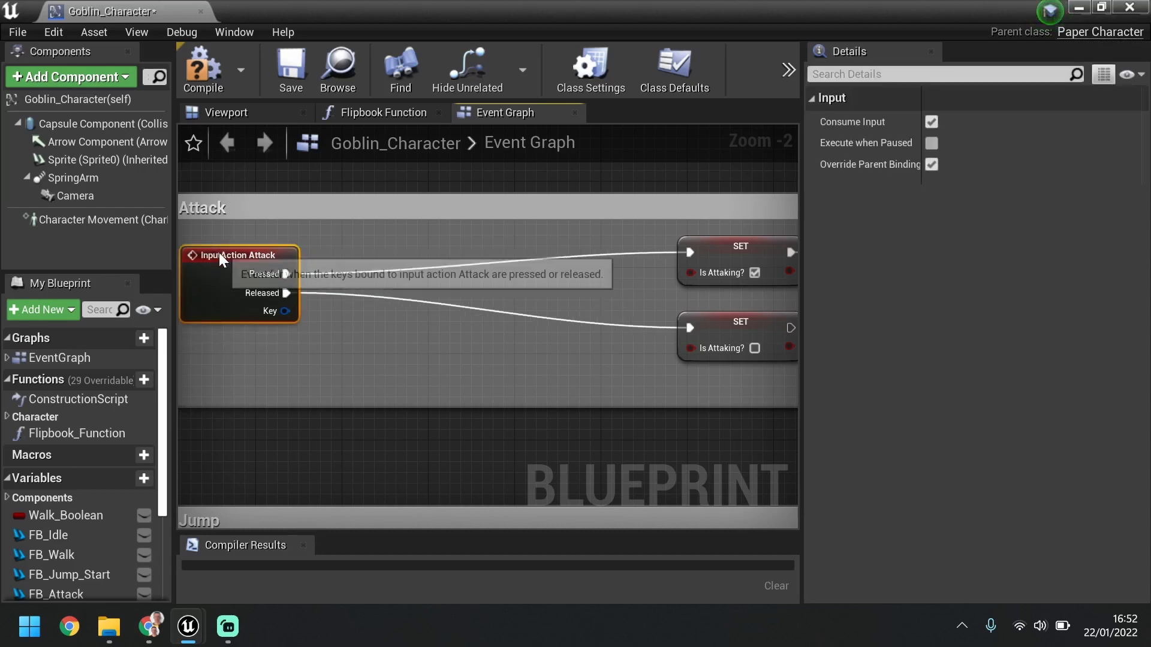
mouse_move(360, 277)
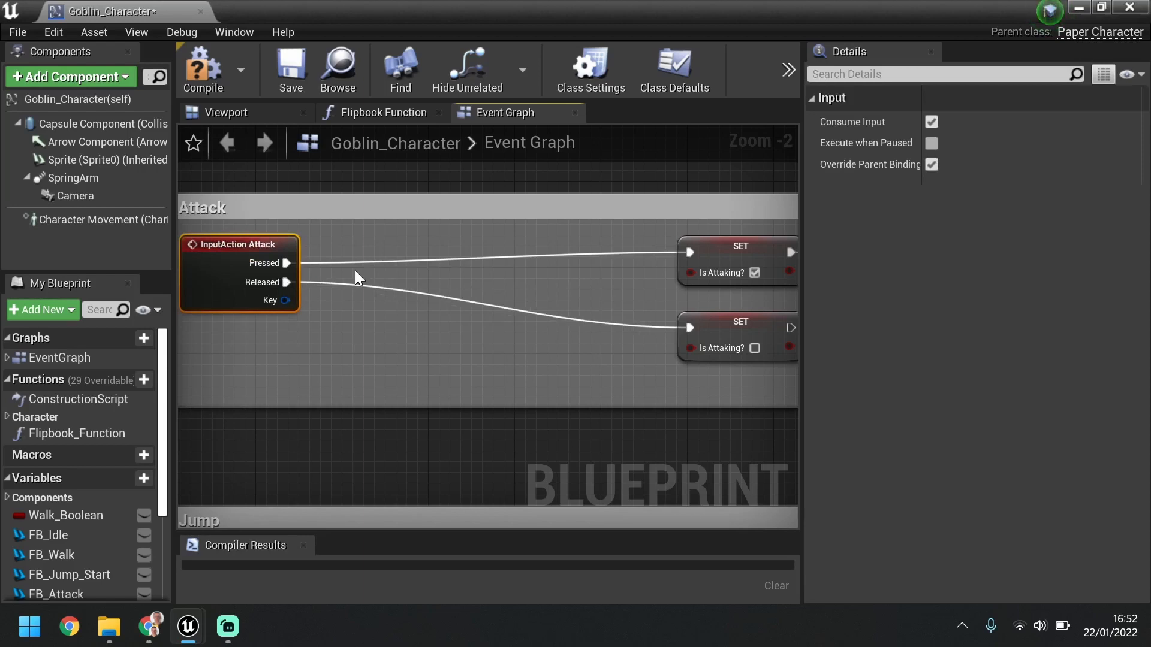
mouse_move(484, 337)
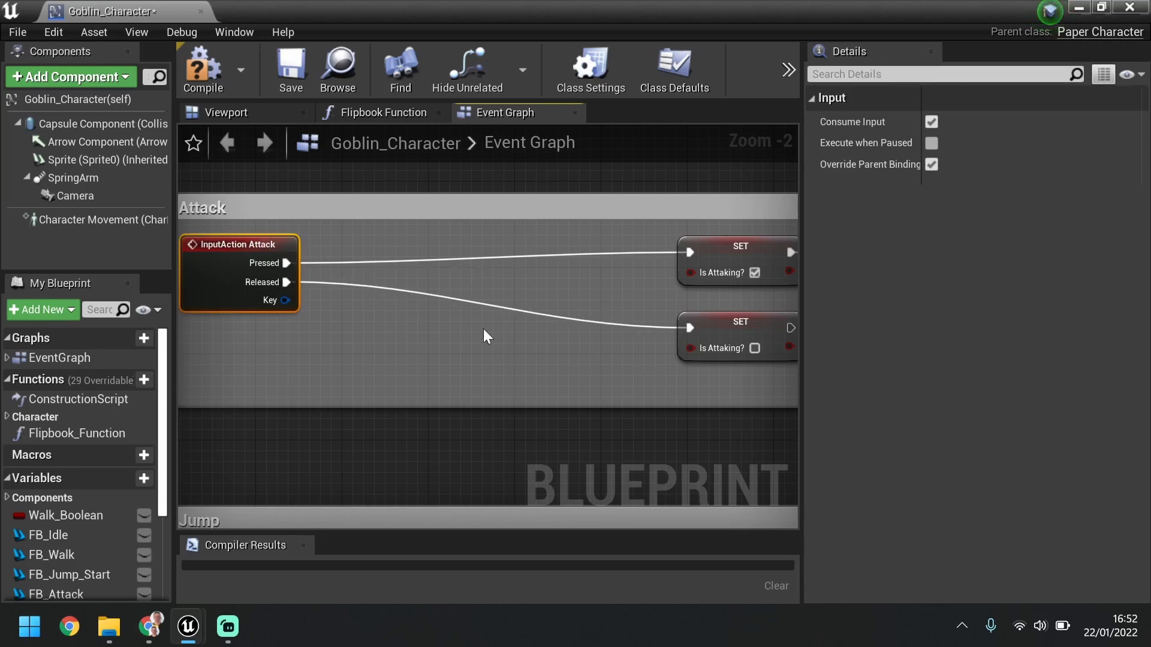
mouse_move(193, 379)
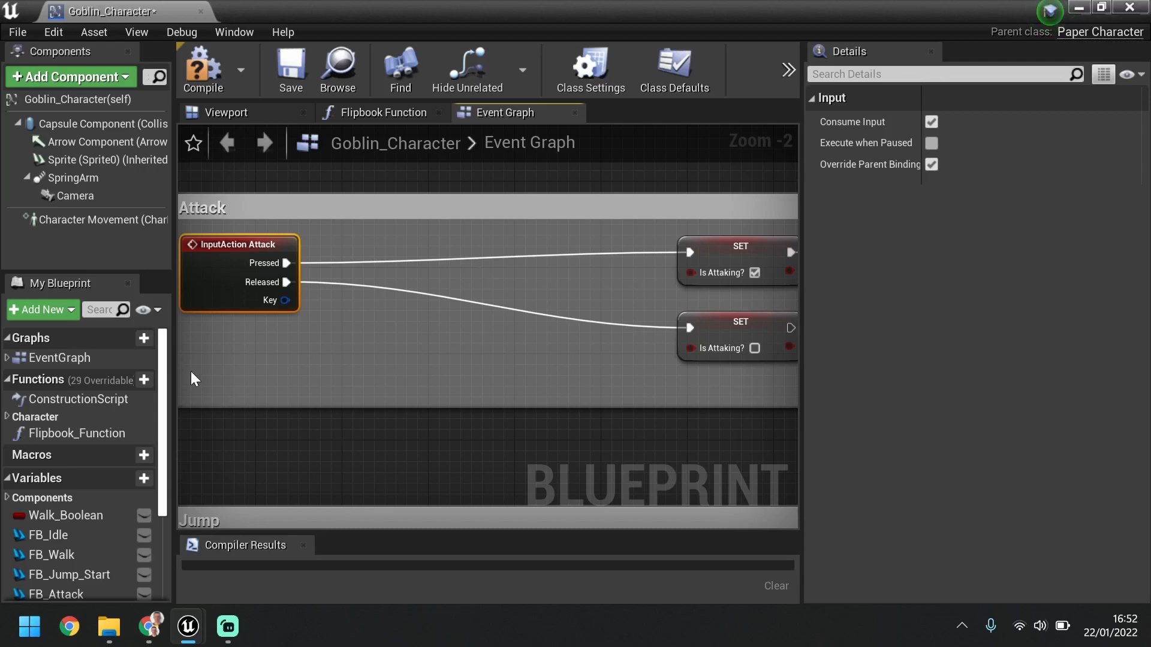
mouse_move(182, 324)
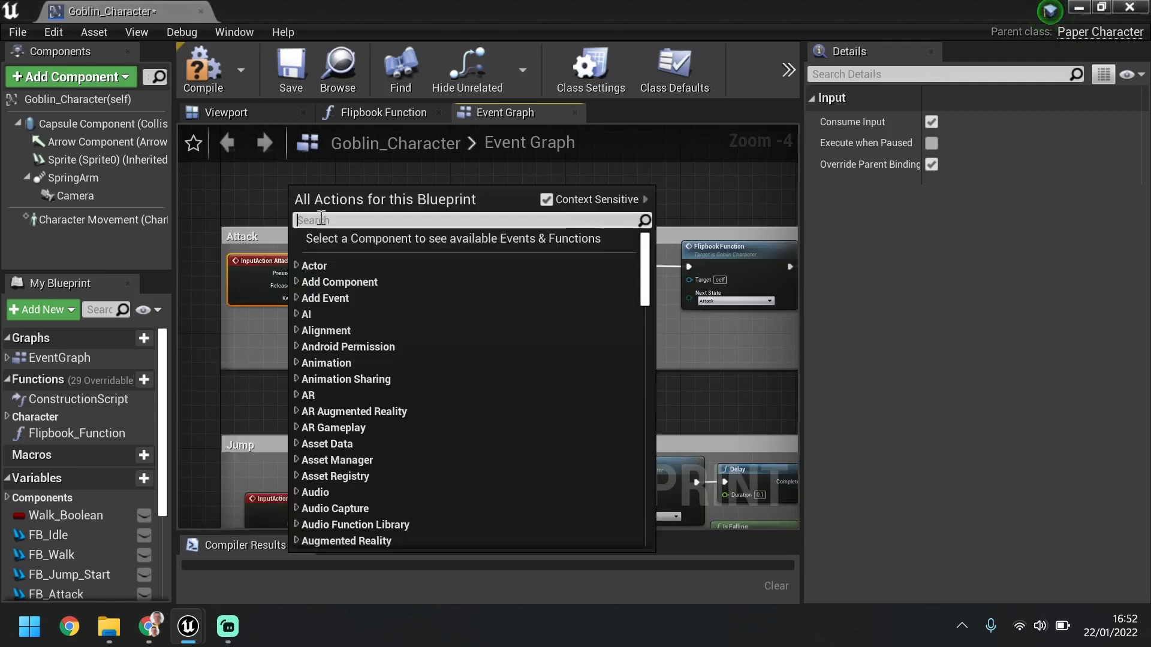
Add a Stamina > 10 check driving a Branch triggered by InputAction Attack Pressed.
type("get stam")
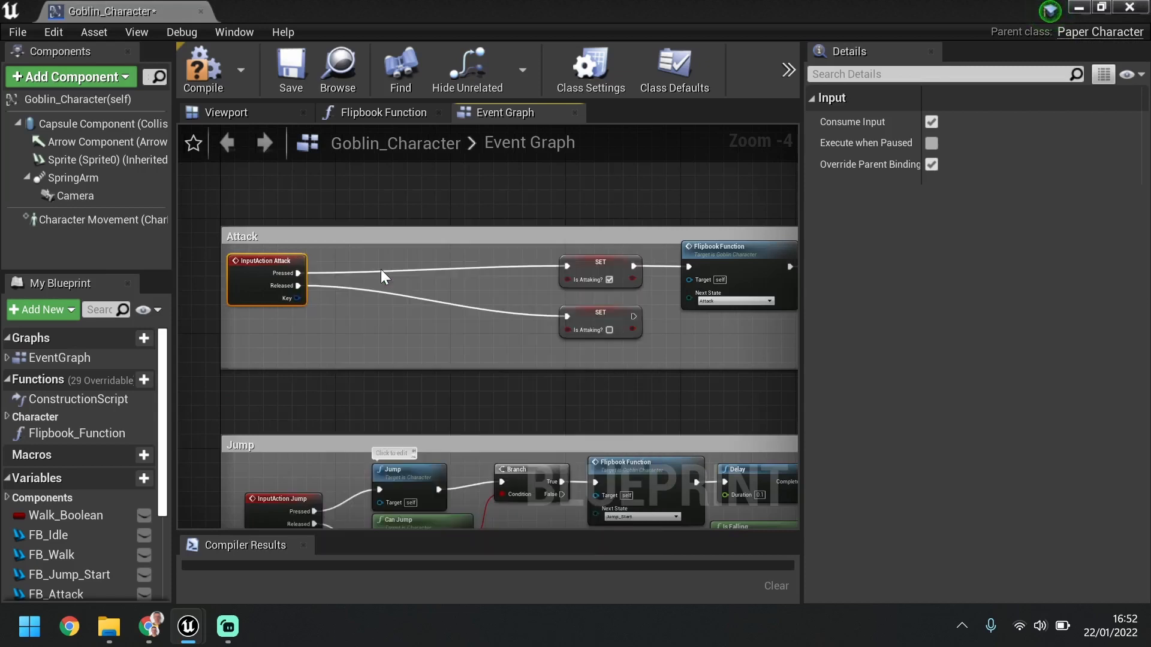
left_click(292, 196)
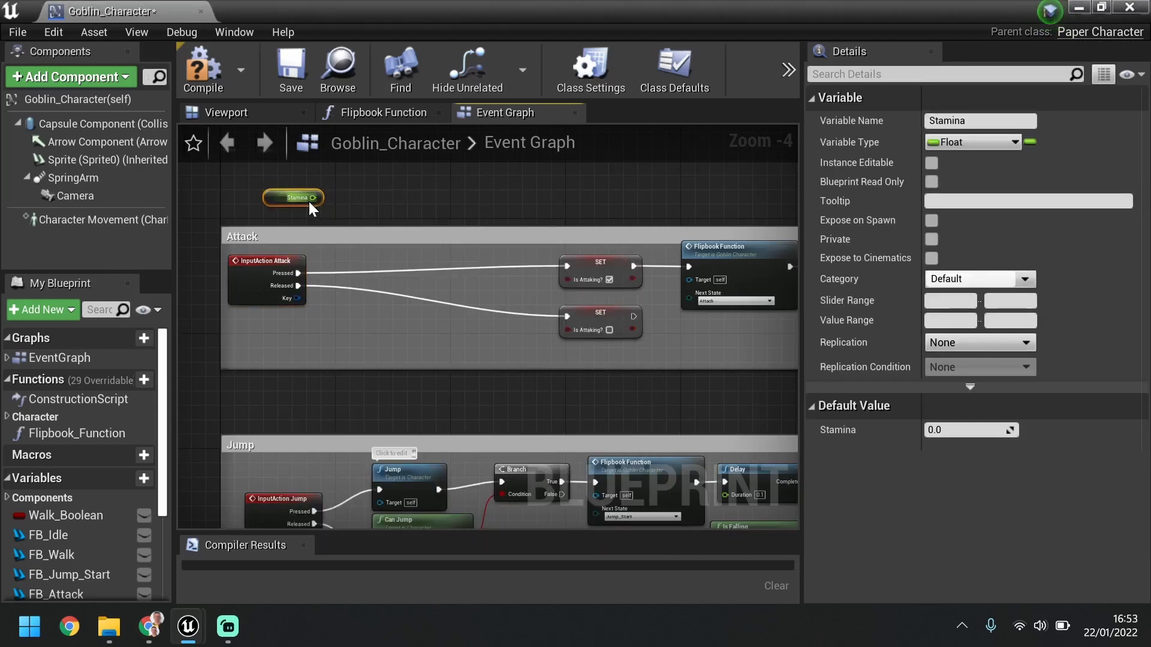
left_click_drag(311, 196, 400, 208)
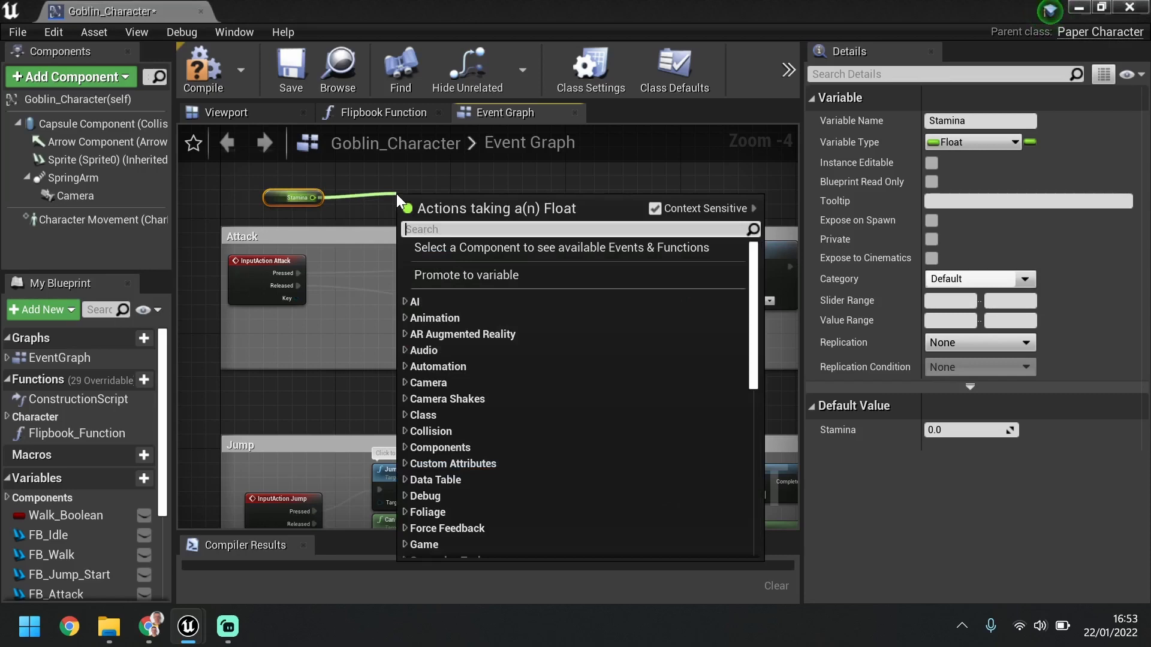
type("greater")
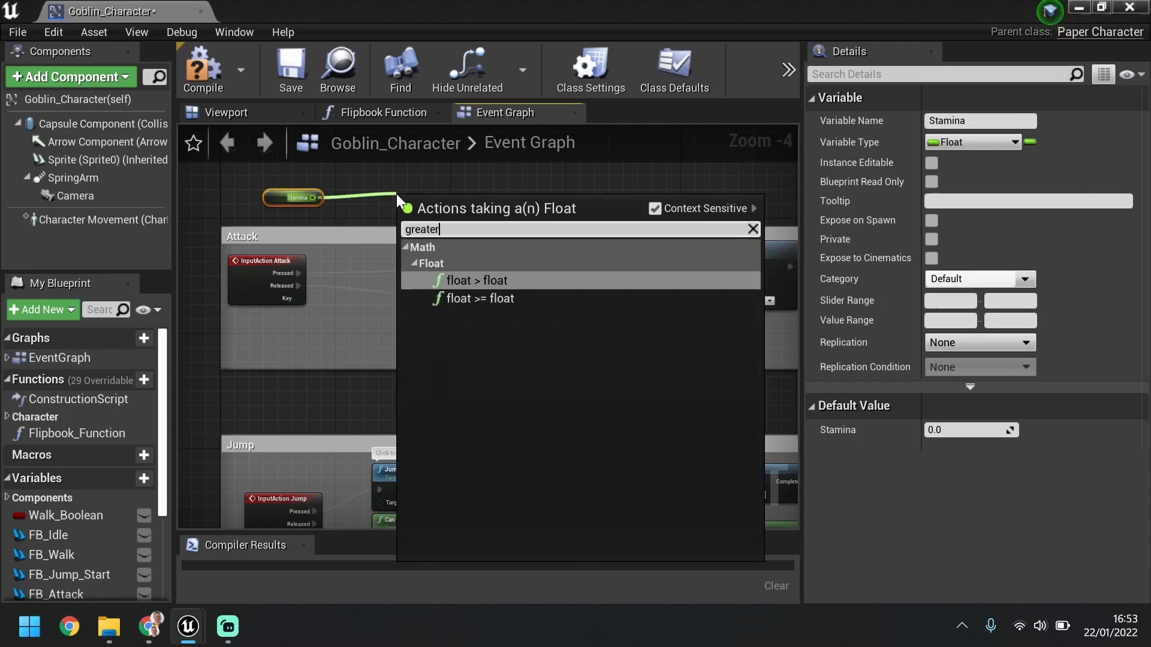
left_click(477, 281)
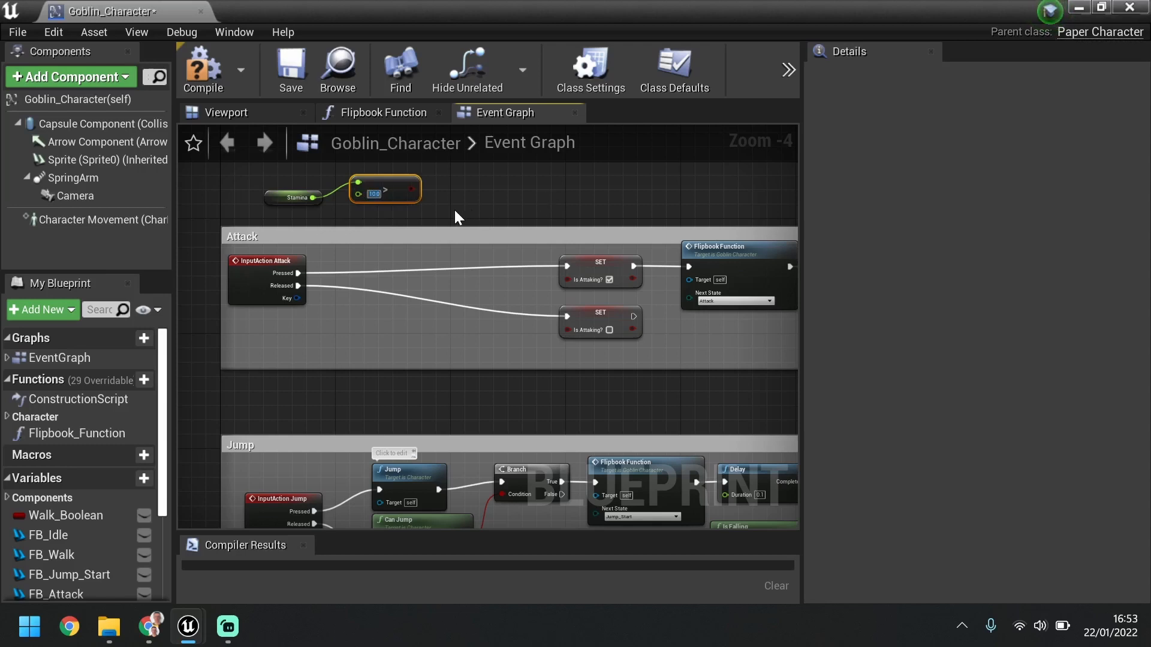
mouse_move(422, 192)
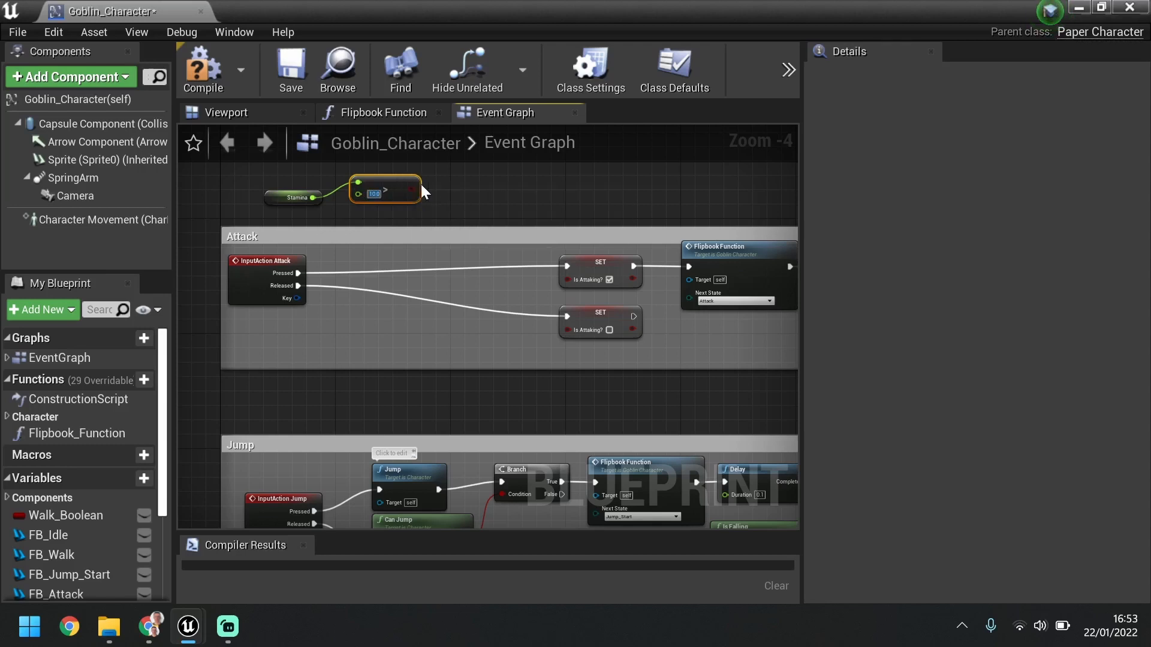
mouse_move(410, 193)
type("br")
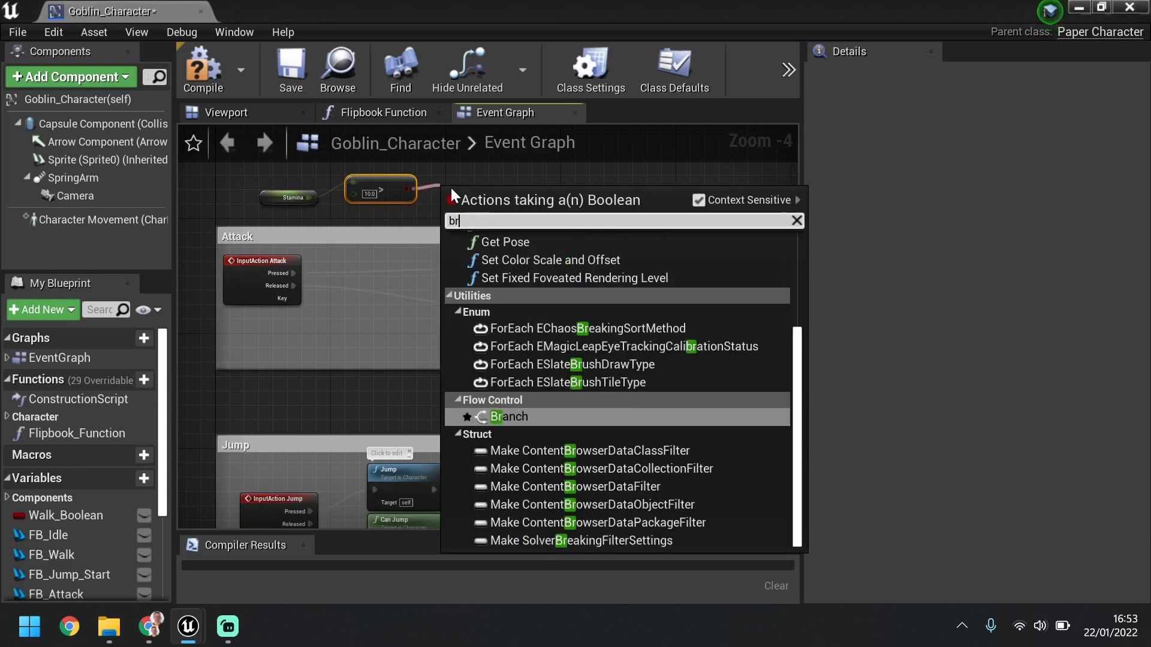
left_click(507, 416)
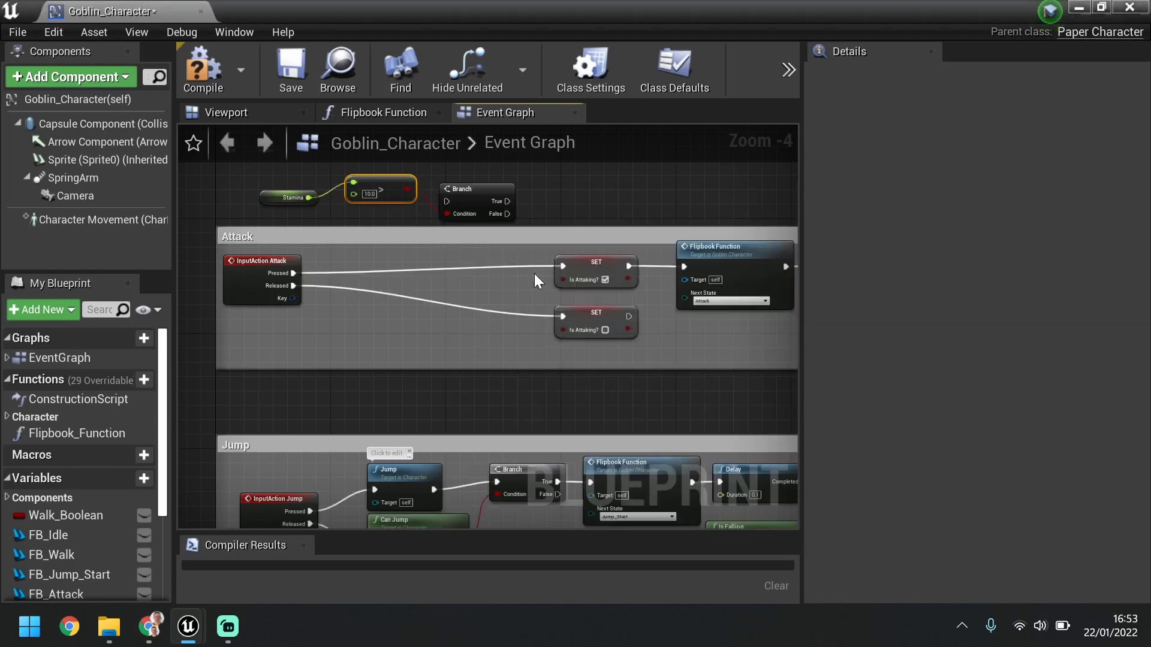
mouse_move(297, 274)
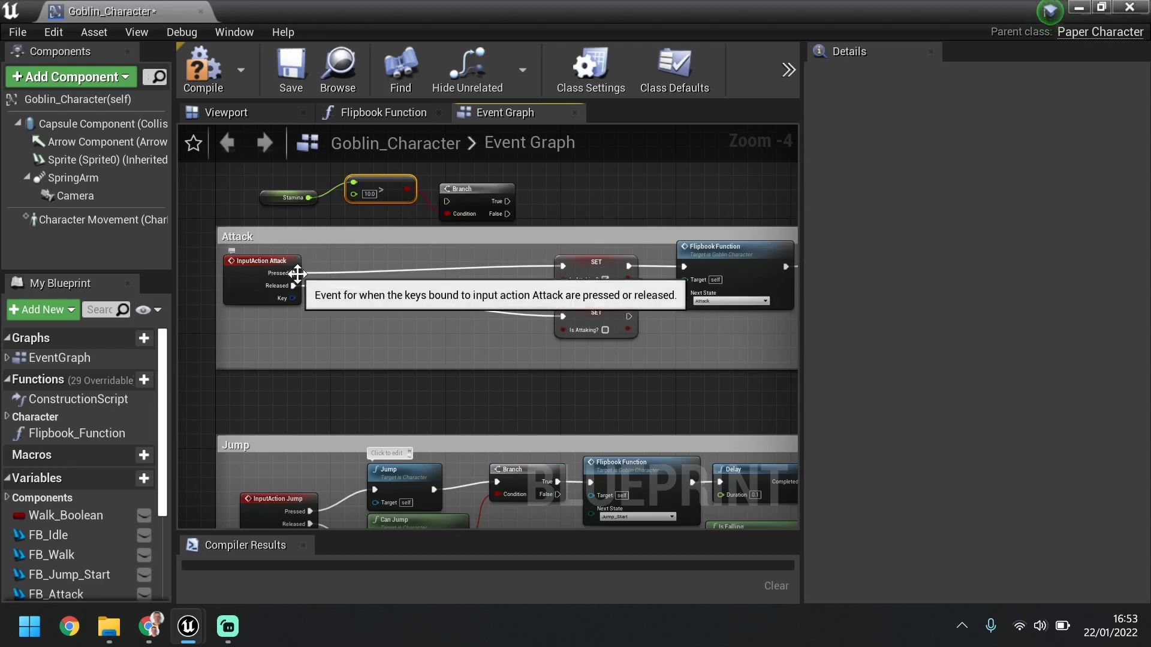
left_click(253, 261)
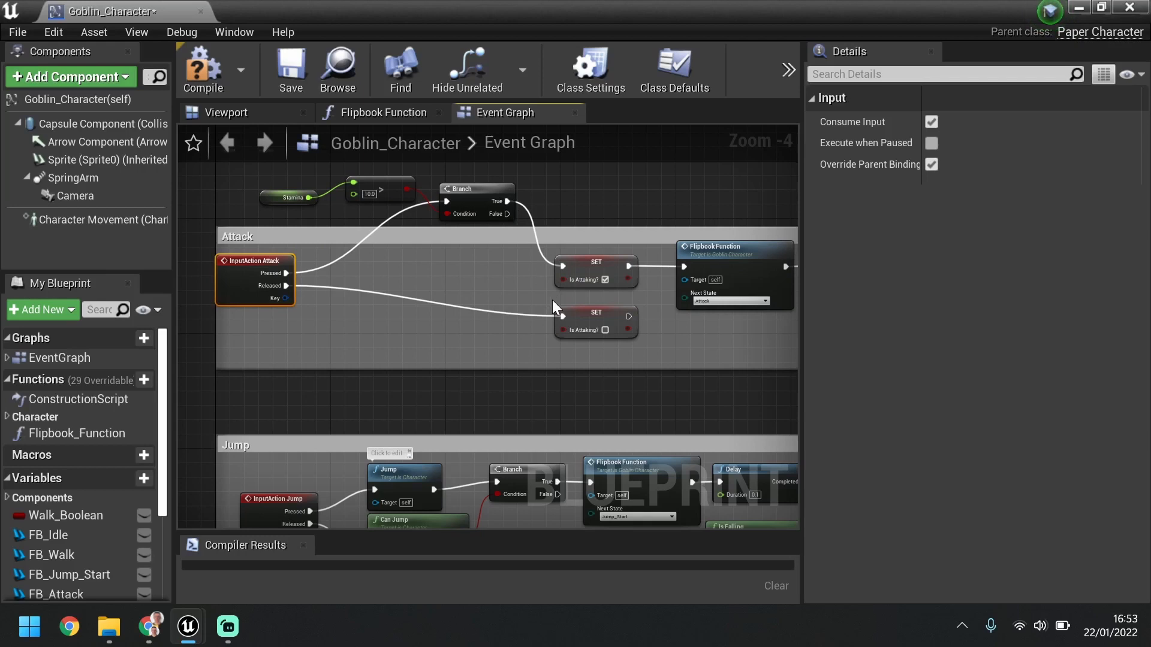
mouse_move(547, 300)
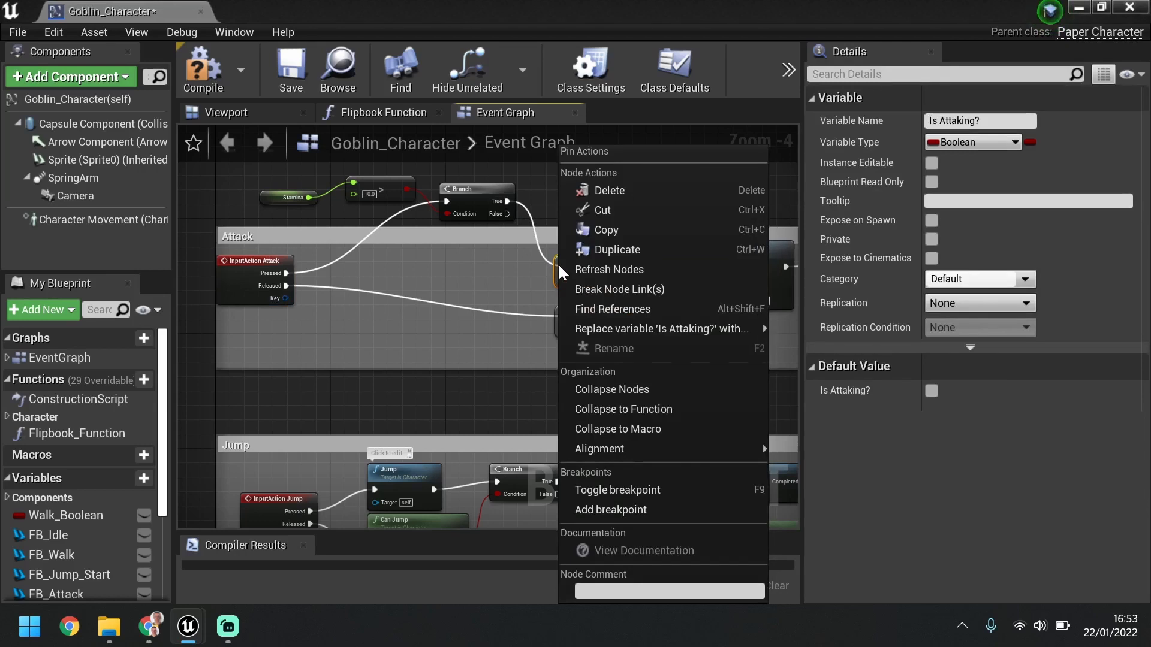
mouse_move(677, 288)
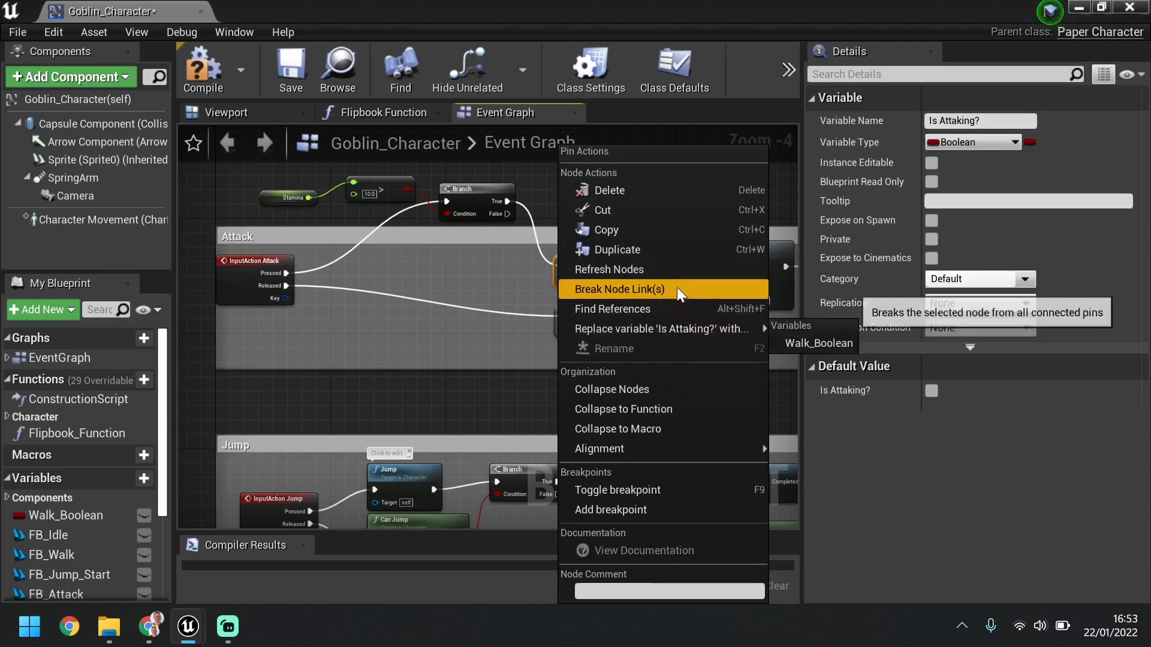
Break all links on the SET Is Attaking? node and reselect it.
left_click(617, 288)
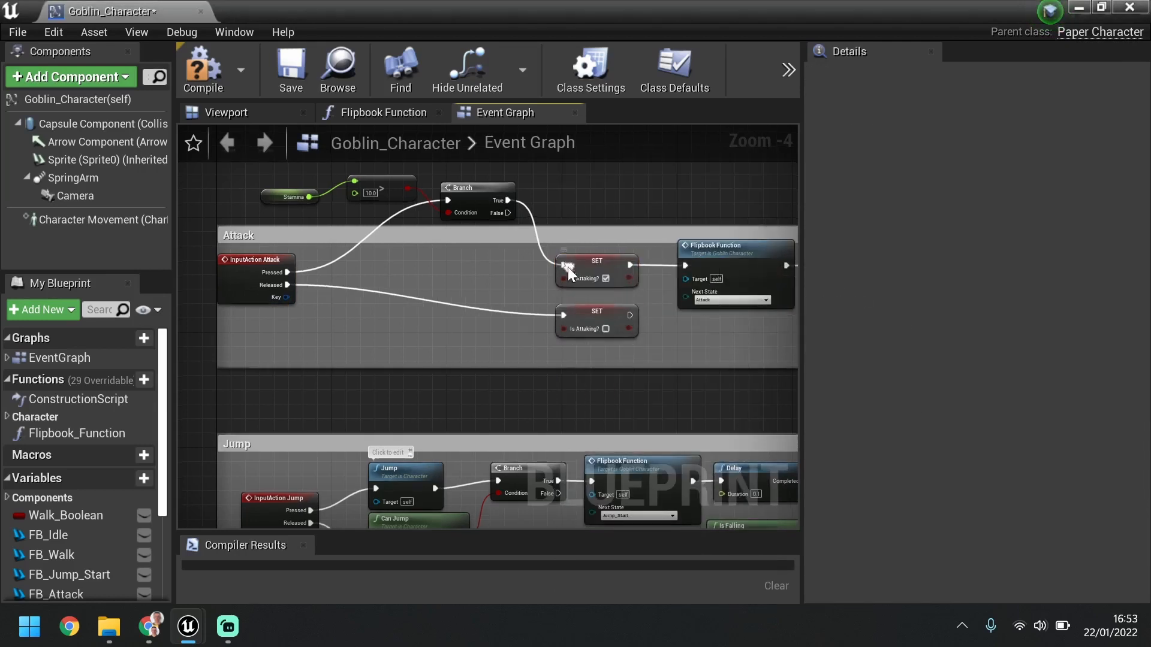
left_click(596, 269)
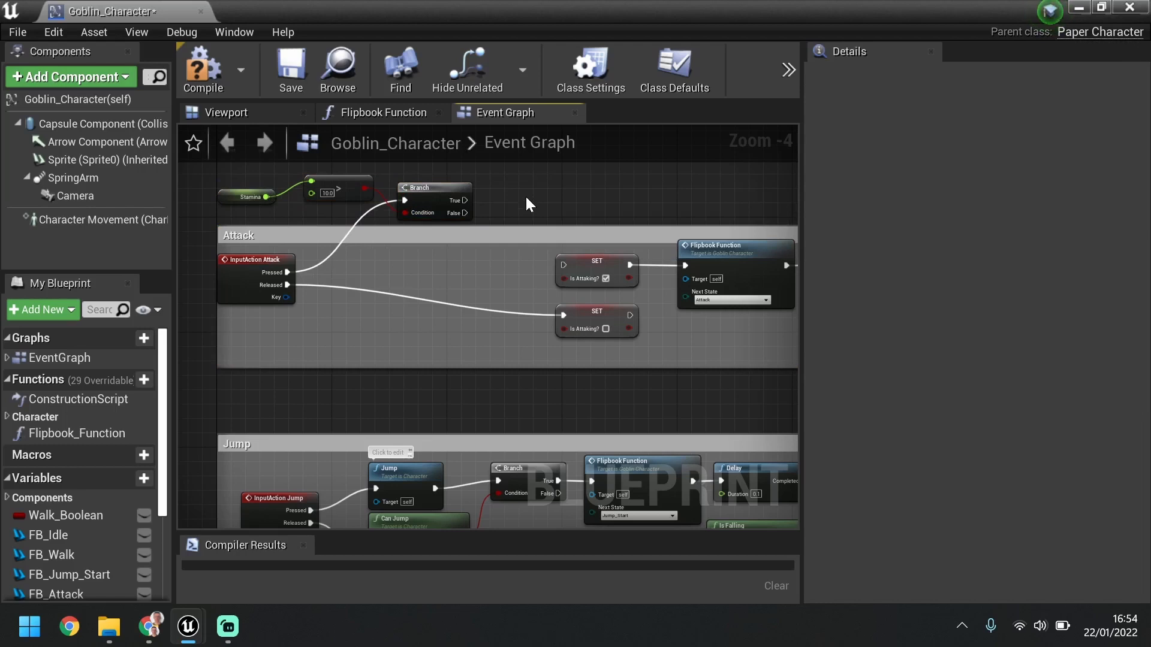
mouse_move(488, 205)
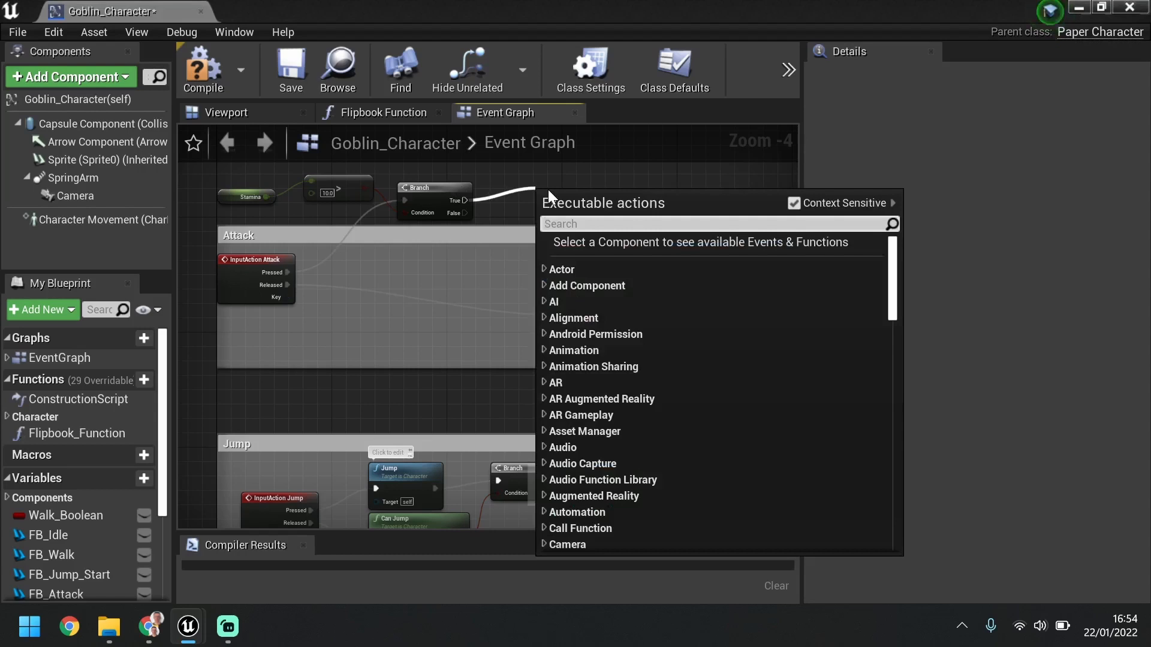
type("low")
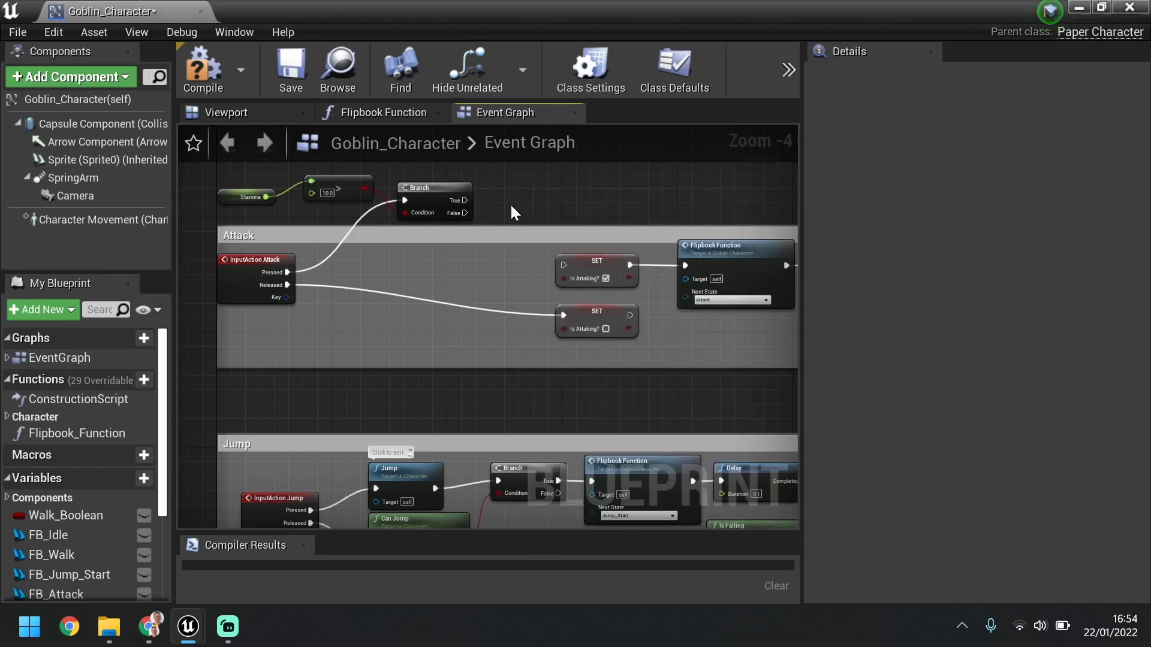
type("lower")
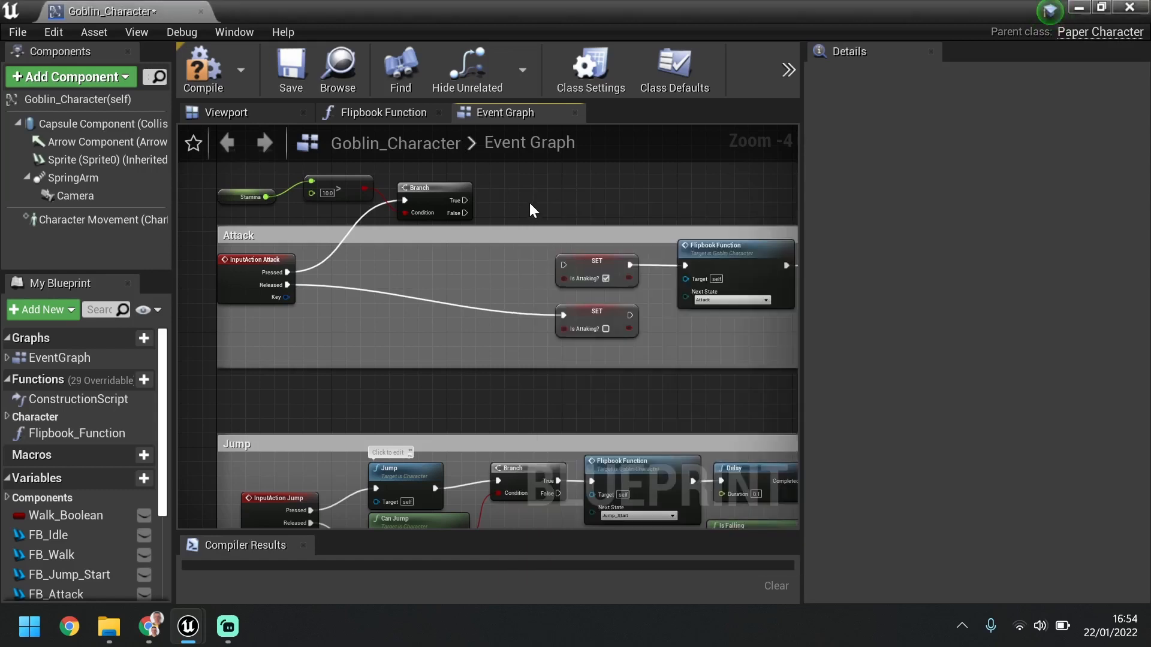
right_click(532, 209)
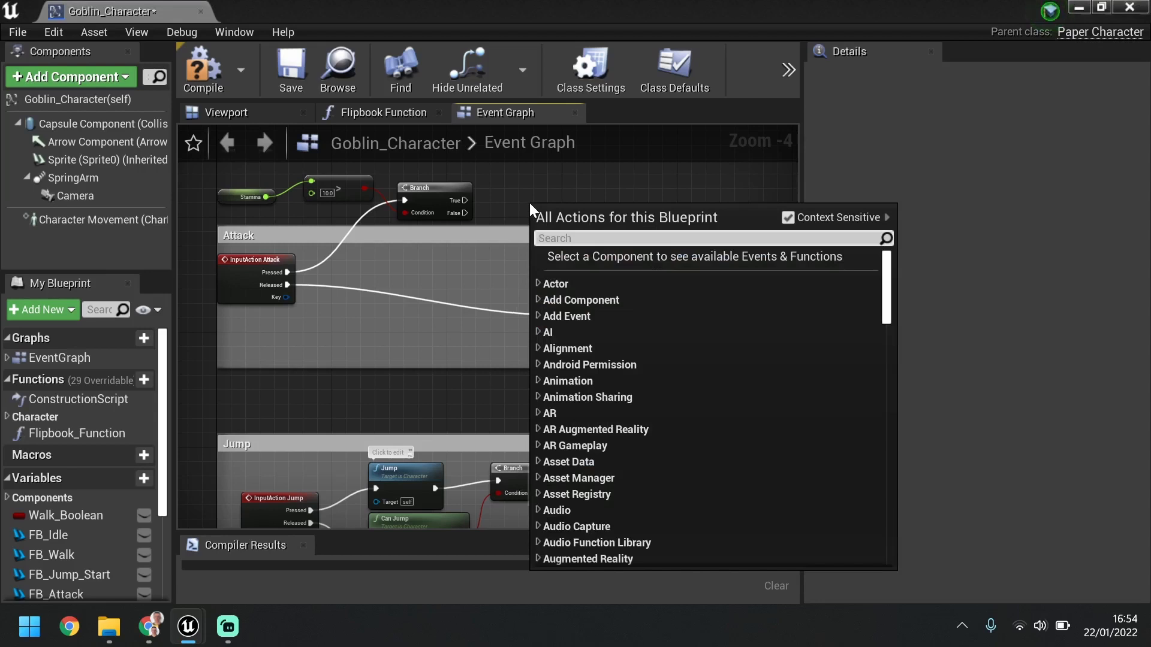
type("minus")
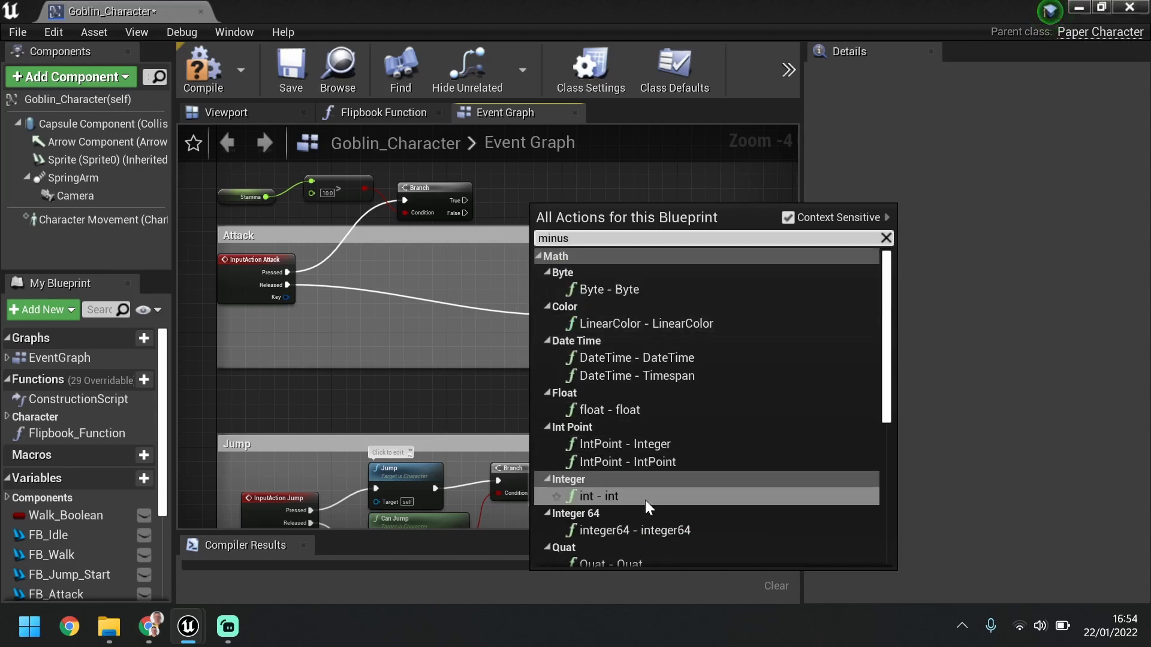
mouse_move(614, 307)
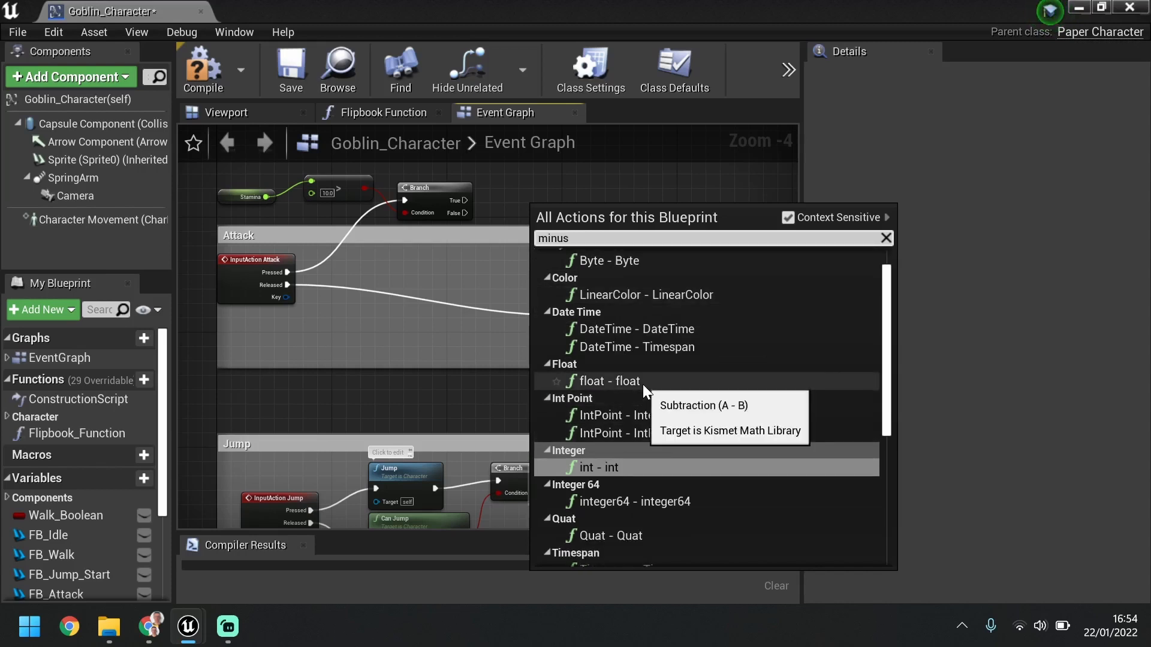
left_click(605, 381)
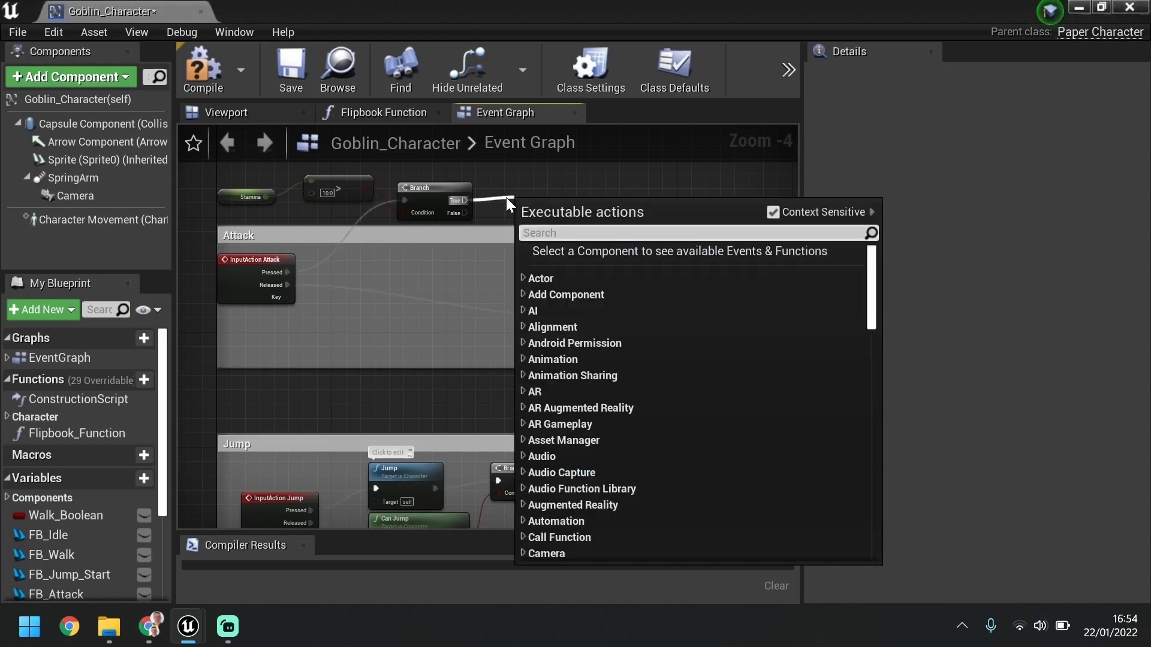
type("float -")
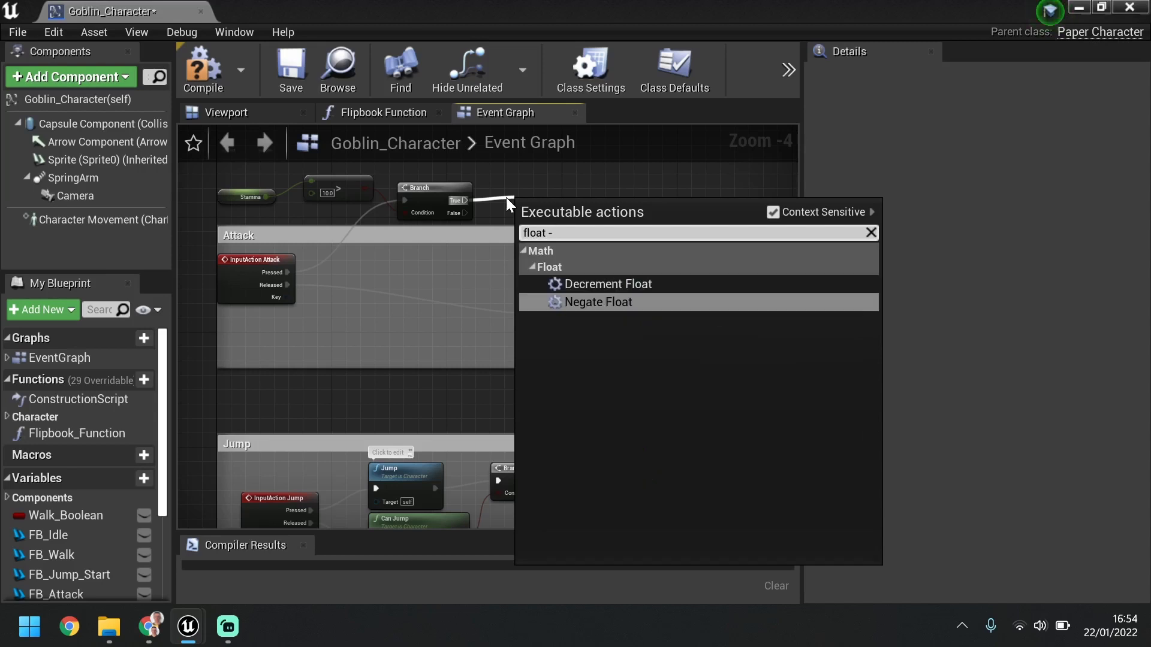
key("Backspace")
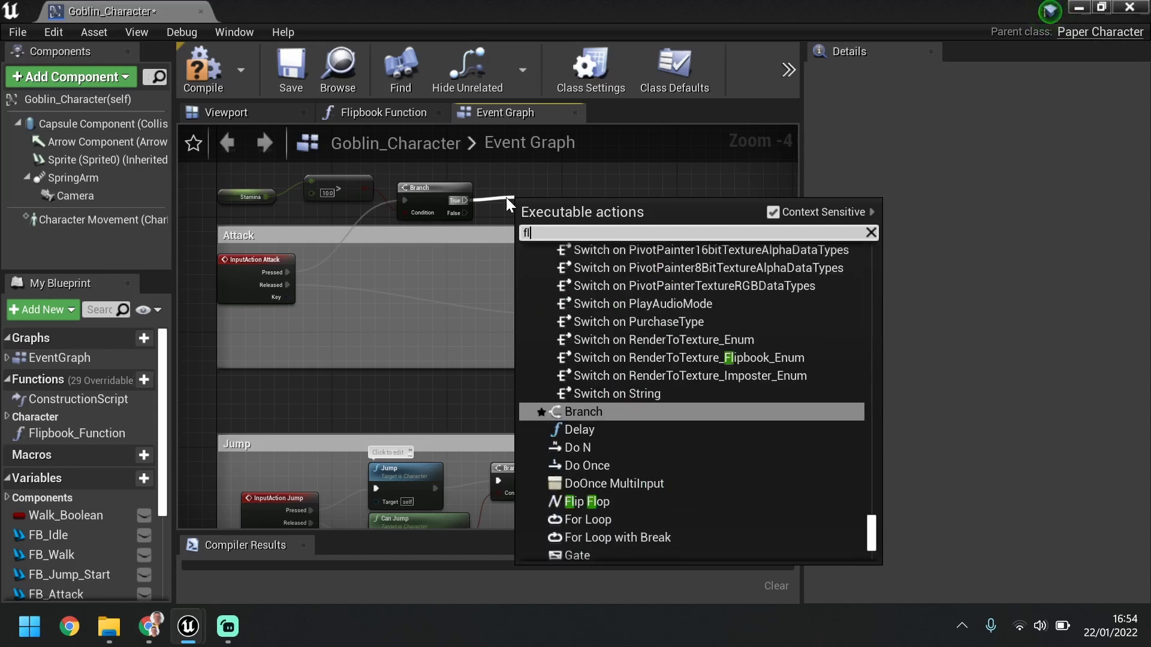
type("minus")
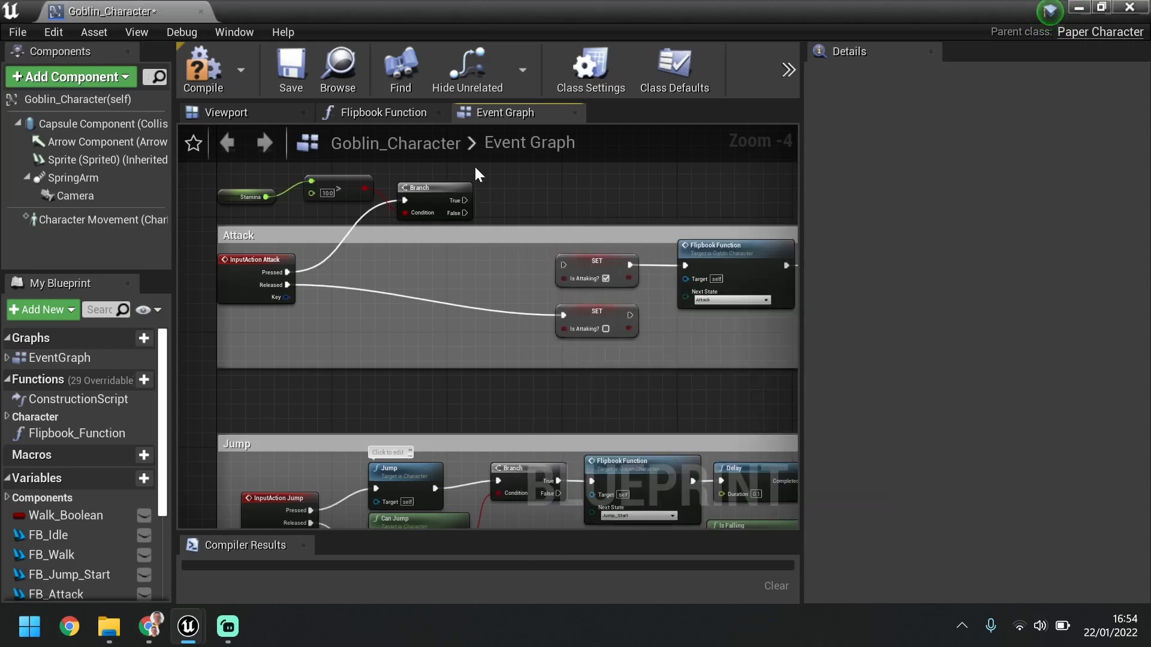
mouse_move(458, 172)
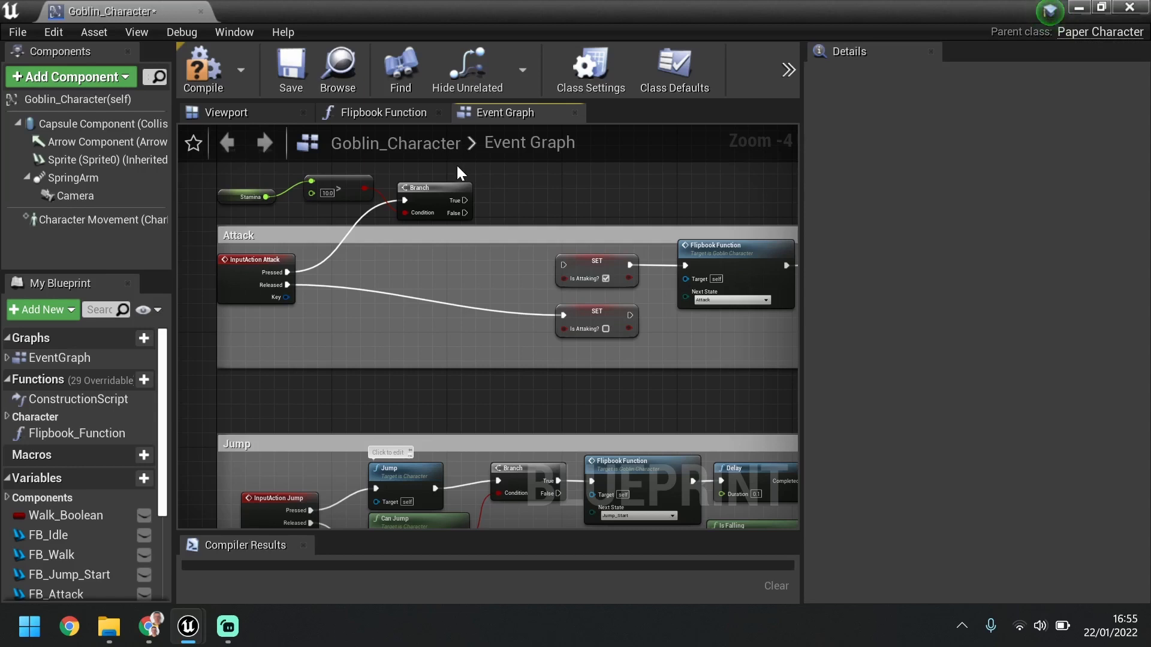
mouse_move(454, 169)
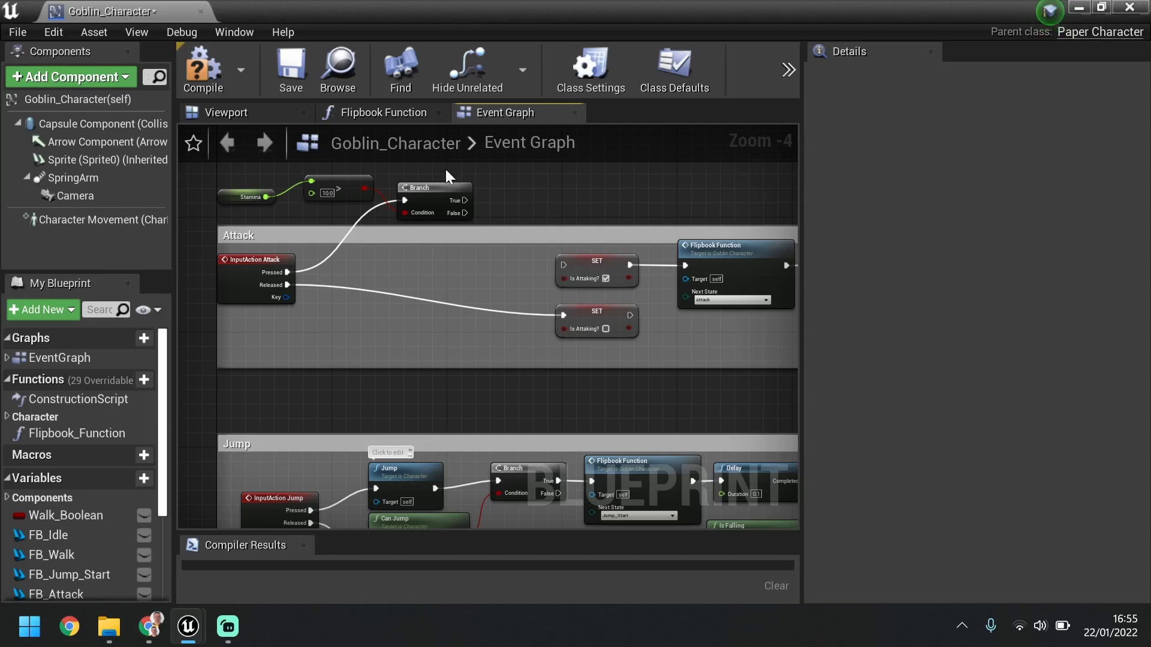
Add a Set Stamina node to the Attack graph, fed by a float - float node.
right_click(499, 330)
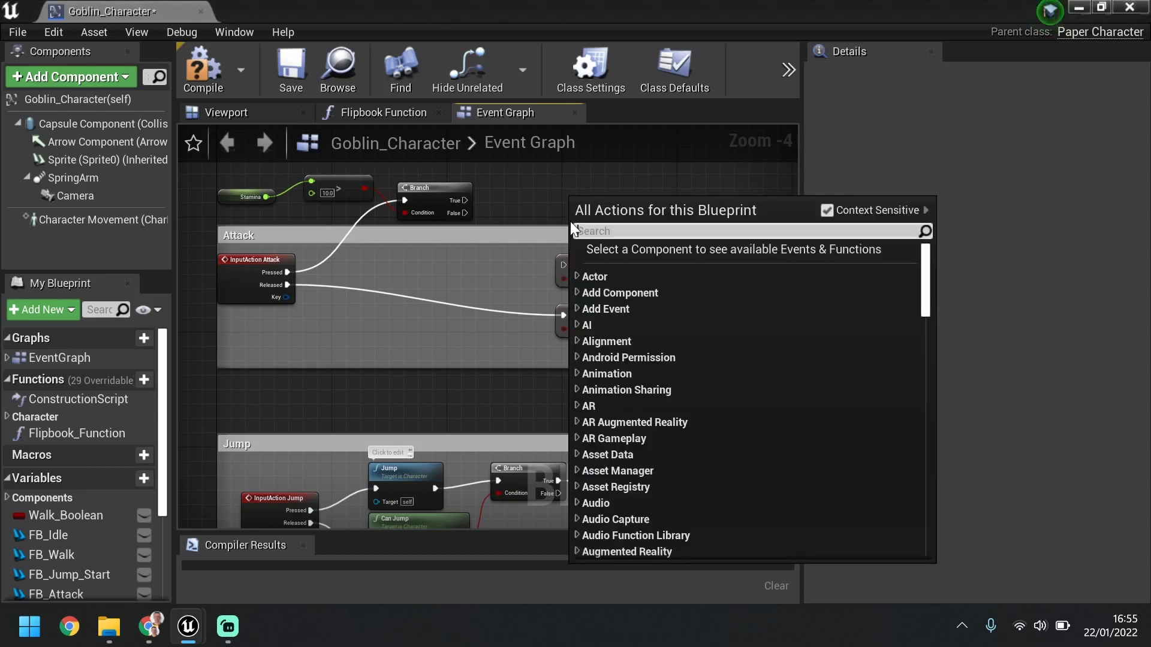
type("stamin")
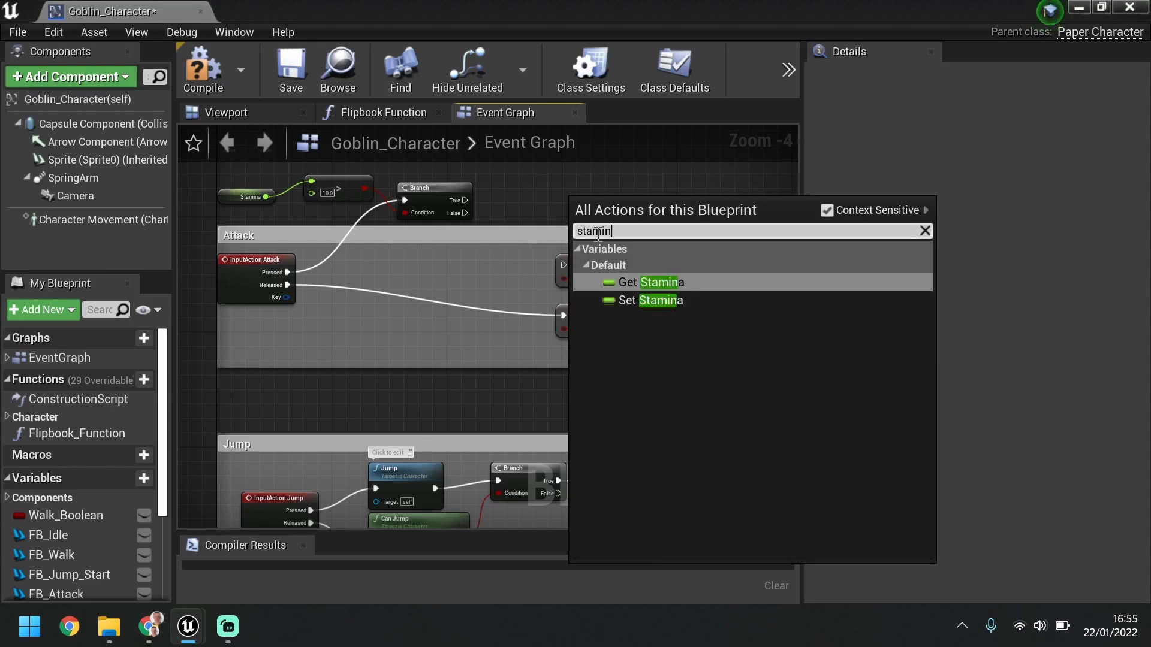
left_click(633, 301)
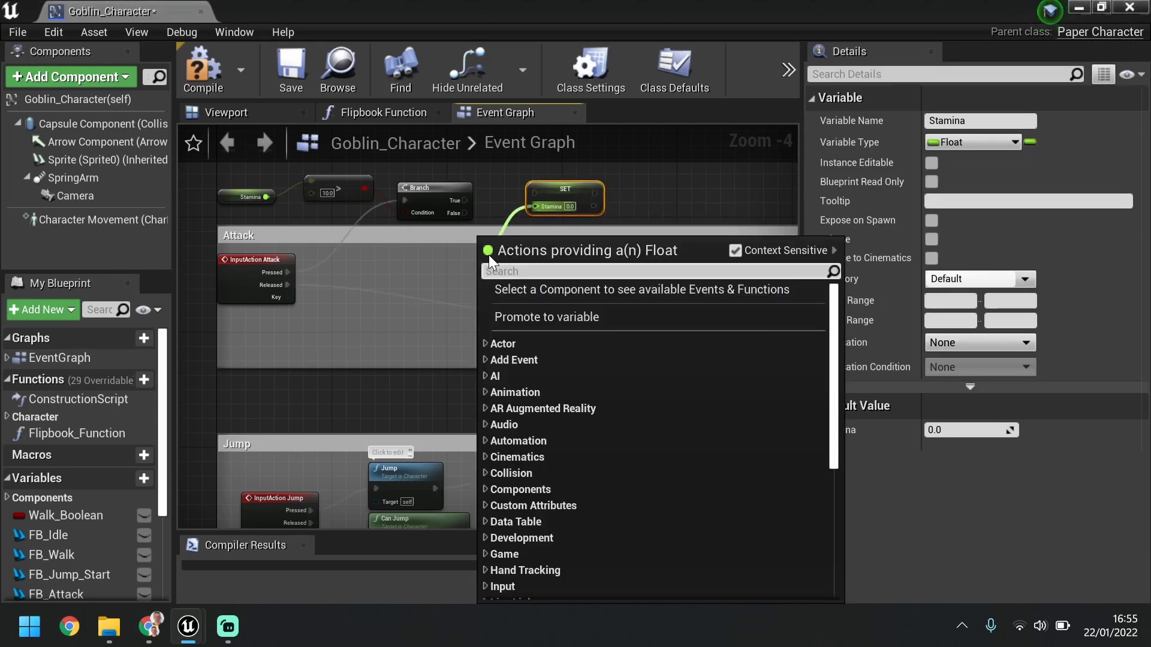
type("lo")
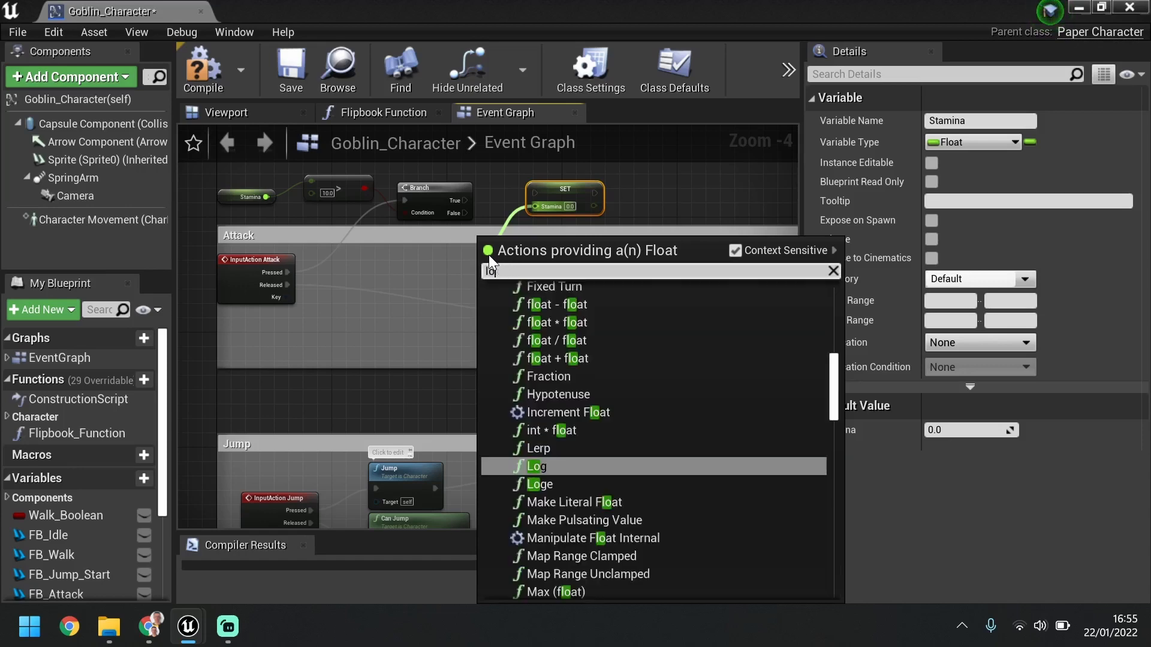
type("minus")
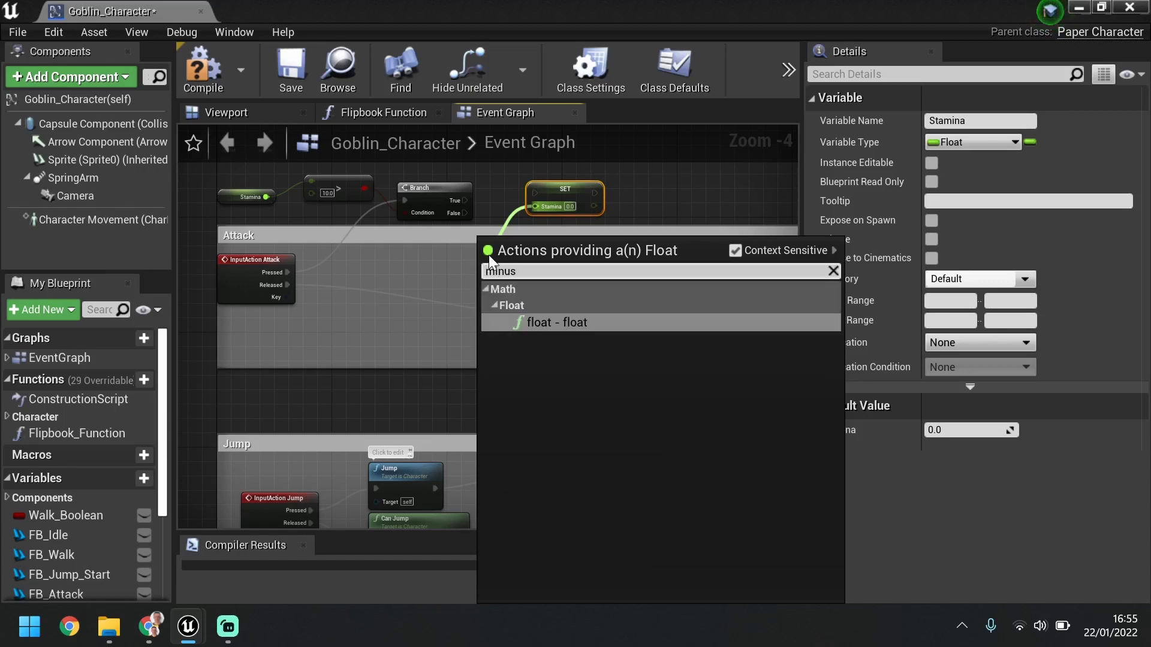
left_click(555, 323)
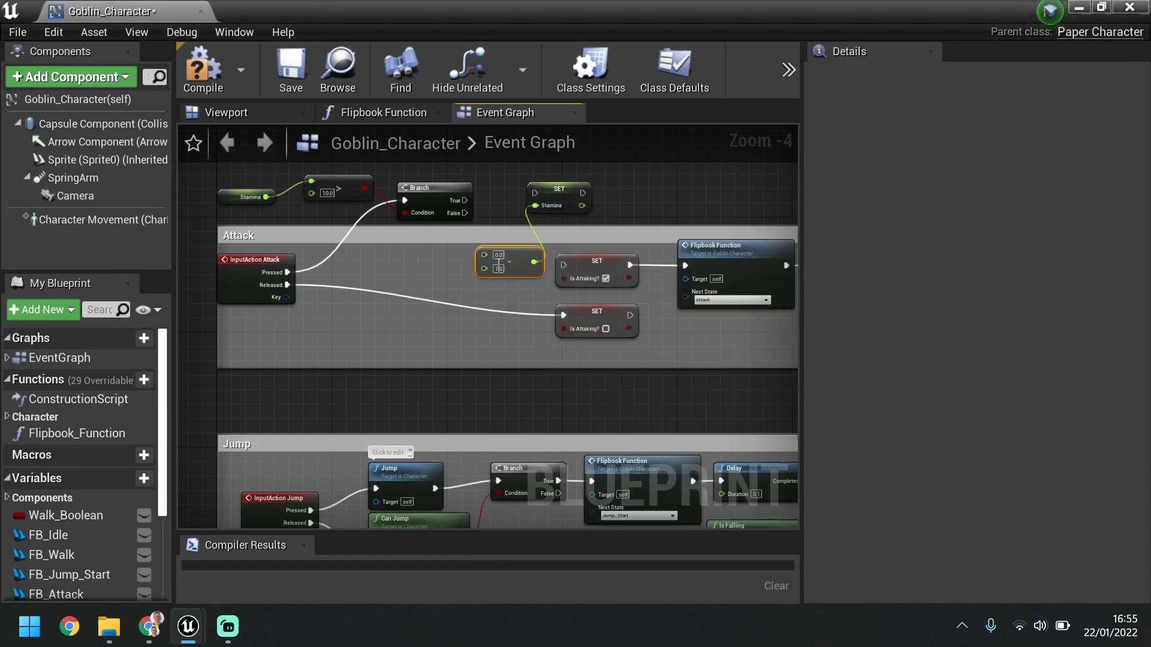
Enter 10.0 as the subtraction node's B value.
left_click_drag(510, 261, 467, 257)
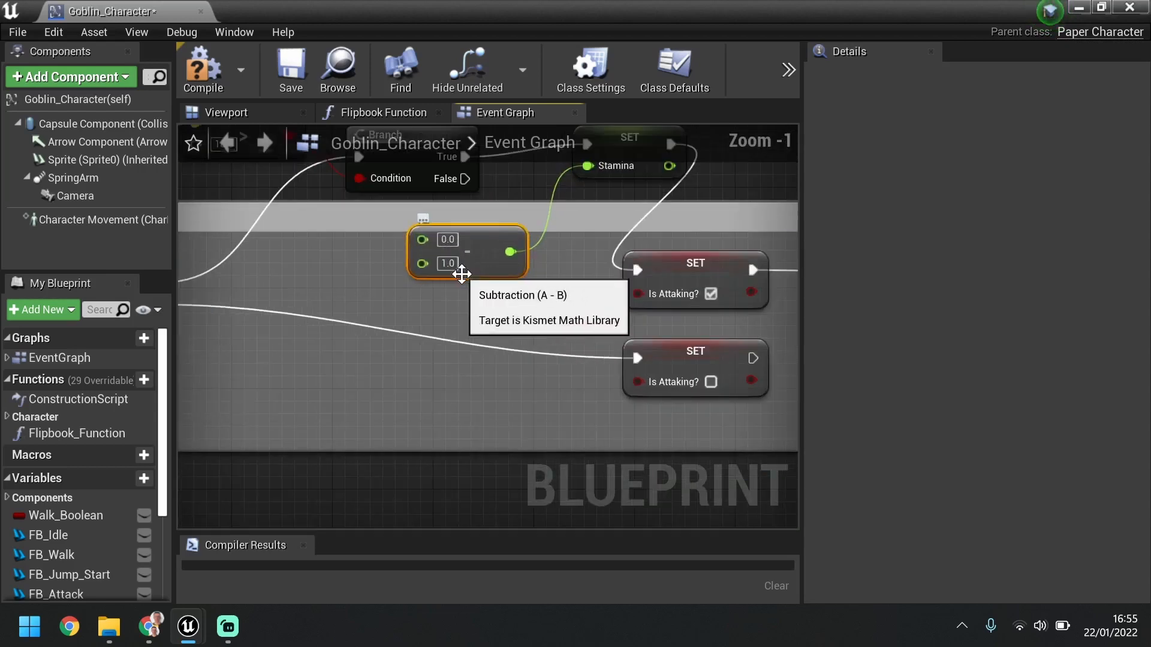
left_click(448, 264)
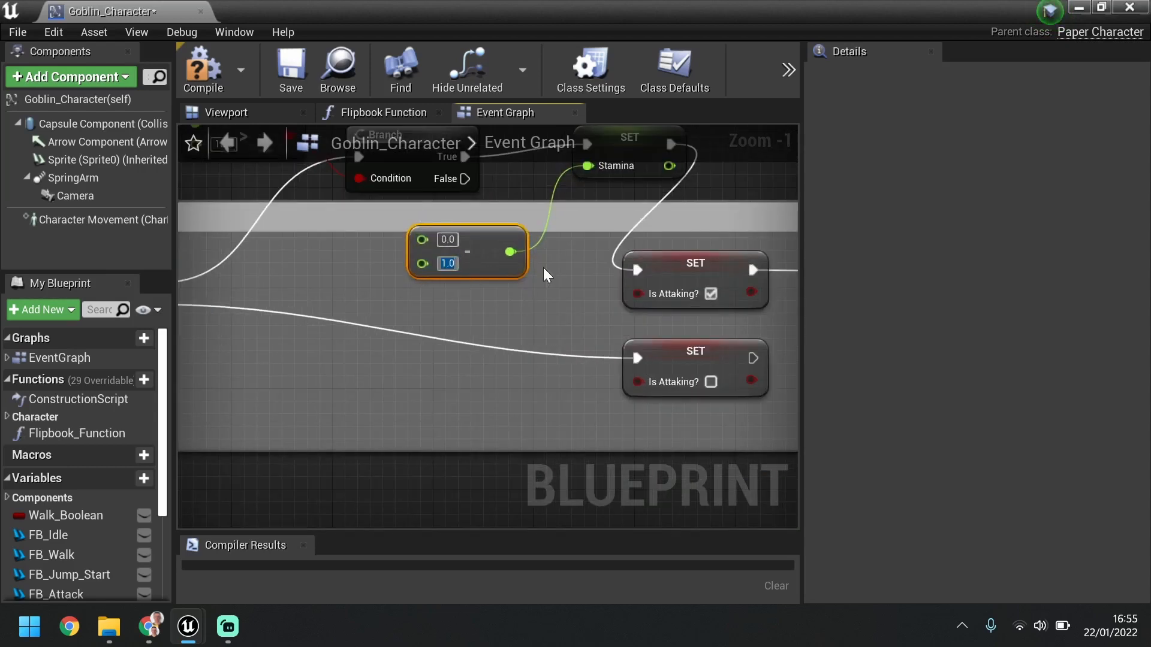
type("10.0")
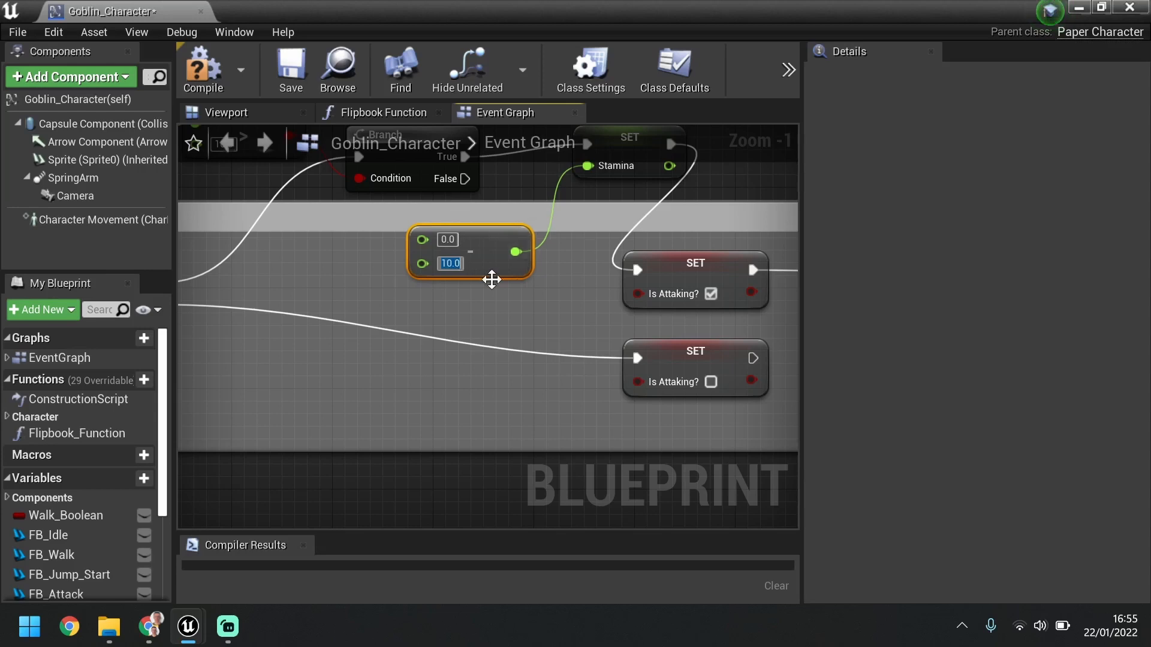
scroll("down", 3)
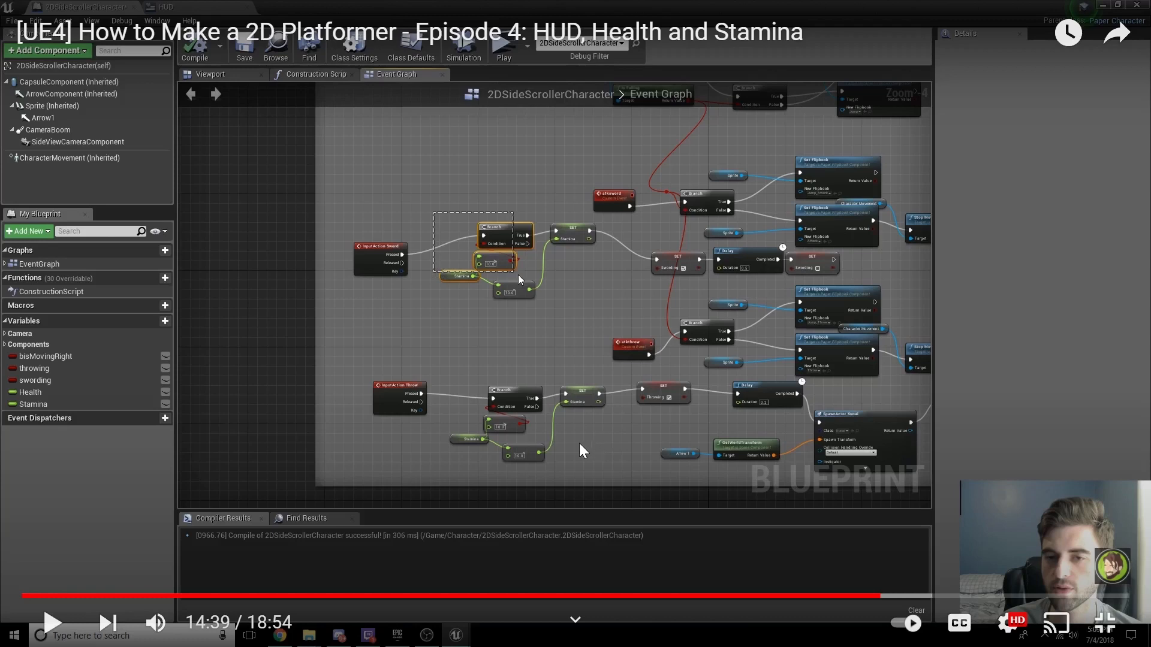
mouse_move(1125, 624)
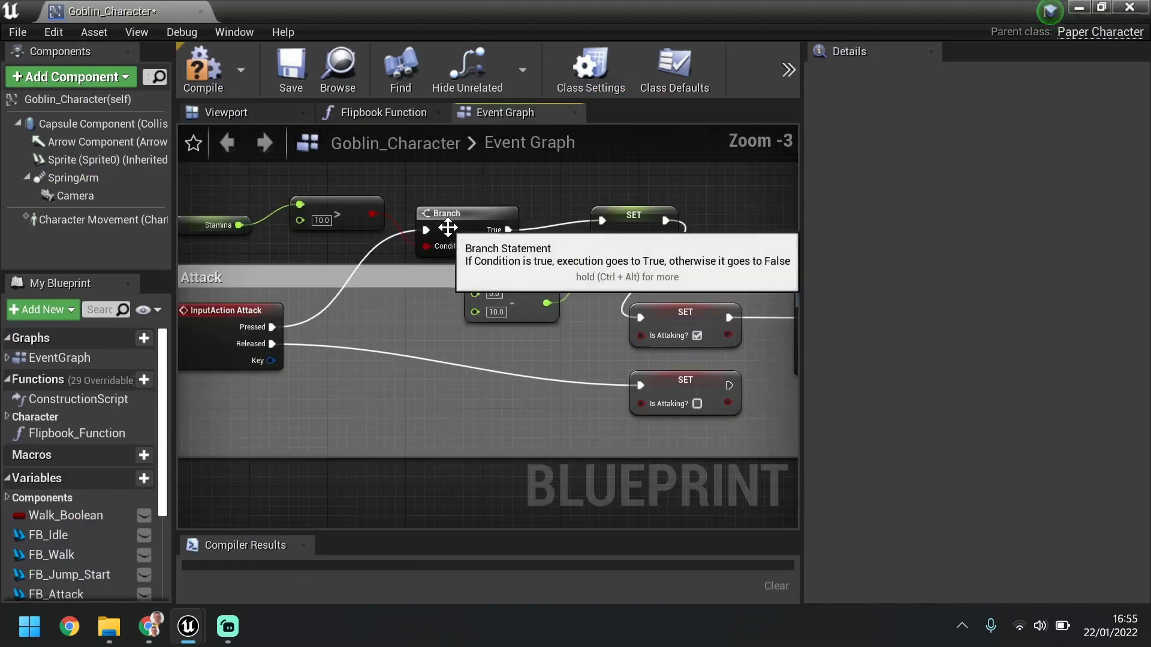
mouse_move(519, 246)
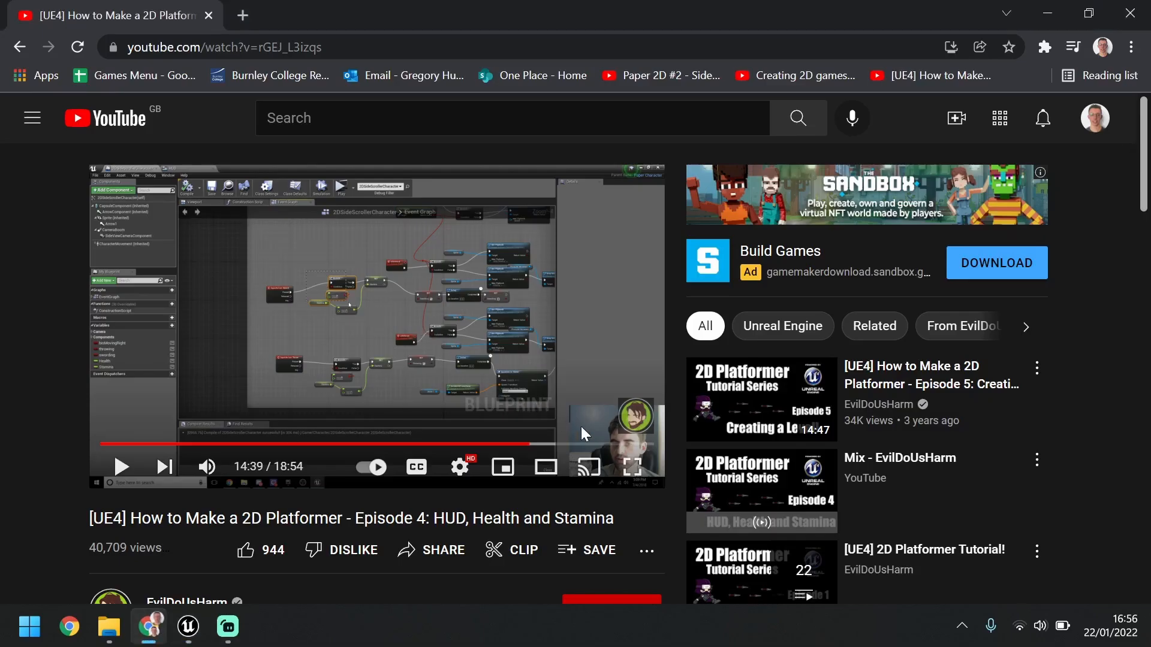
View the tutorial's stamina graph at 14:39 in full screen.
left_click(631, 466)
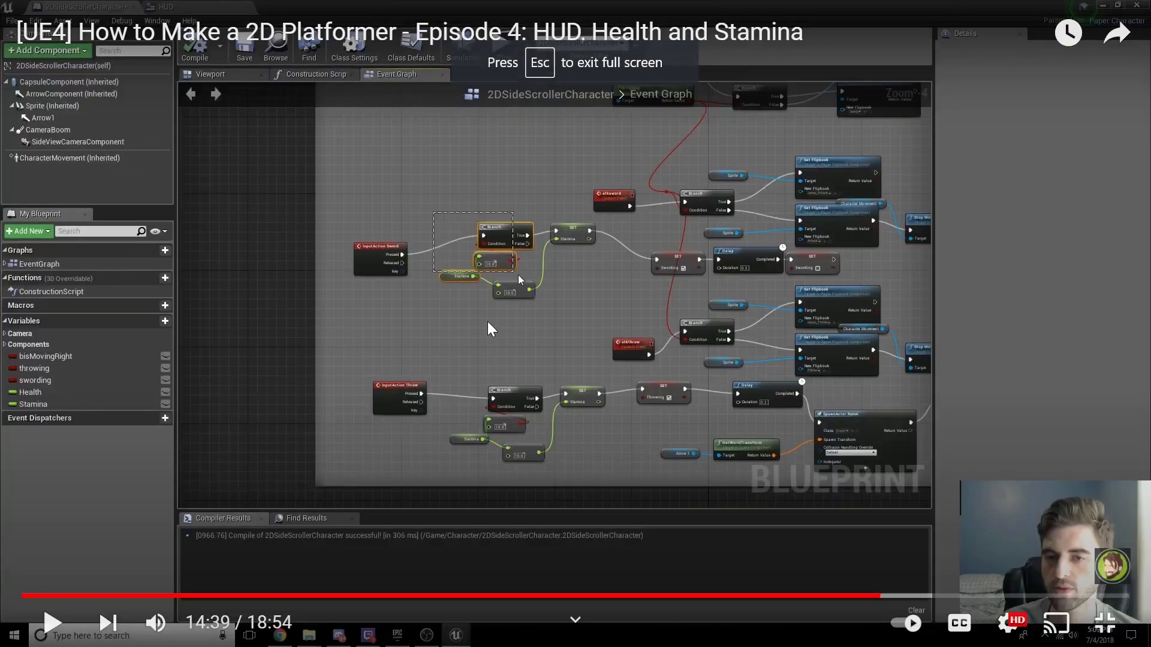
mouse_move(481, 325)
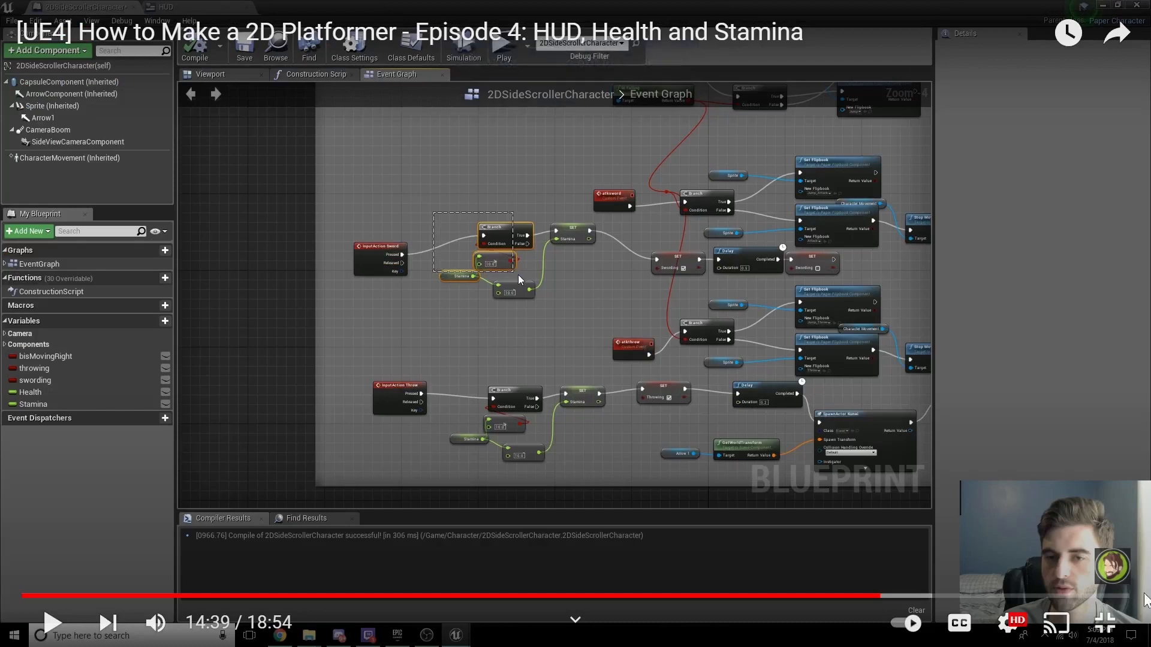
mouse_move(1104, 624)
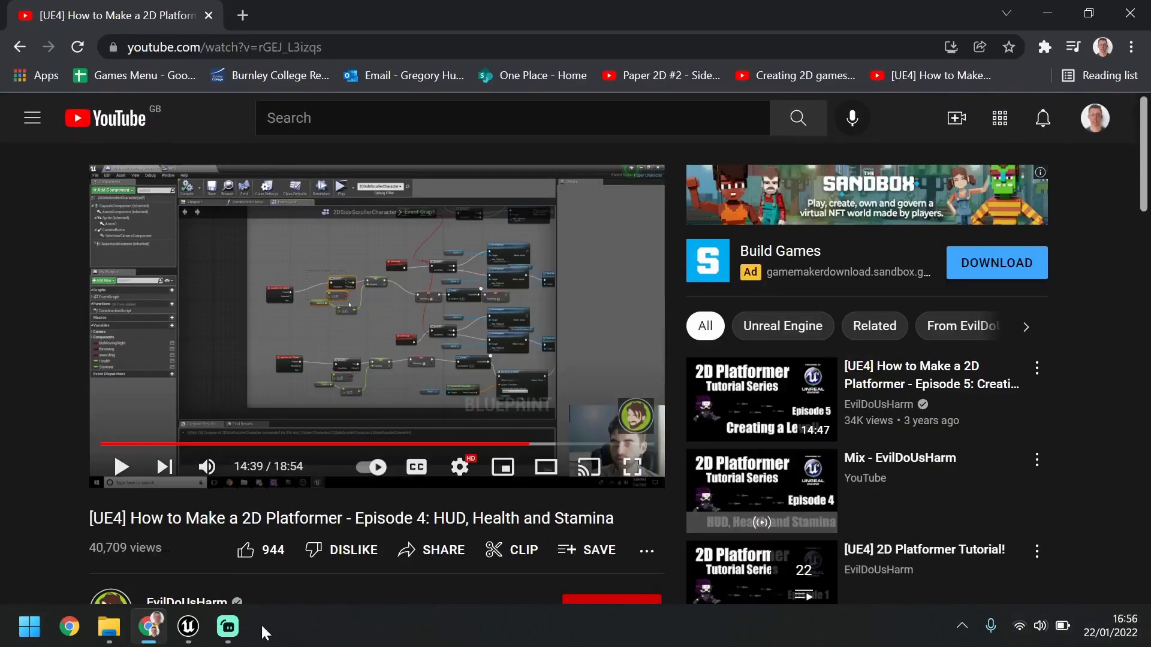
mouse_move(186, 626)
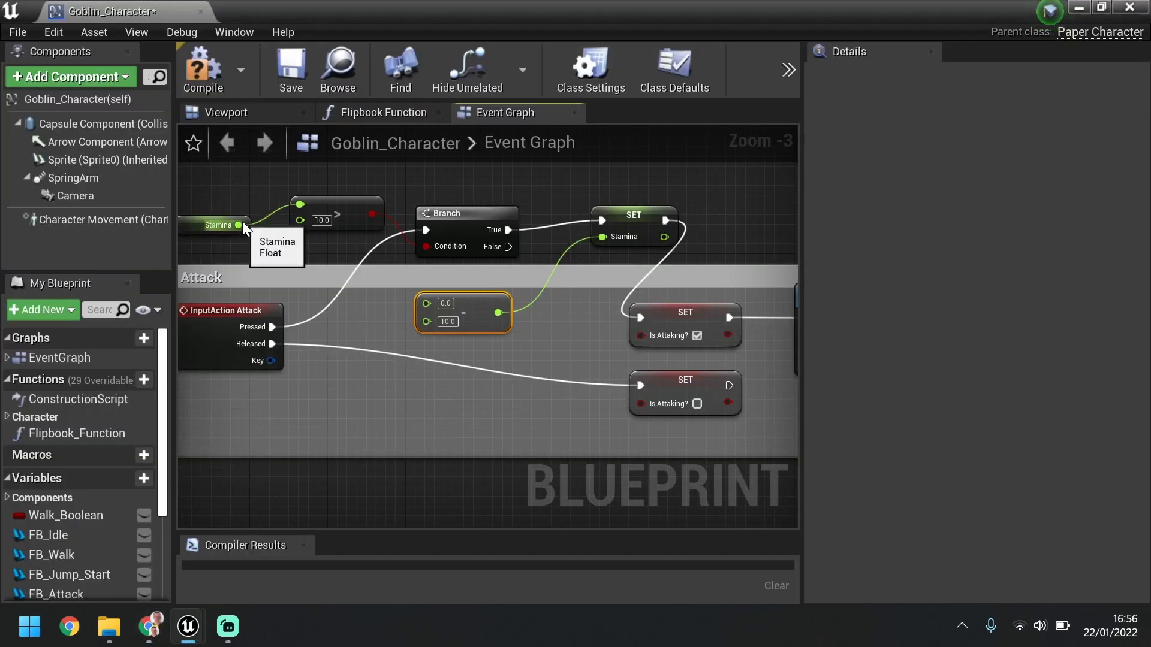
Wire the Stamina getter into the subtraction's A input and compile the character blueprint.
left_click_drag(241, 225, 425, 308)
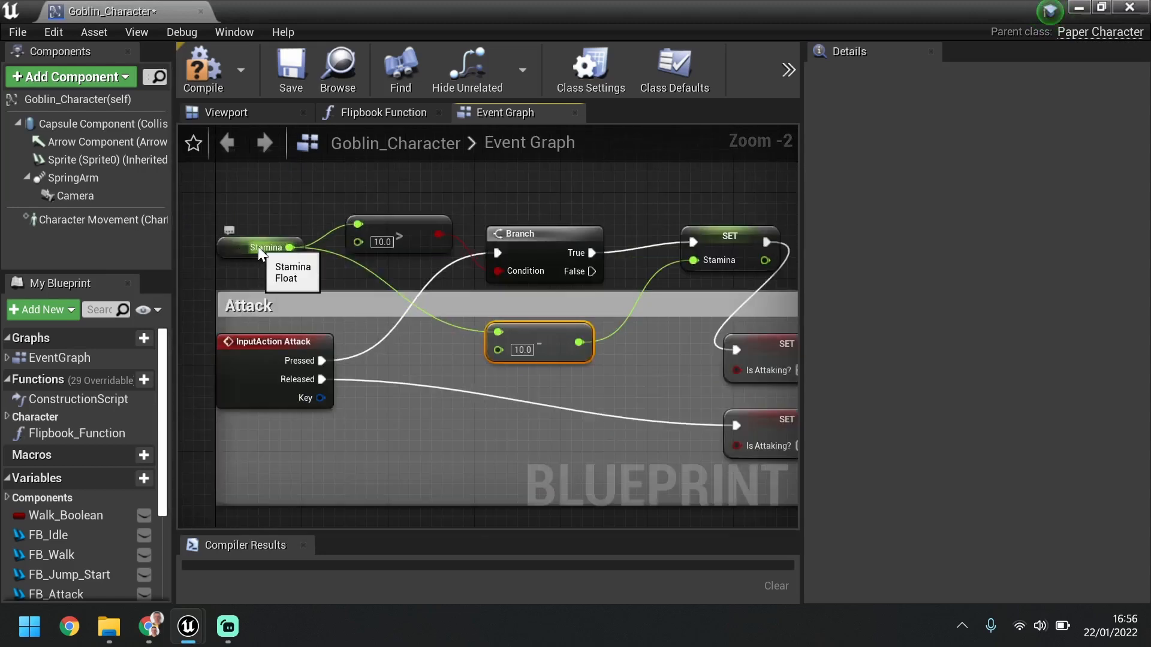
mouse_move(422, 271)
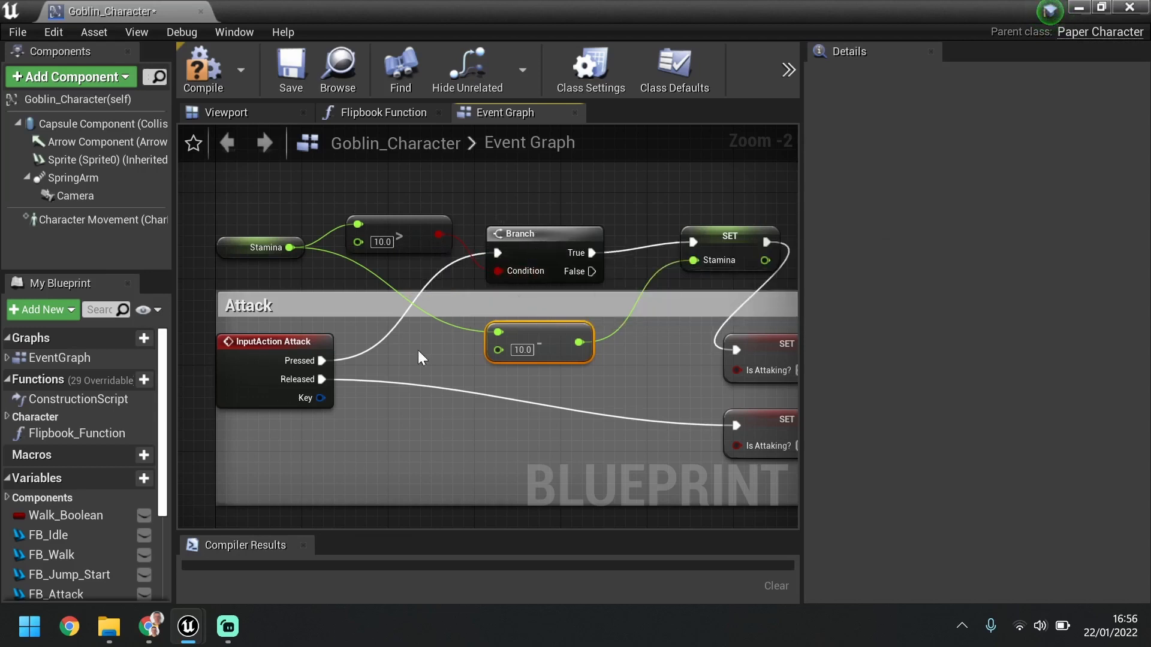
mouse_move(530, 249)
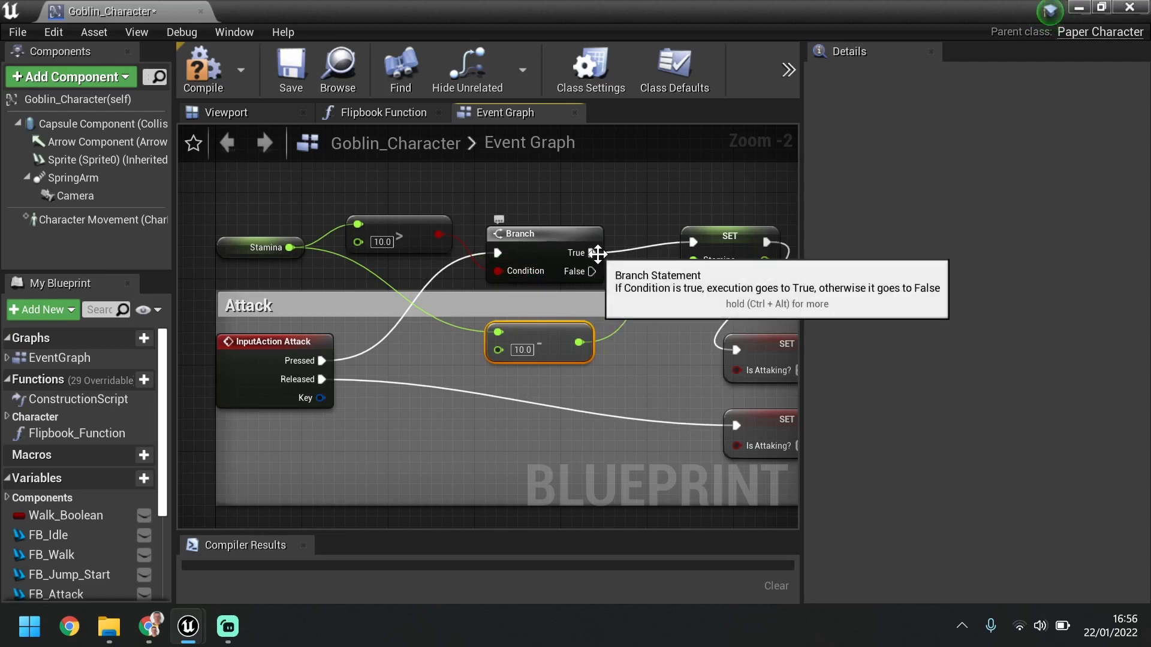
mouse_move(745, 331)
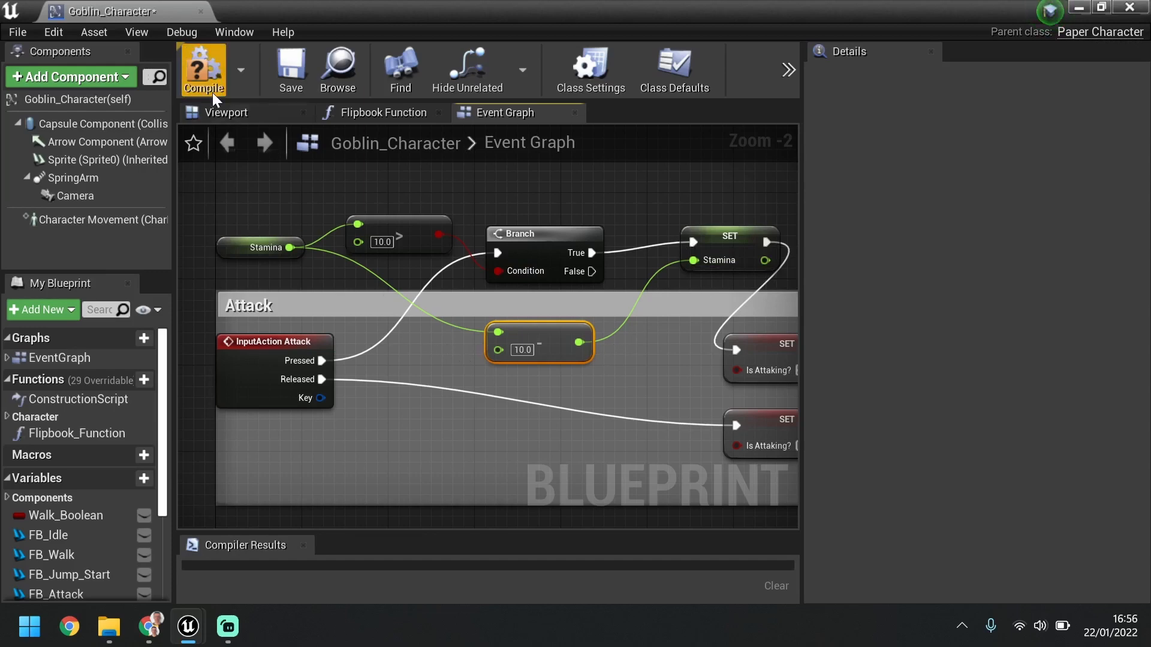
left_click(203, 68)
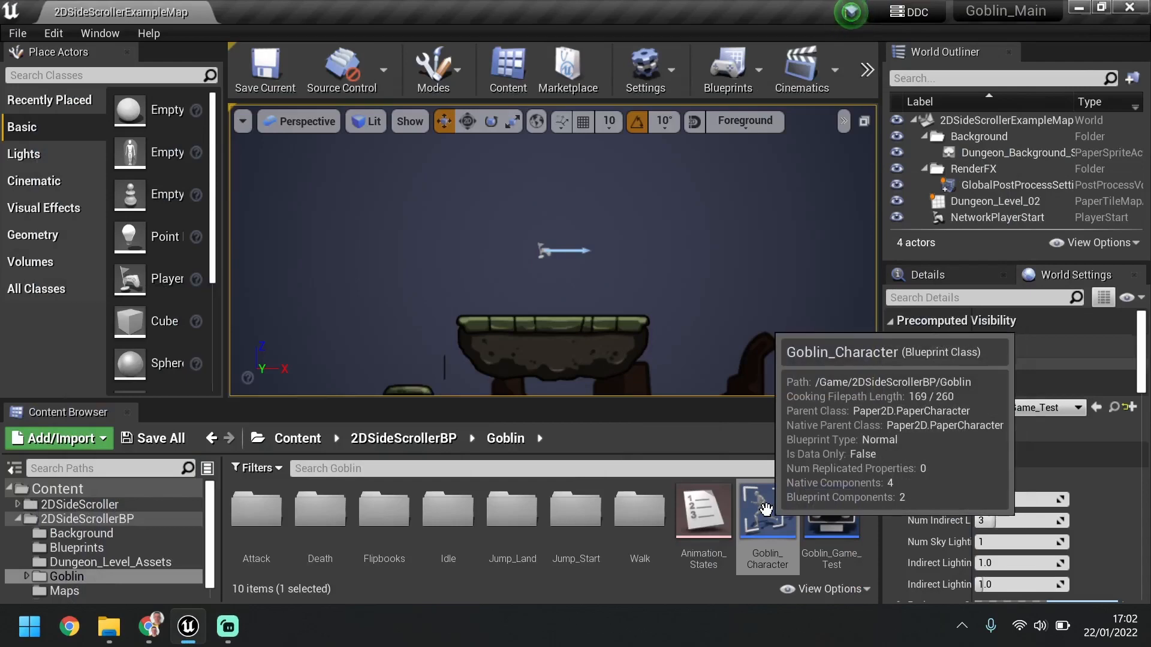
Review the regen add nodes in Goblin_Character, then launch a Play preview of the level.
double_click(766, 509)
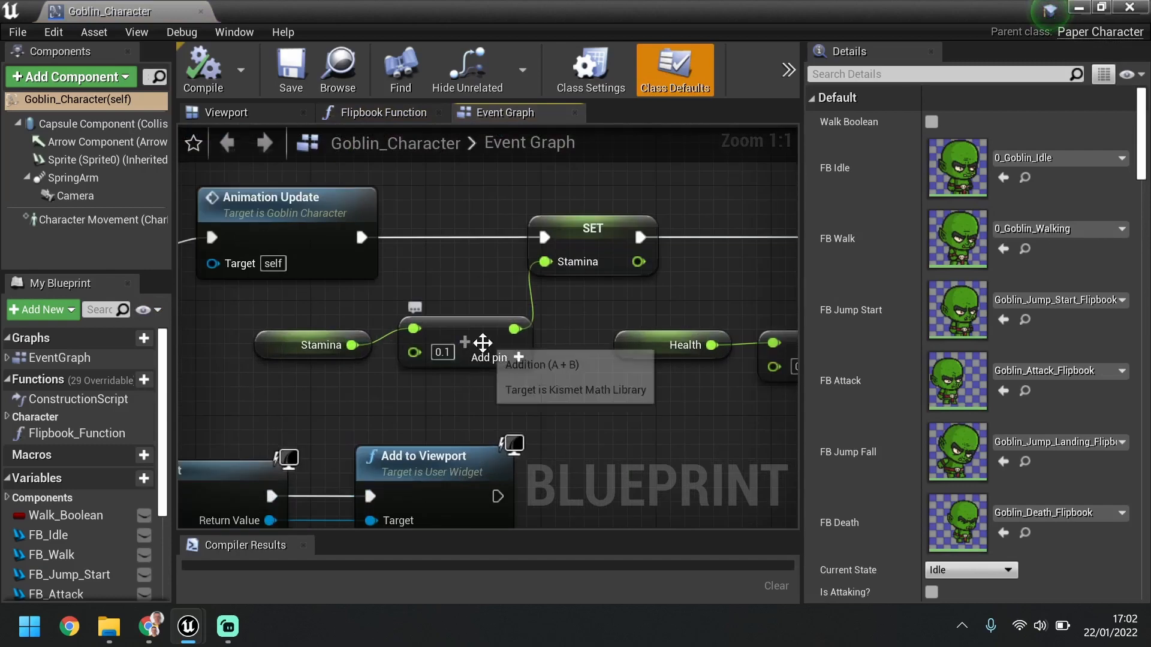
scroll("down", 3)
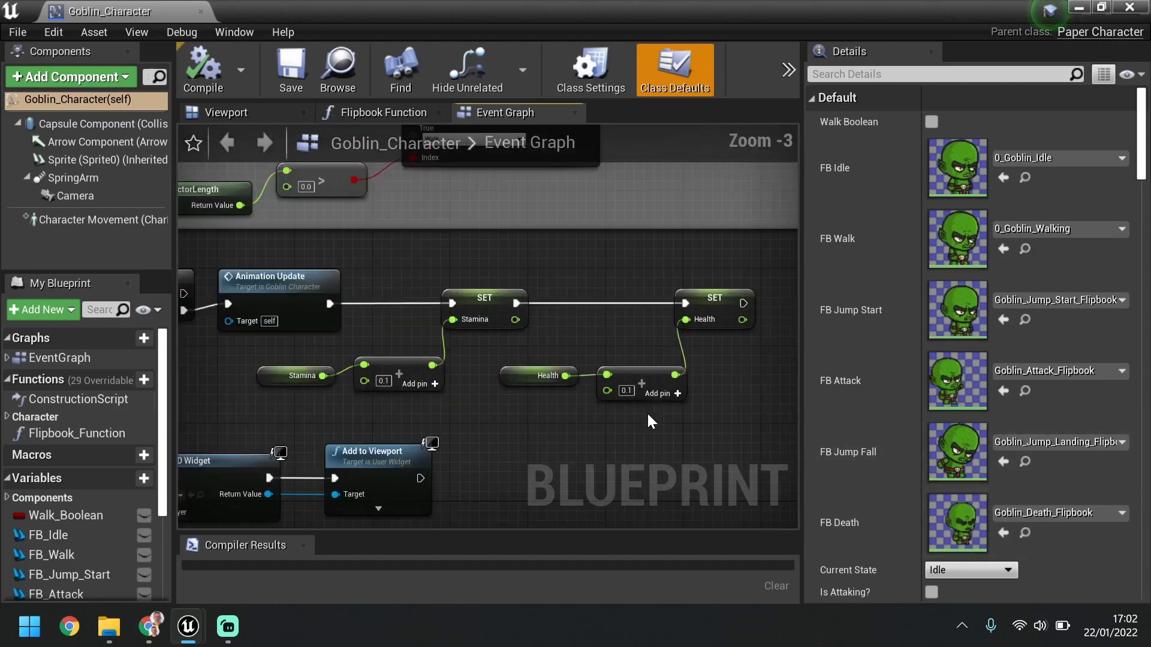
scroll("down", 3)
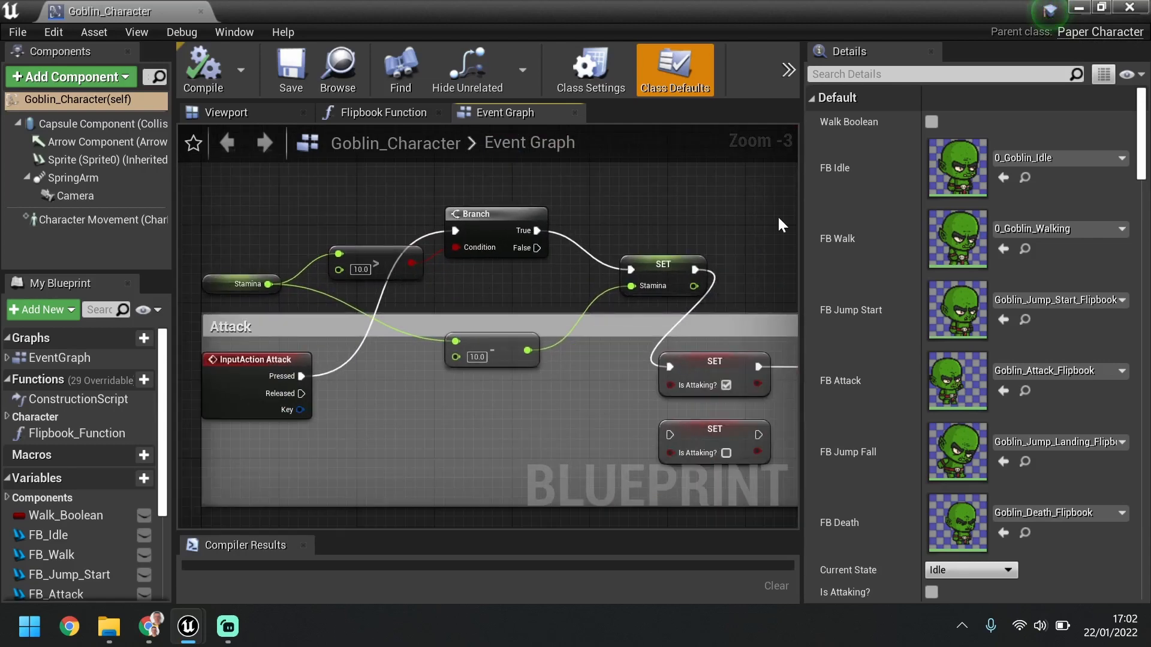
double_click(475, 357)
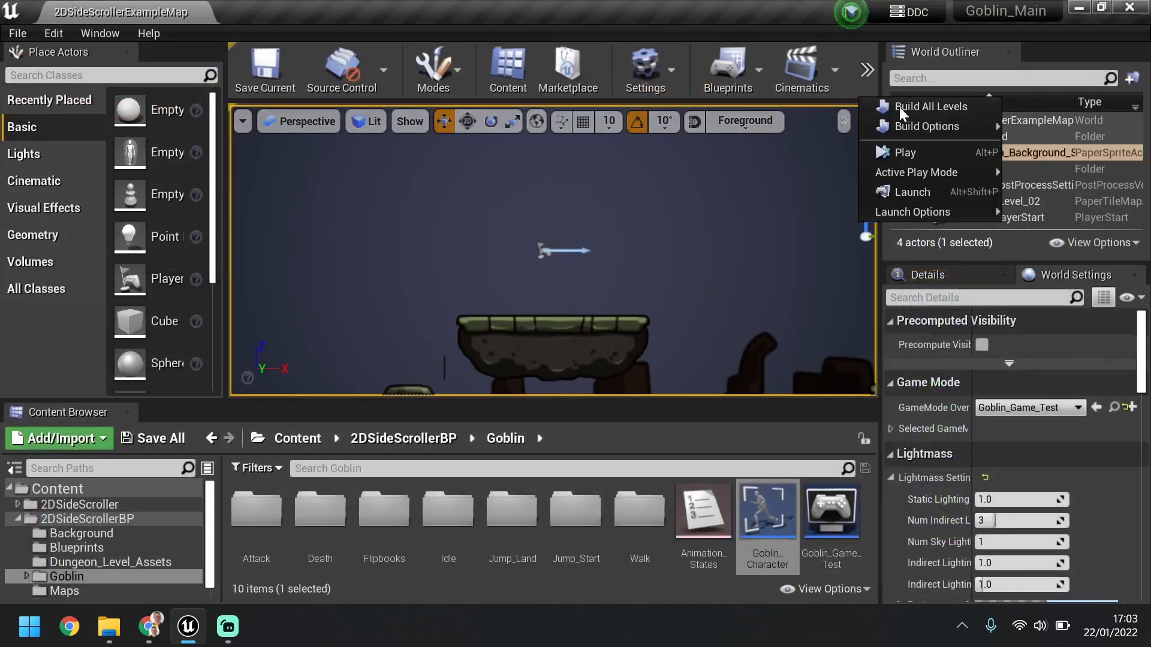
left_click(904, 152)
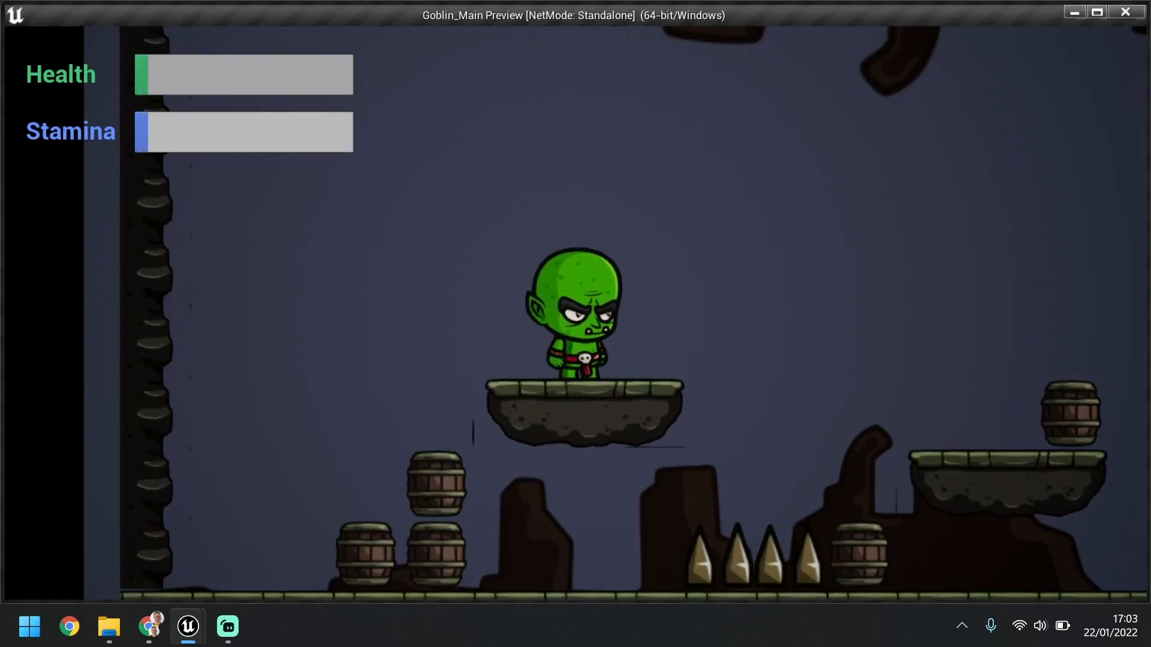